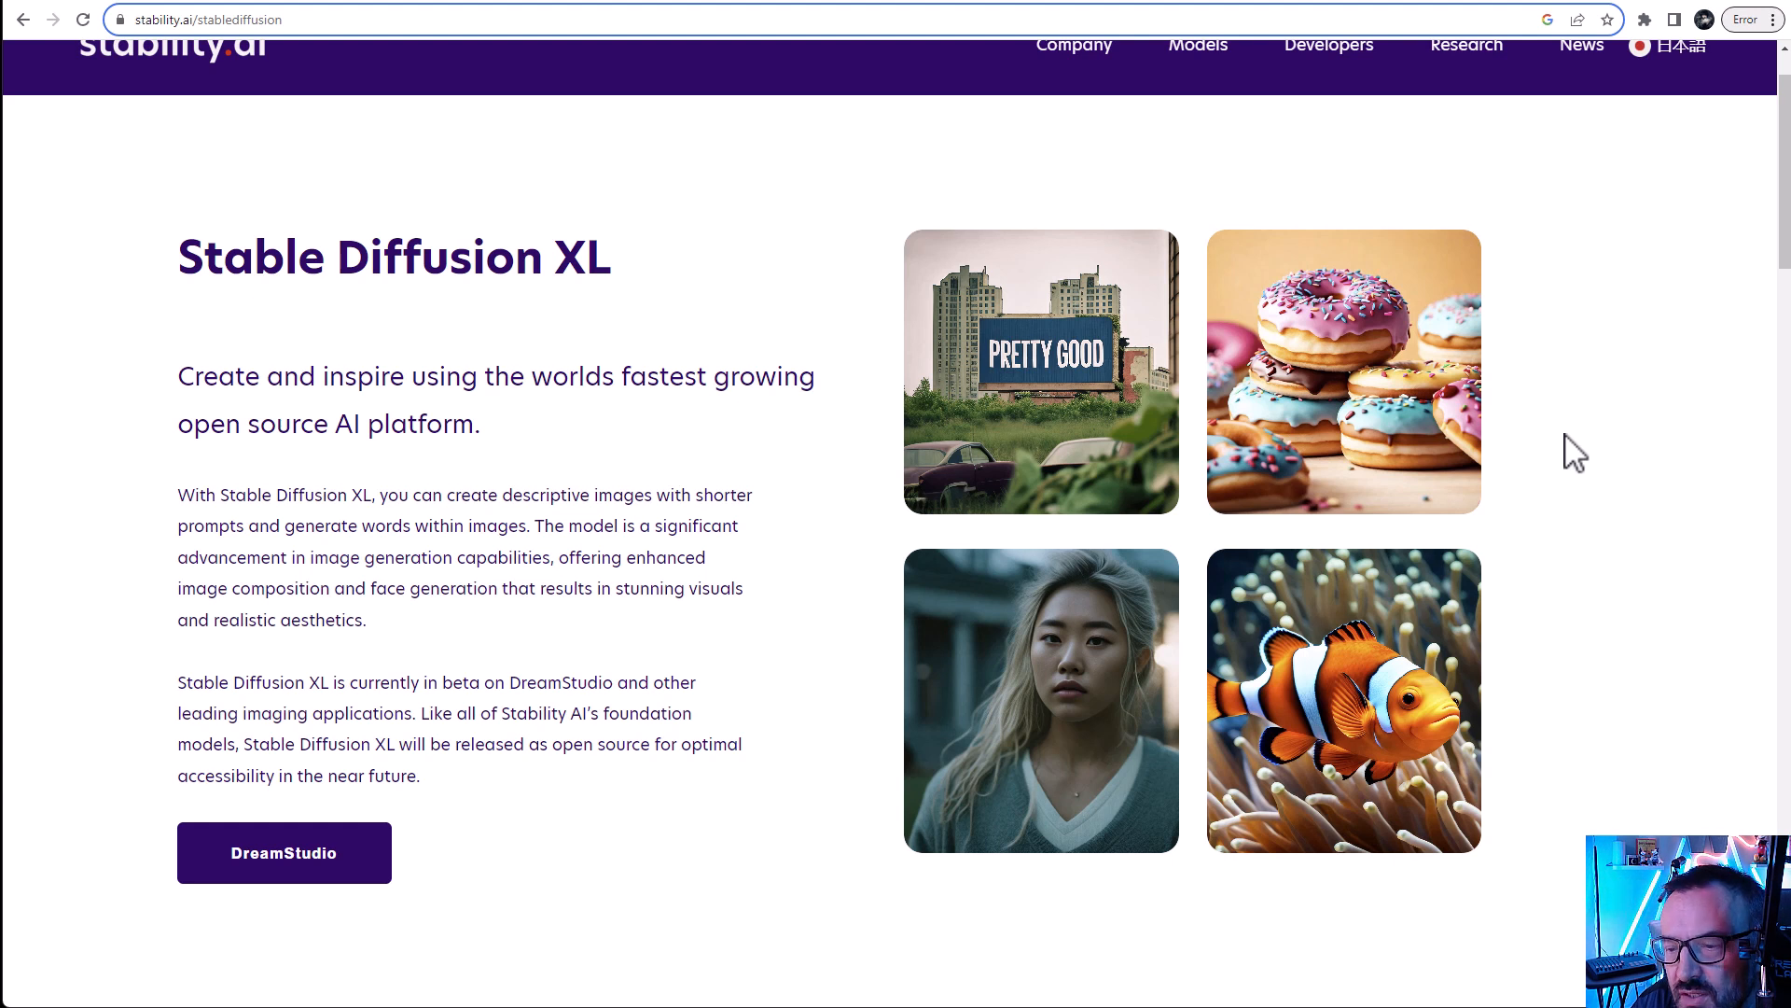
pyautogui.moveTo(493, 367)
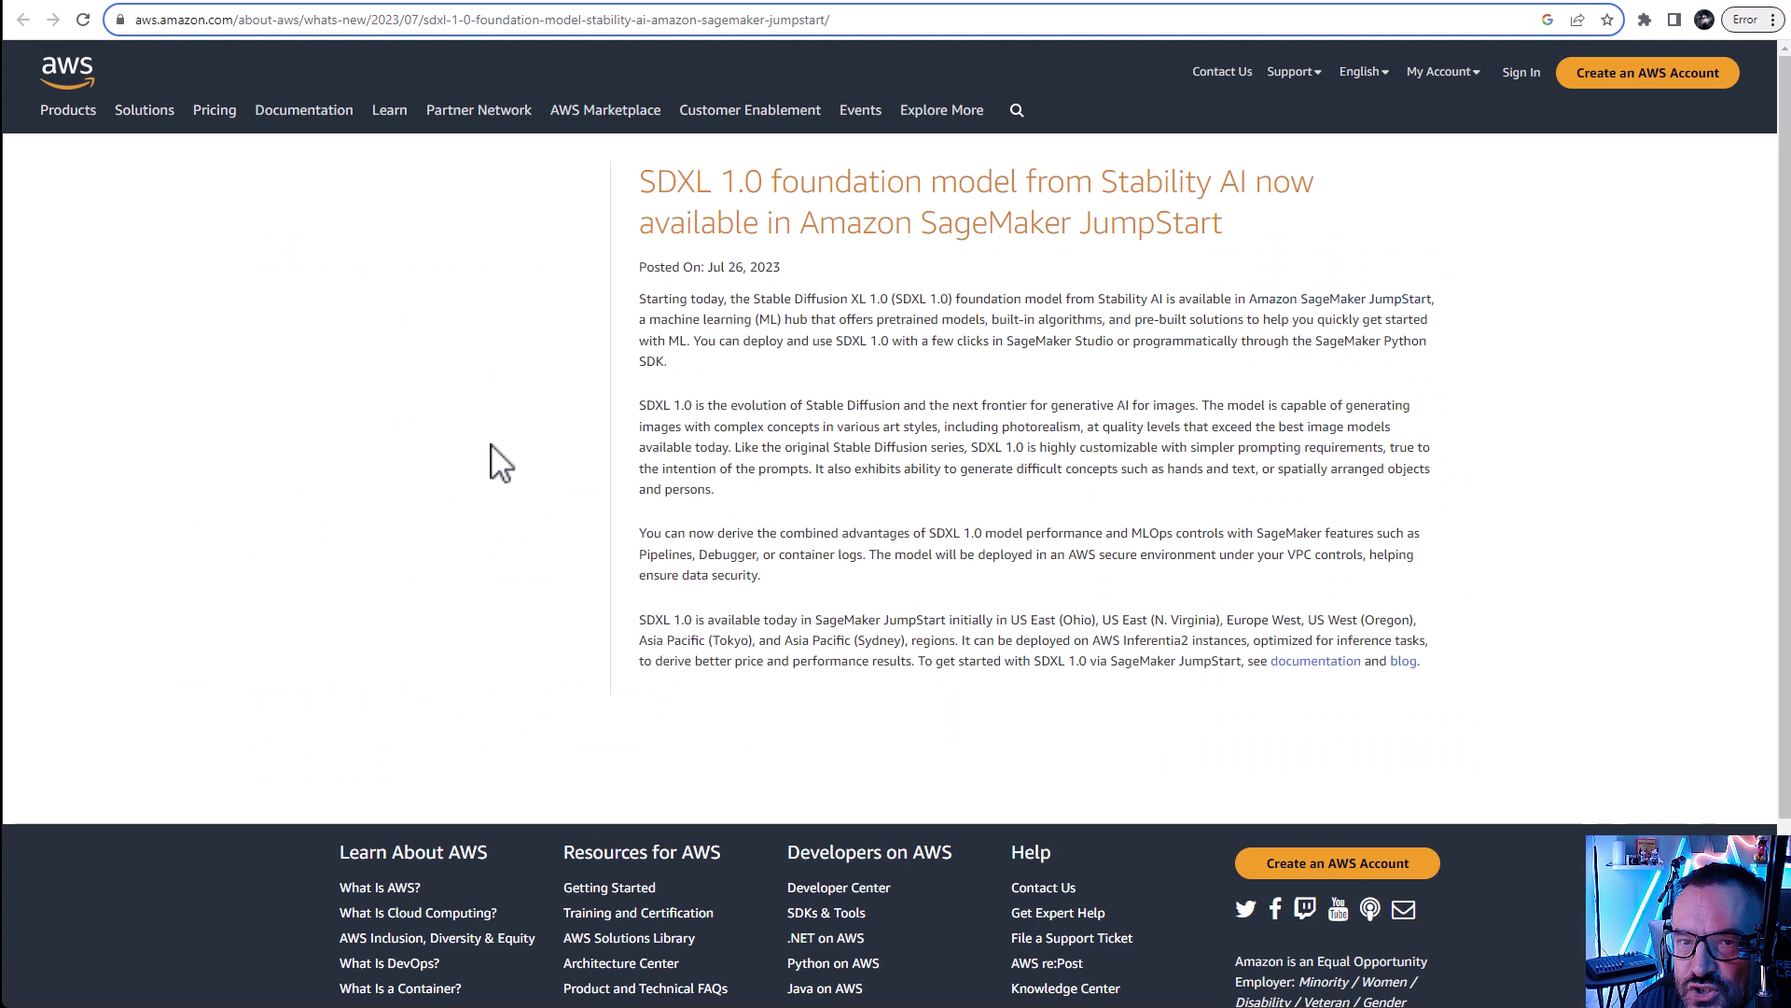
pyautogui.moveTo(329, 339)
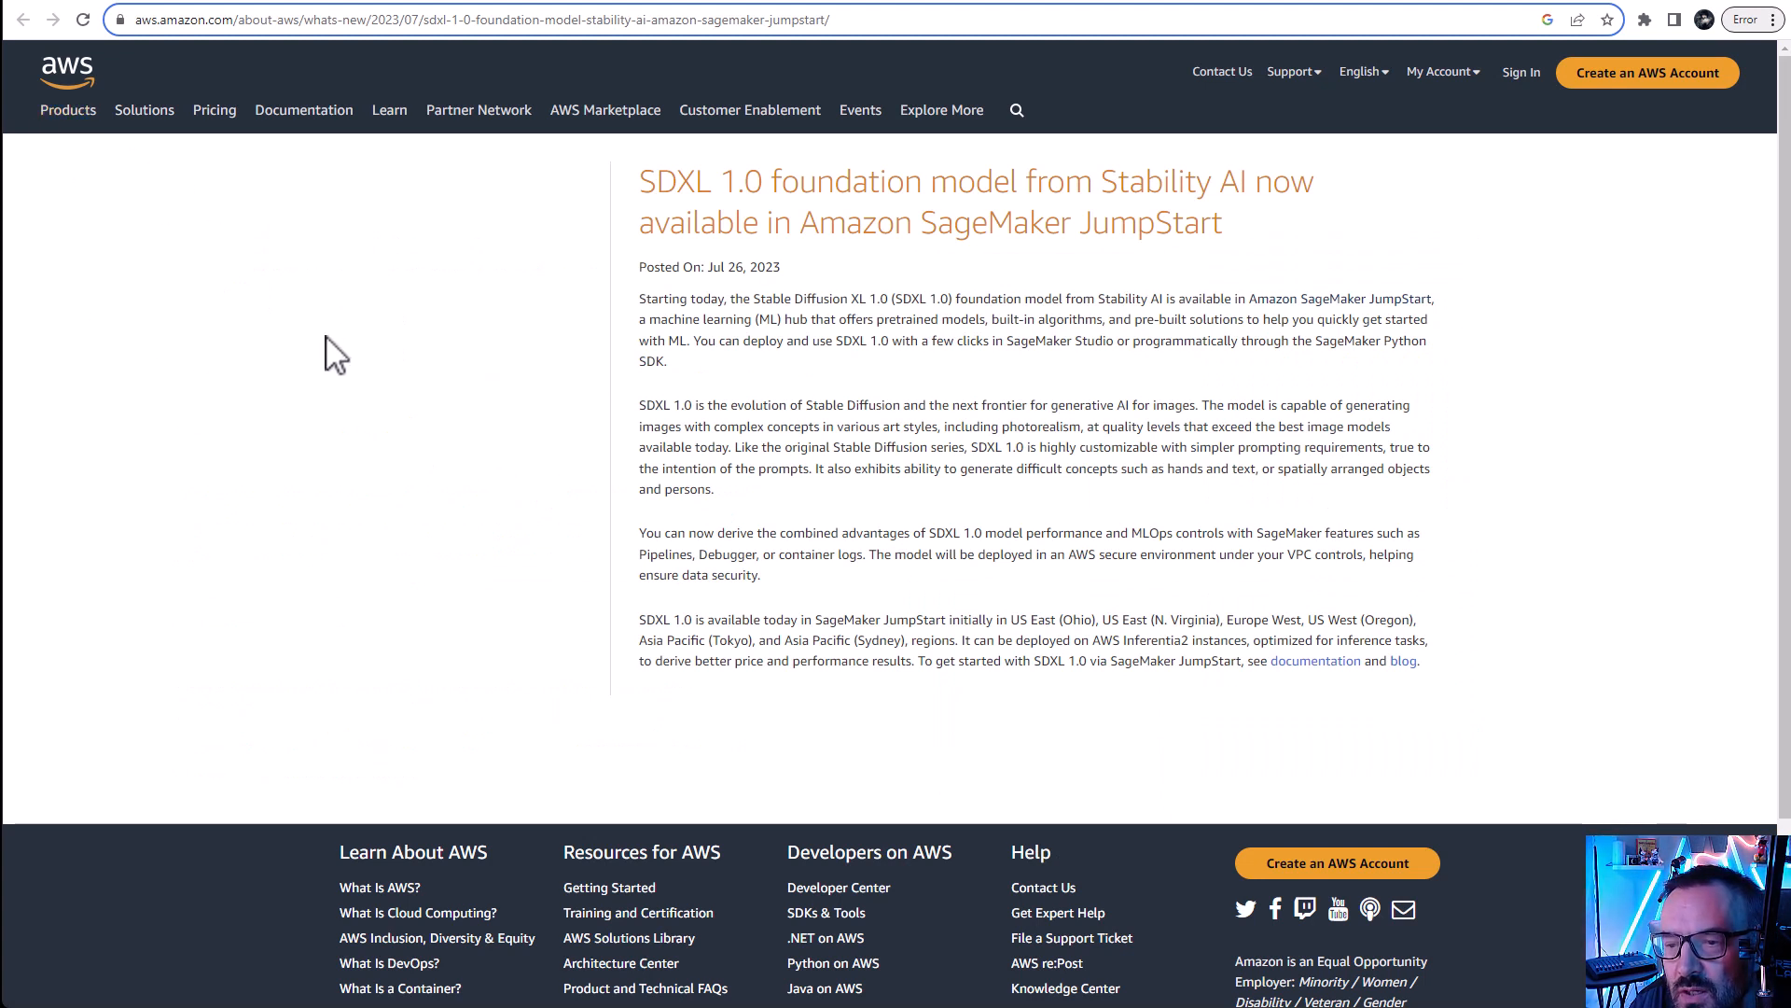
# Leave the My Creations gallery for the Studio create page via CREATE in the top bar
pyautogui.moveTo(638, 181); pyautogui.dragTo(800, 181)
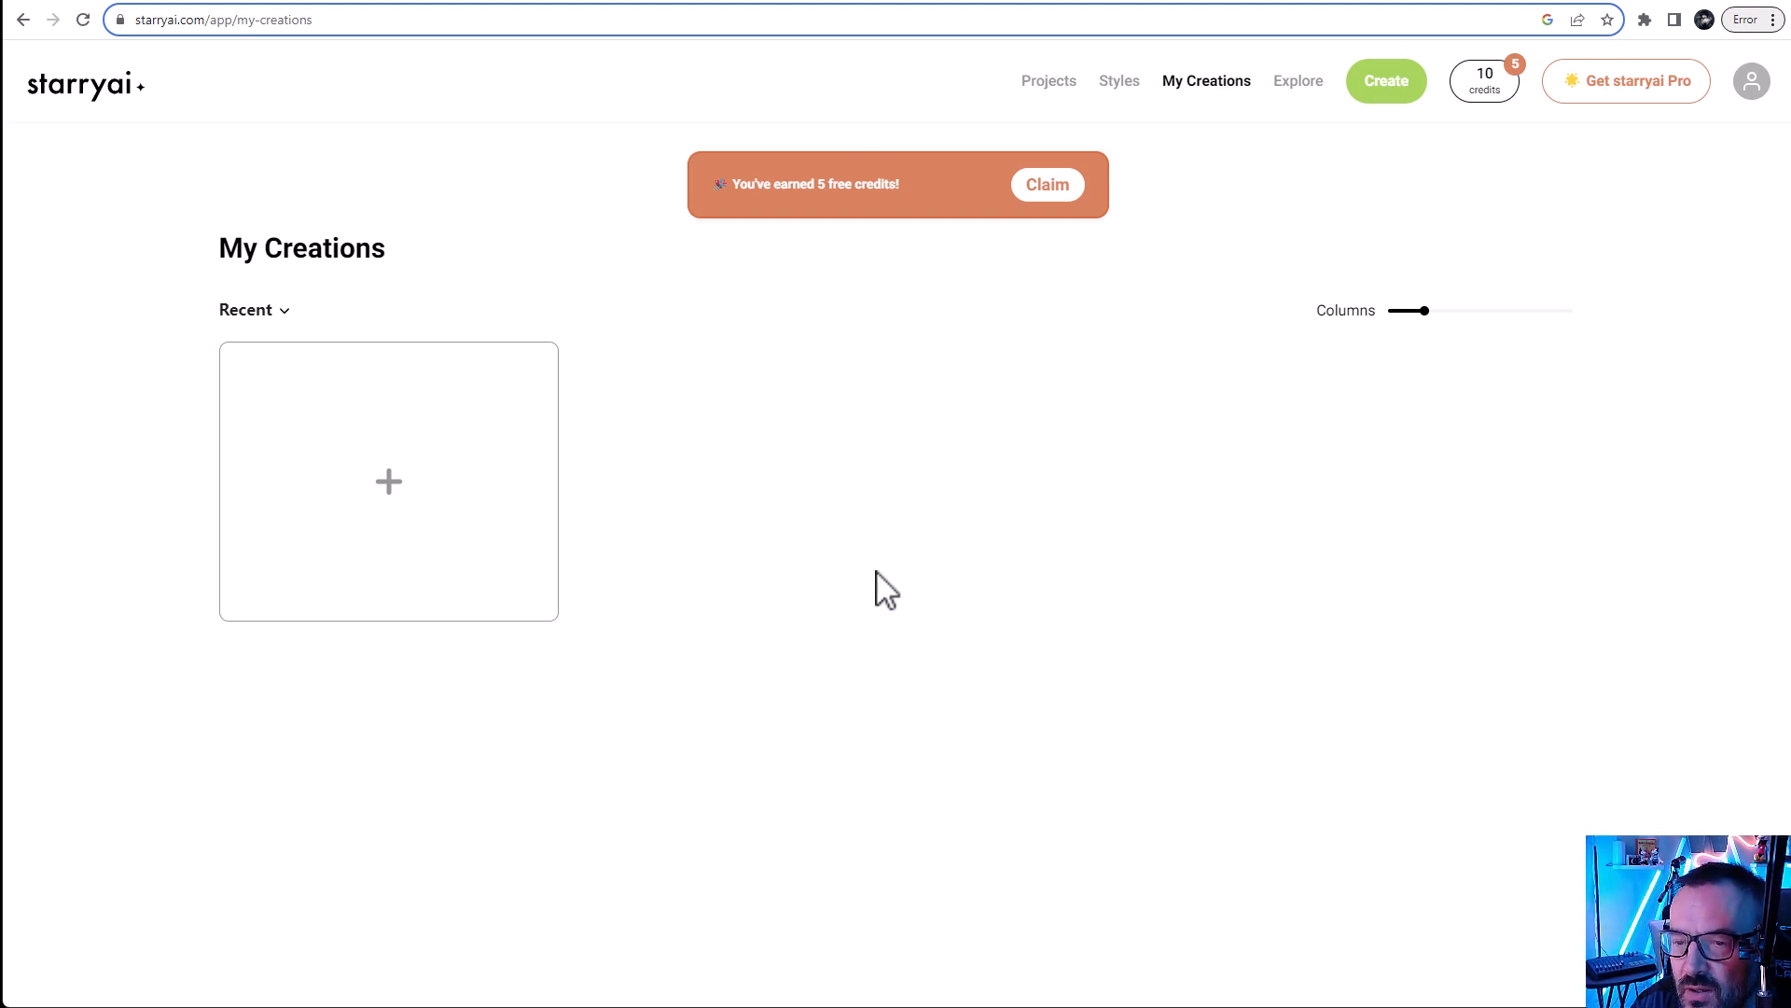
pyautogui.moveTo(206, 175)
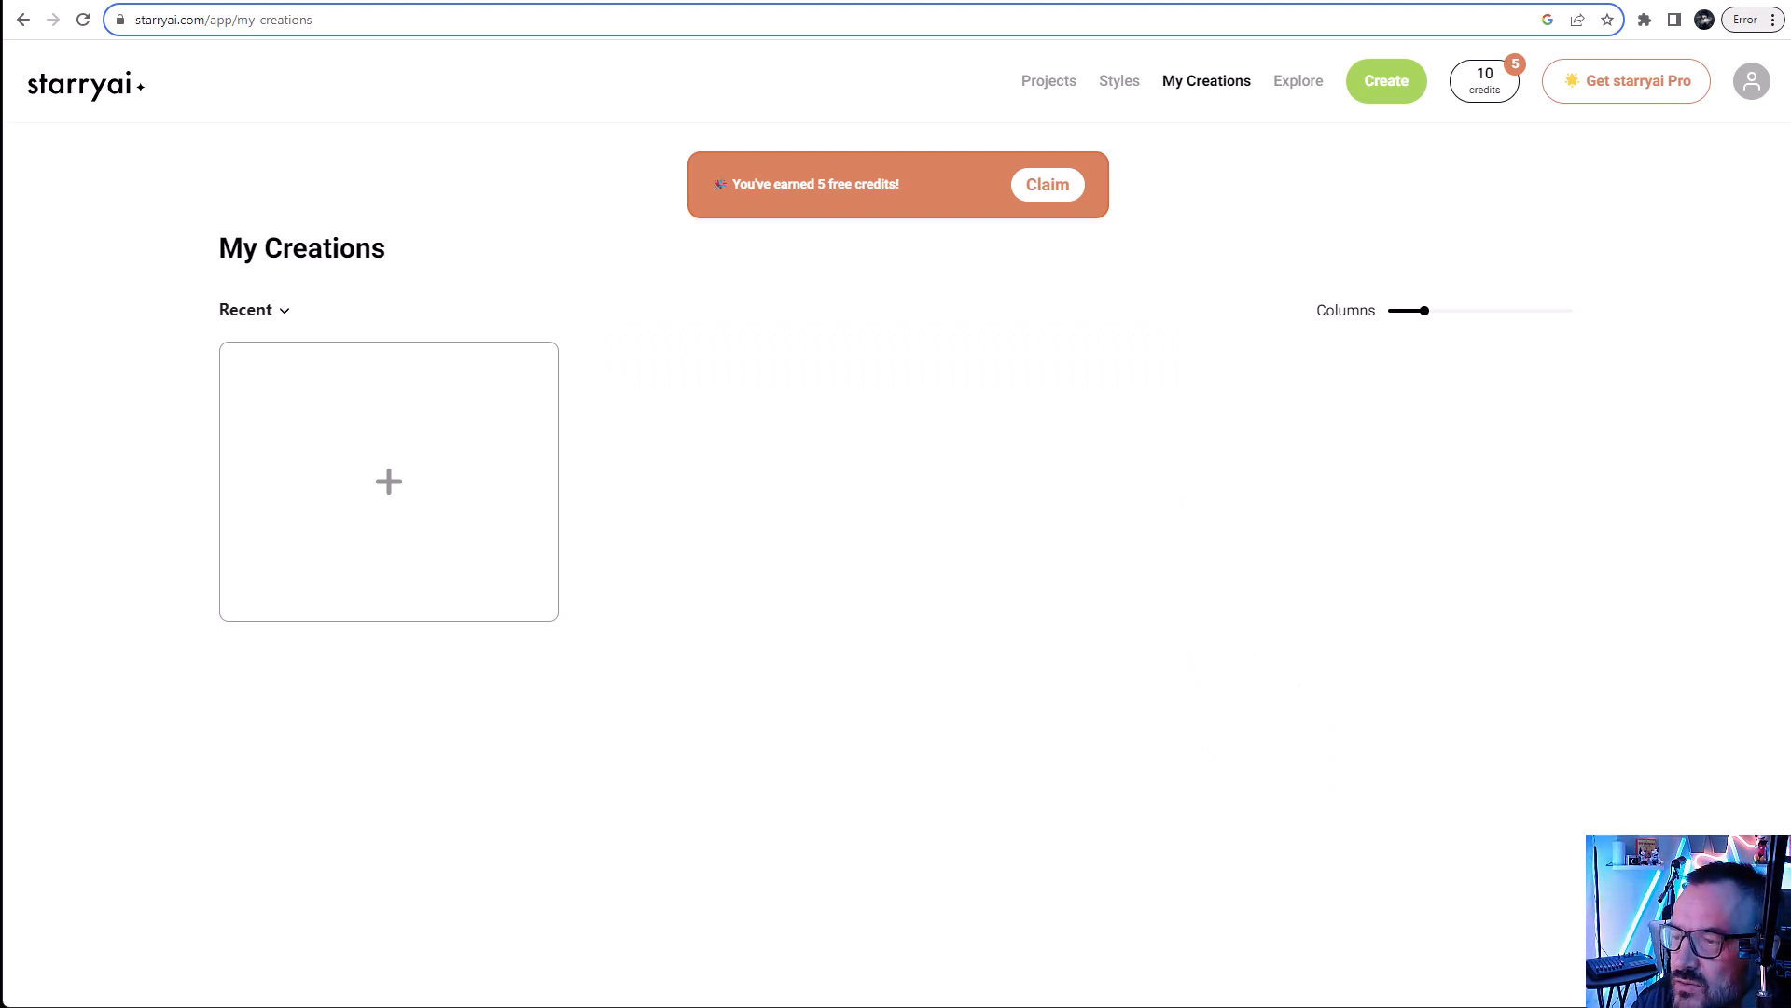
pyautogui.moveTo(1164, 252)
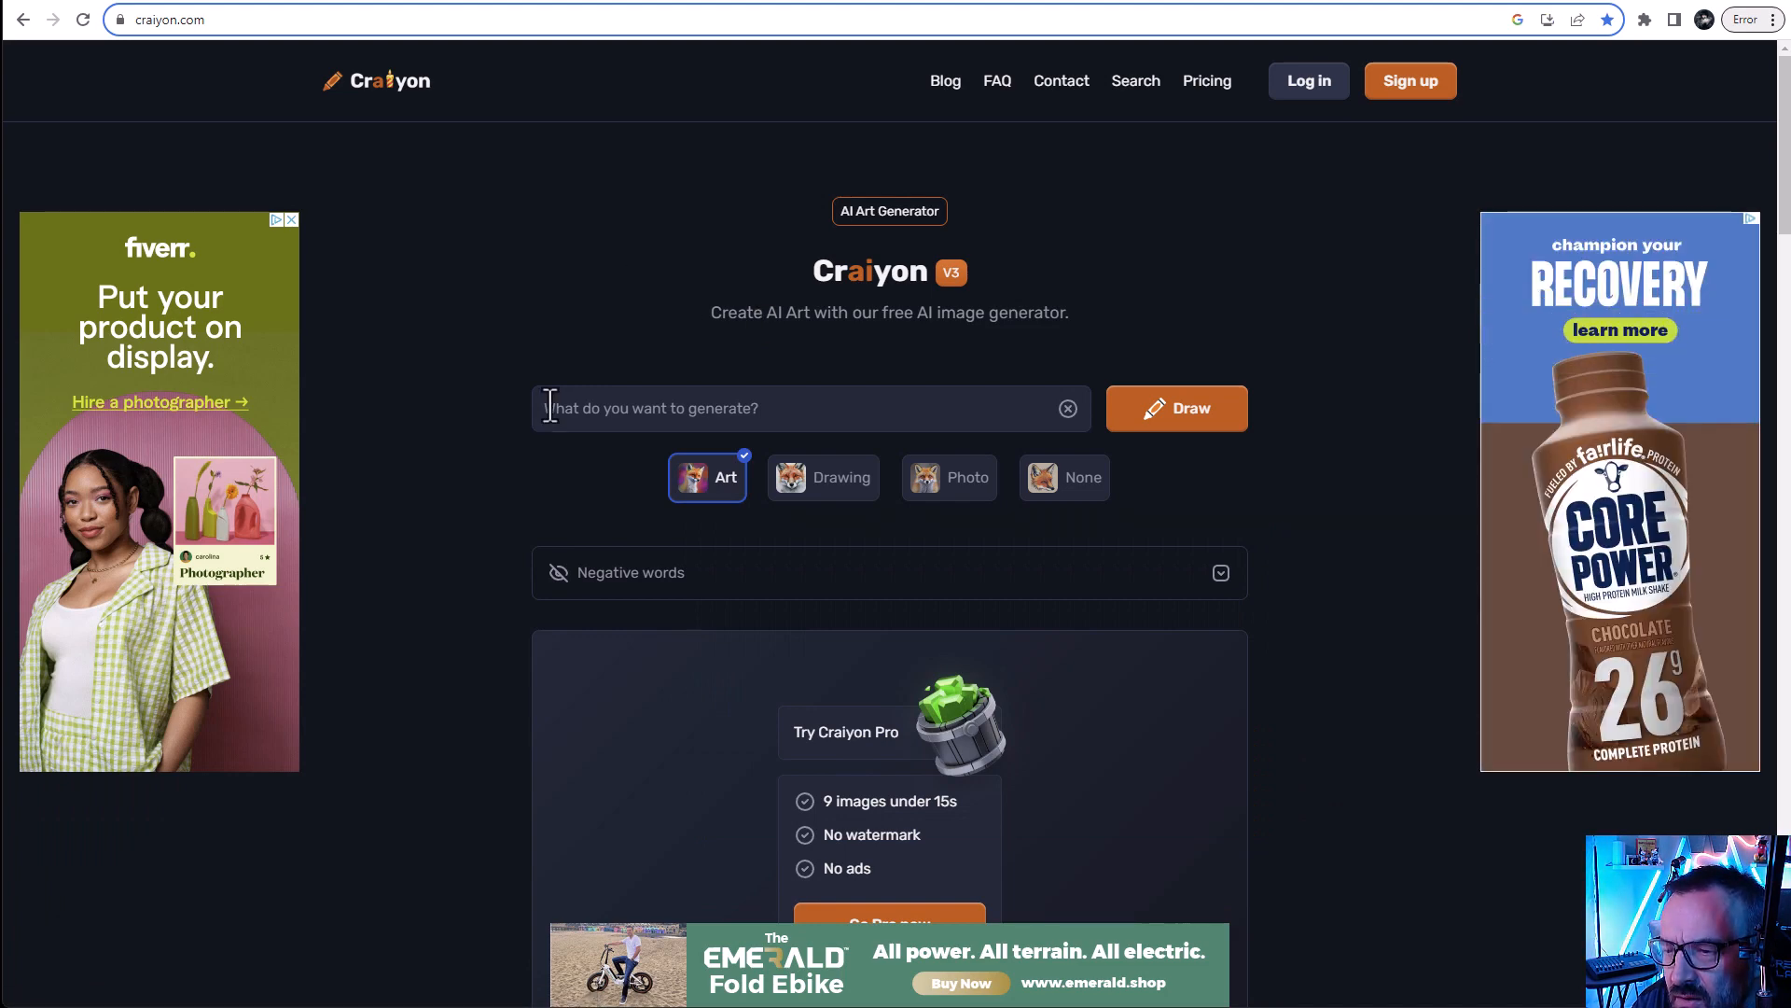
pyautogui.moveTo(489, 478)
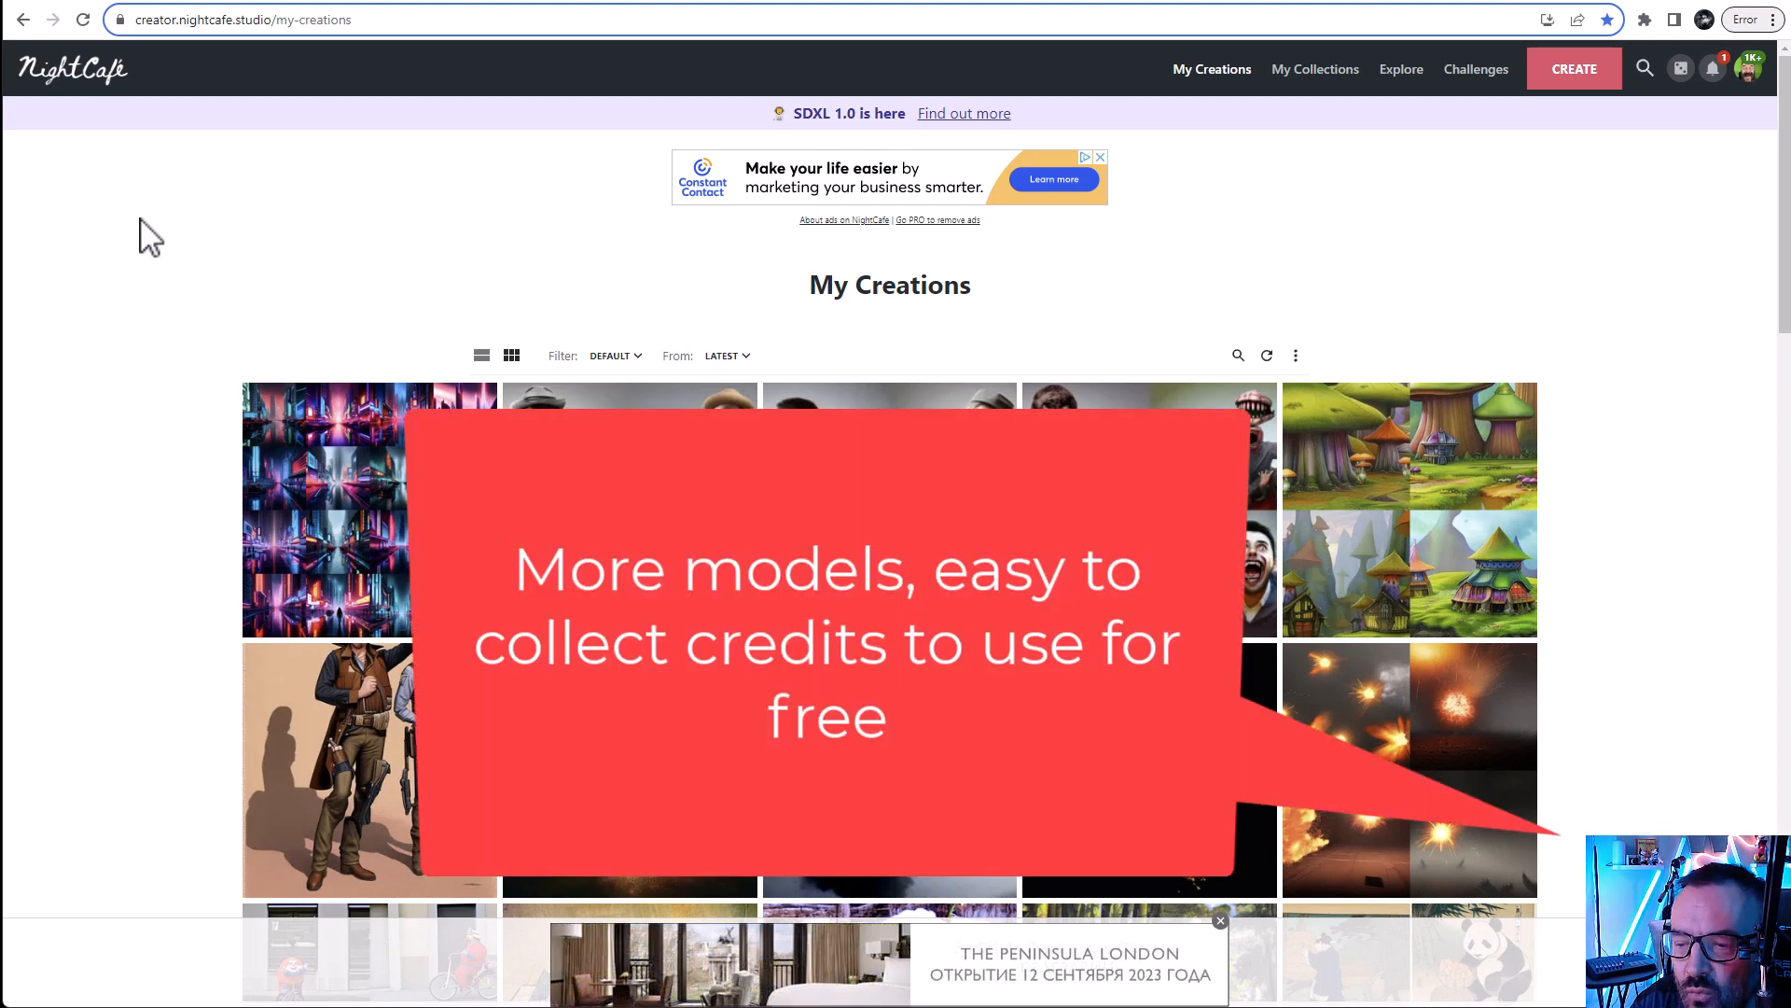
pyautogui.moveTo(1679, 67)
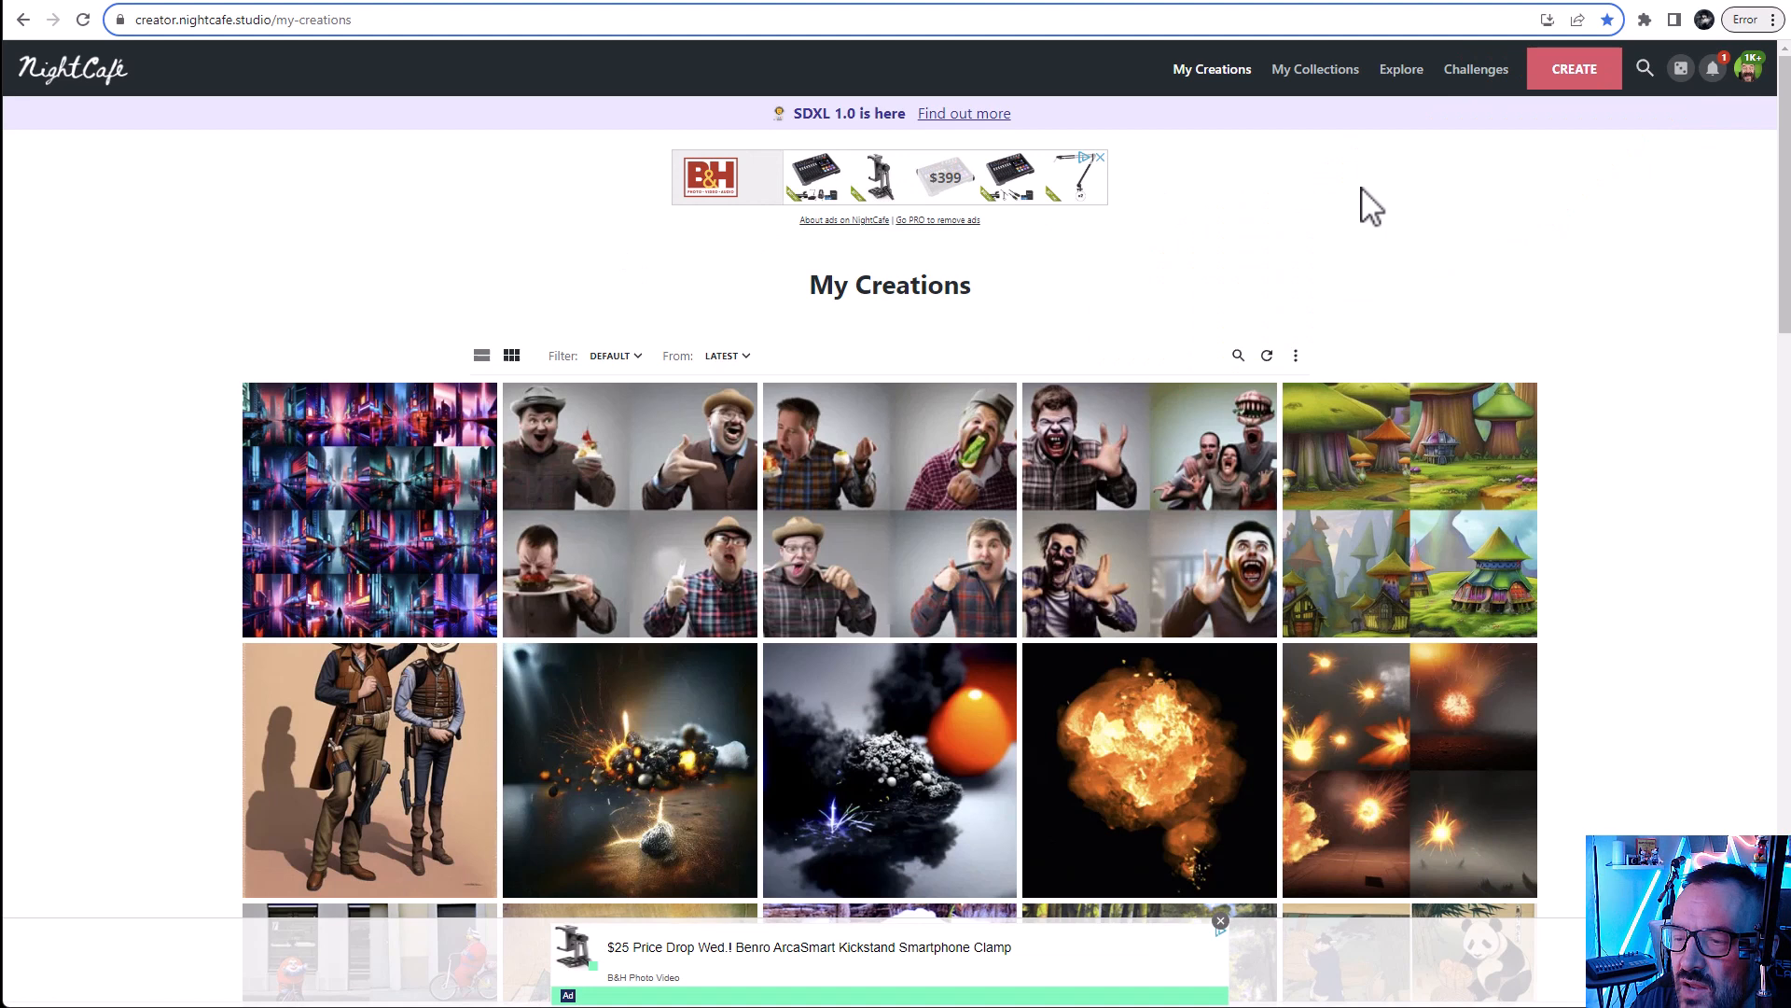
pyautogui.moveTo(1534, 134)
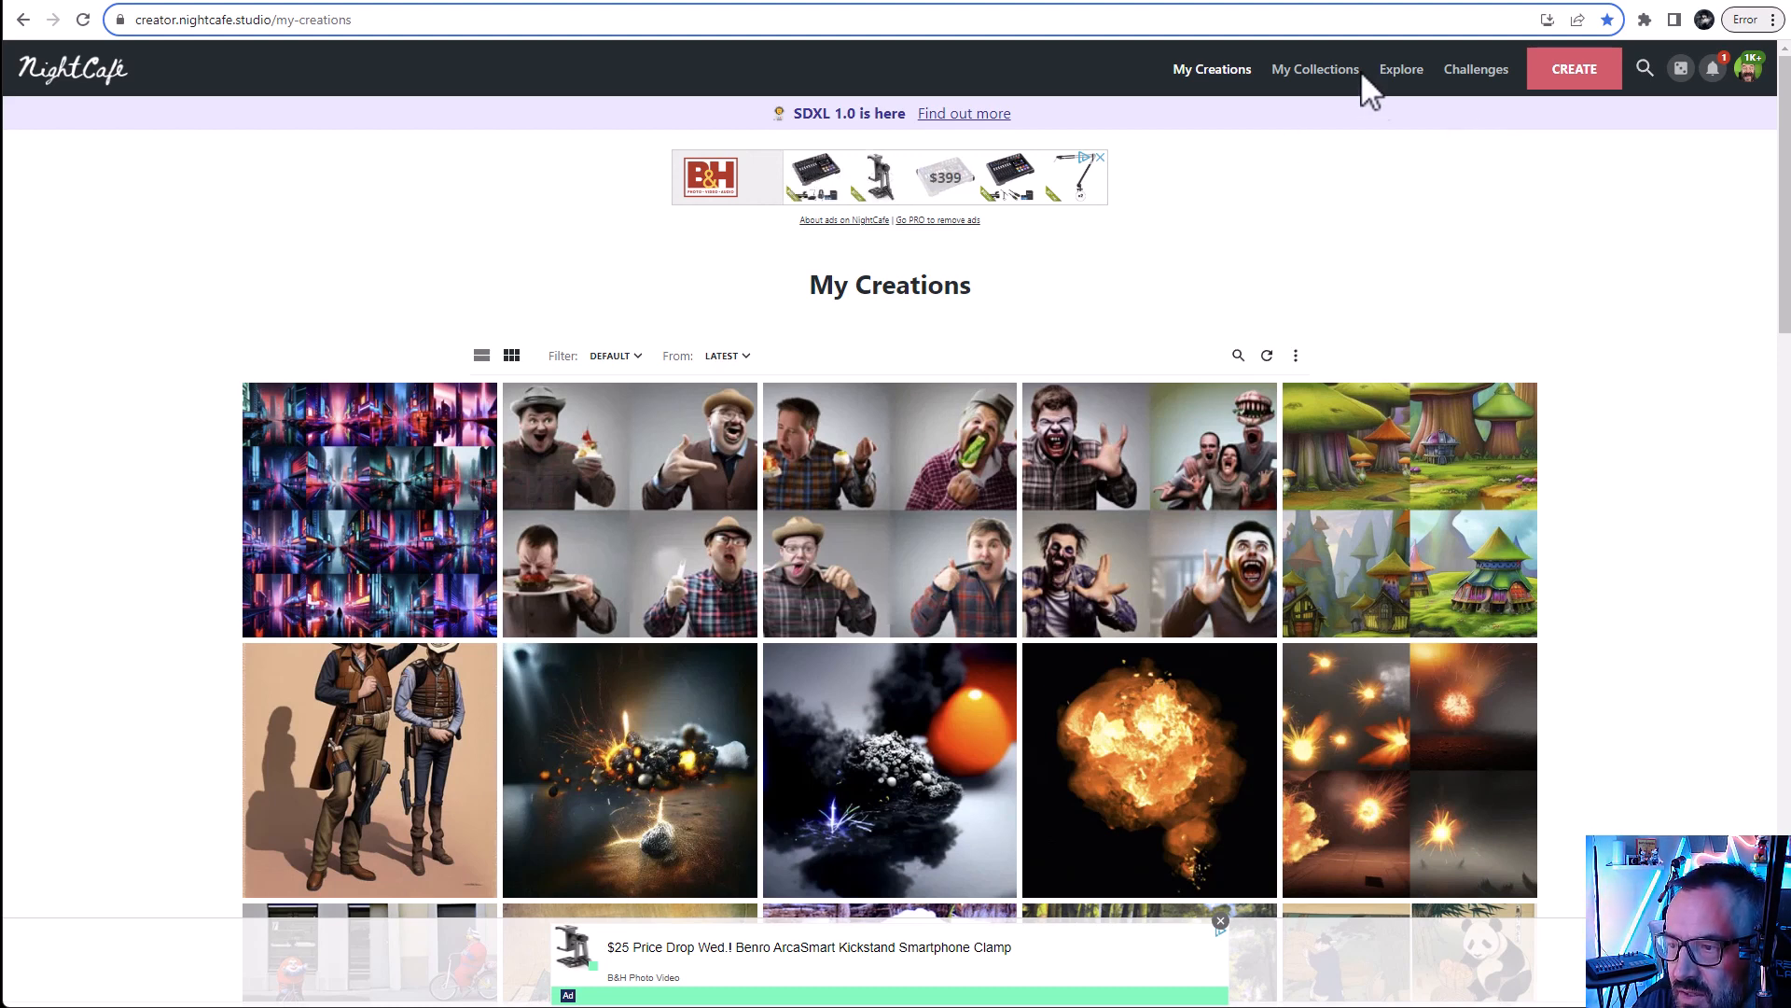
pyautogui.click(1574, 67)
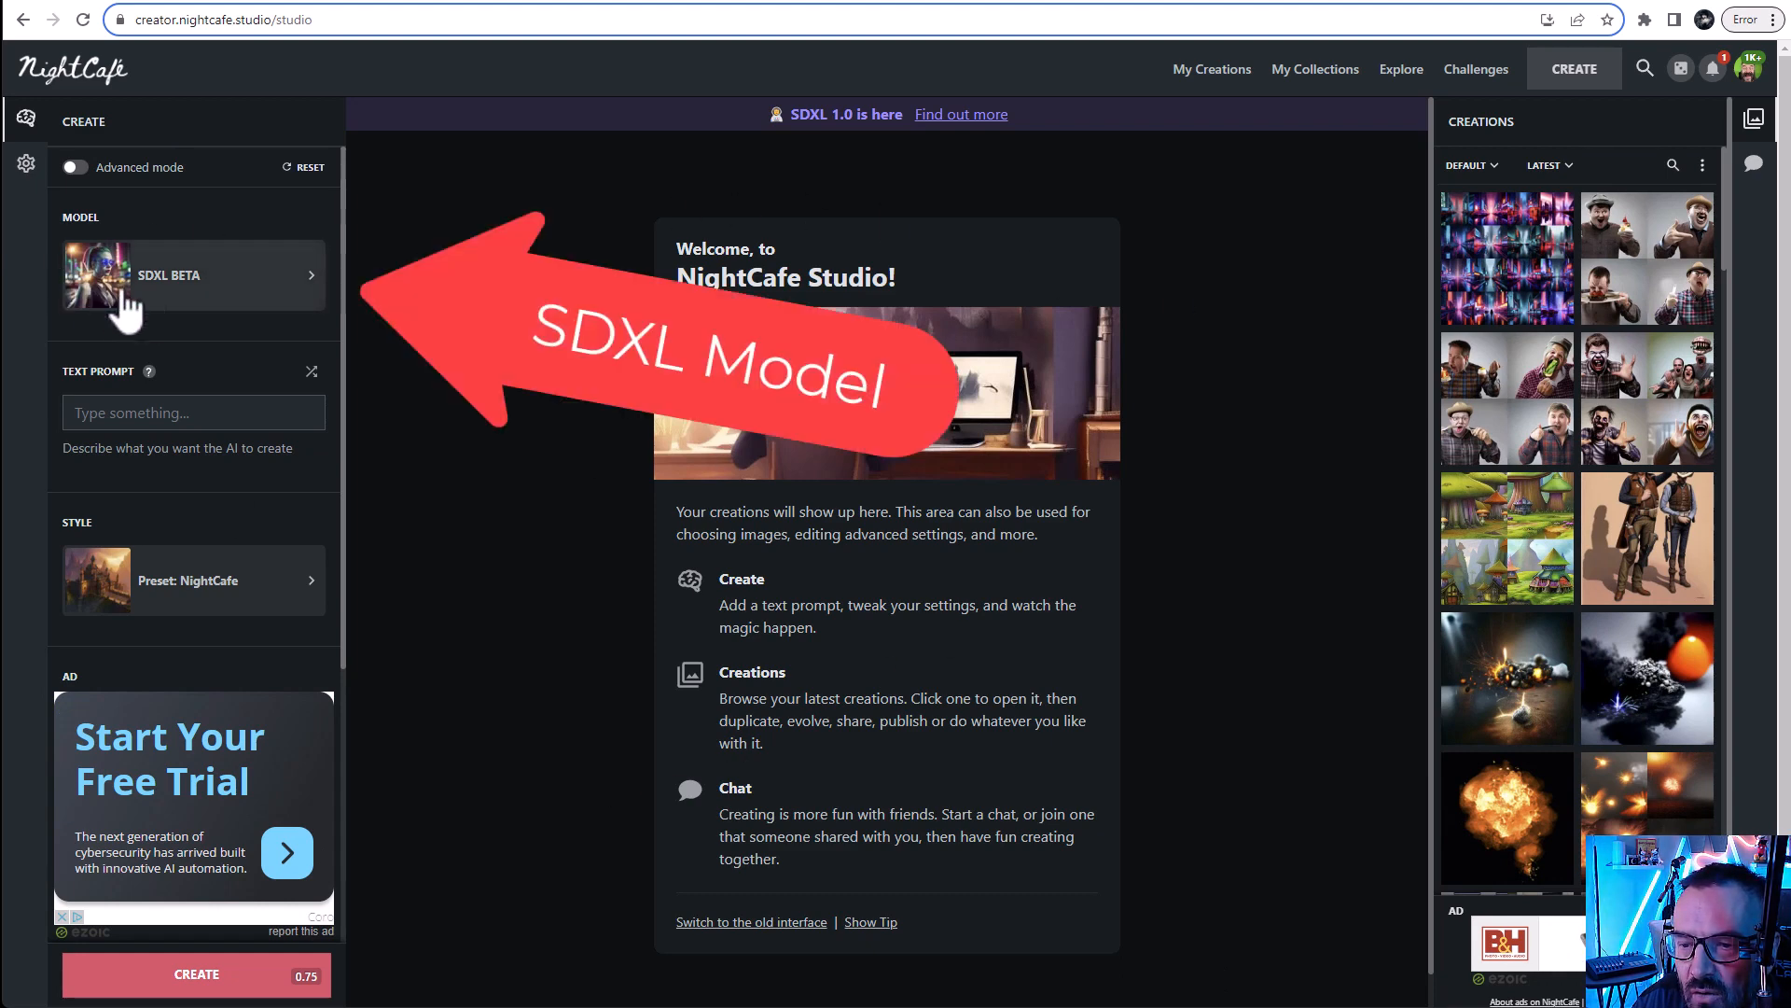
# Browse the Choose a model list with SDXL BETA kept, then head to app.leonardo.ai
pyautogui.click(192, 274)
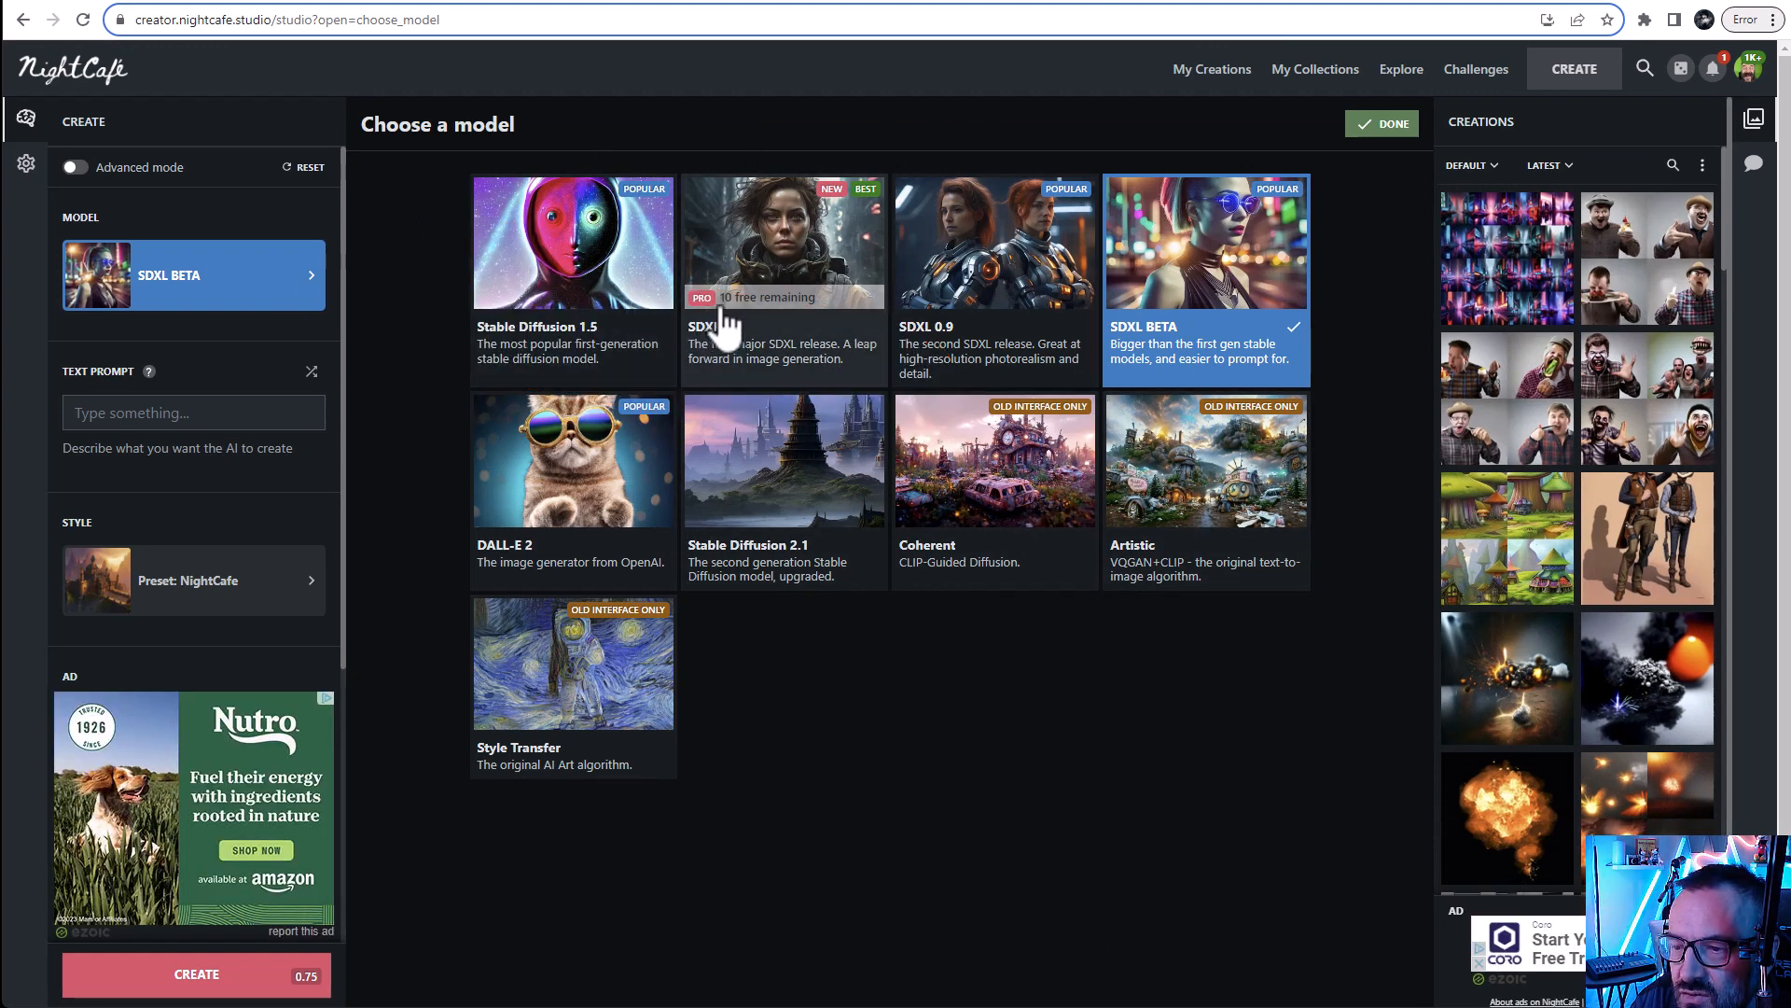
pyautogui.moveTo(985, 381)
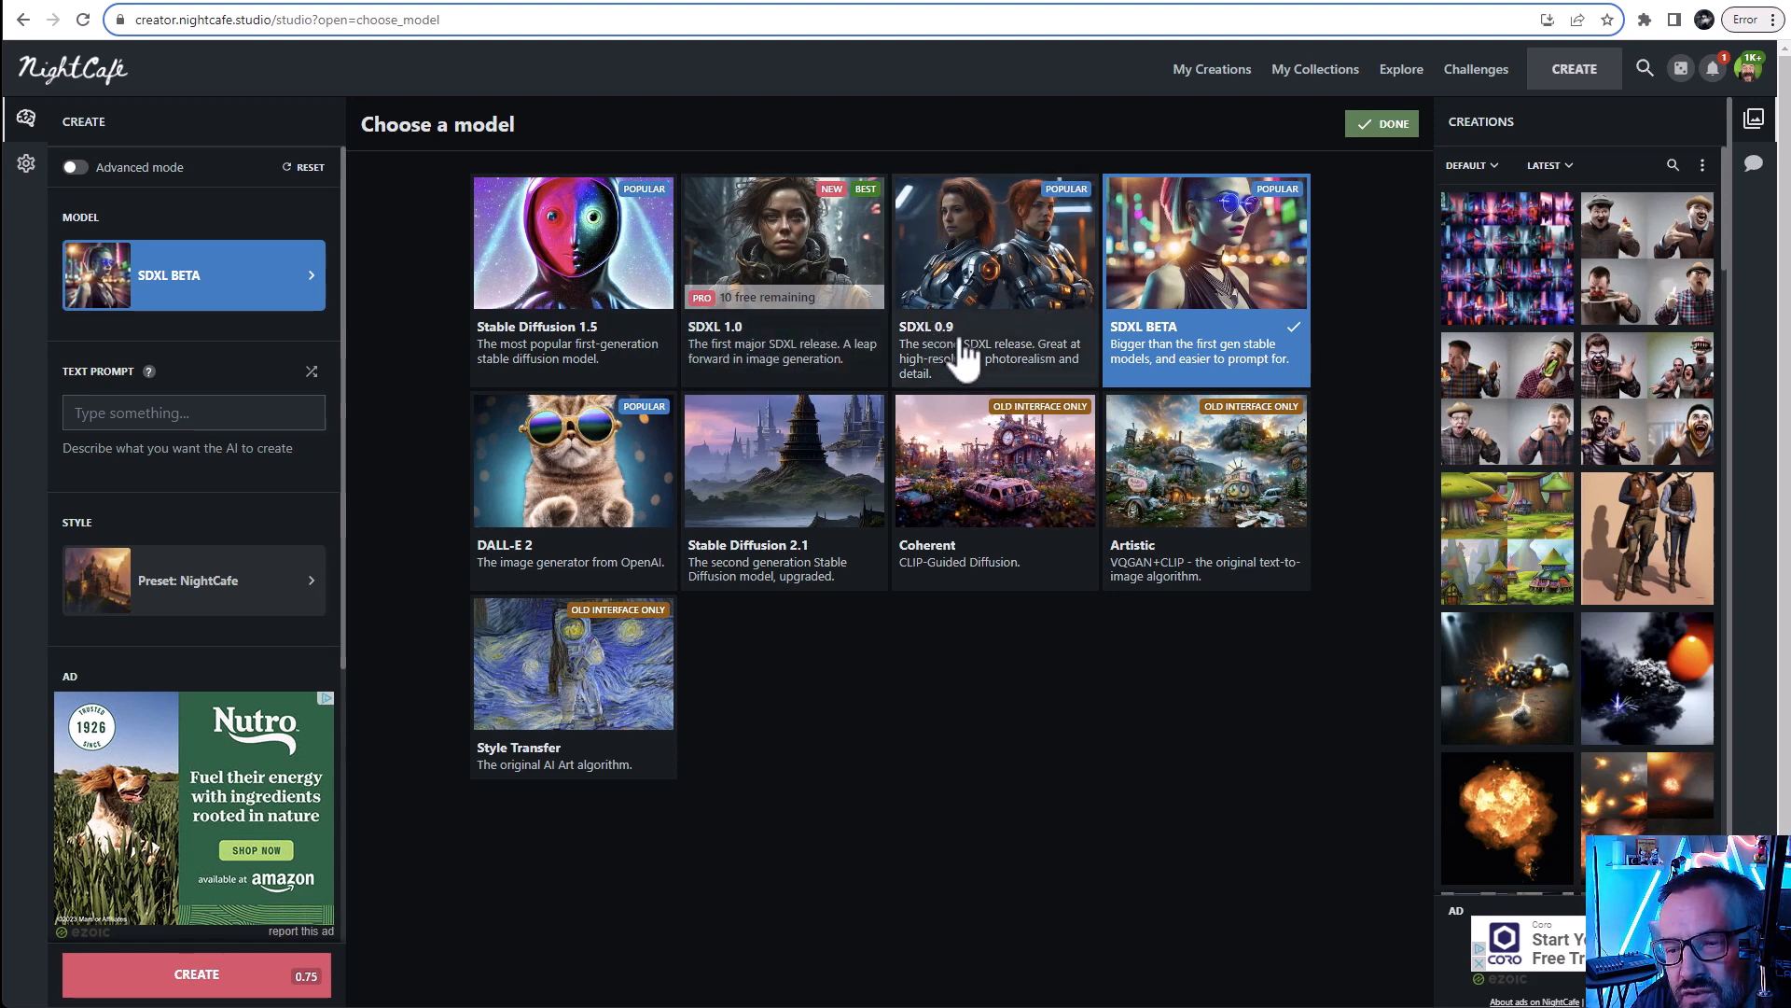
pyautogui.moveTo(1265, 362)
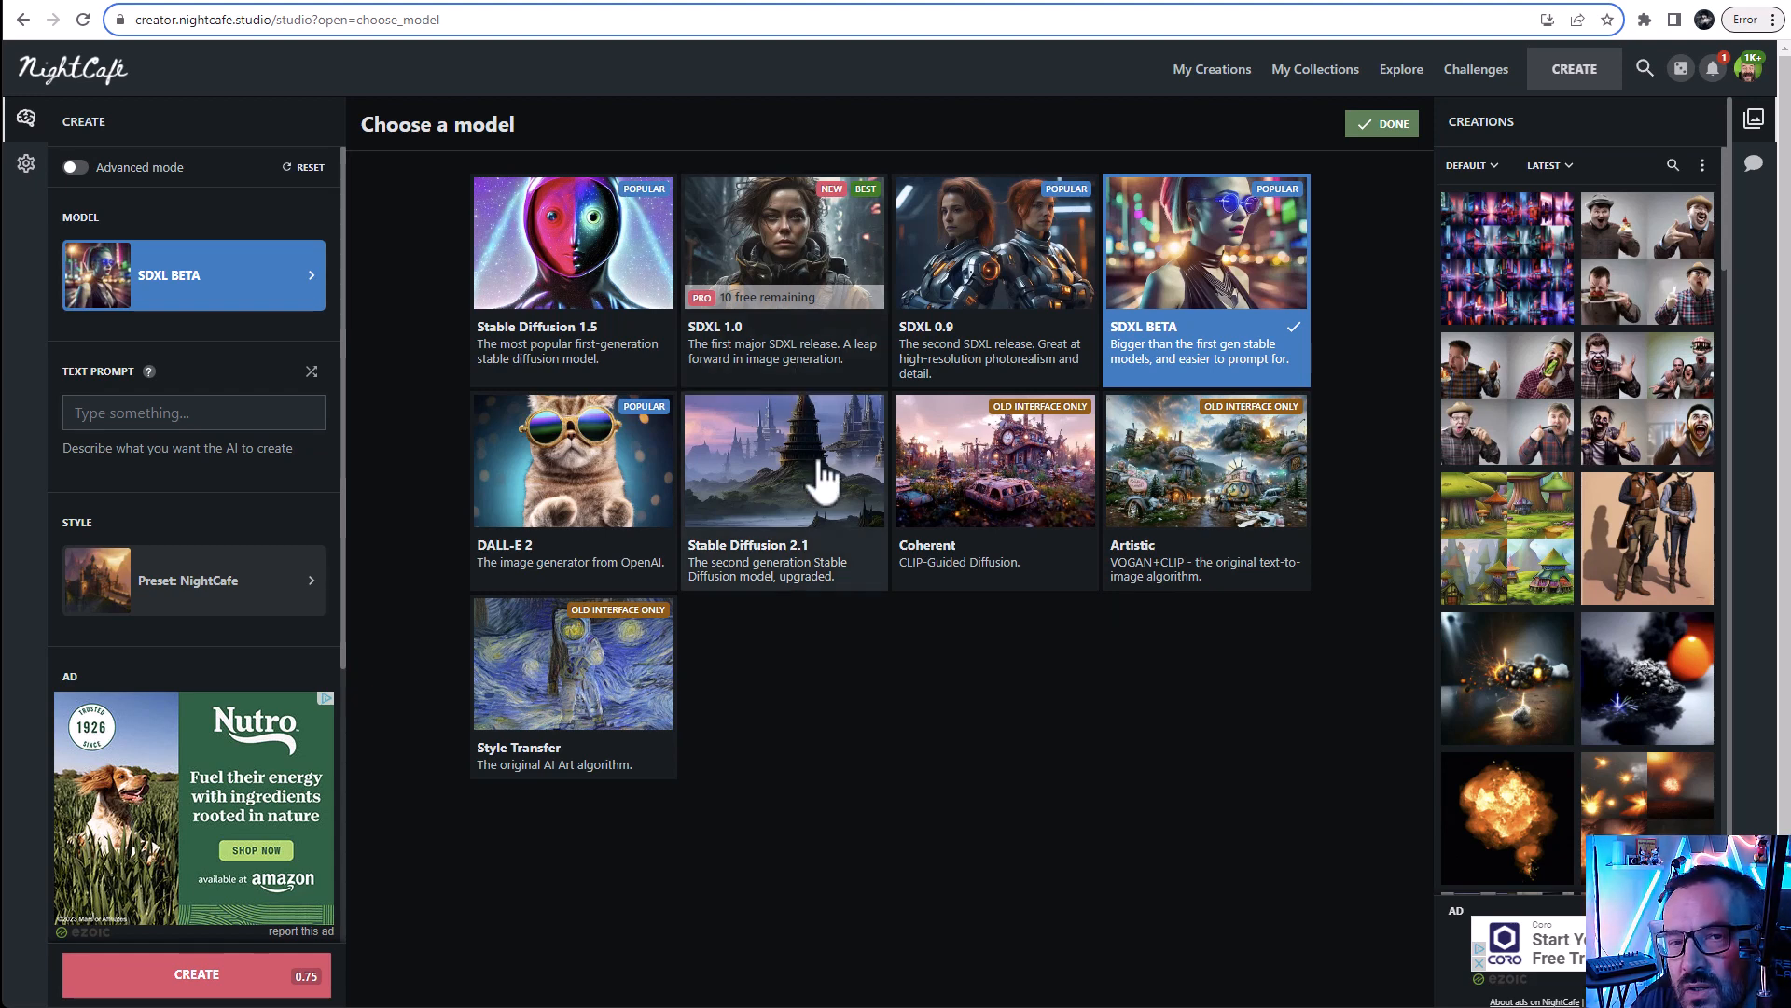
pyautogui.moveTo(1131, 352)
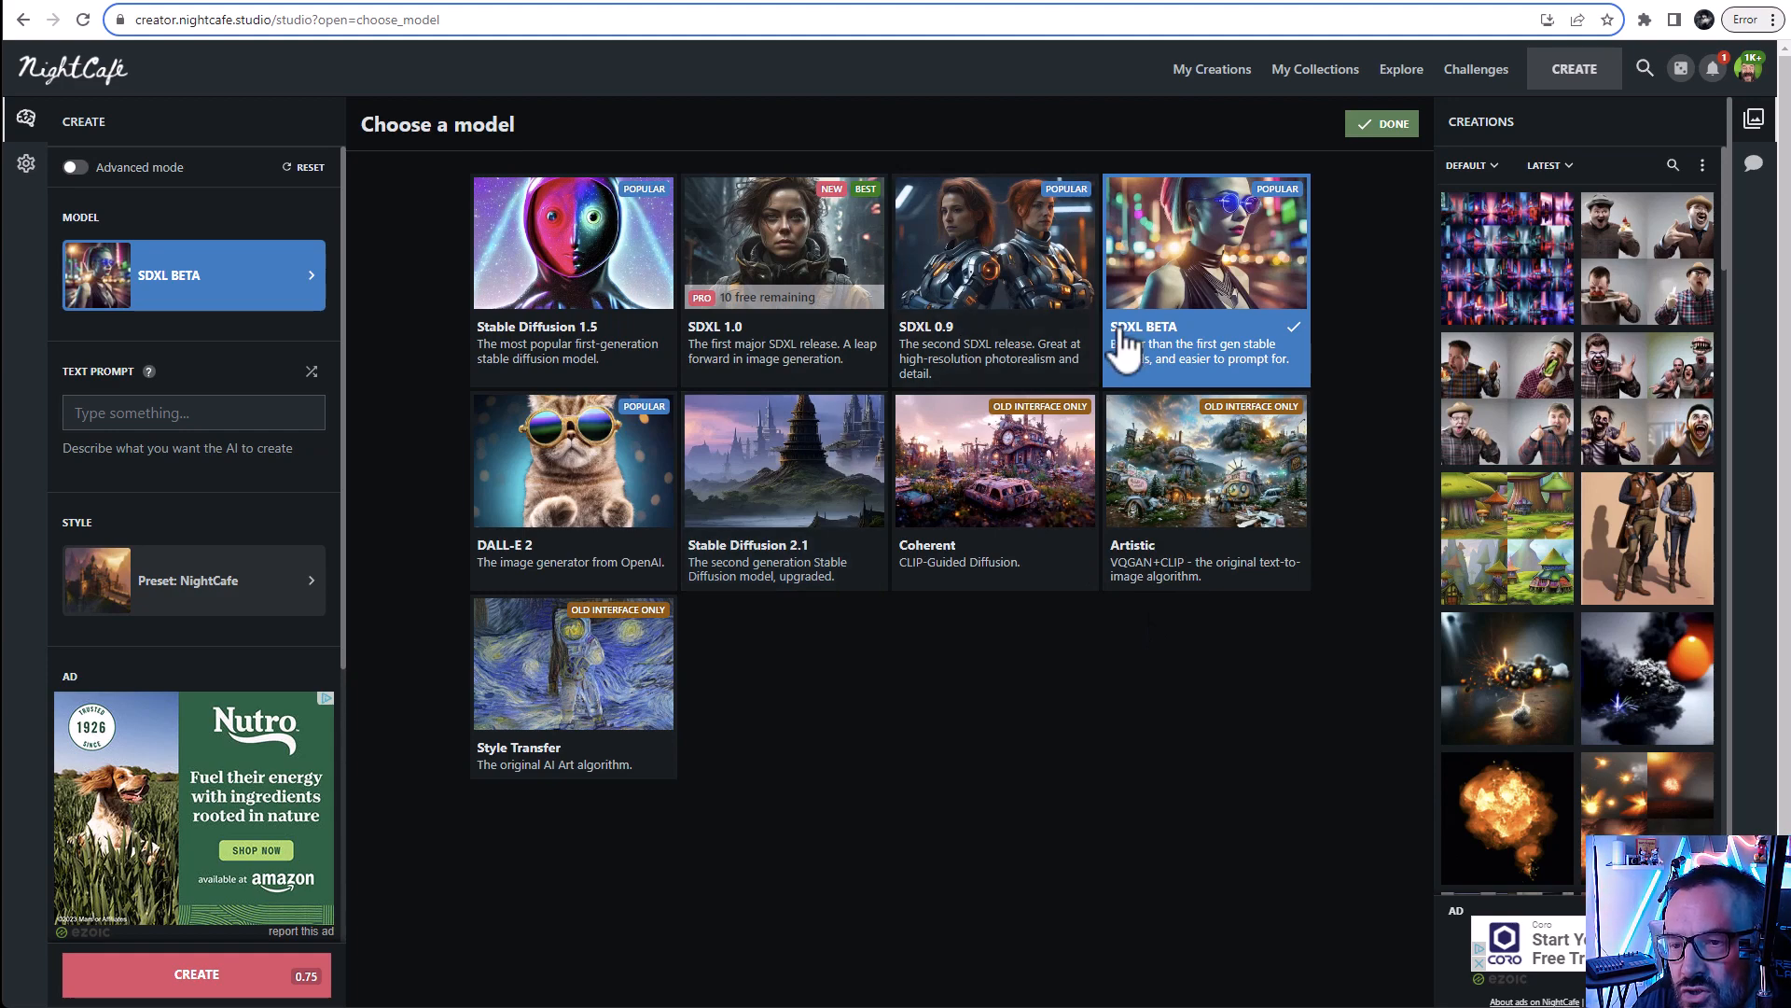
pyautogui.write('app.leonardo.ai')
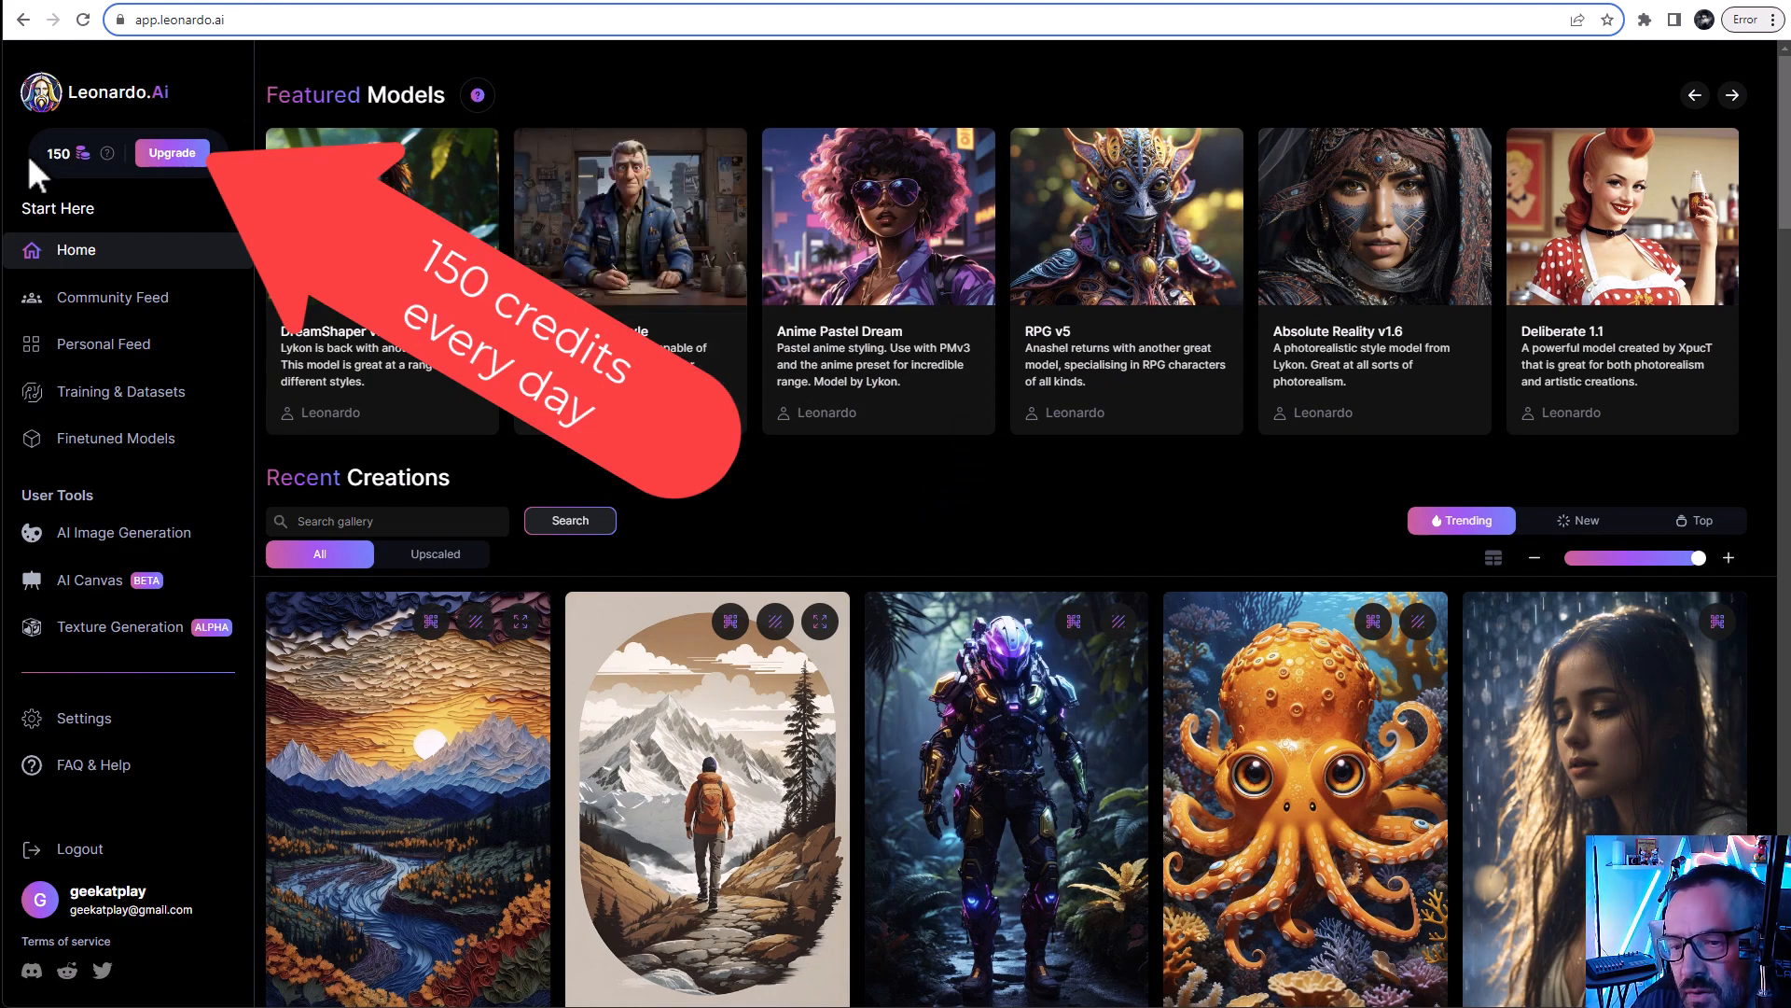
pyautogui.moveTo(84, 172)
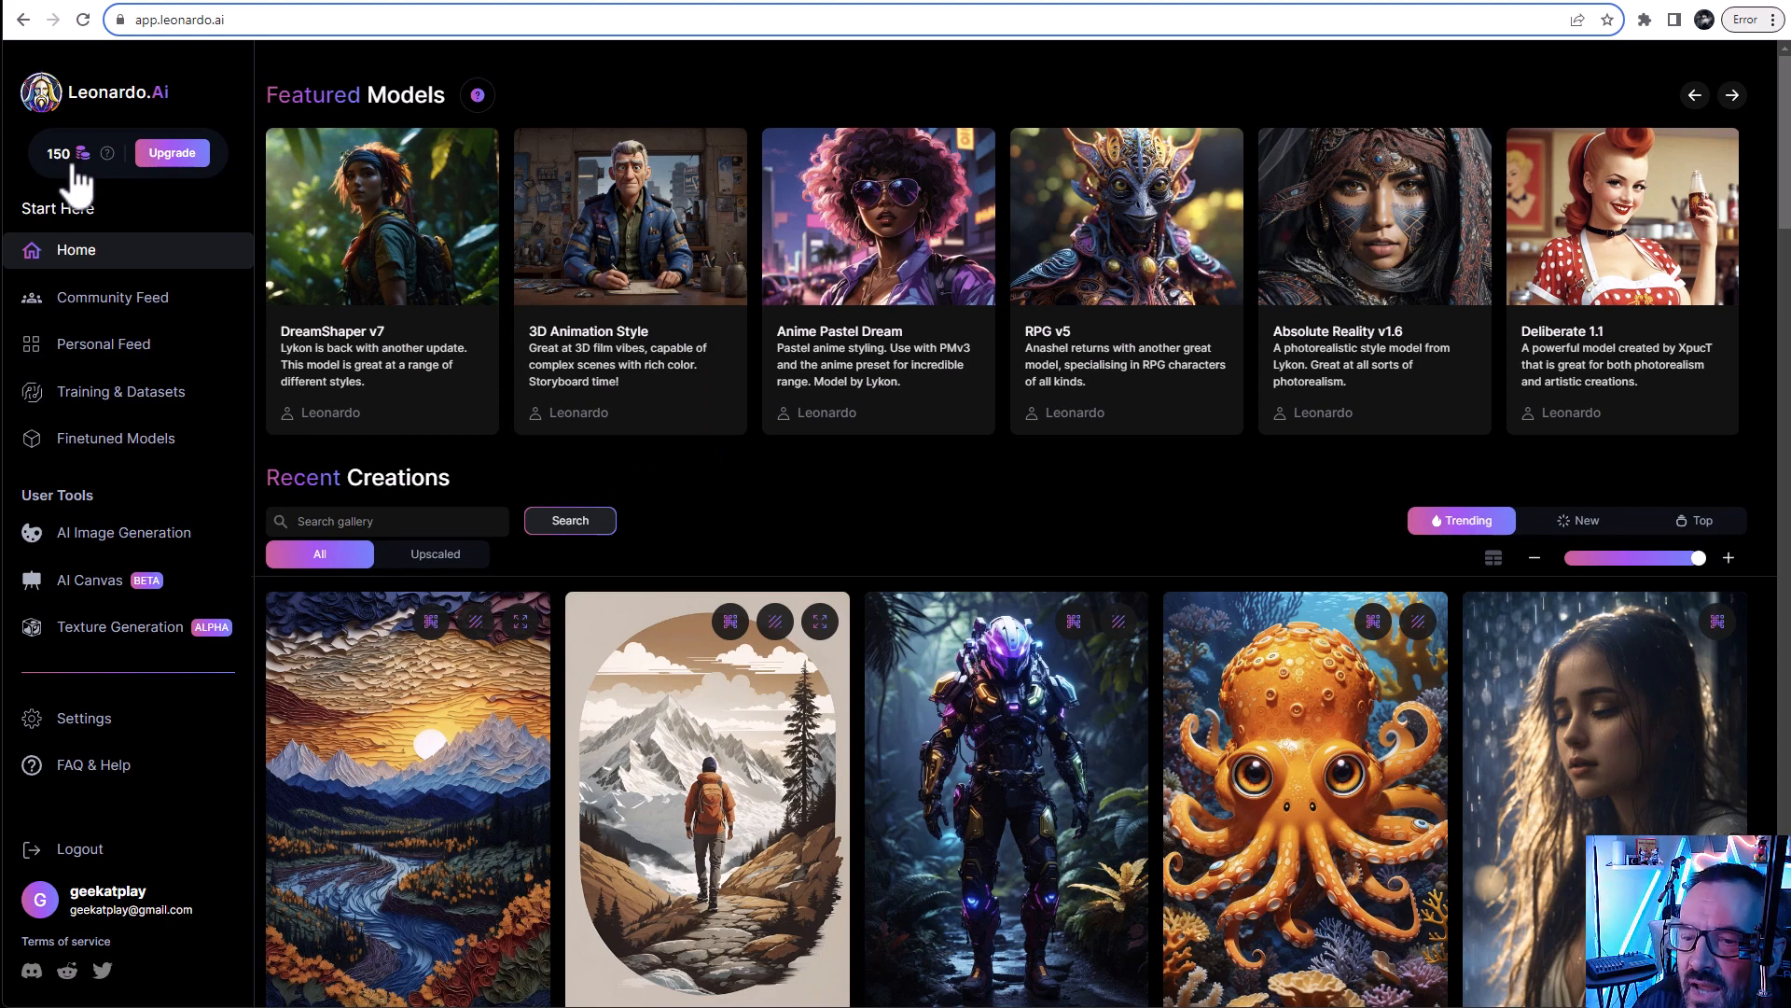
# Go to AI Image Generation from the sidebar to see its models, including SDXL 0.9
pyautogui.click(123, 533)
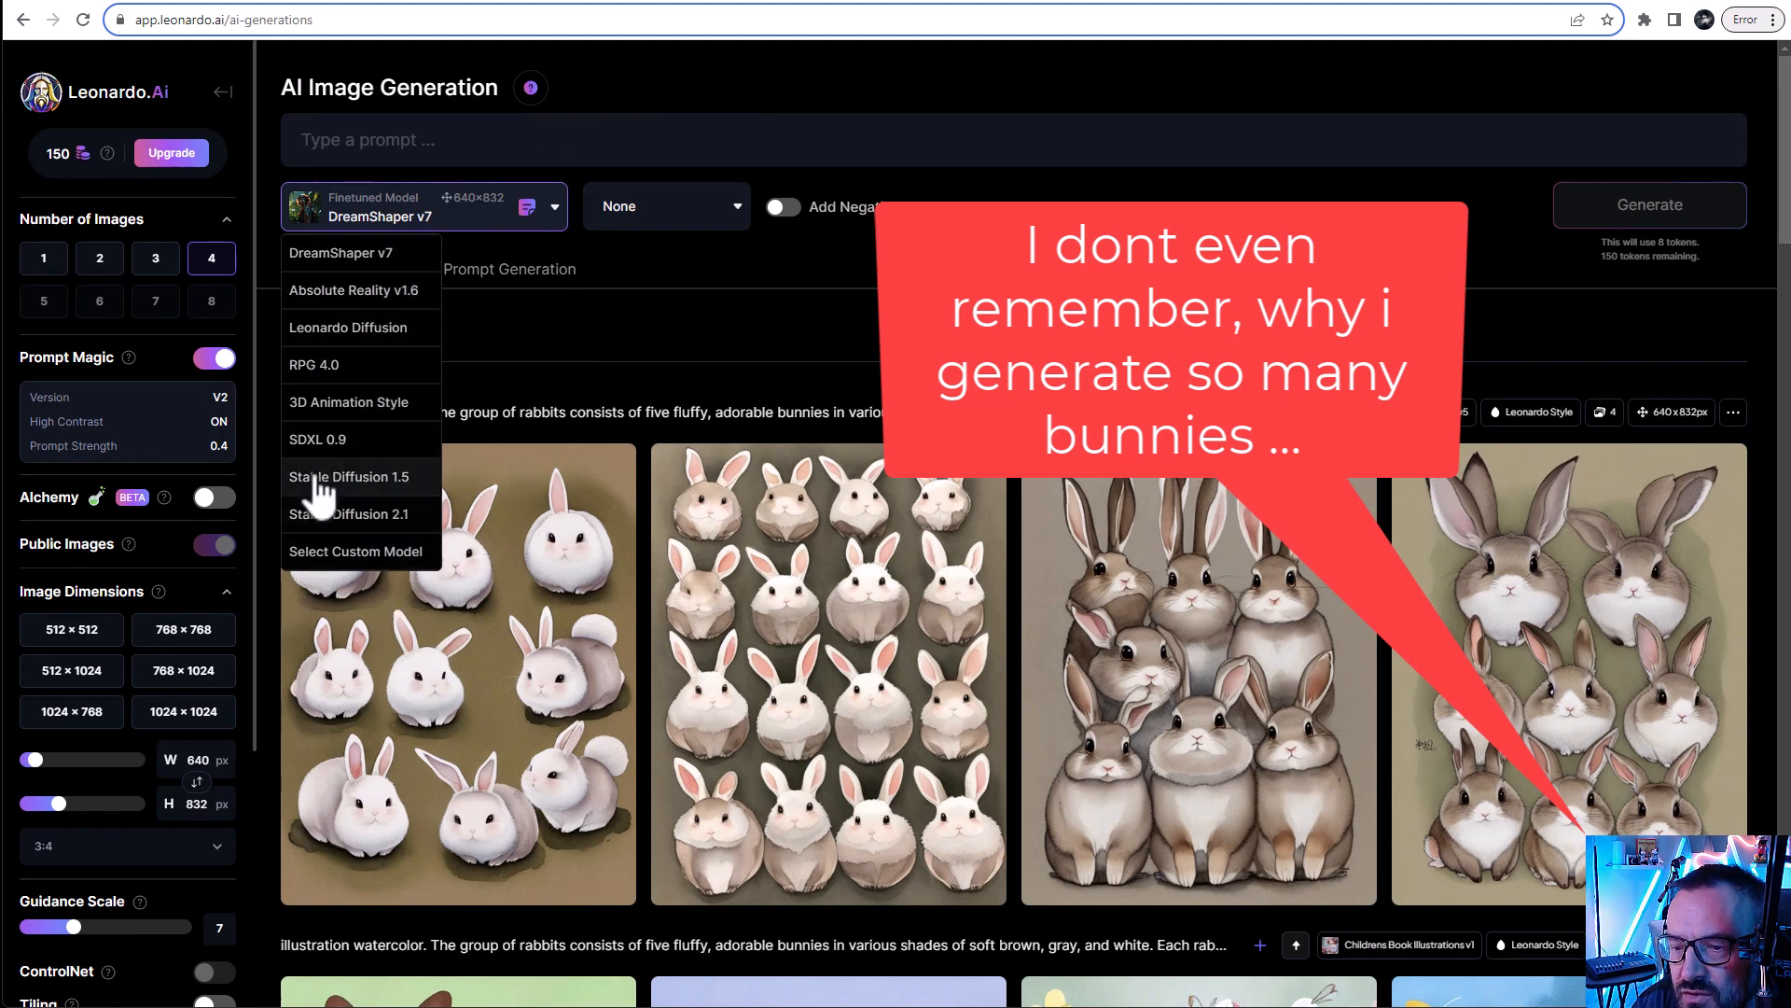
pyautogui.moveTo(358, 457)
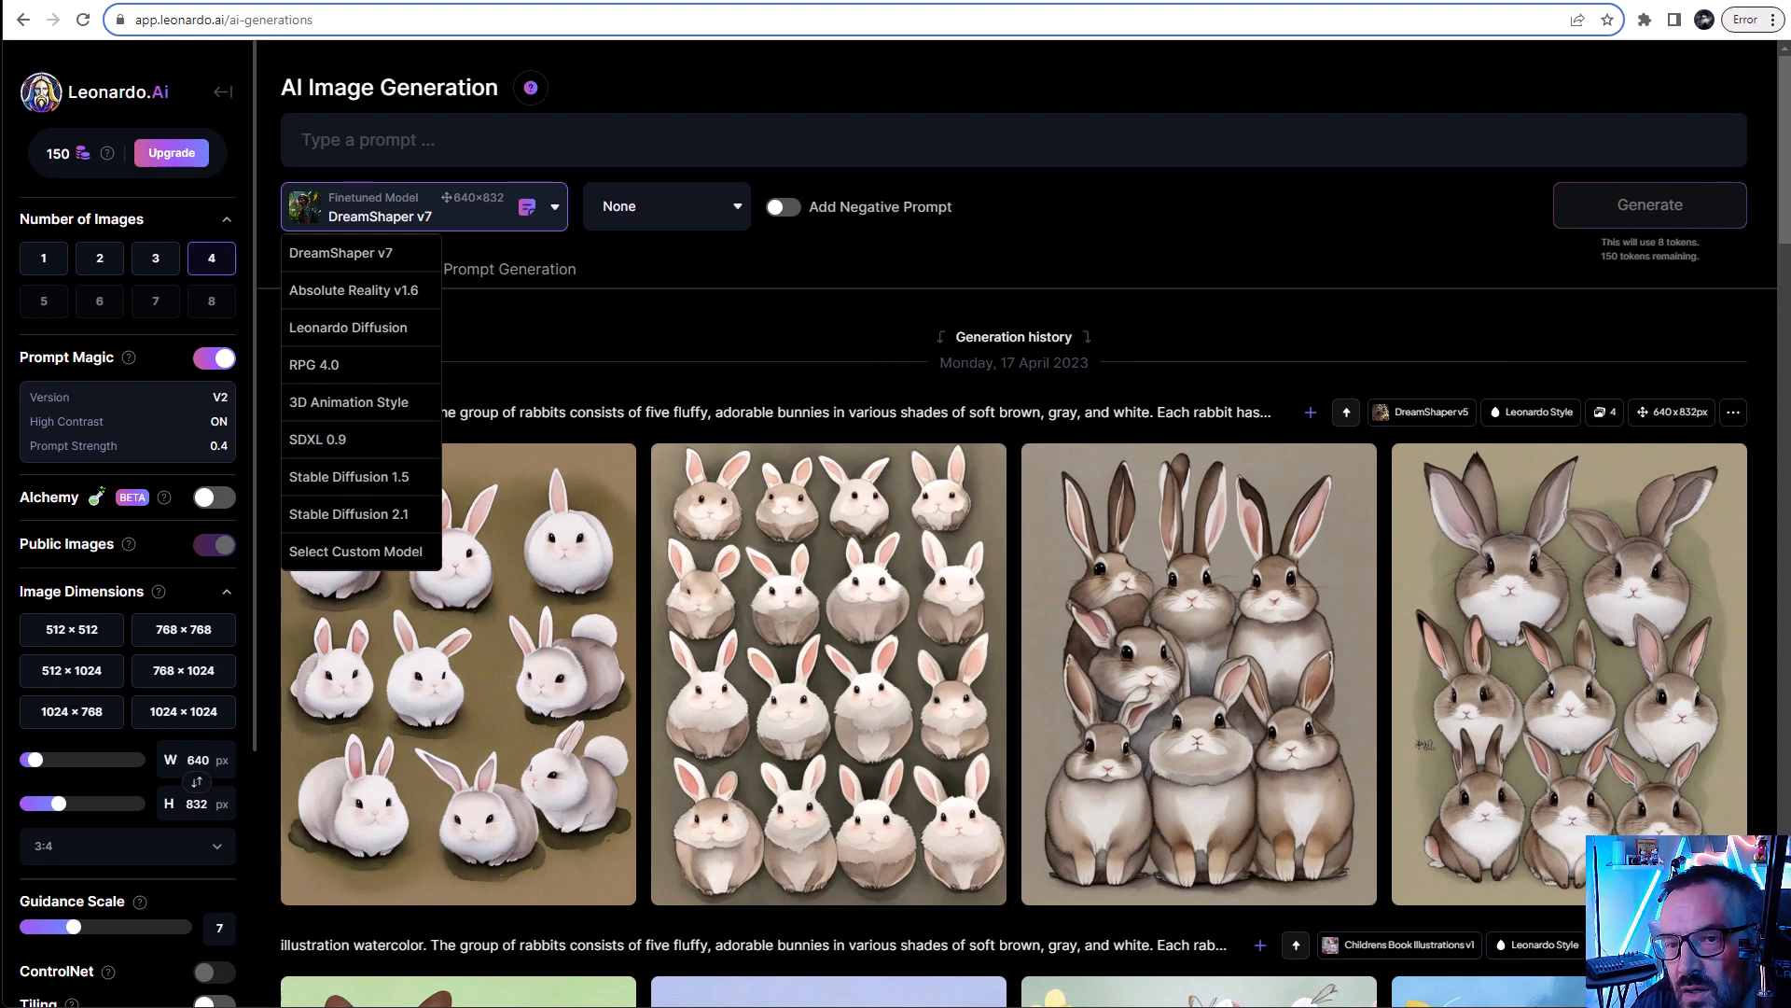
pyautogui.moveTo(1522, 207)
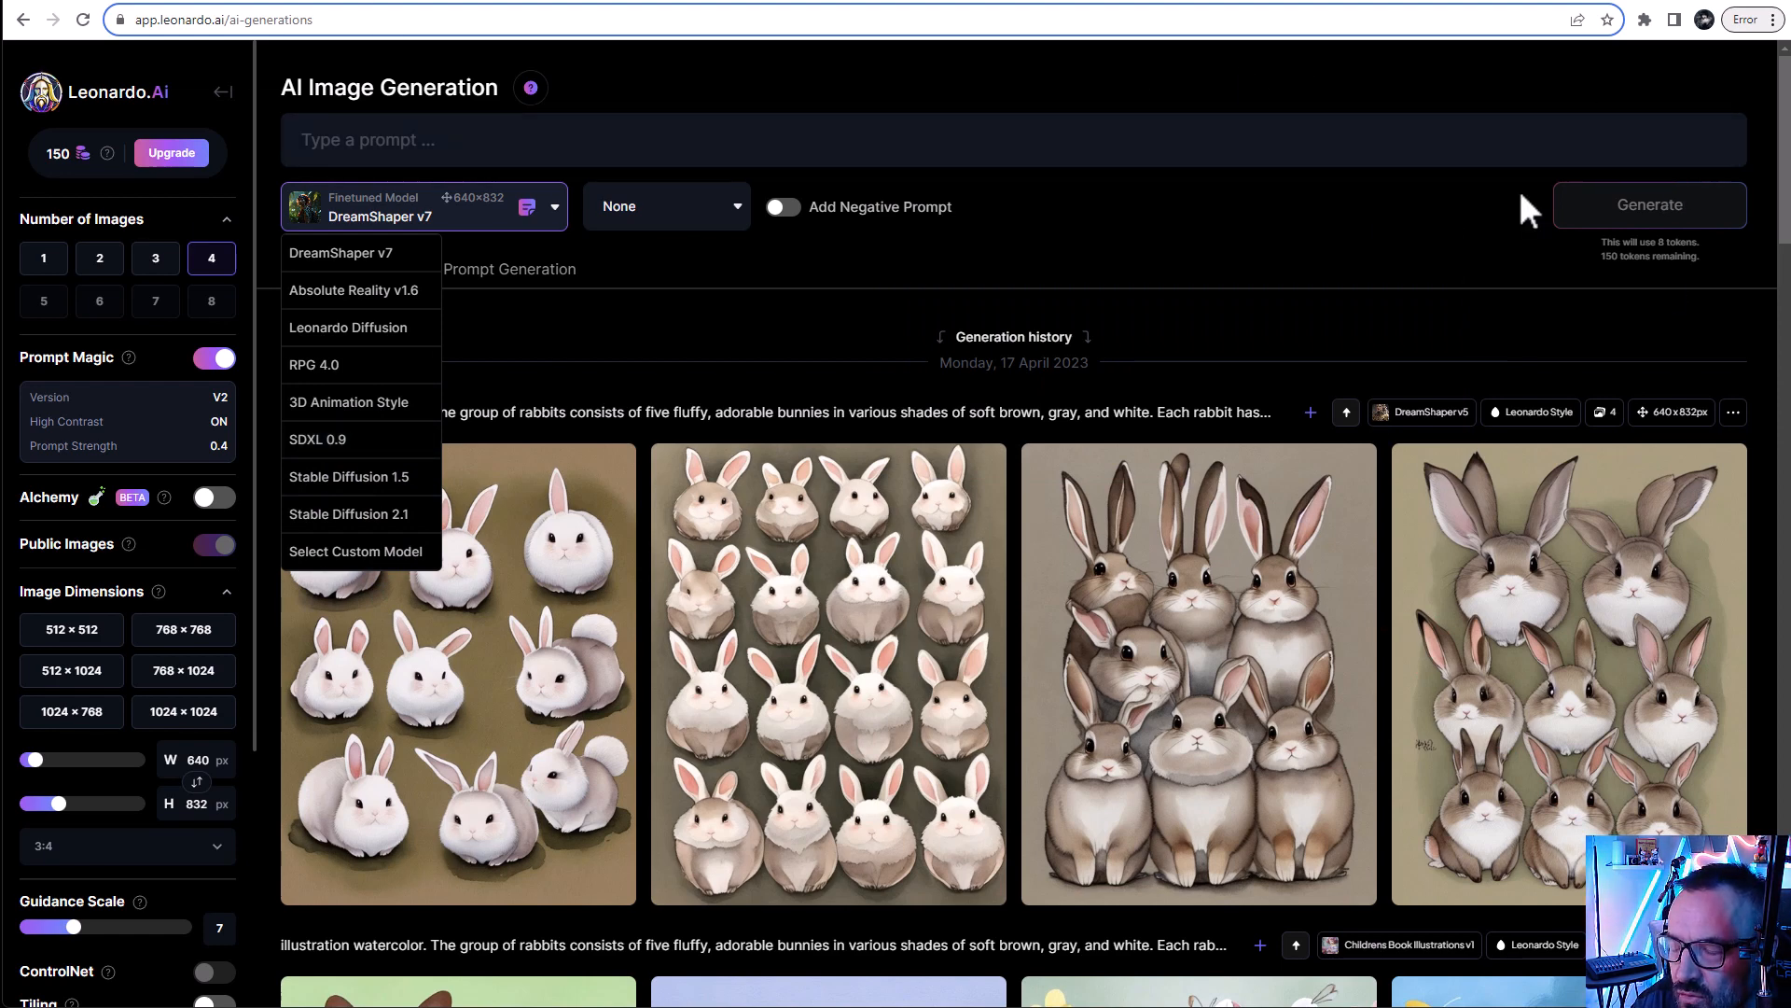
pyautogui.moveTo(427, 270)
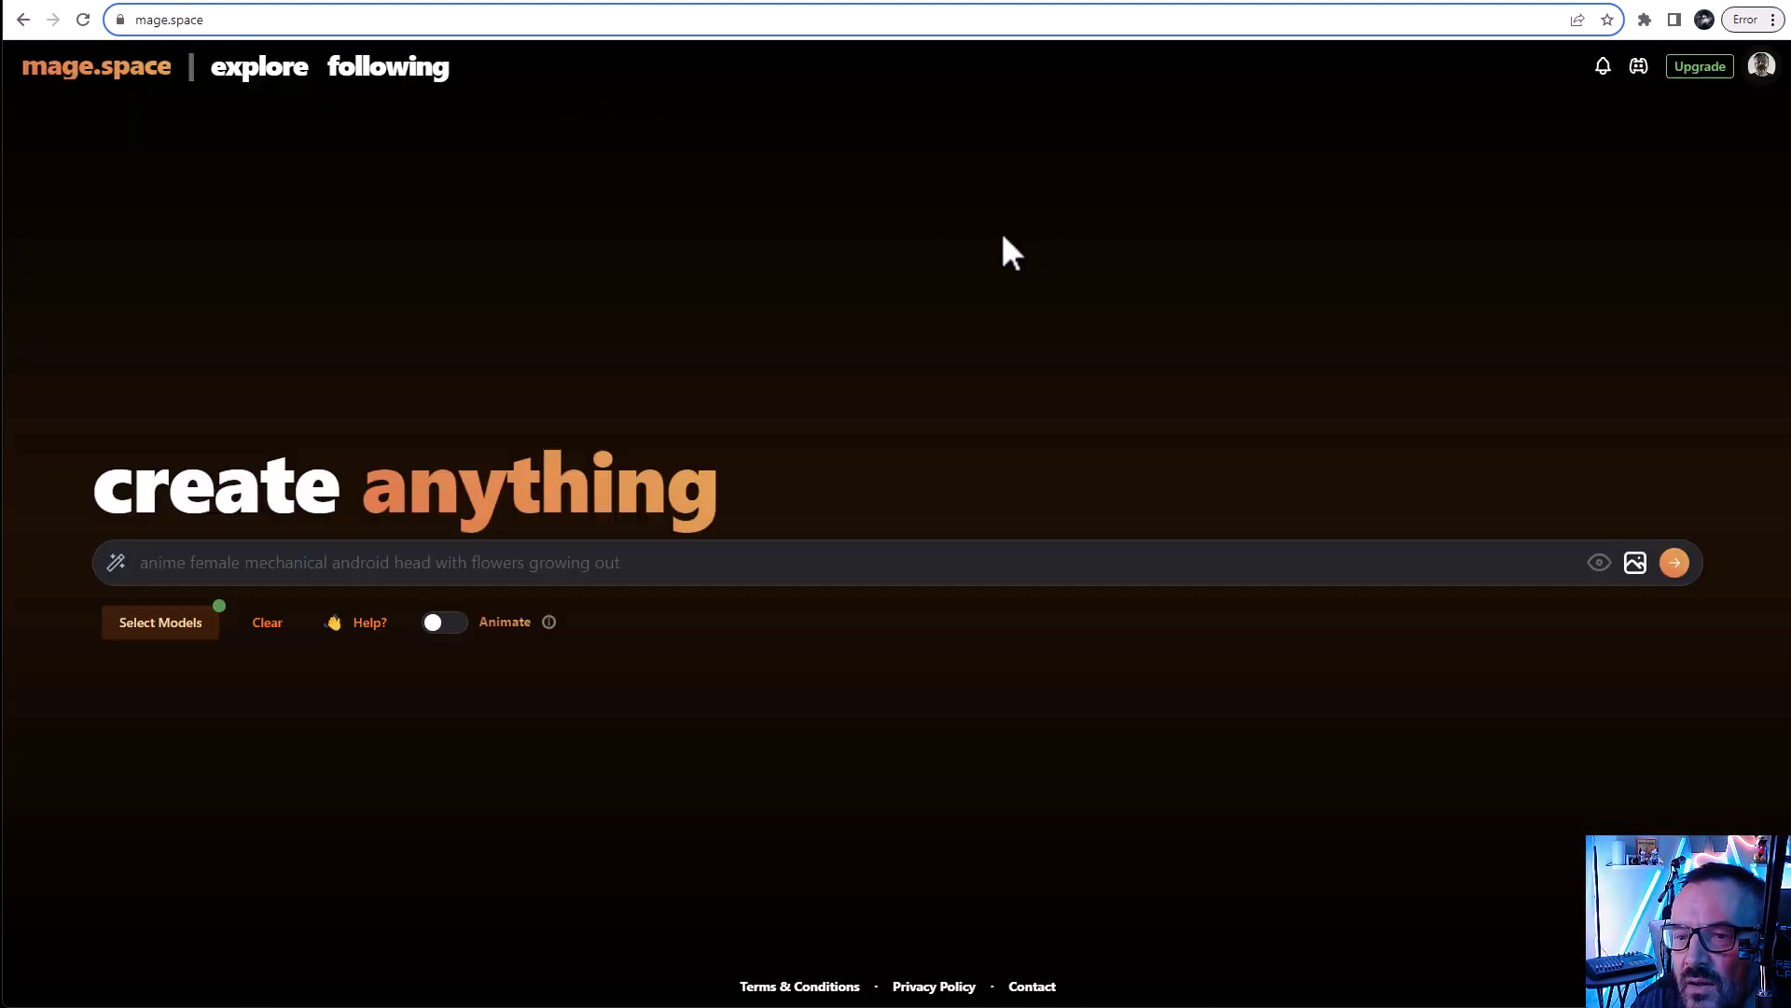
pyautogui.moveTo(608, 332)
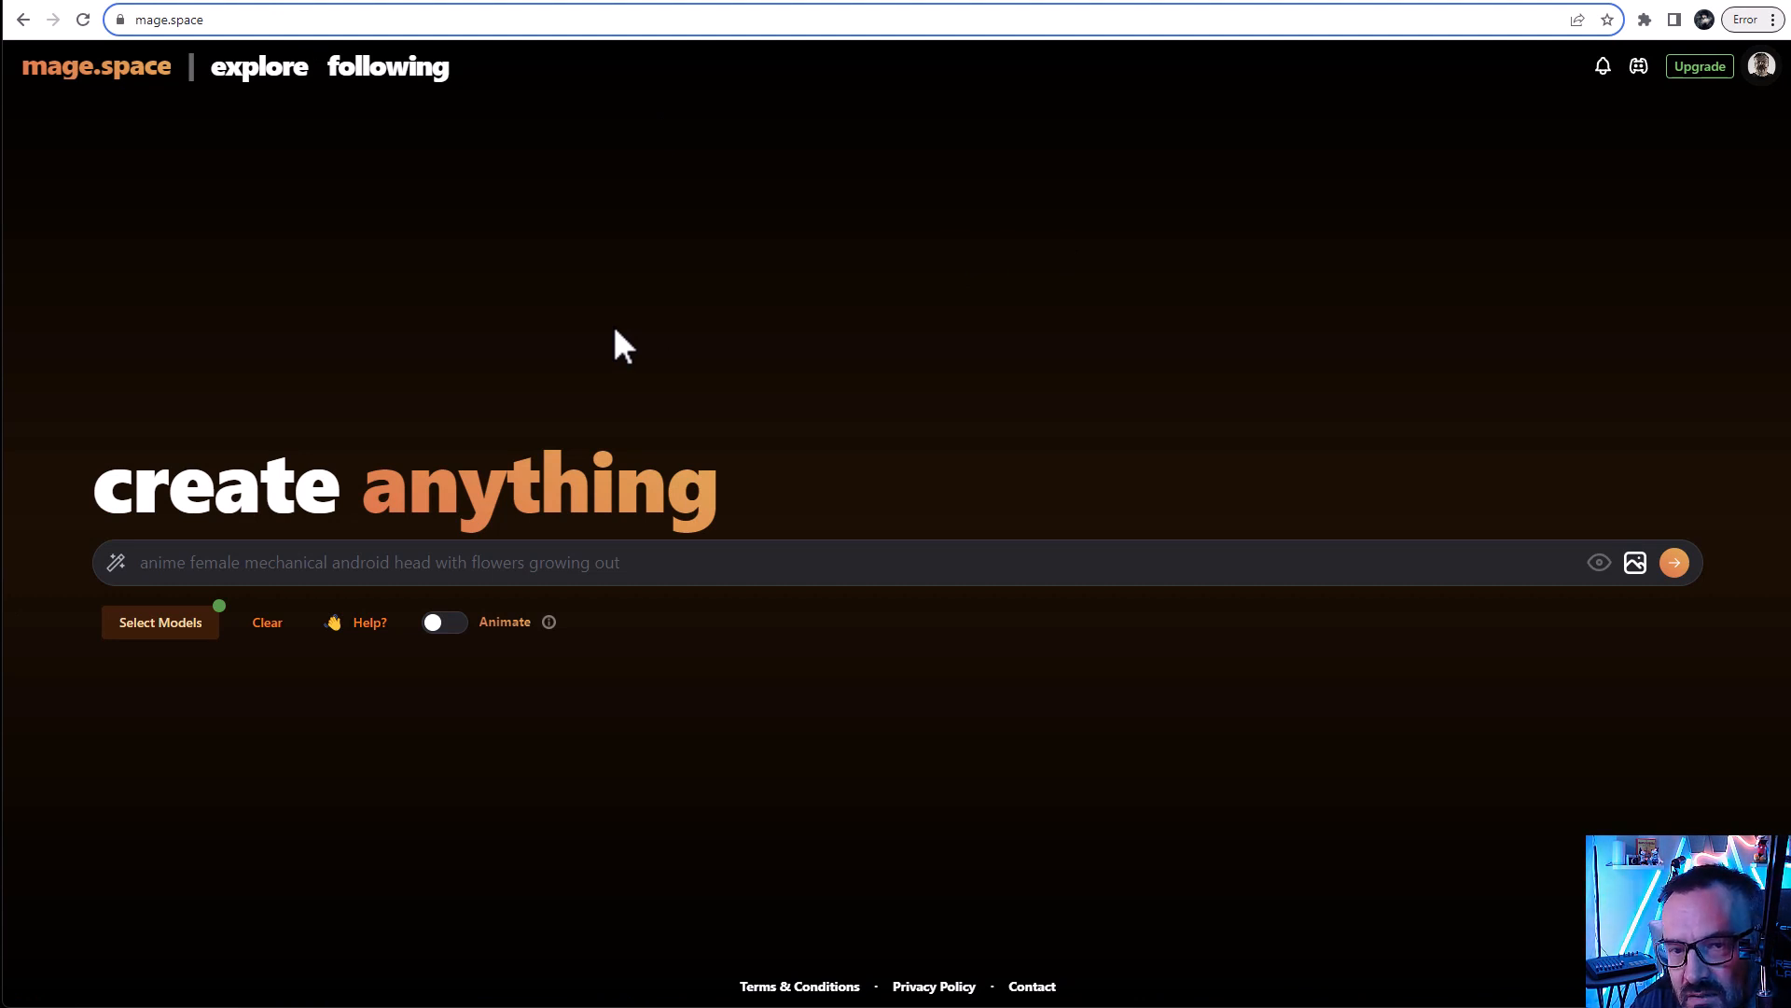
pyautogui.moveTo(160, 623)
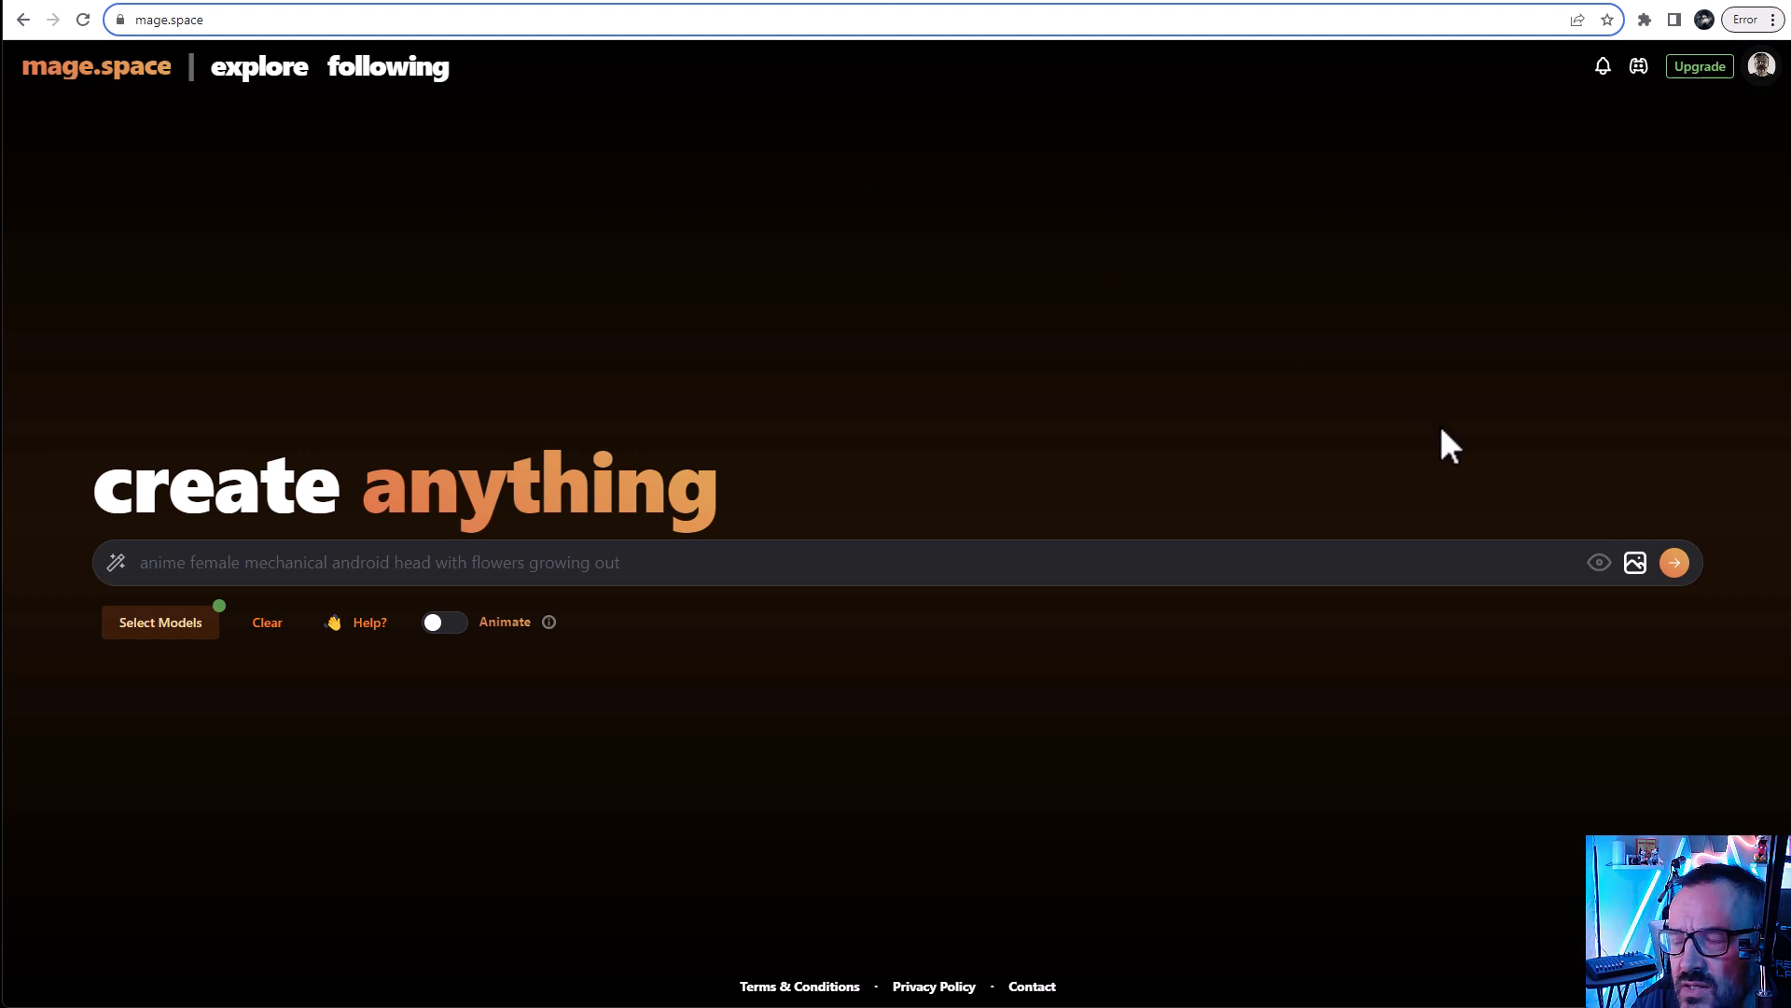
pyautogui.moveTo(747, 735)
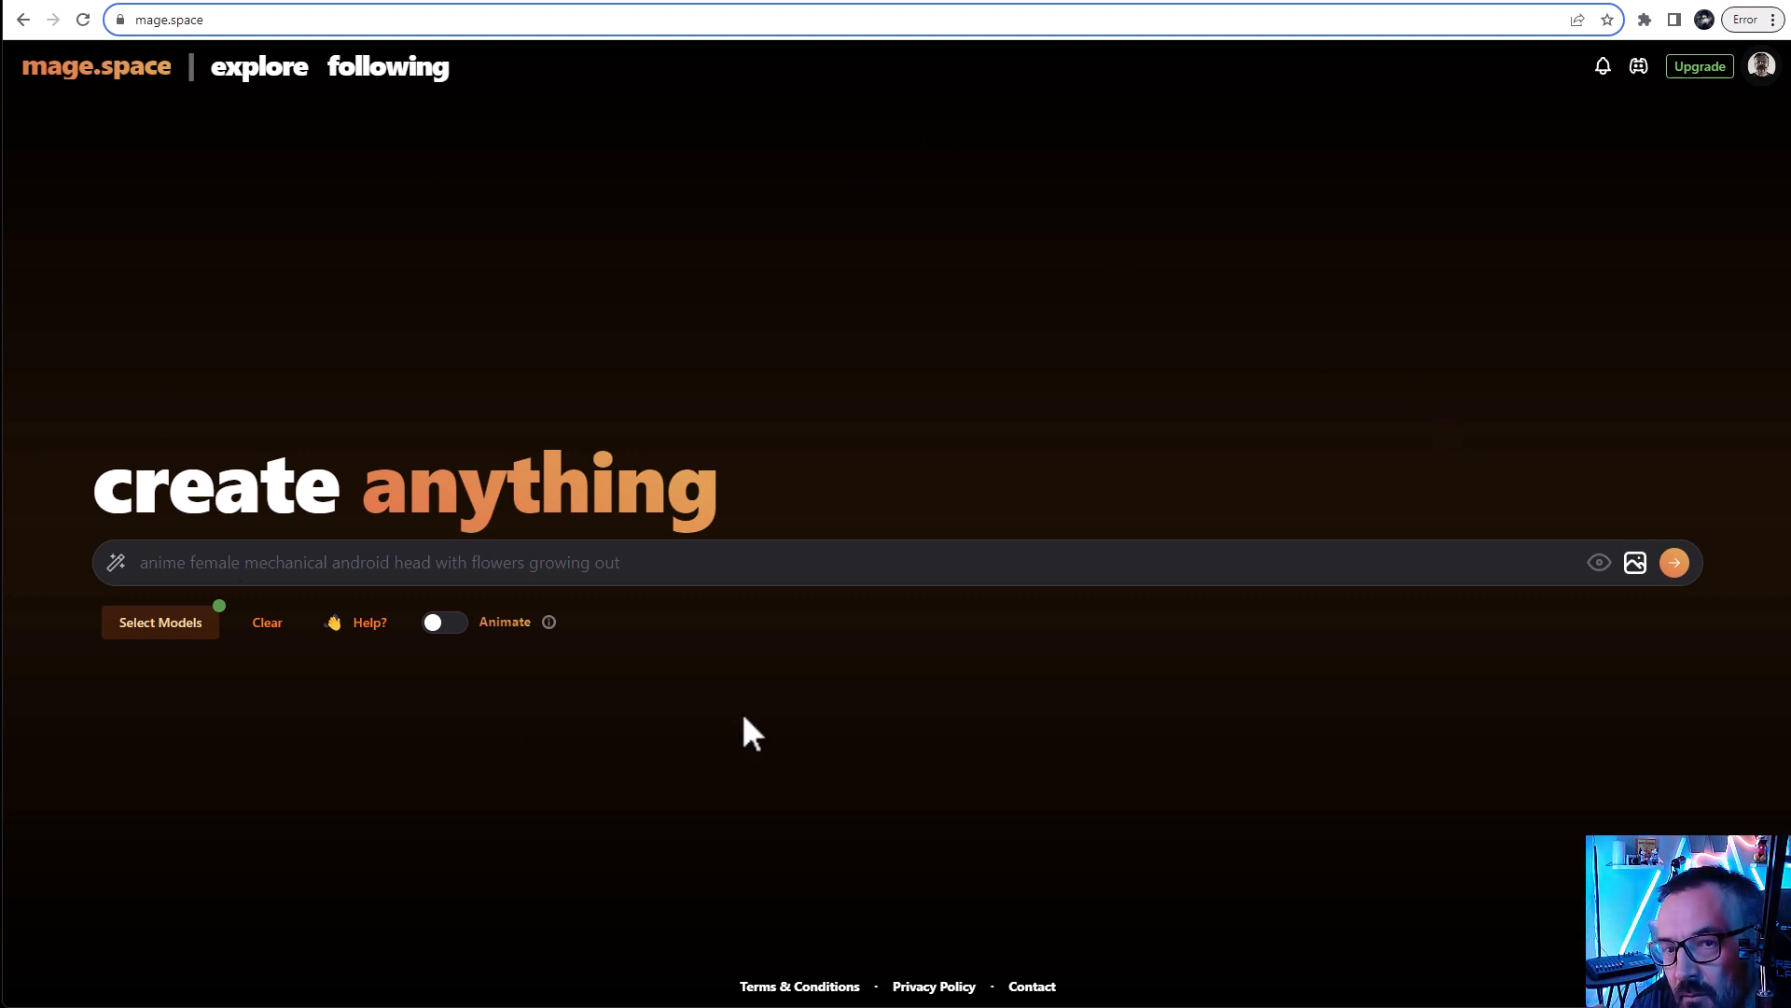
pyautogui.moveTo(814, 411)
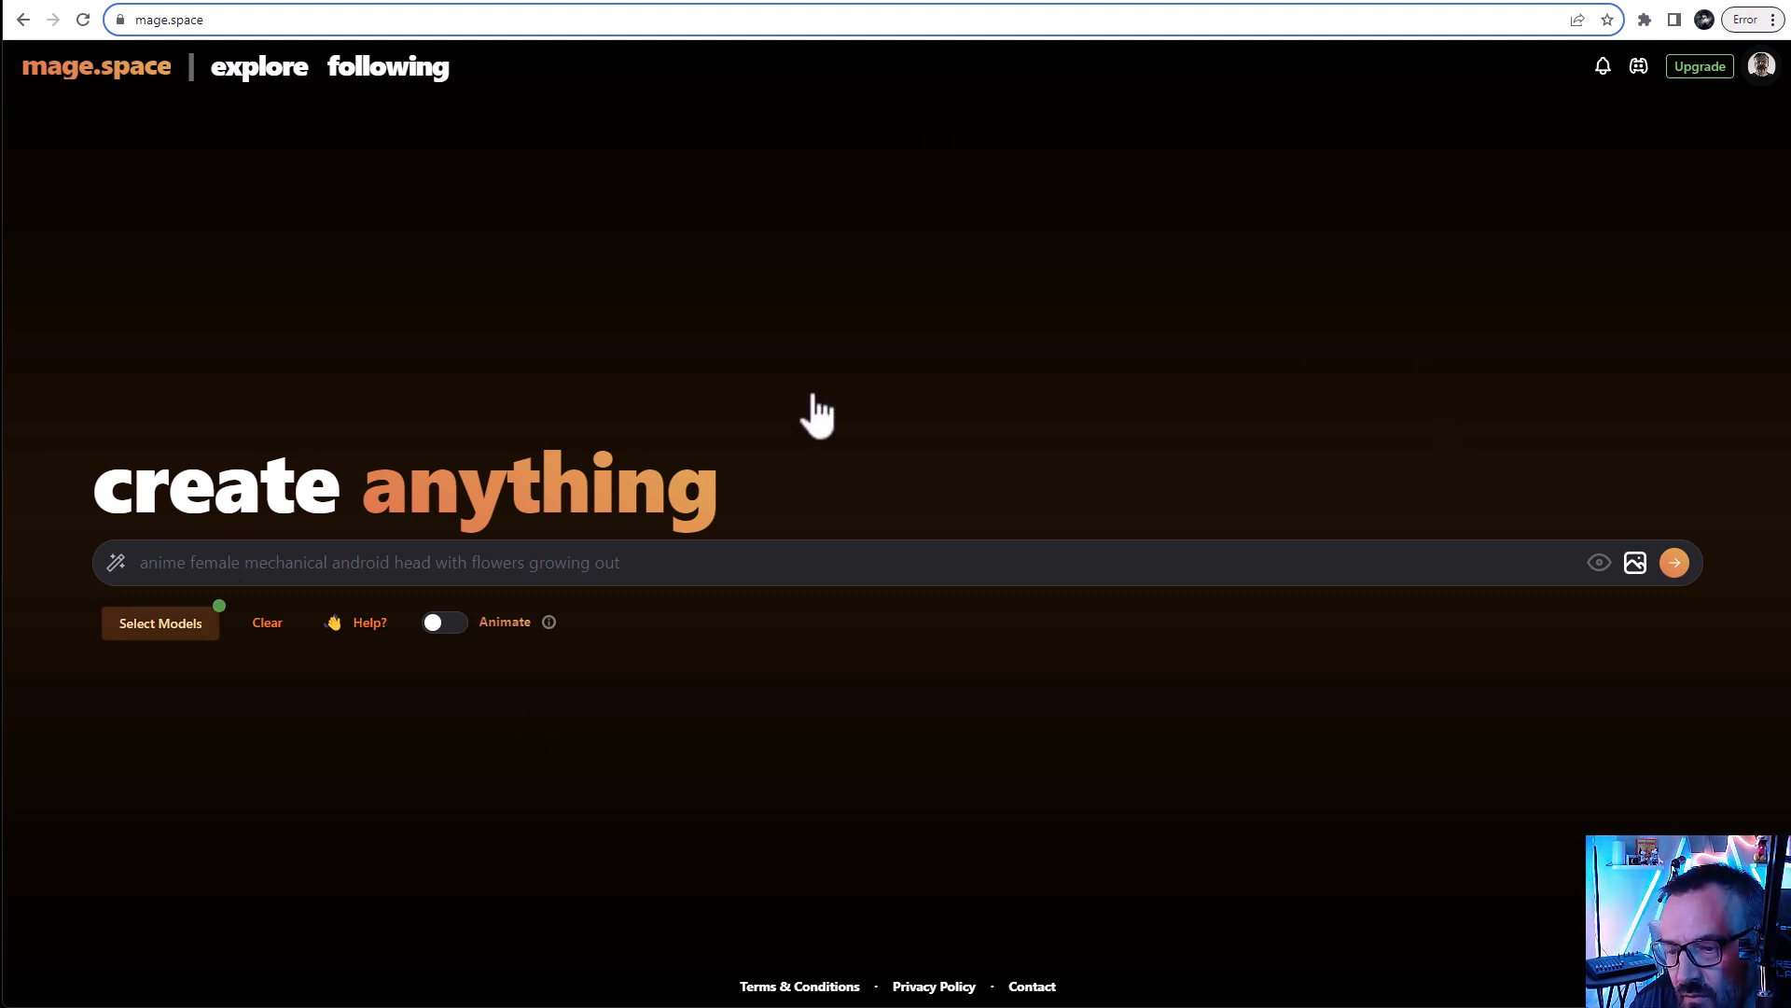
# Show the base model list under the prompt bar with SDXL as the chosen model
pyautogui.click(160, 623)
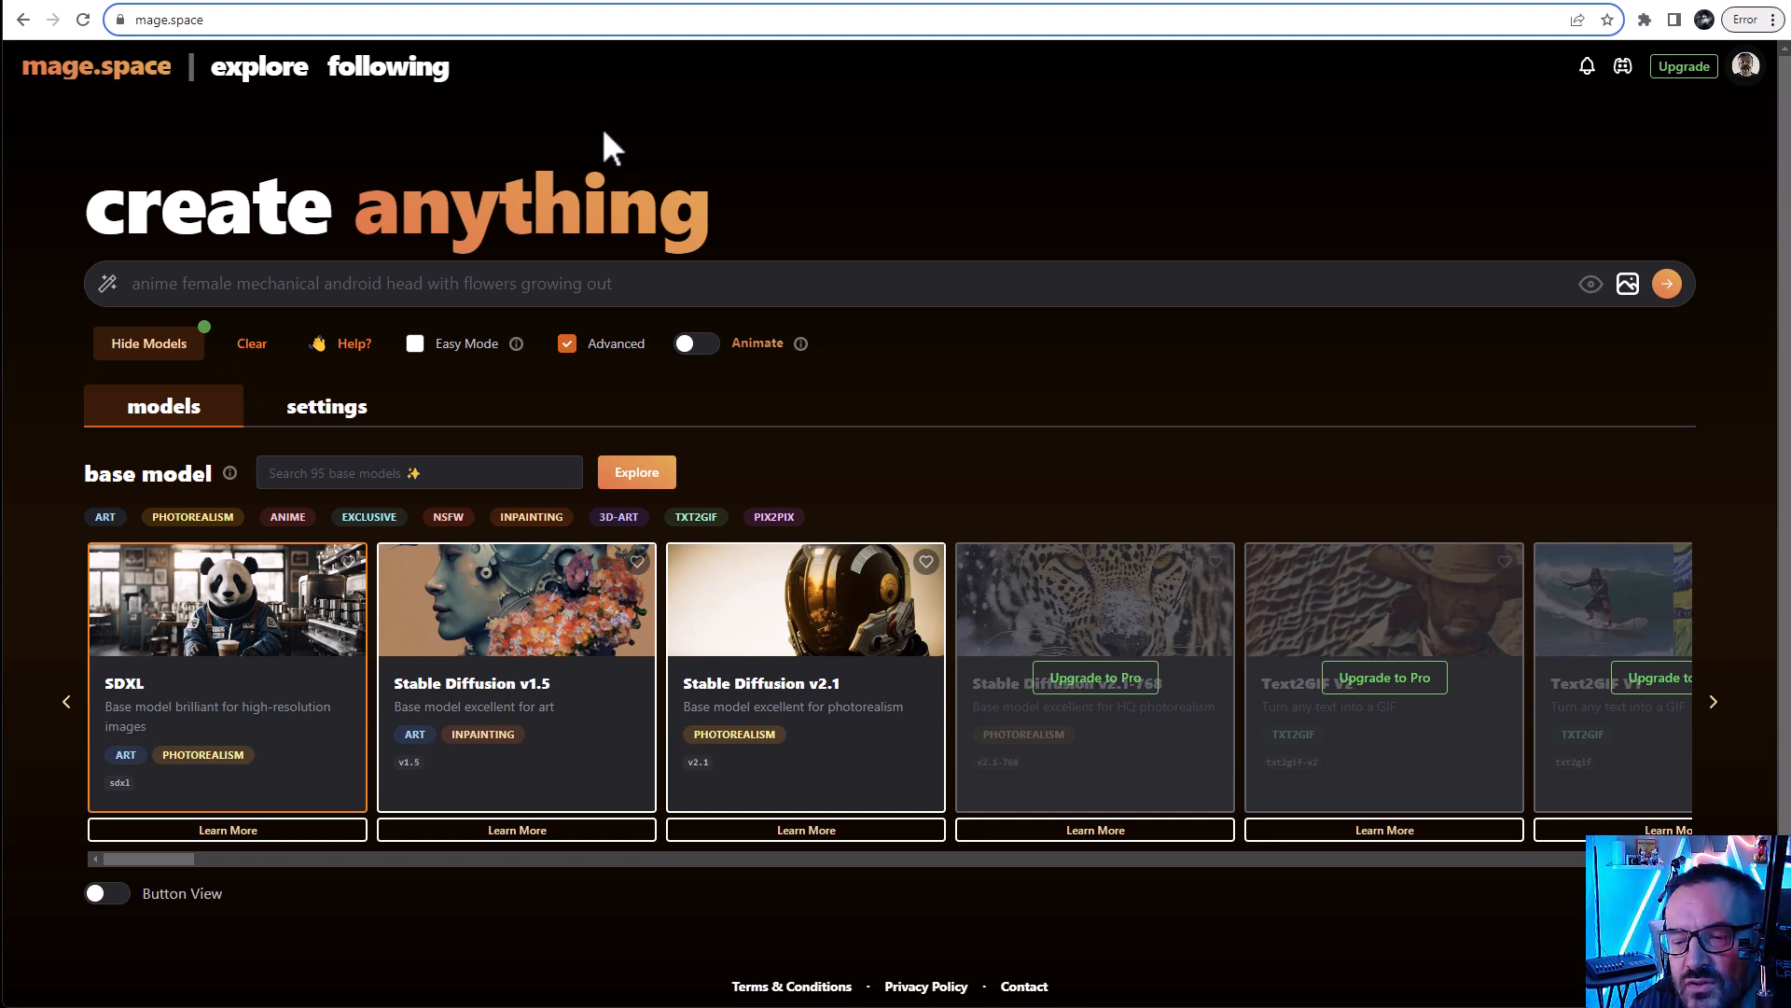
pyautogui.moveTo(929, 235)
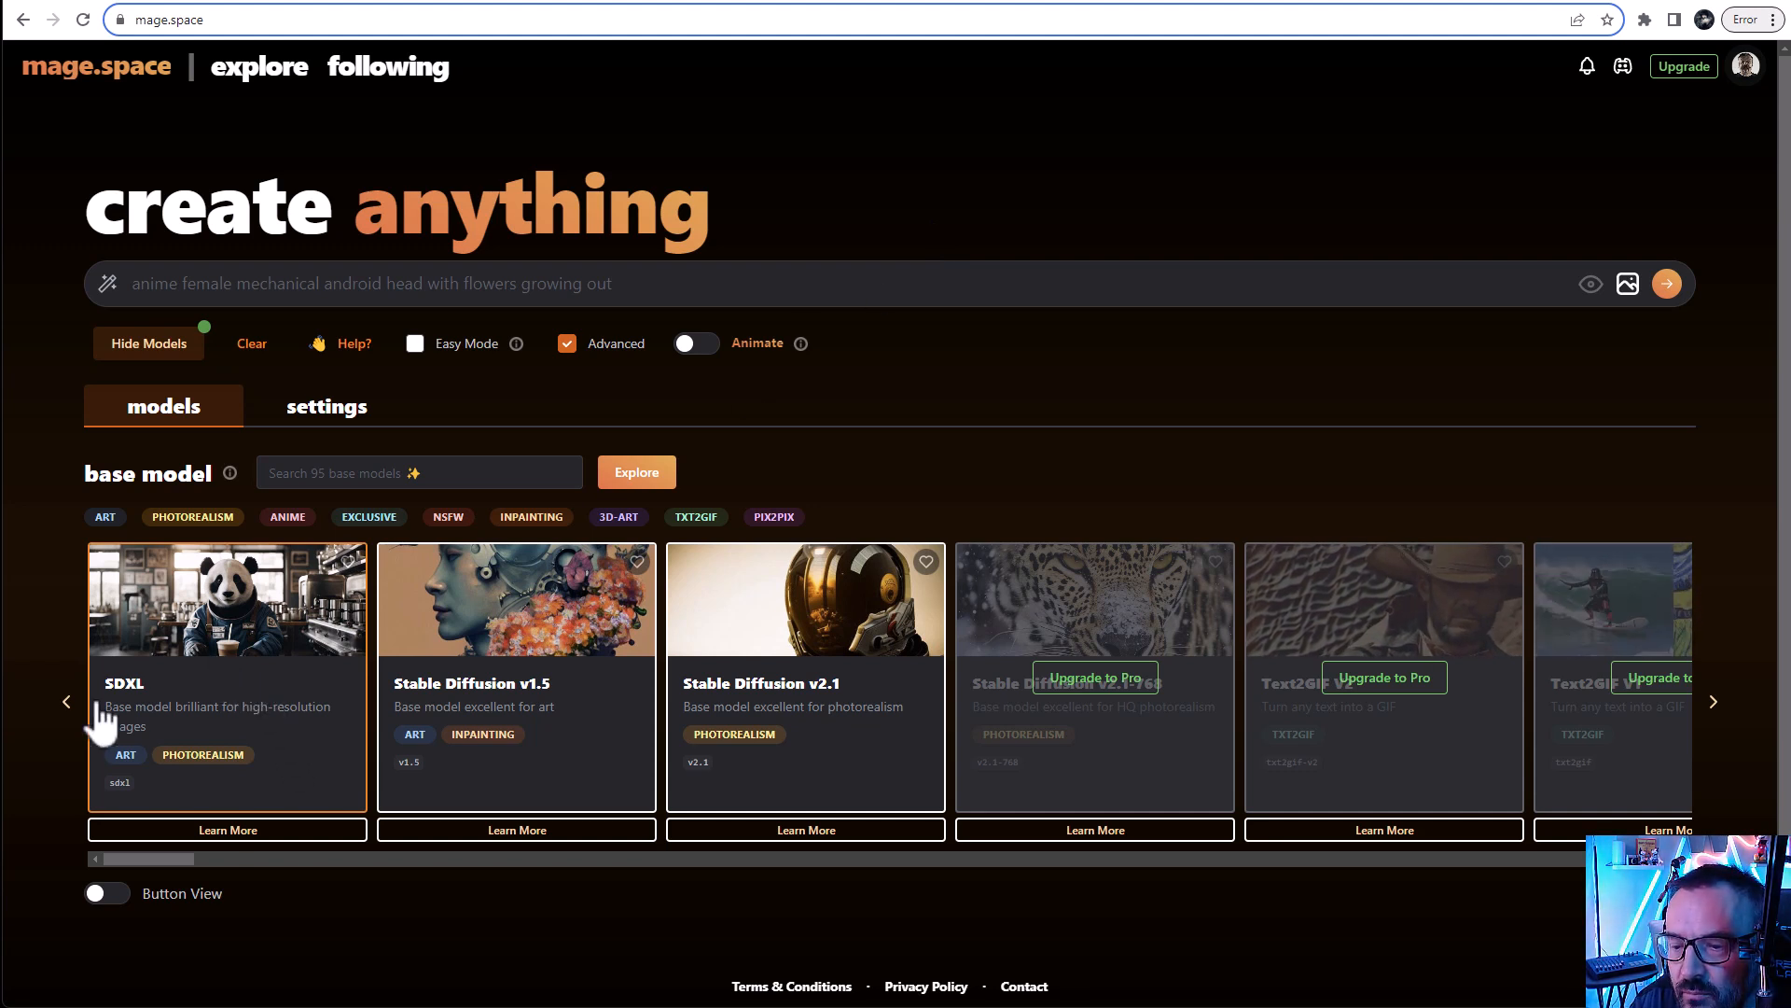
pyautogui.moveTo(299, 743)
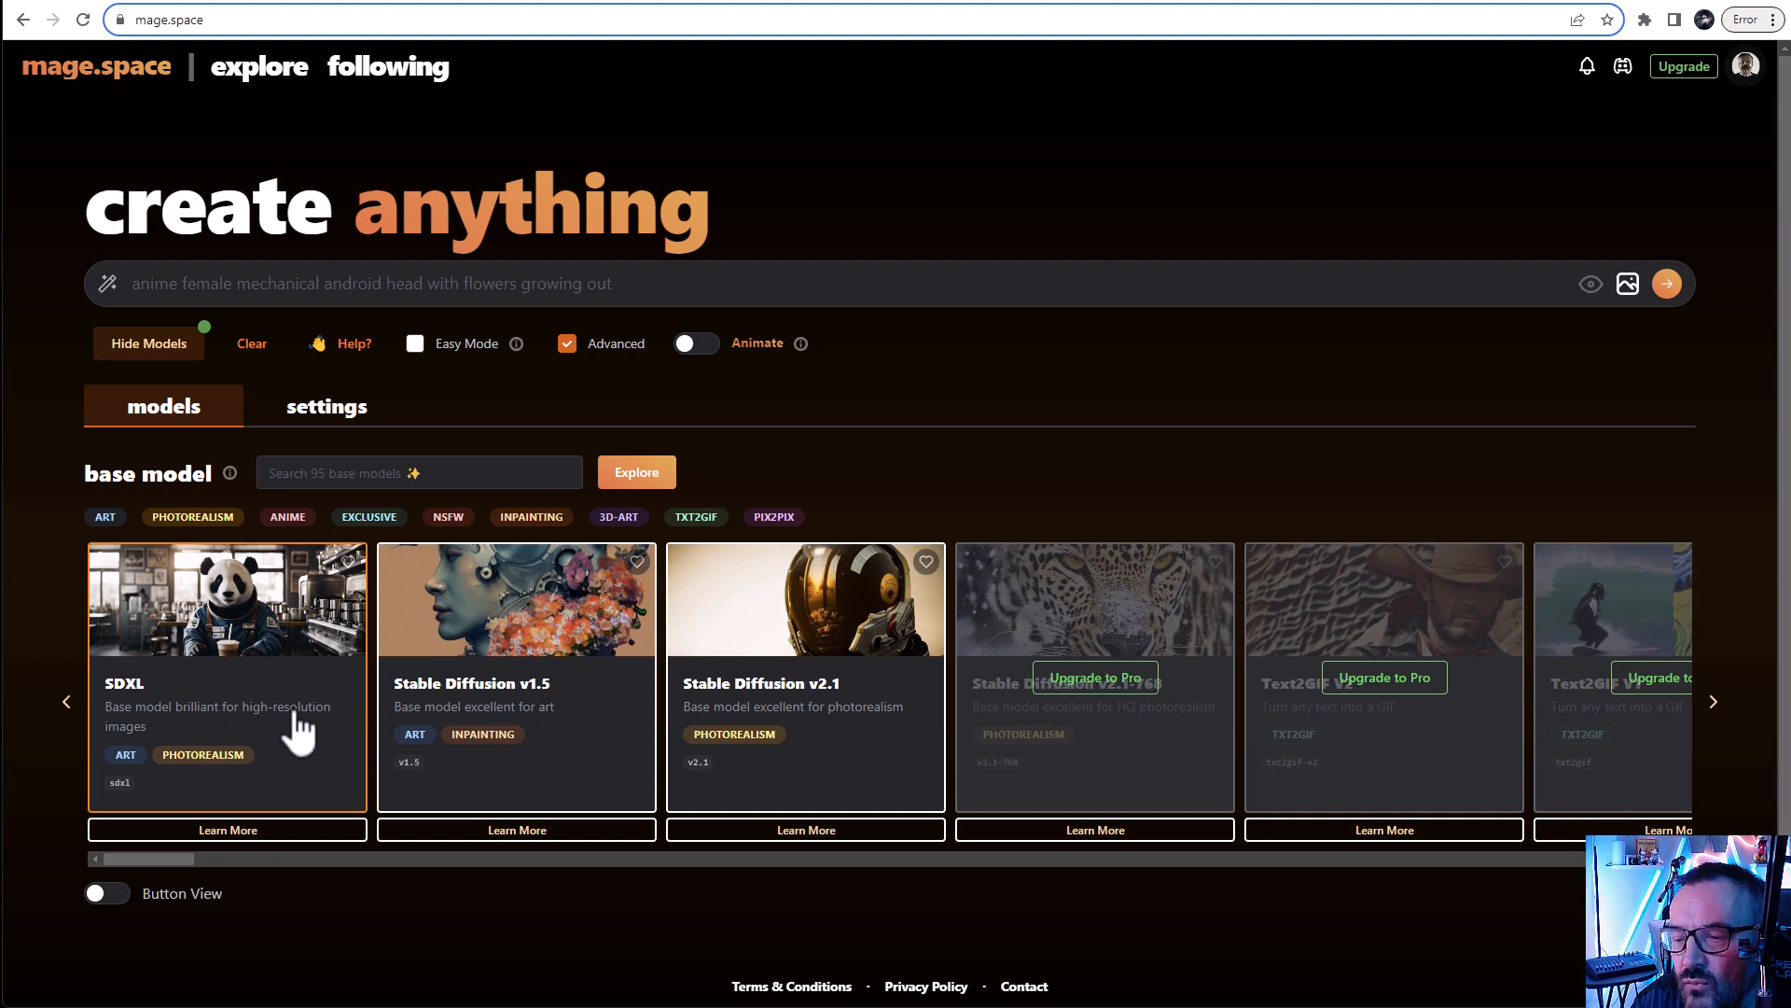
pyautogui.moveTo(744, 306)
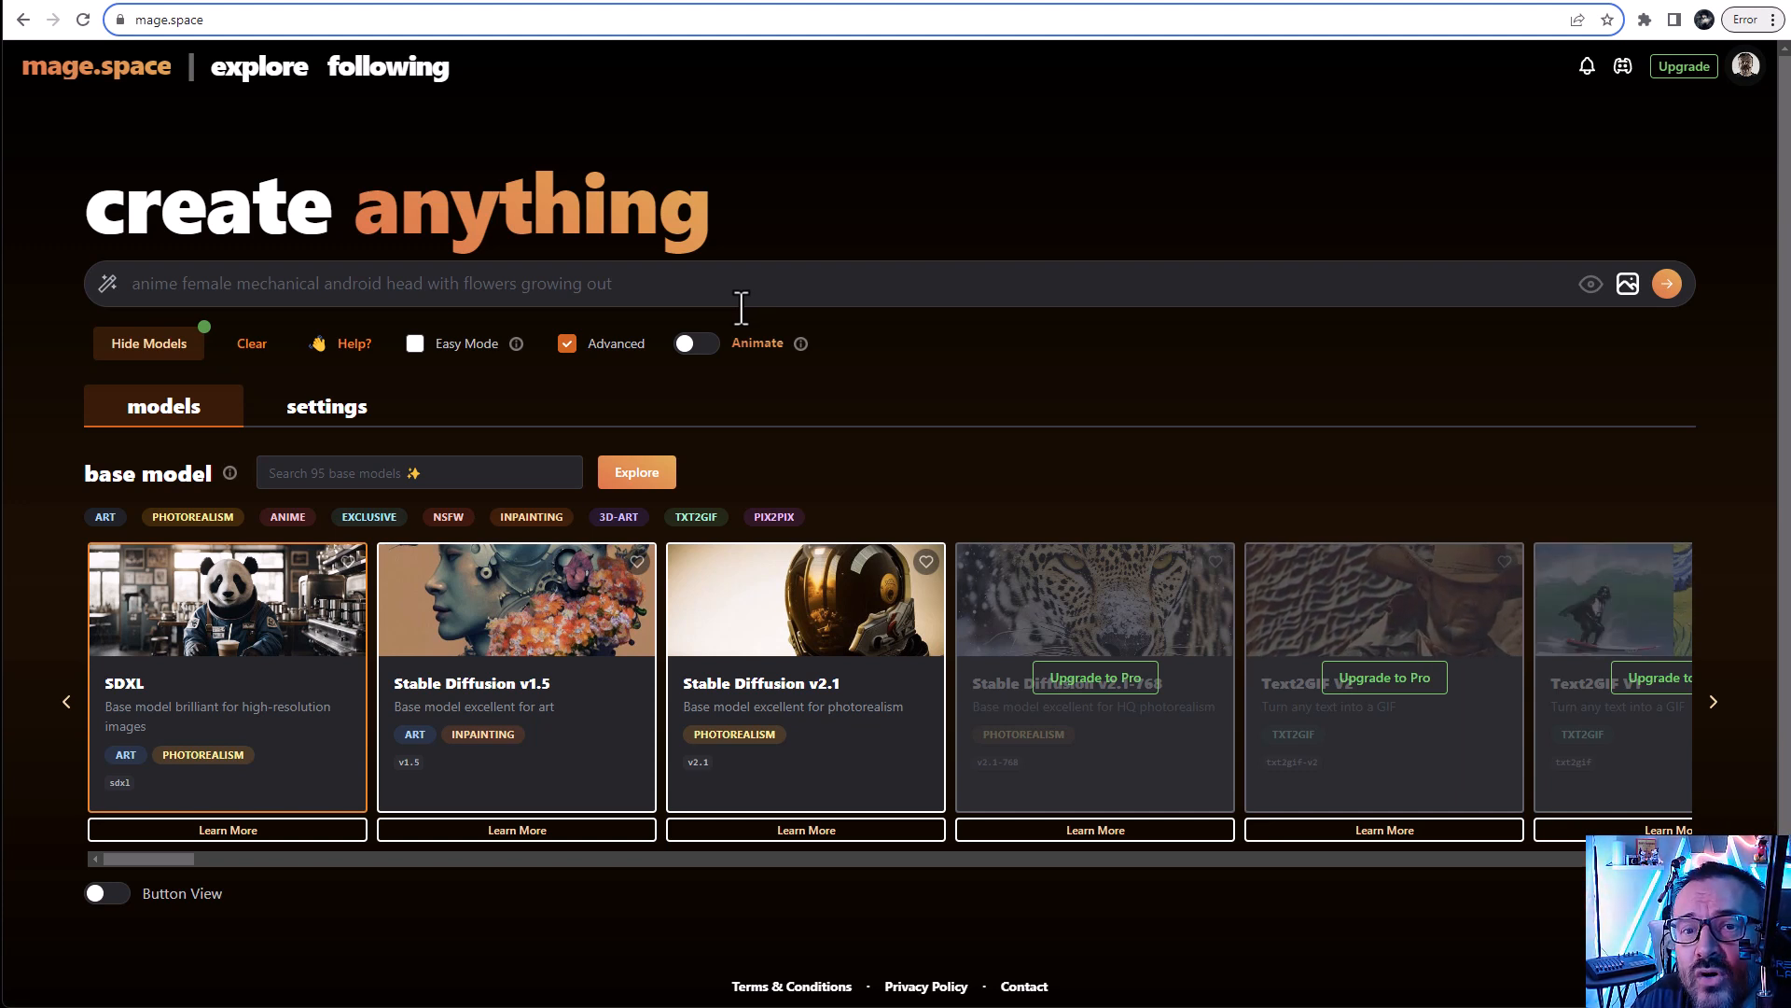
# Browse the profile gallery, allow the blurred NSFW image, review membership plans, and return home via the logo
pyautogui.click(1746, 65)
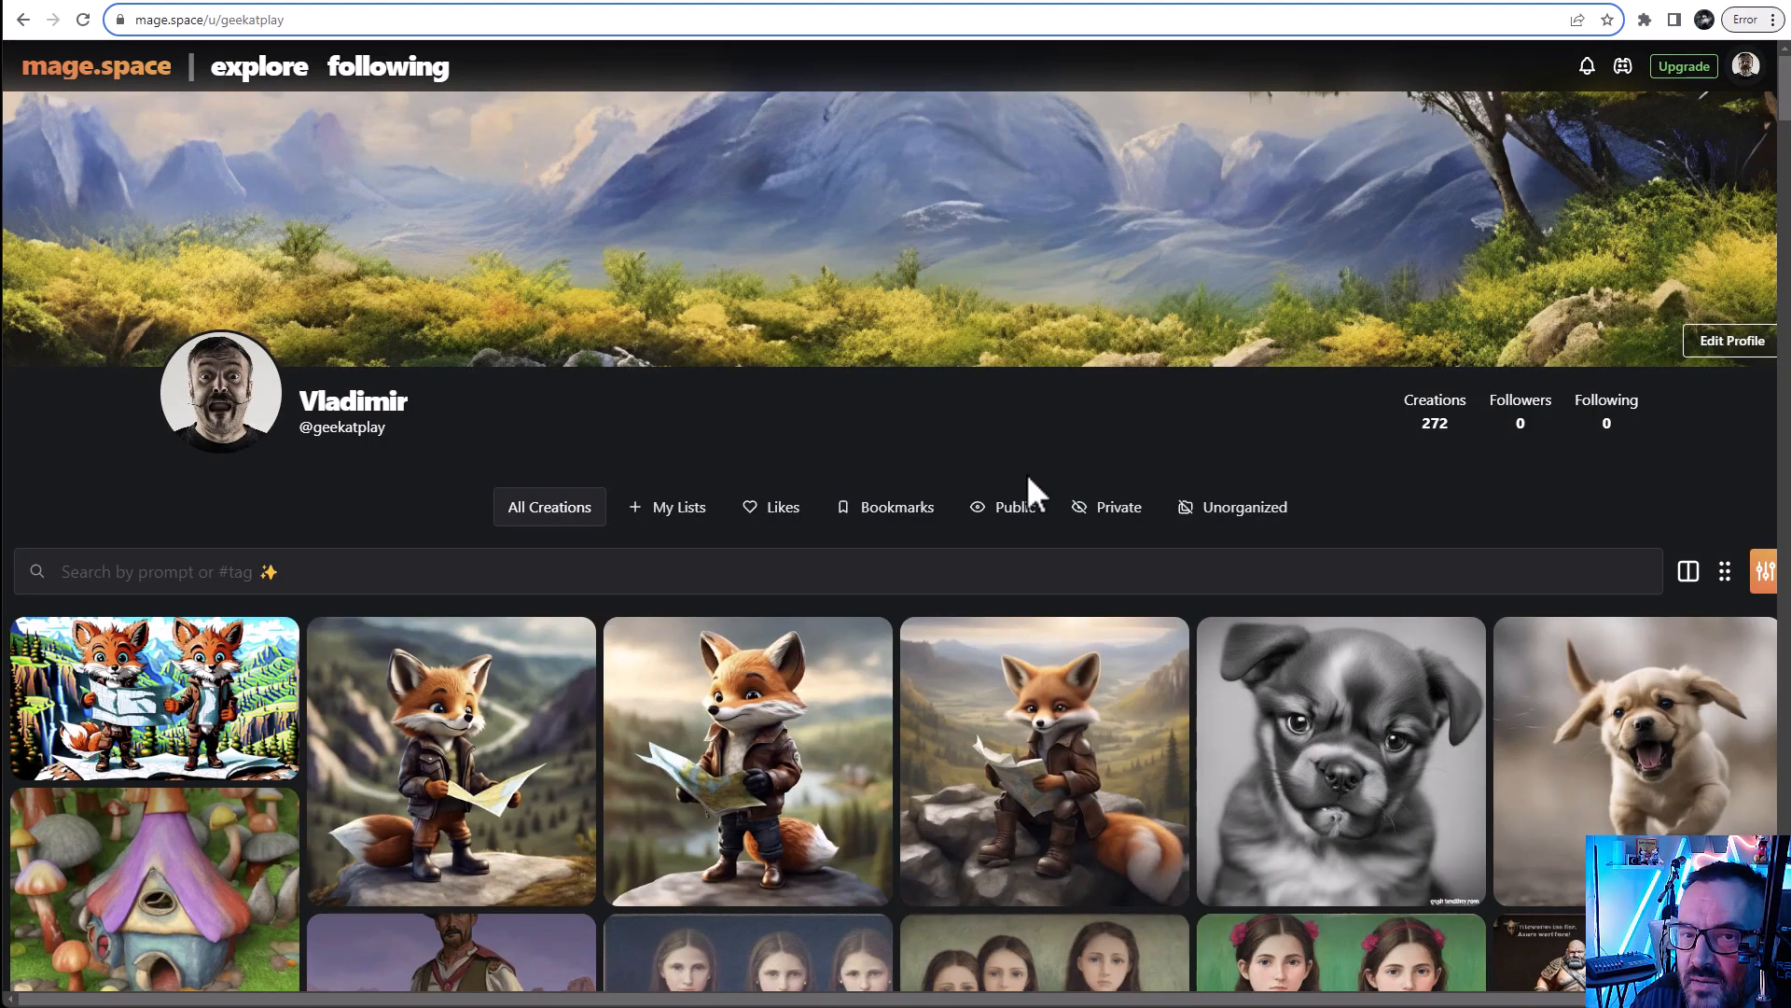
pyautogui.scroll(-3)
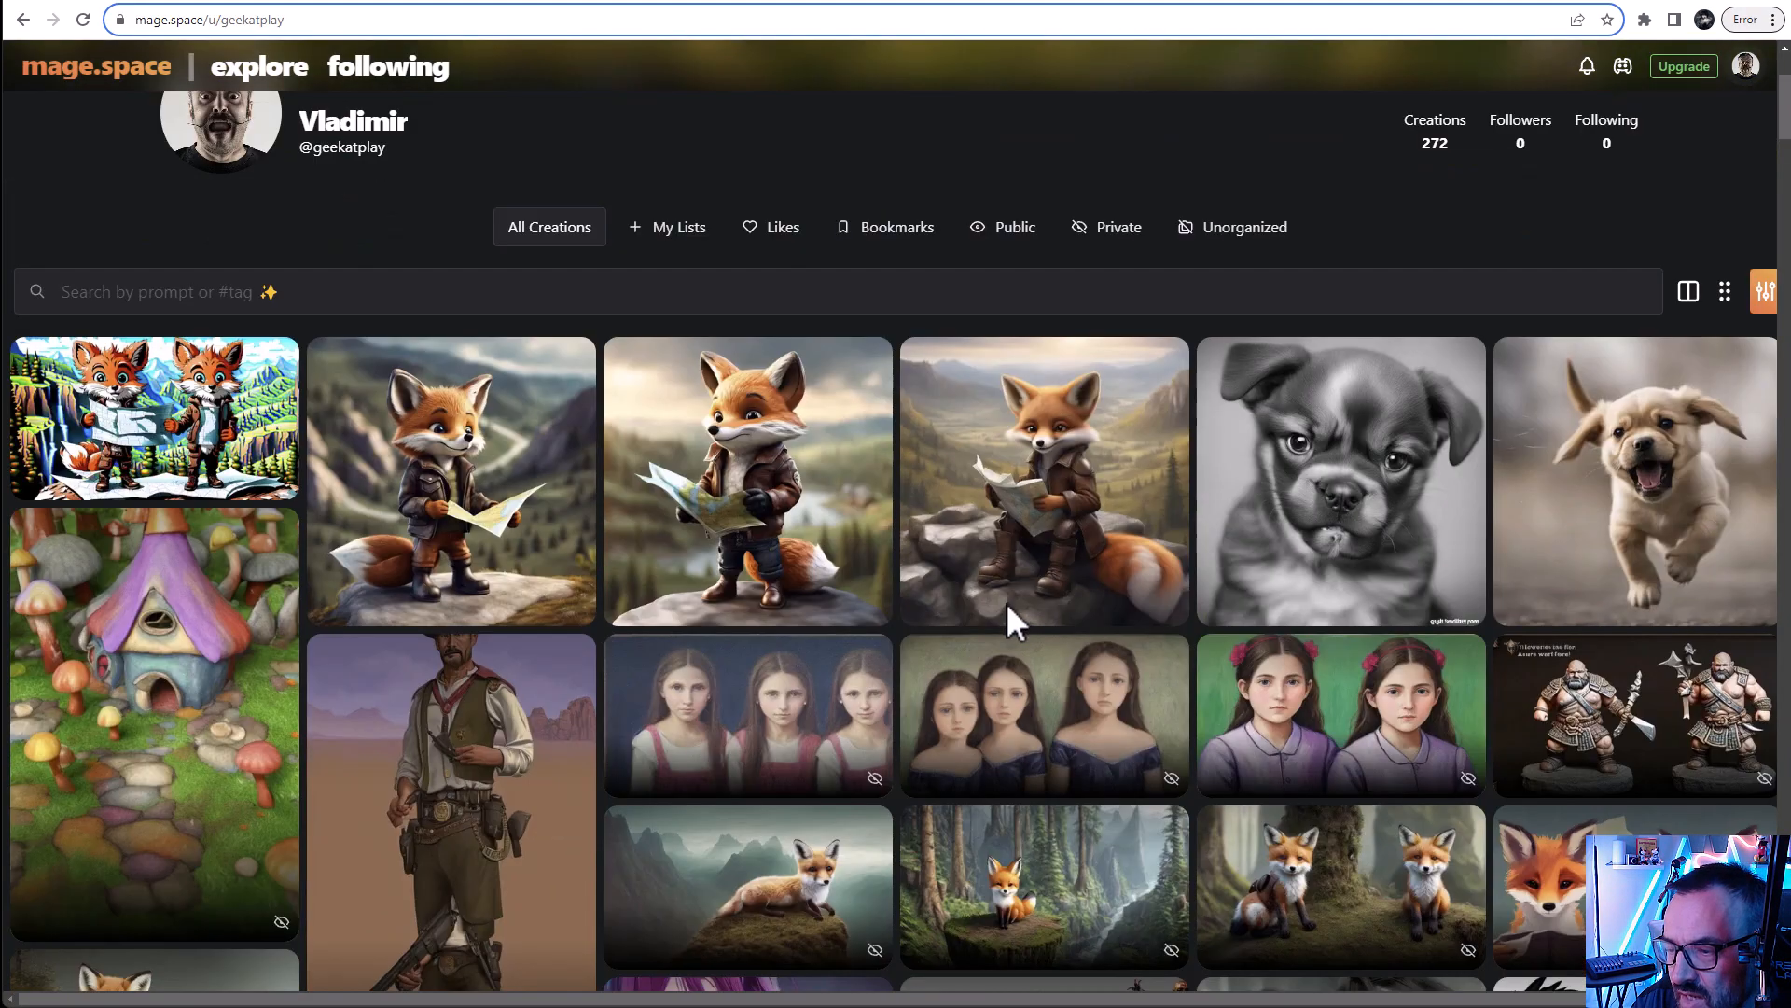
pyautogui.moveTo(1125, 491)
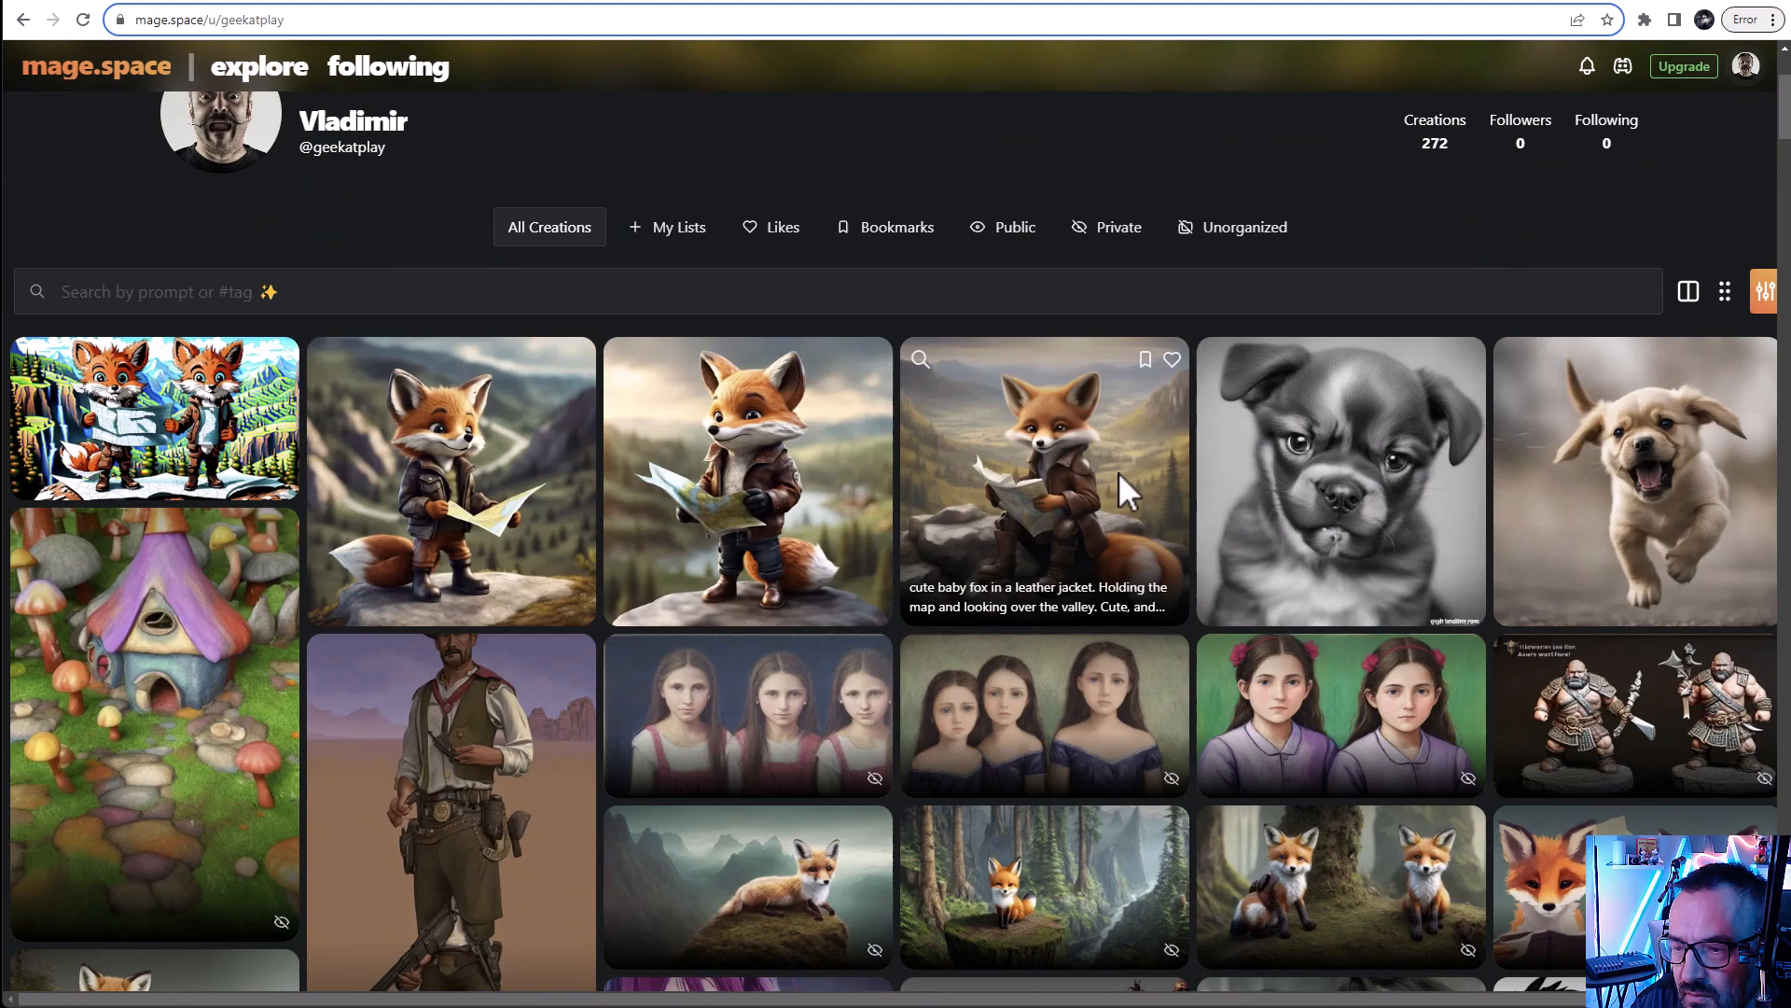
pyautogui.scroll(-3)
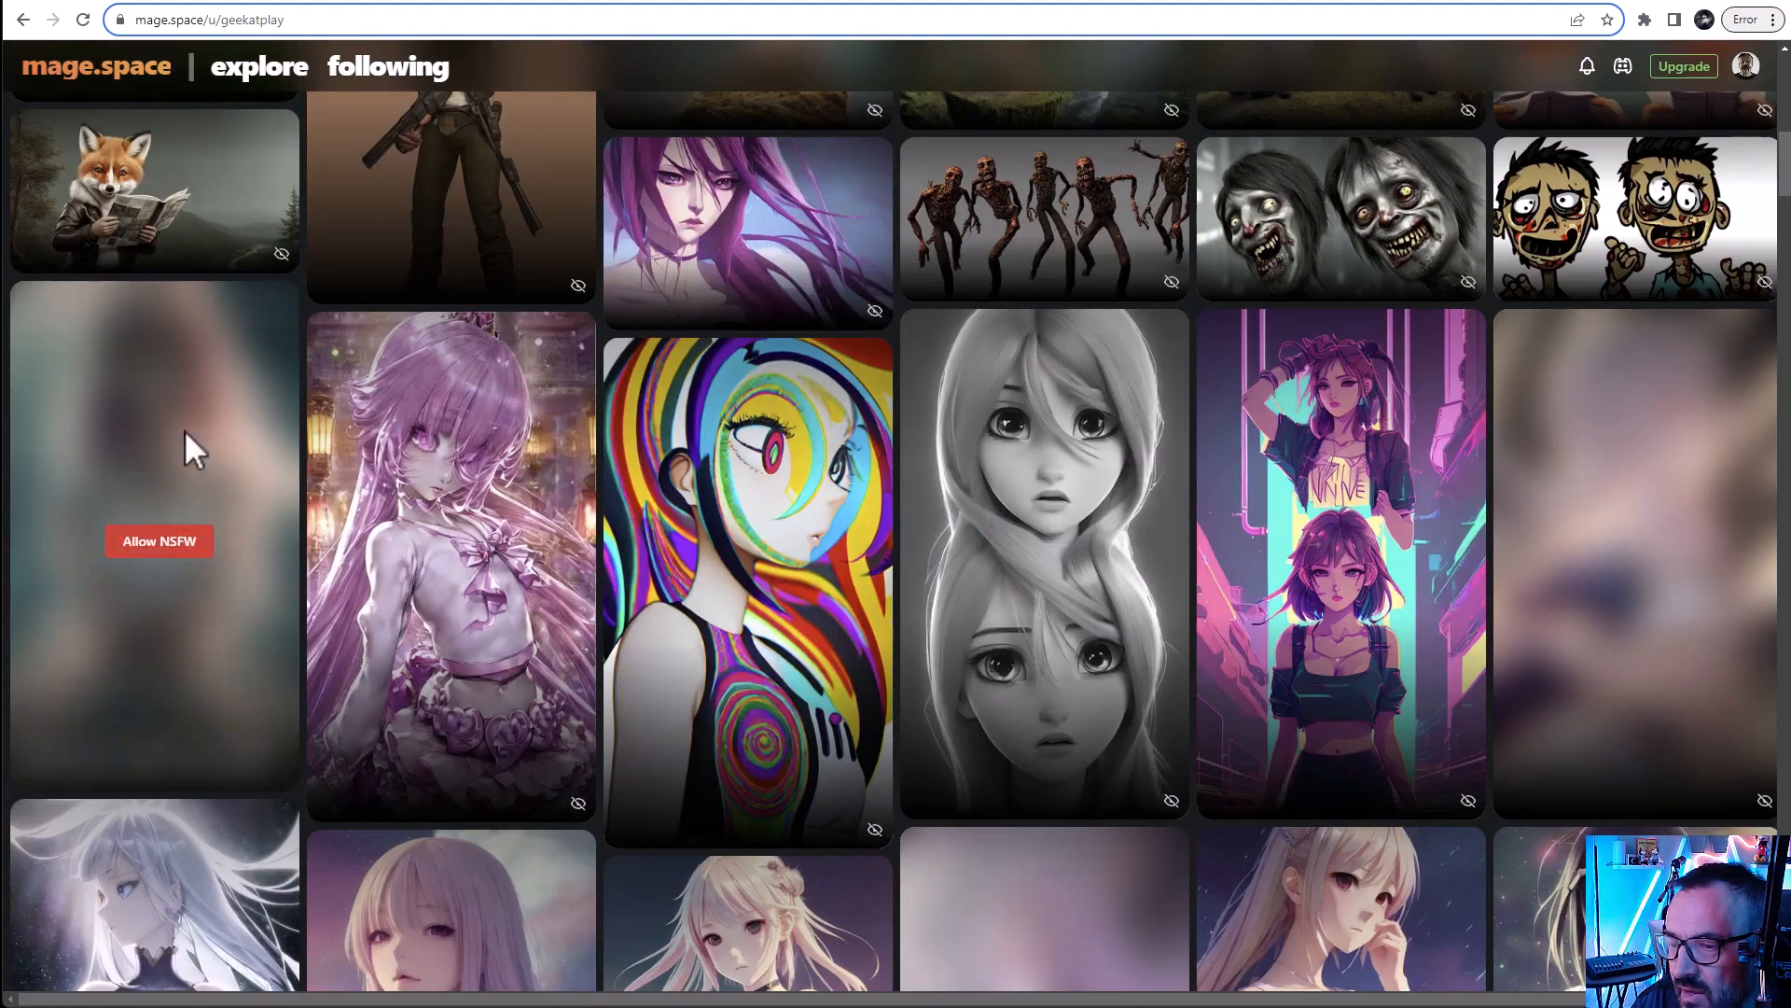
pyautogui.moveTo(190, 556)
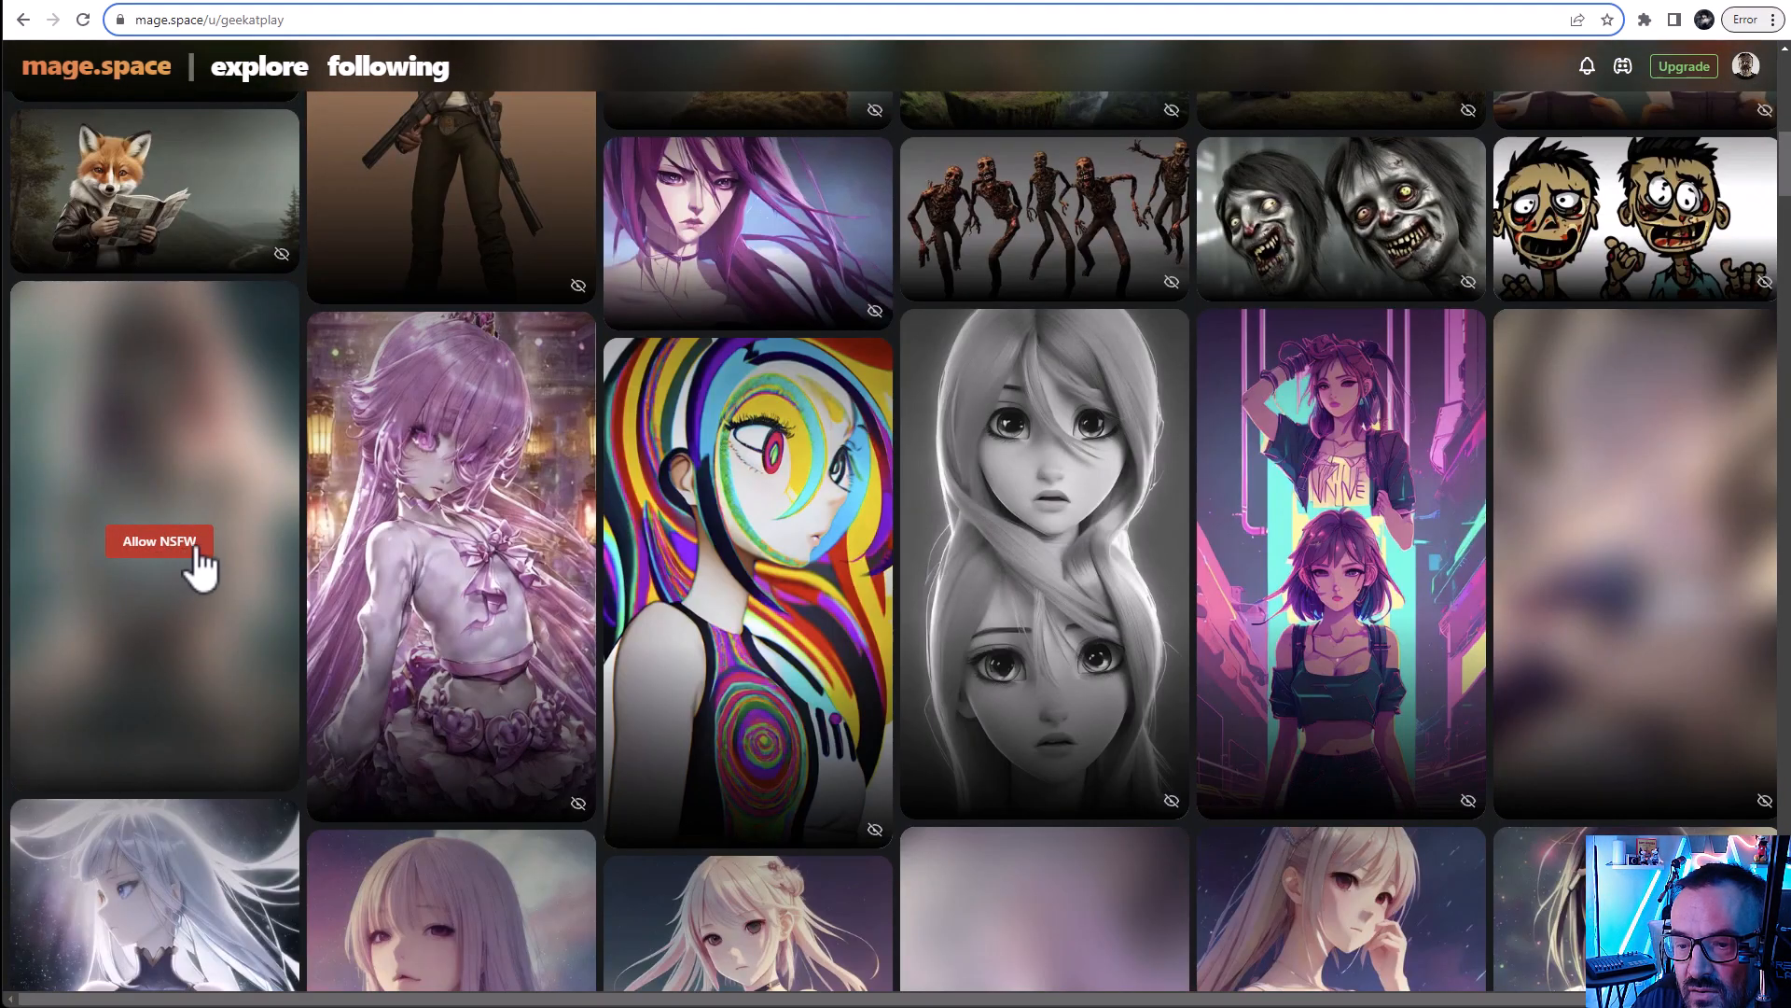
pyautogui.moveTo(214, 474)
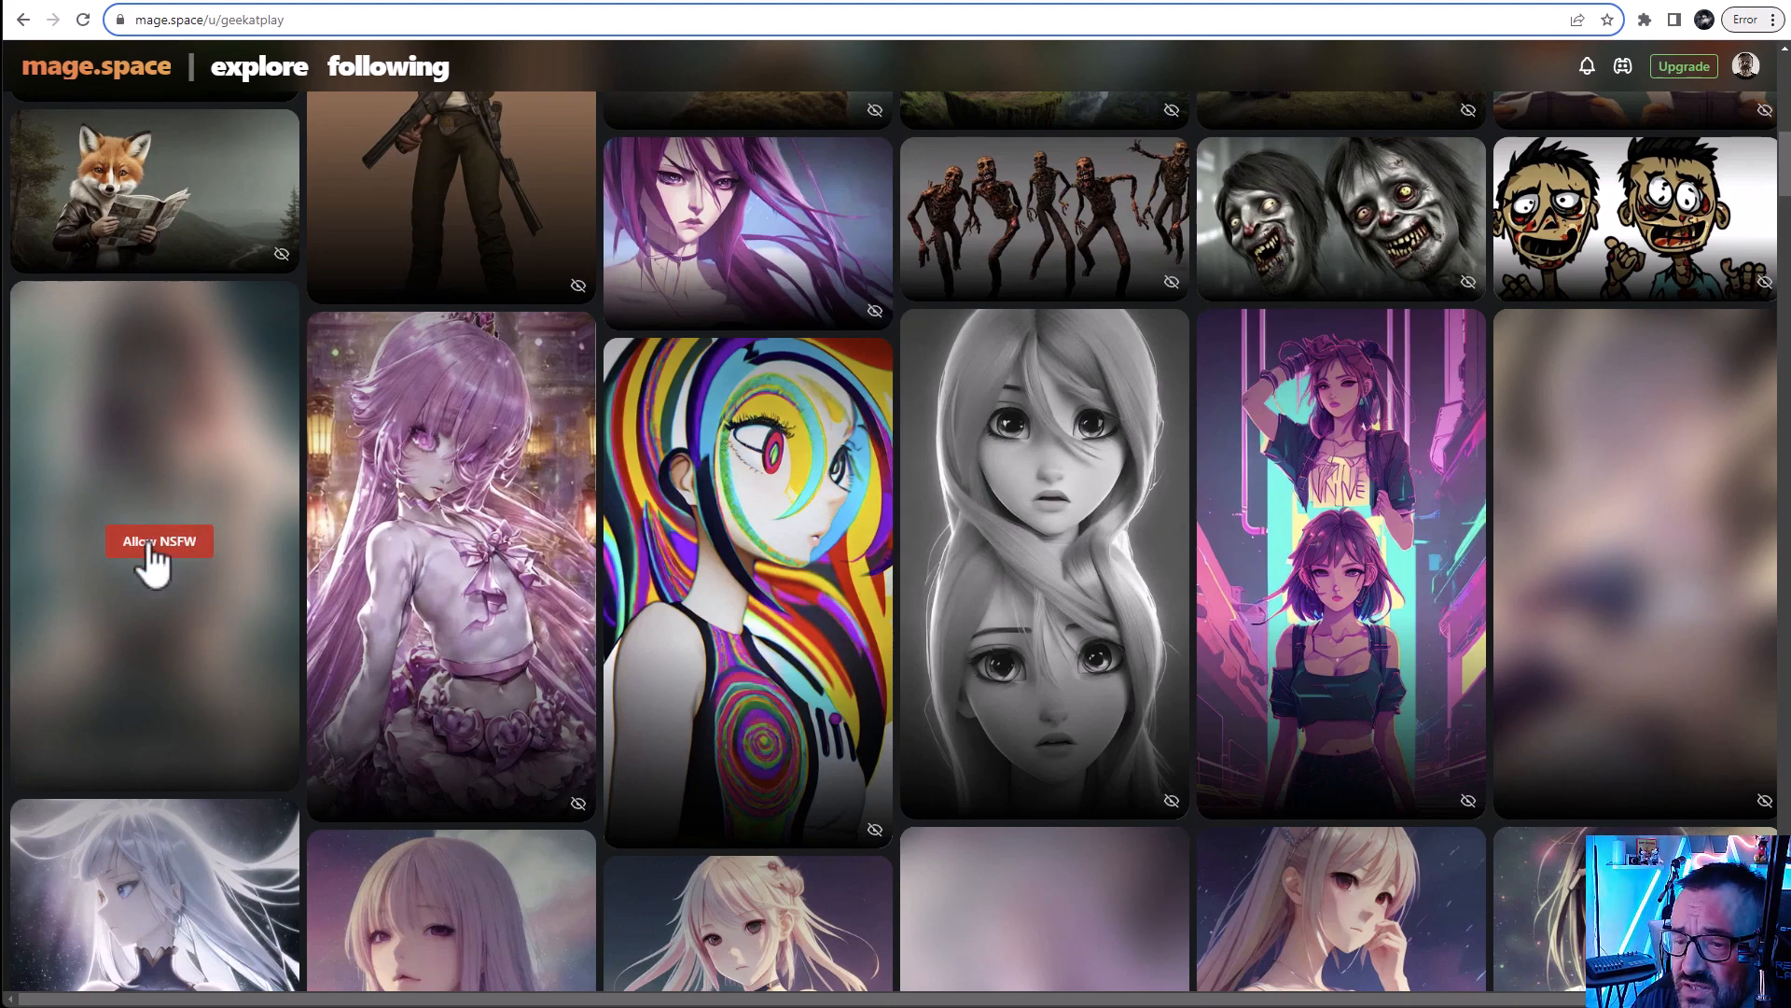
pyautogui.moveTo(944, 545)
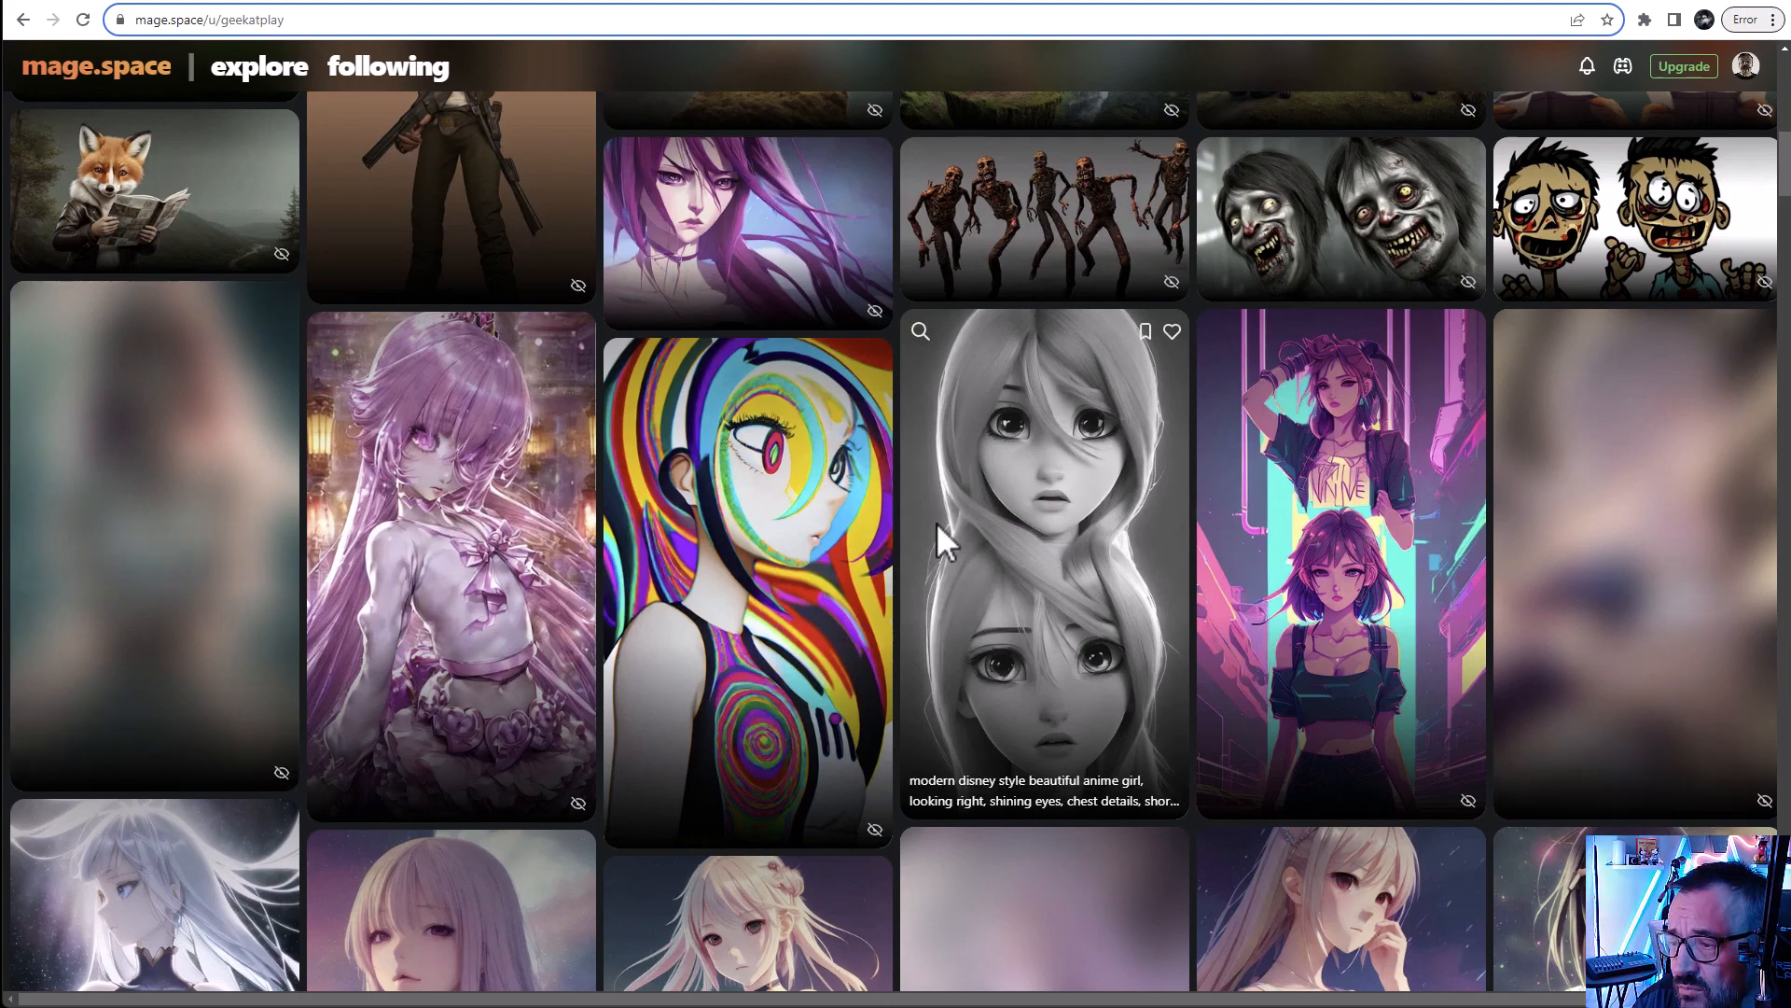
pyautogui.click(1683, 68)
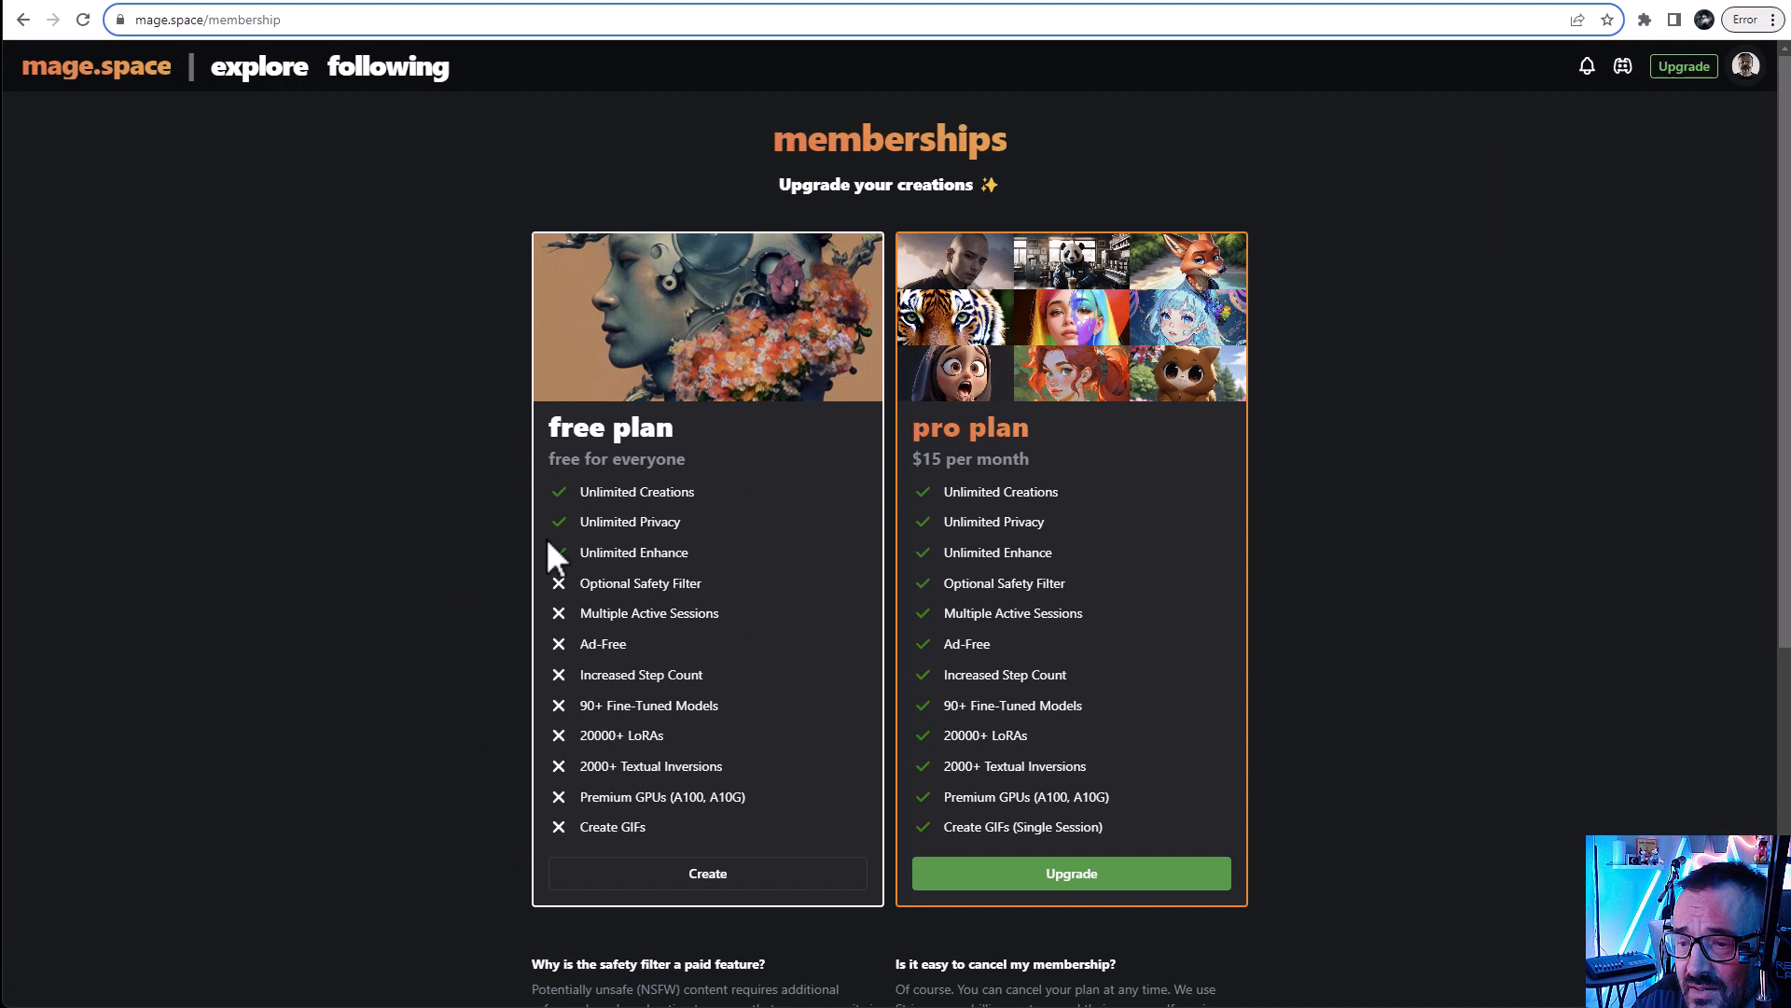
pyautogui.moveTo(1036, 474)
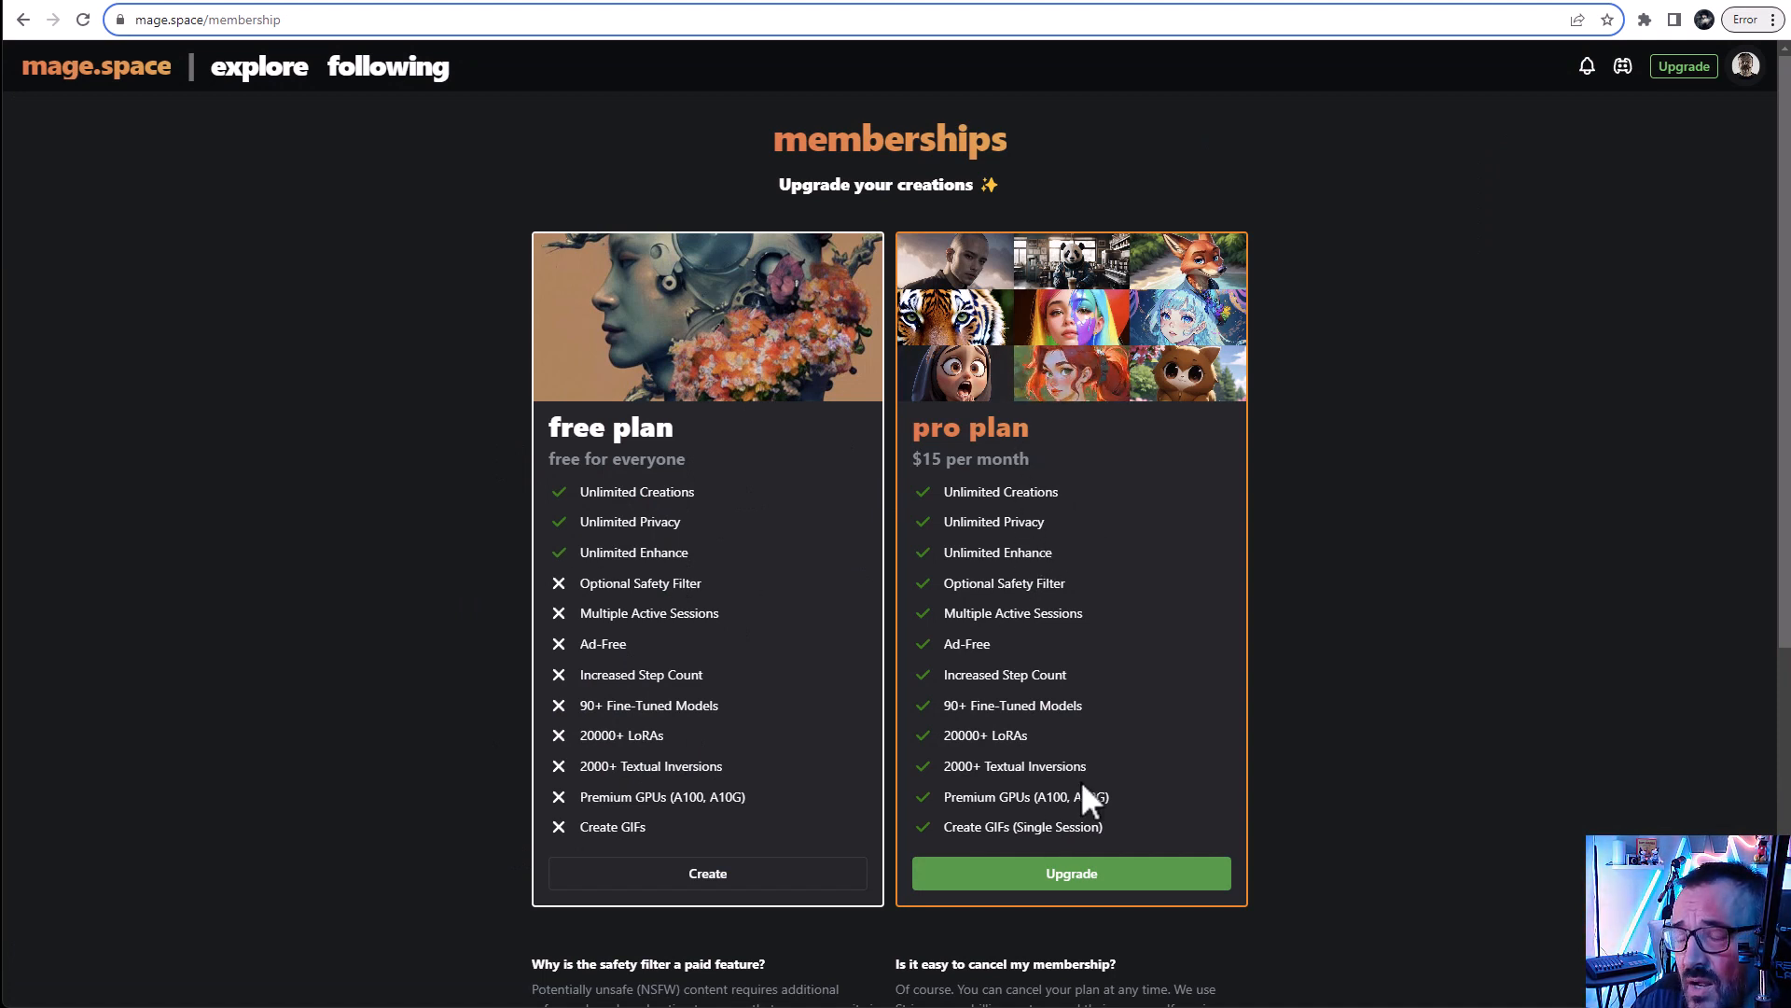
pyautogui.moveTo(97, 75)
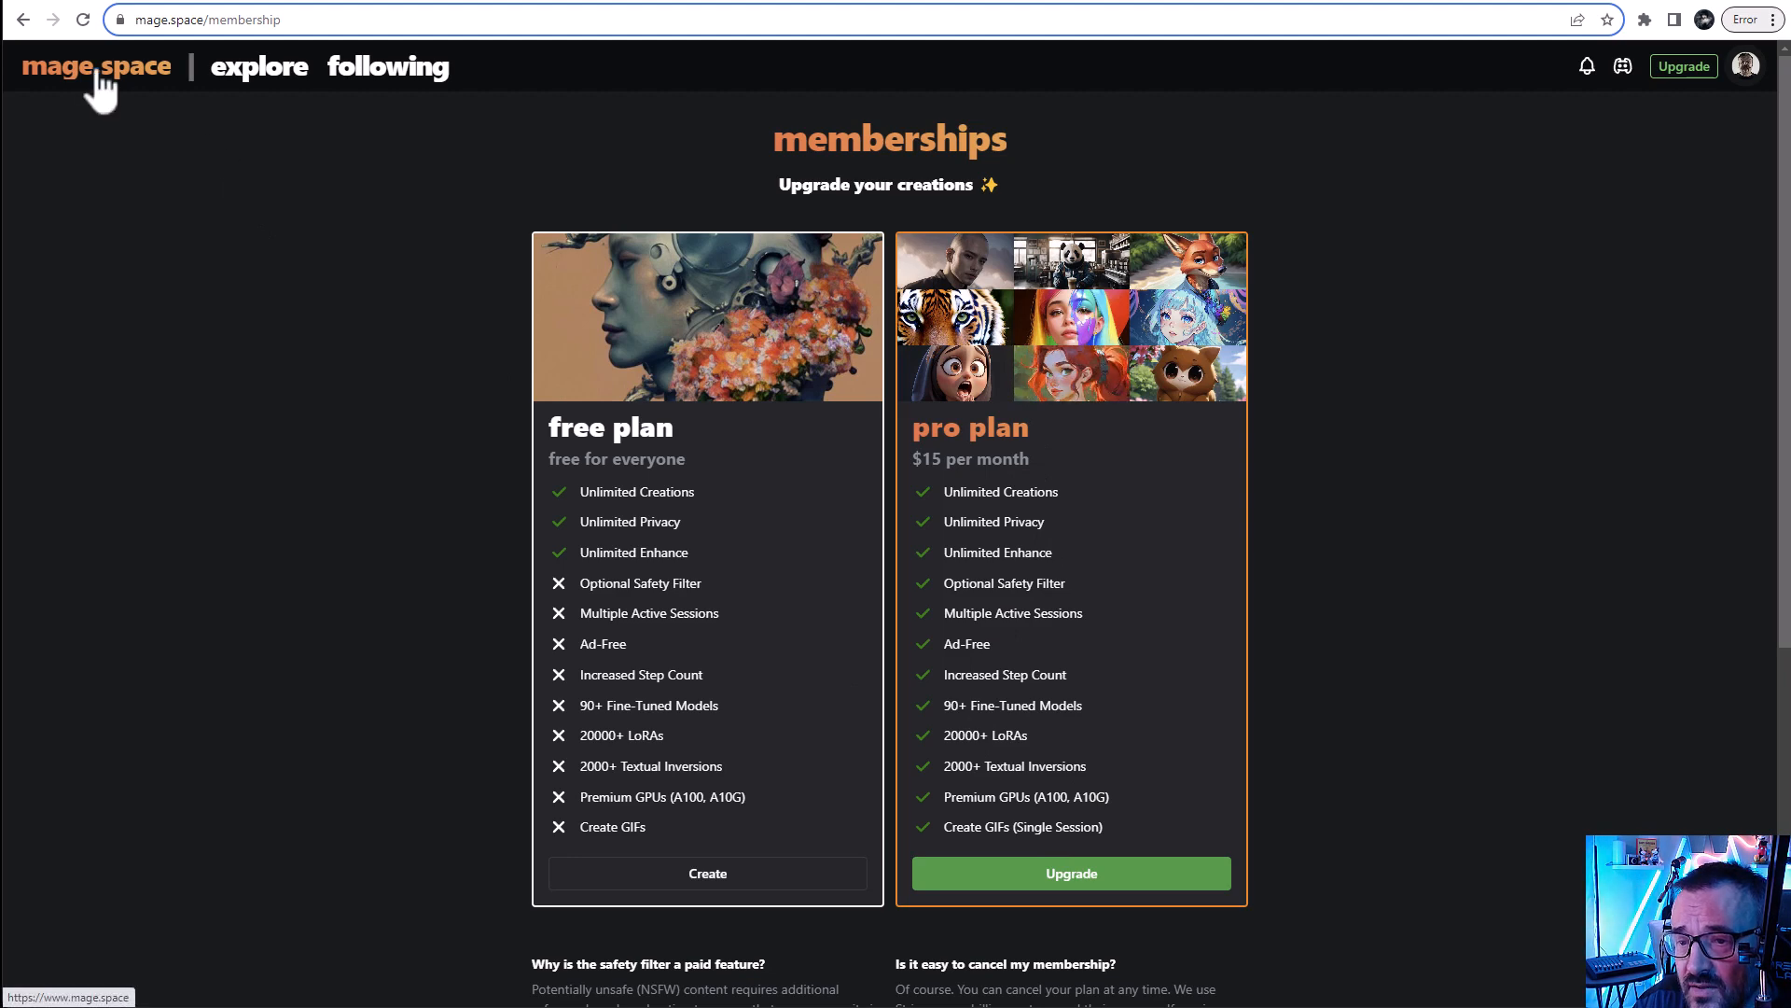
pyautogui.click(97, 65)
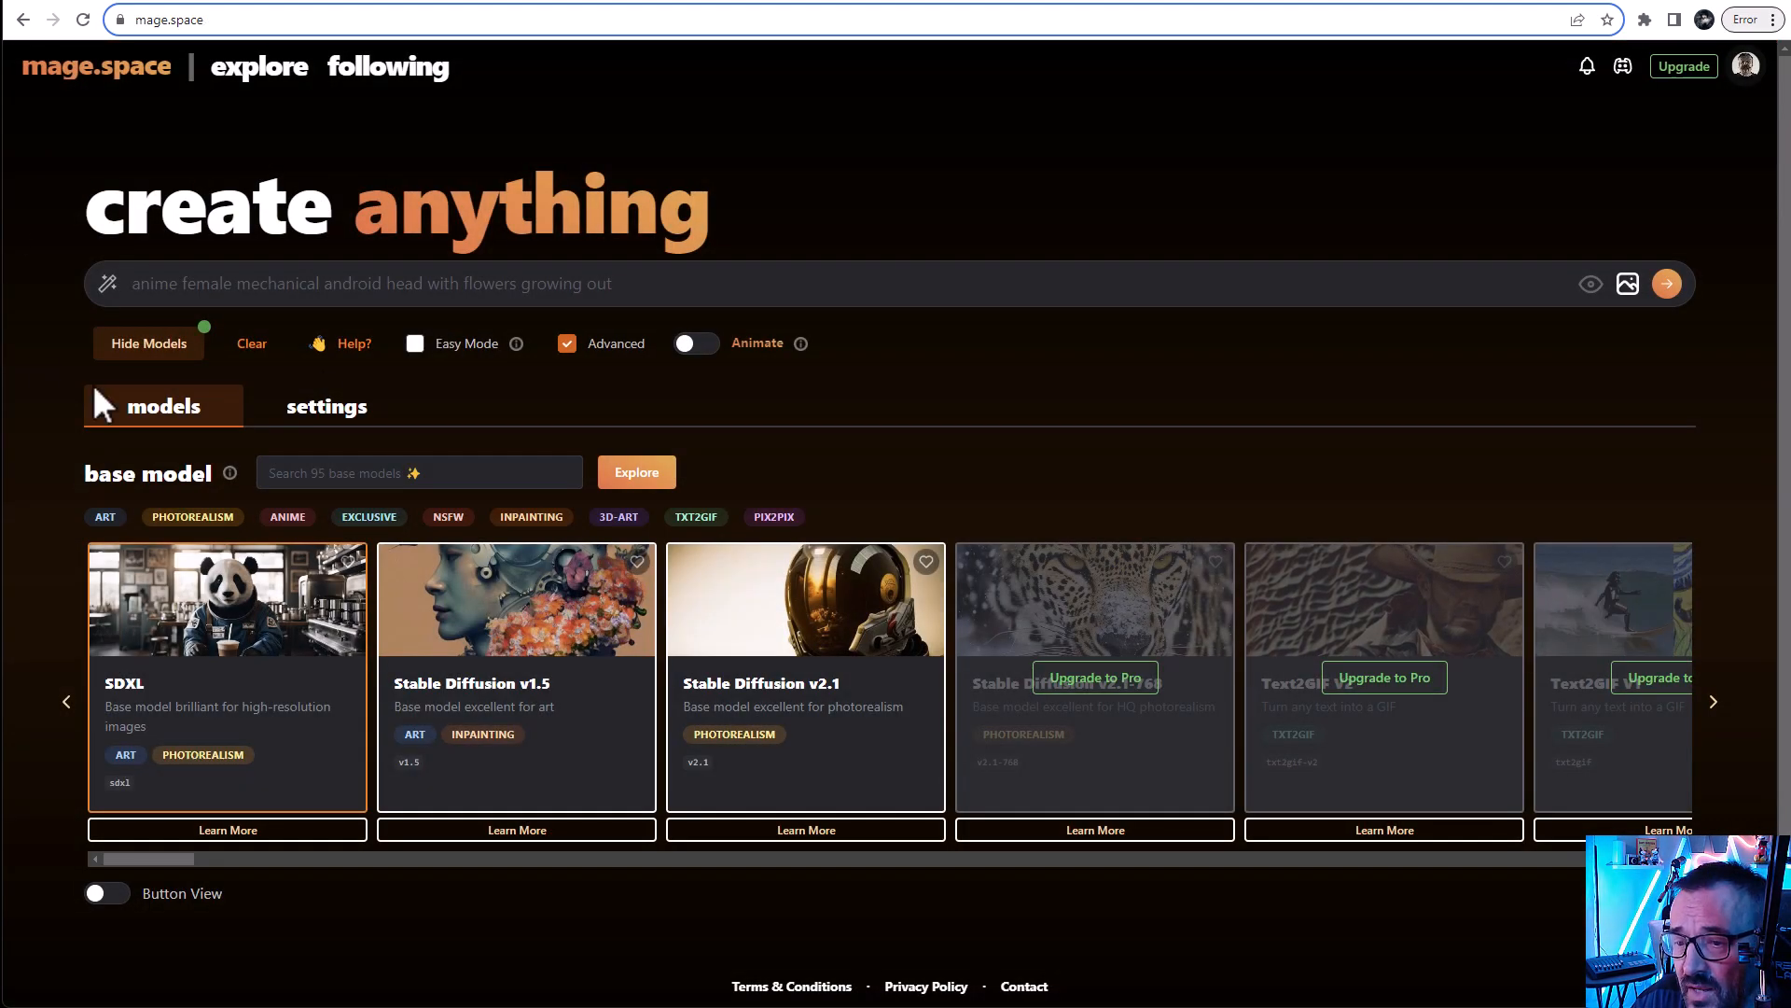
pyautogui.click(397, 284)
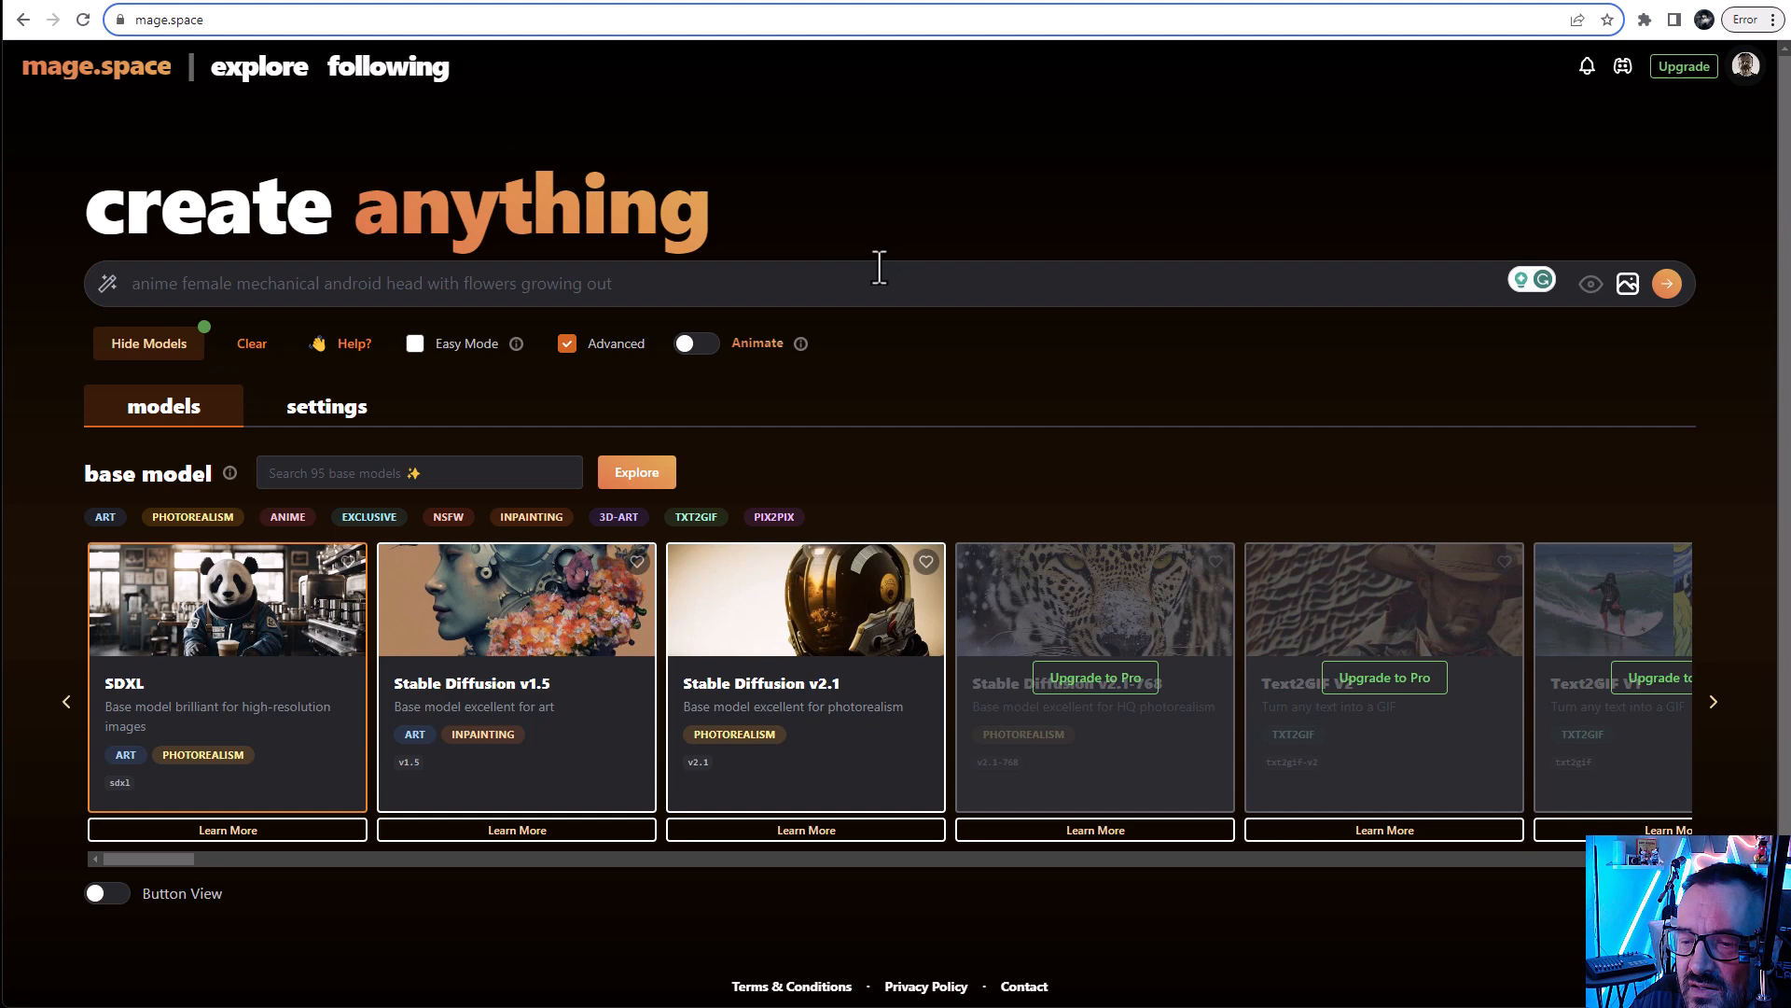
pyautogui.scroll(-3)
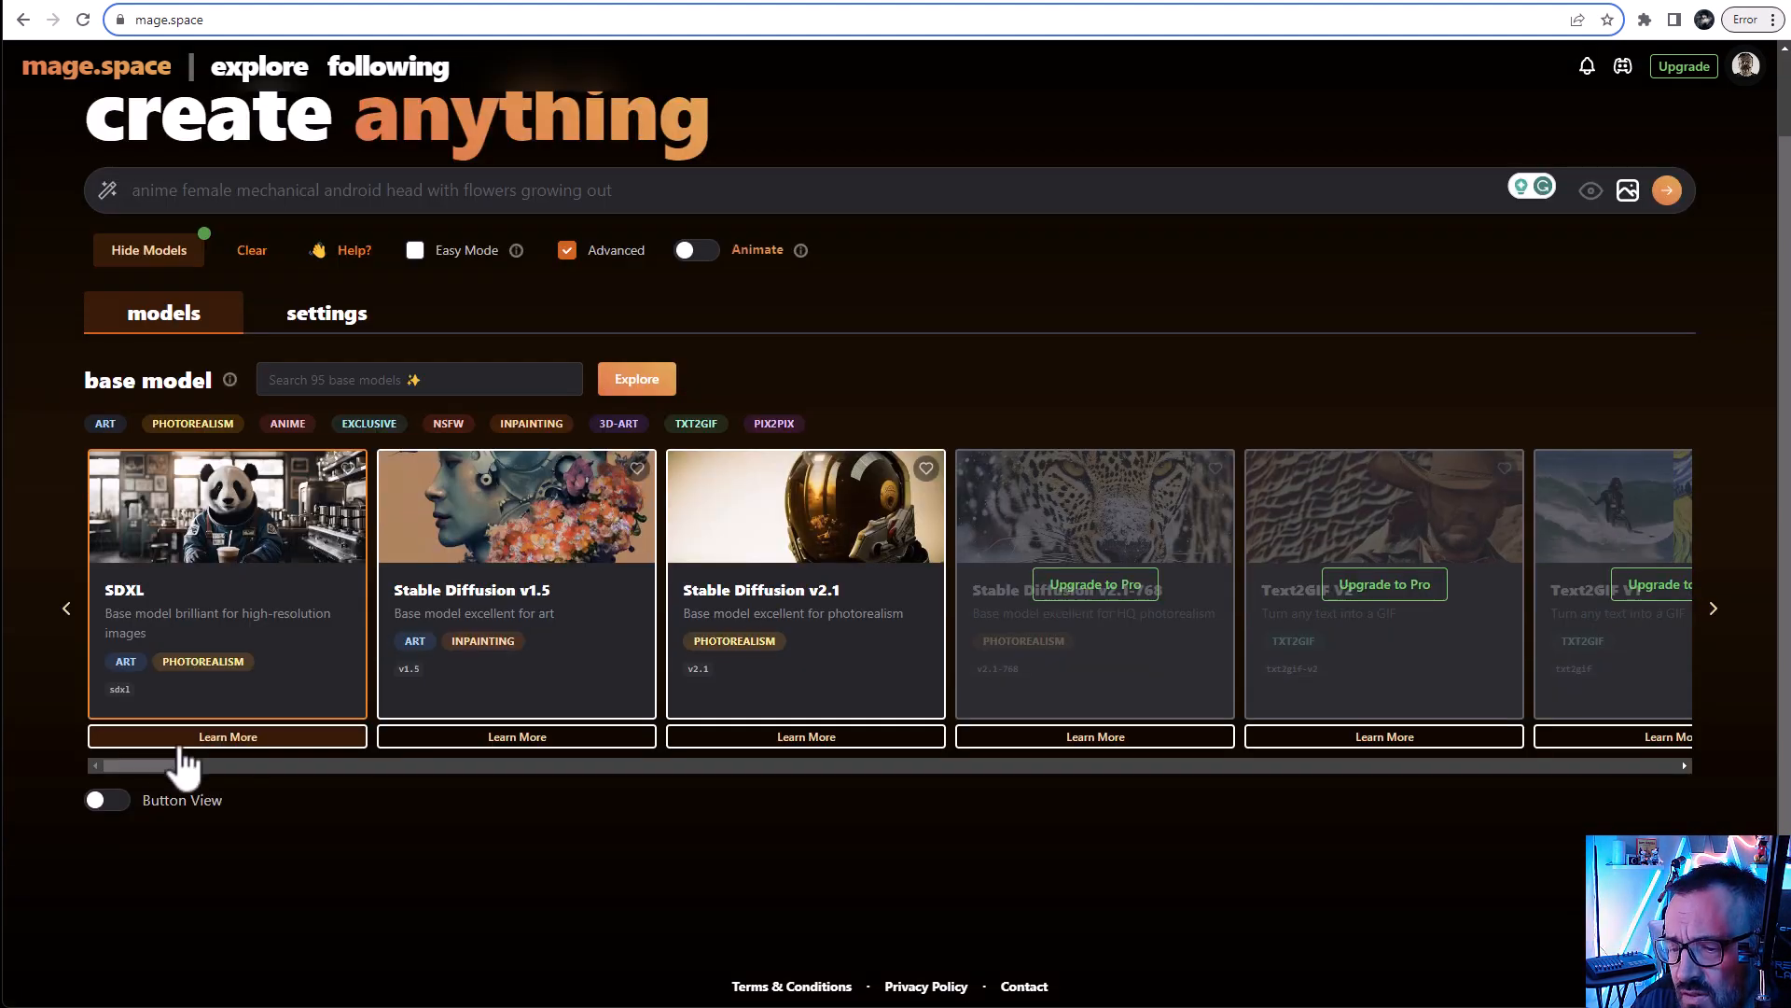
pyautogui.moveTo(854, 708)
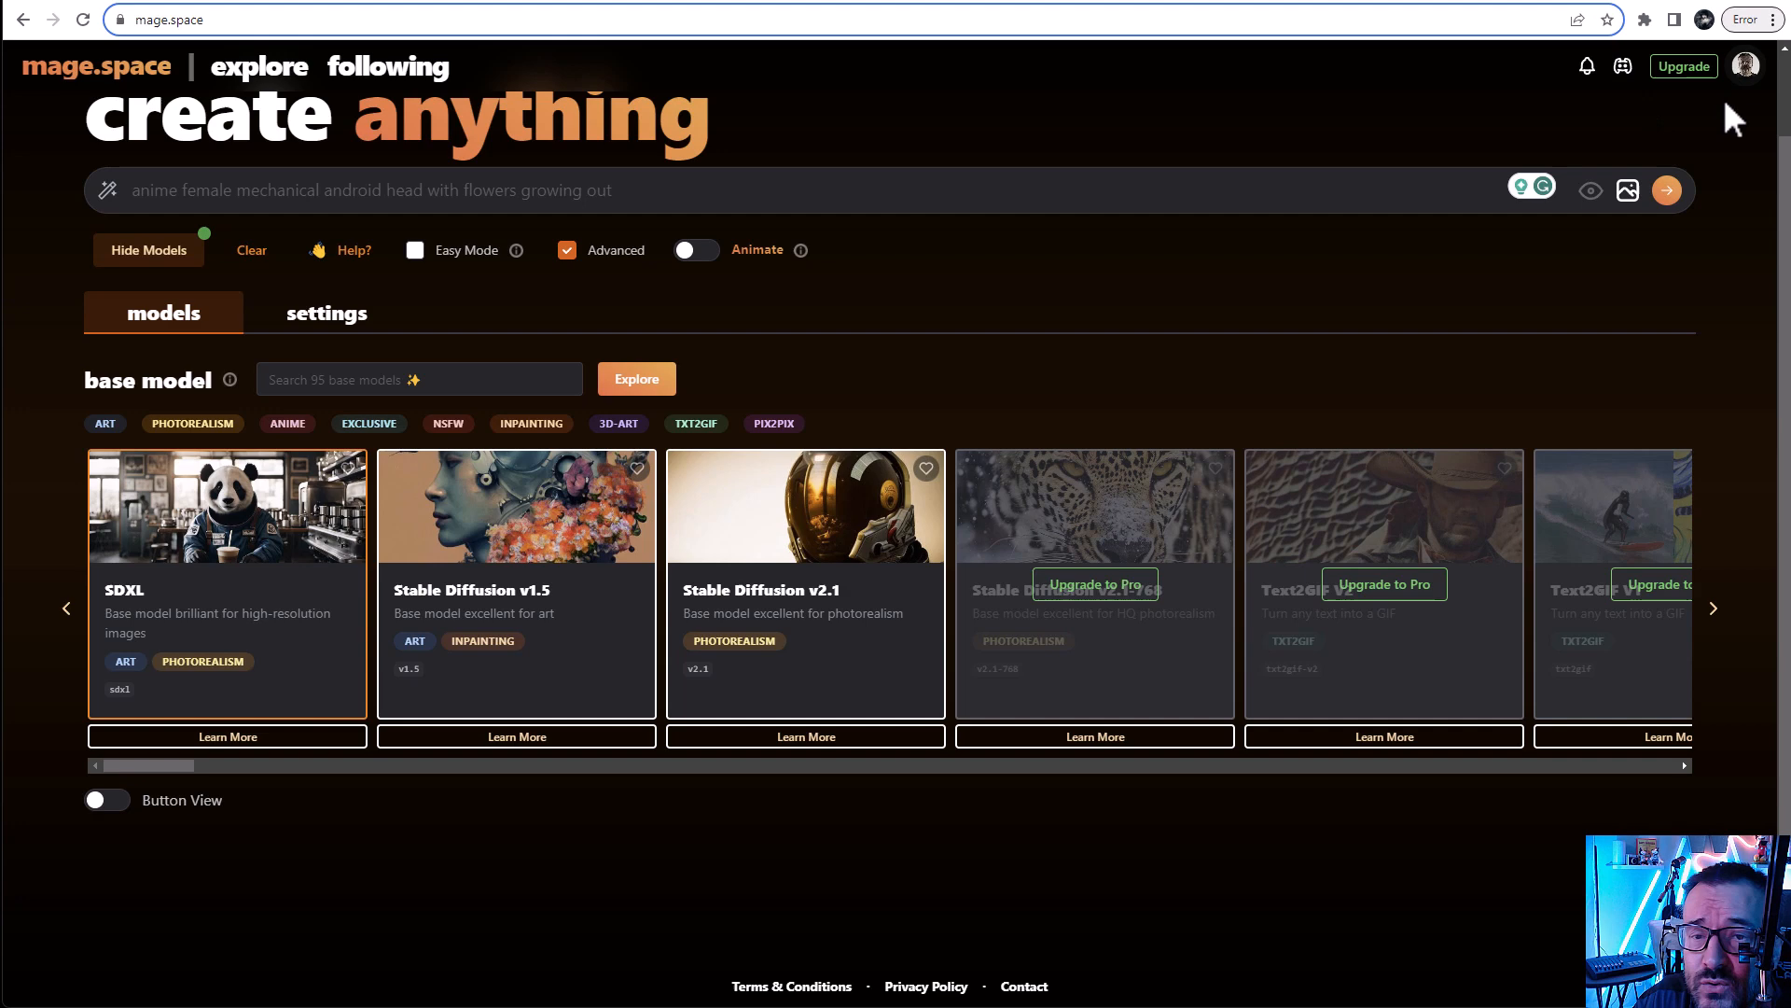
pyautogui.moveTo(1705, 151)
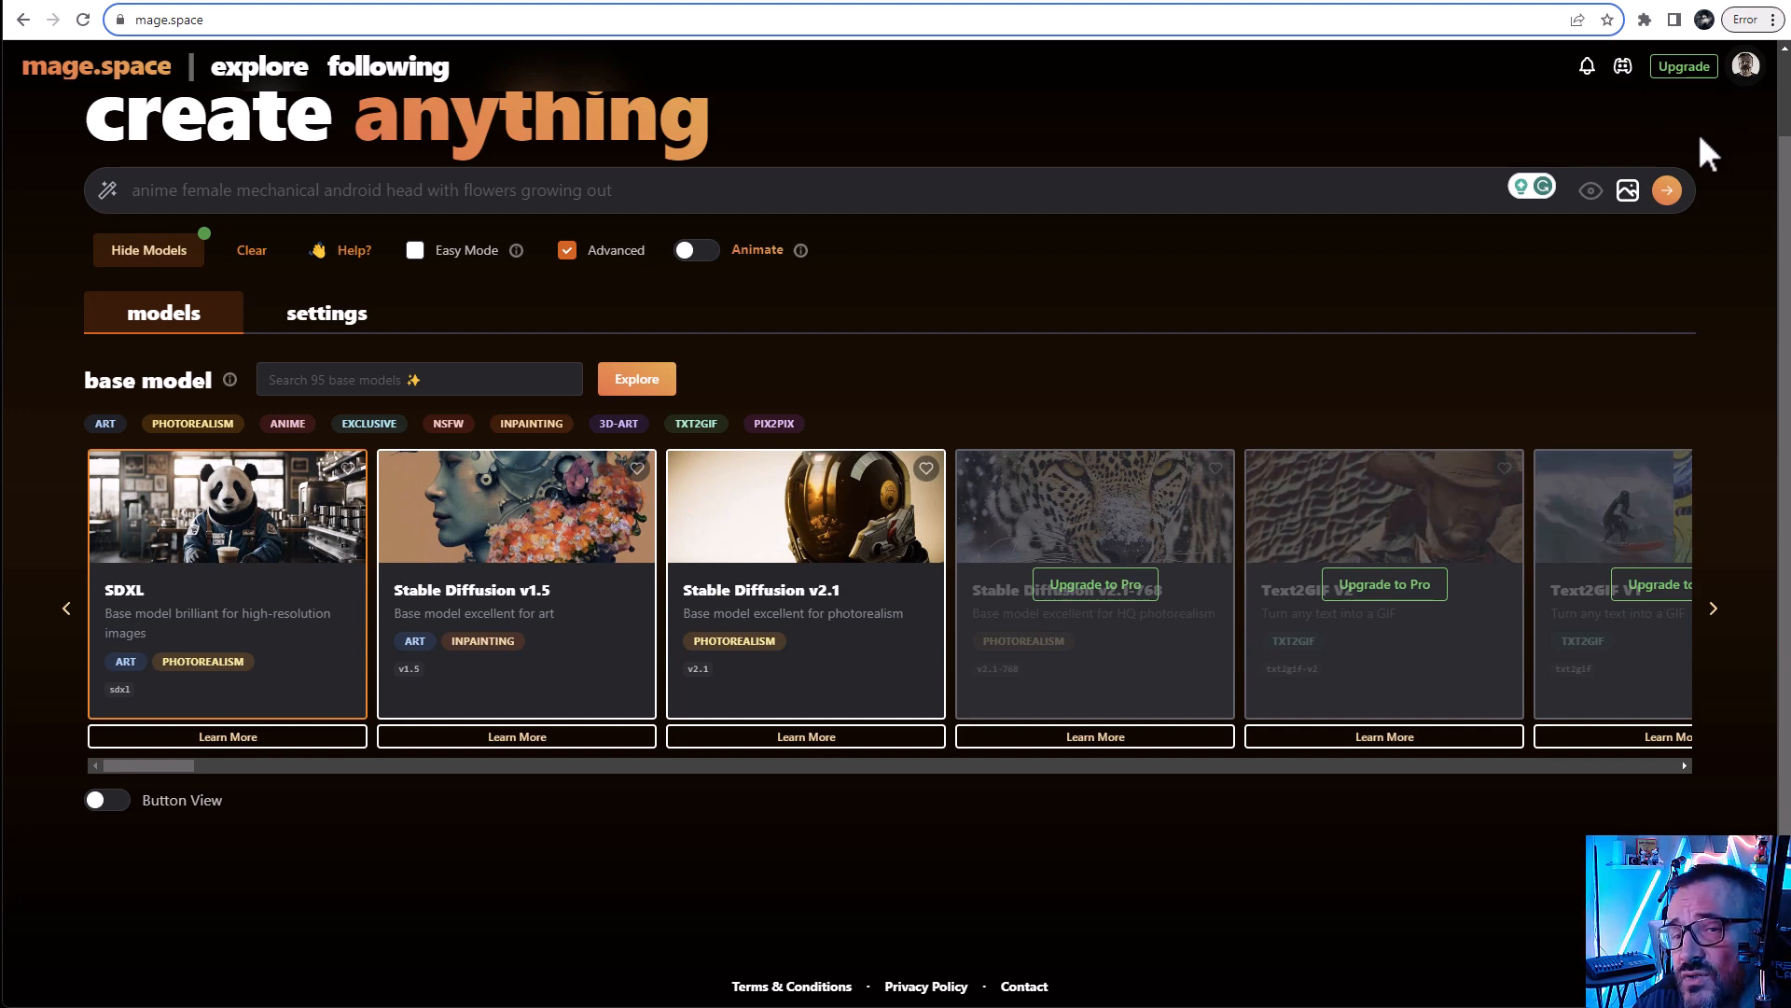
pyautogui.moveTo(1280, 269)
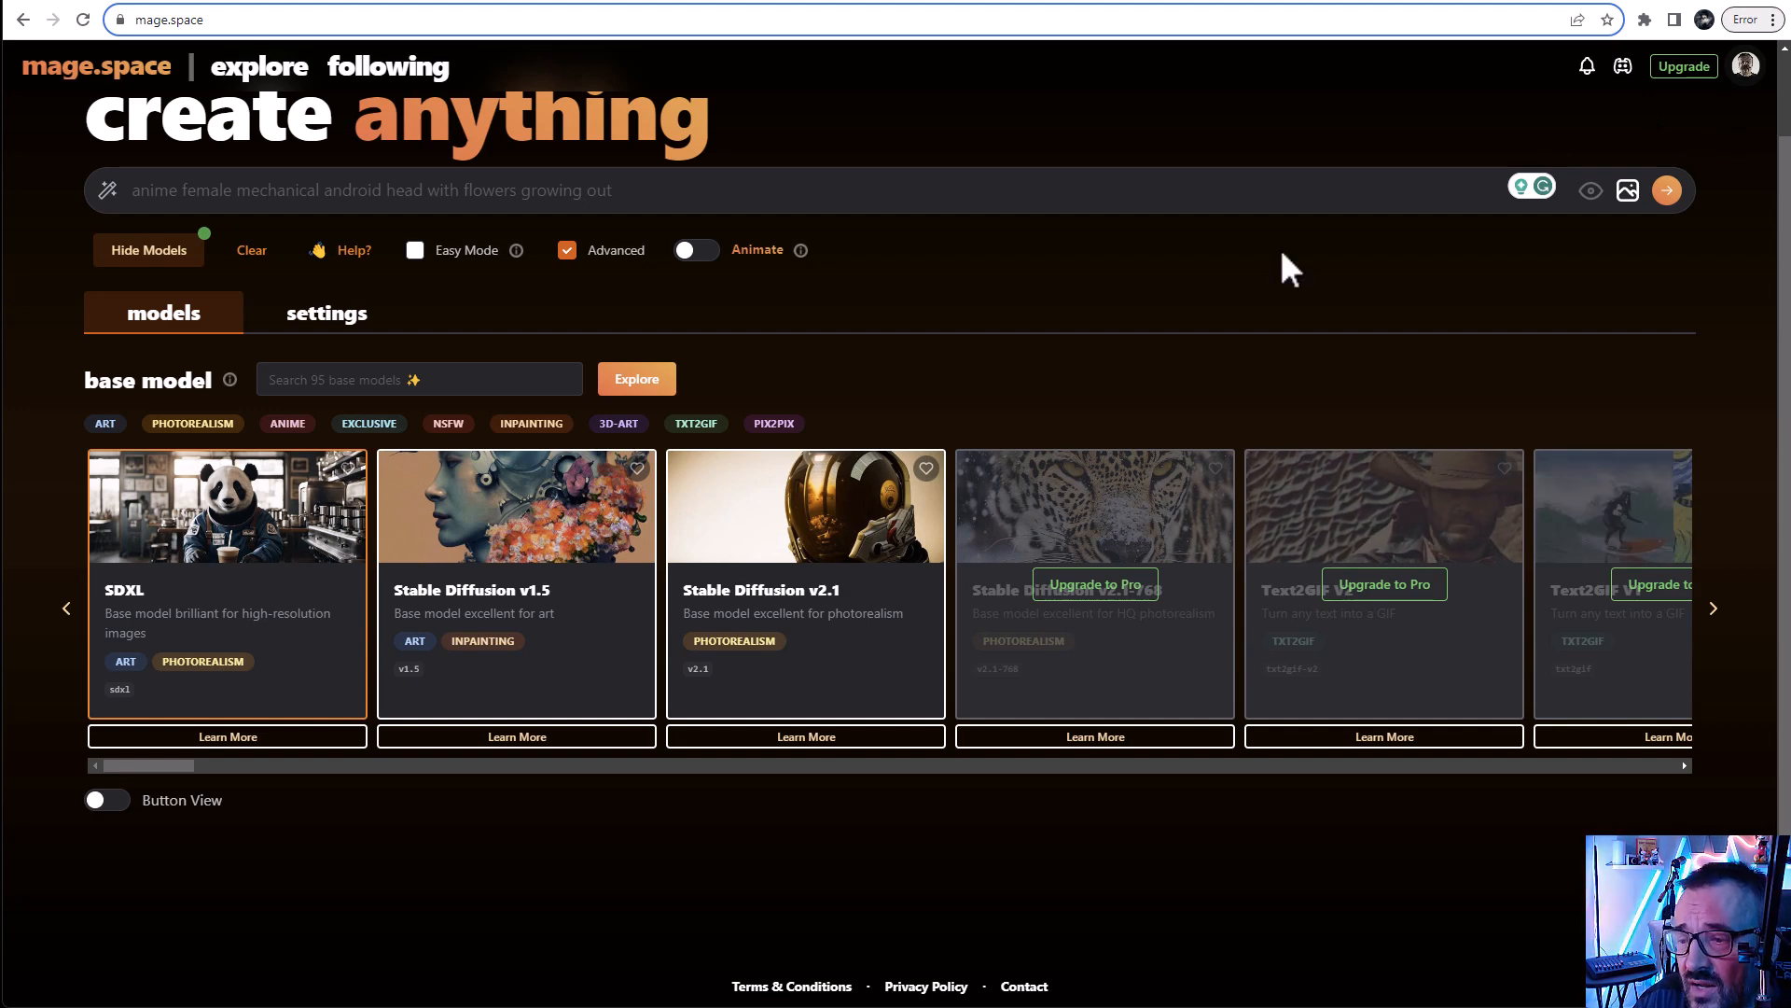
pyautogui.moveTo(155, 765); pyautogui.dragTo(228, 765)
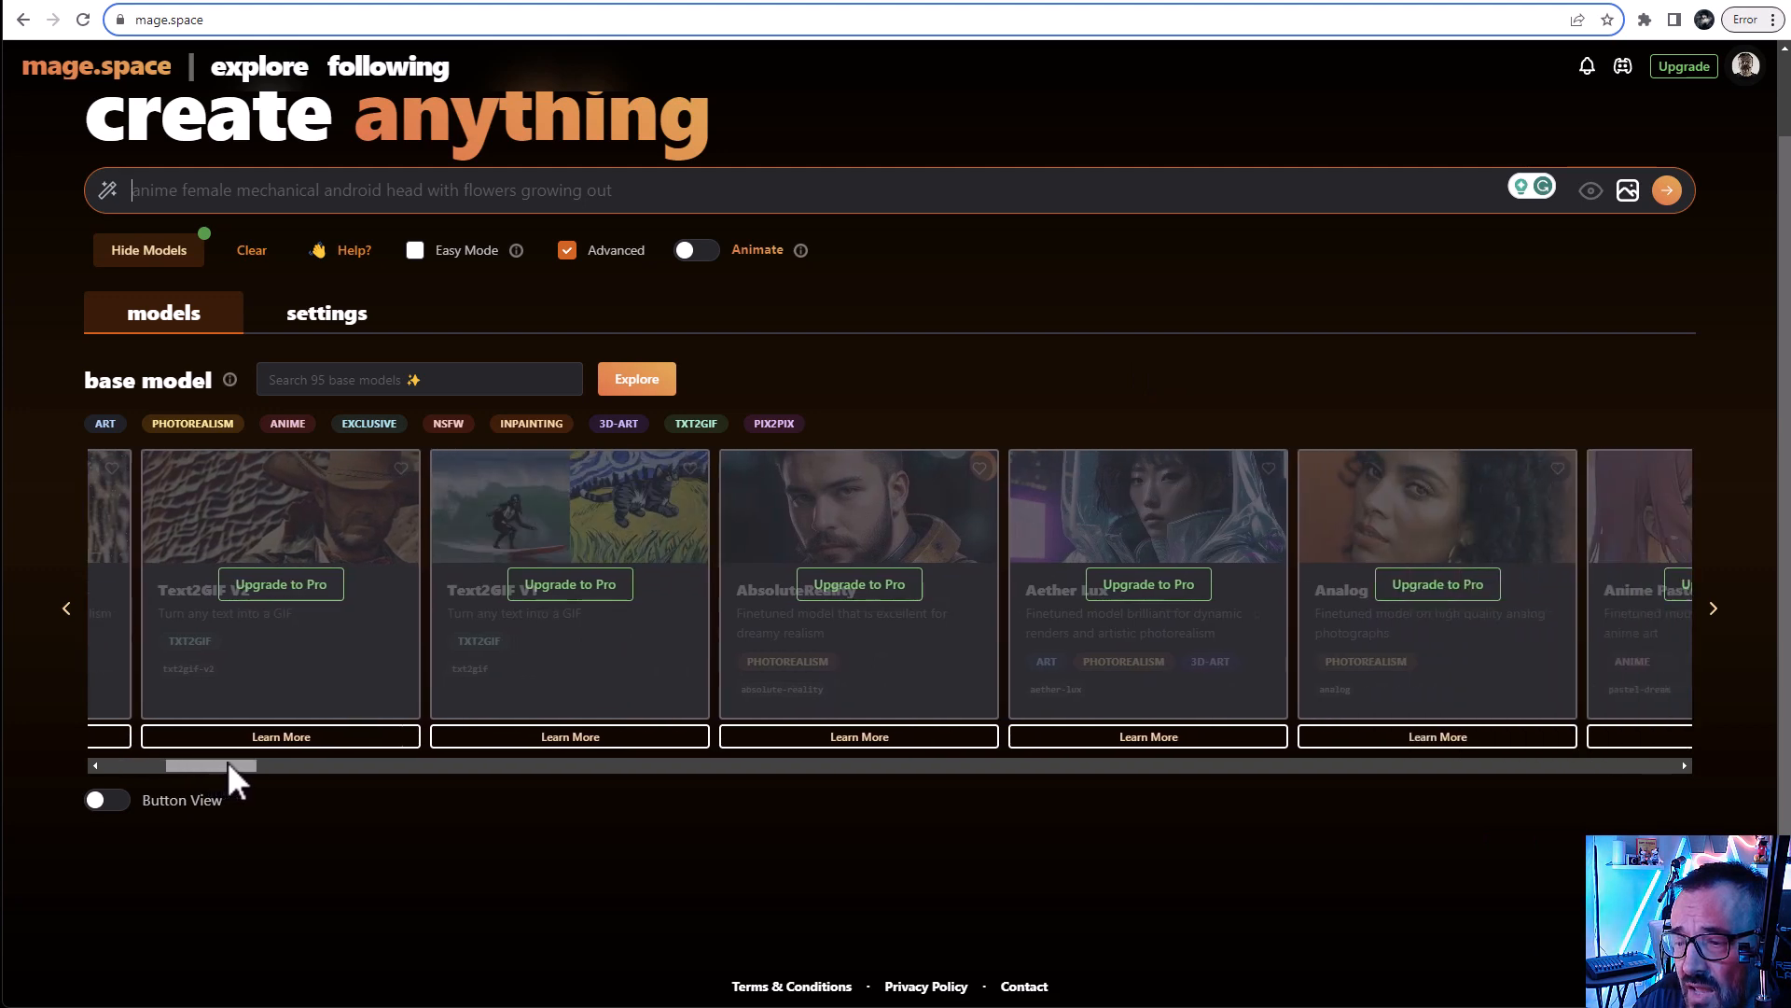
pyautogui.moveTo(228, 765); pyautogui.dragTo(343, 765)
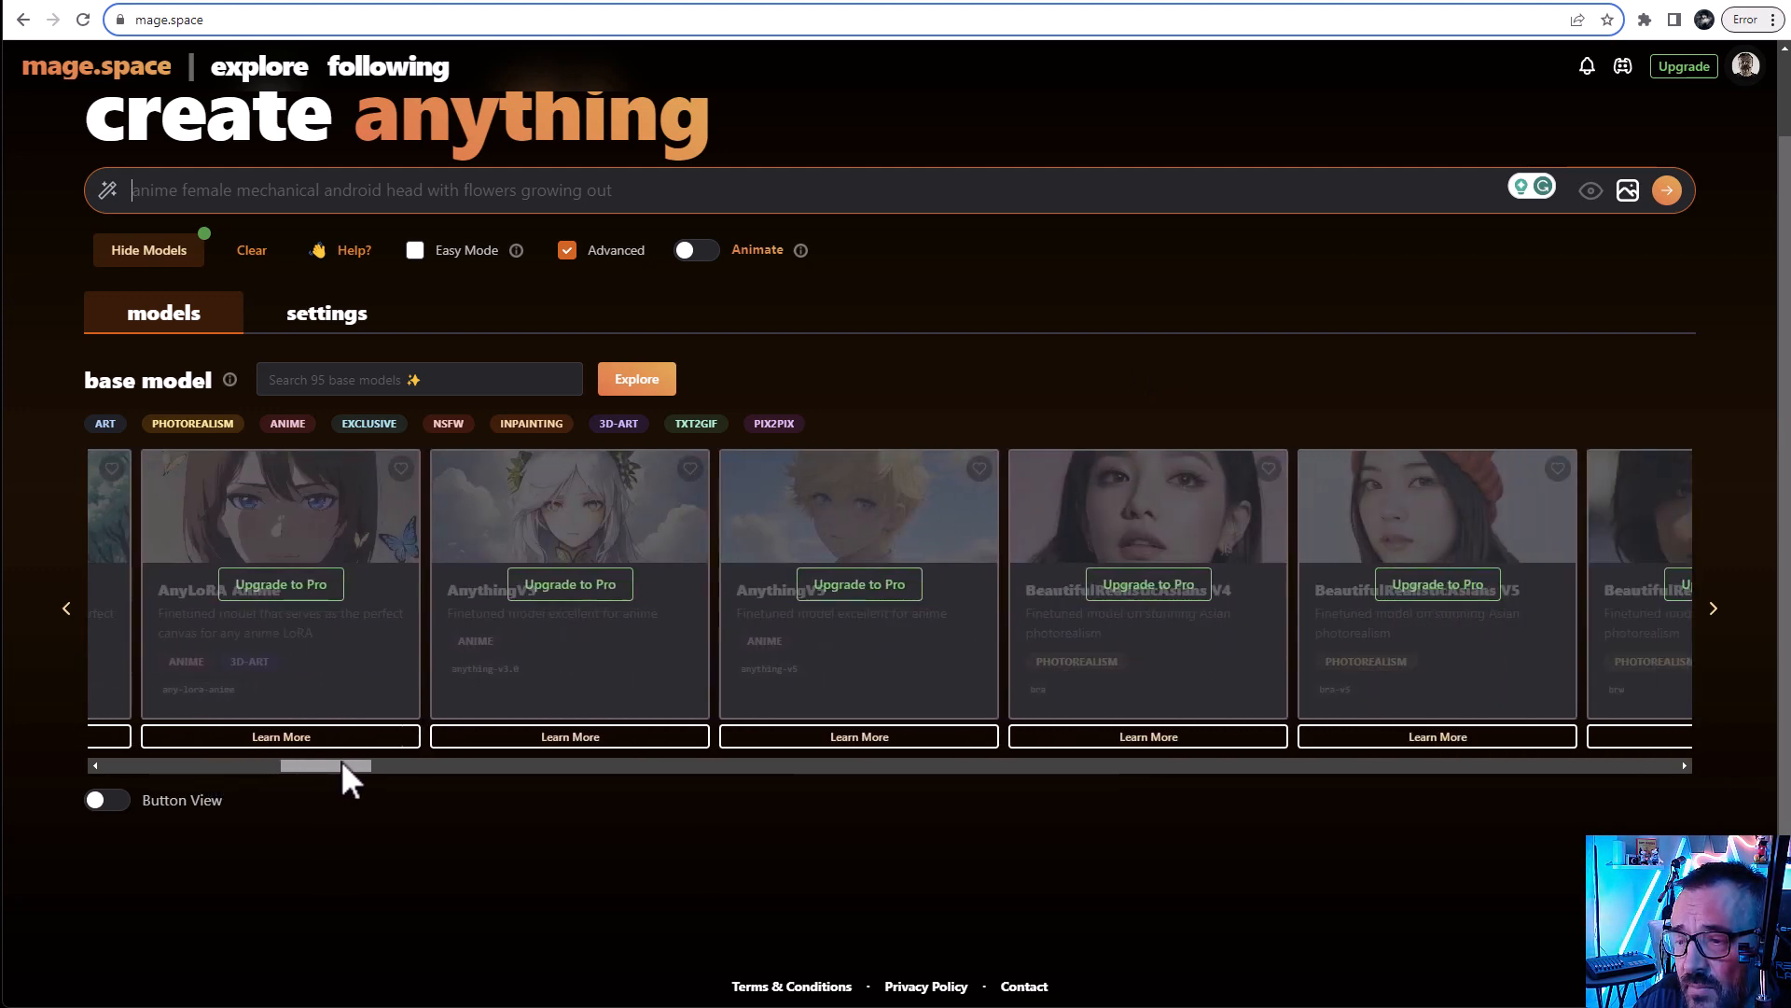
pyautogui.moveTo(325, 765); pyautogui.dragTo(405, 765)
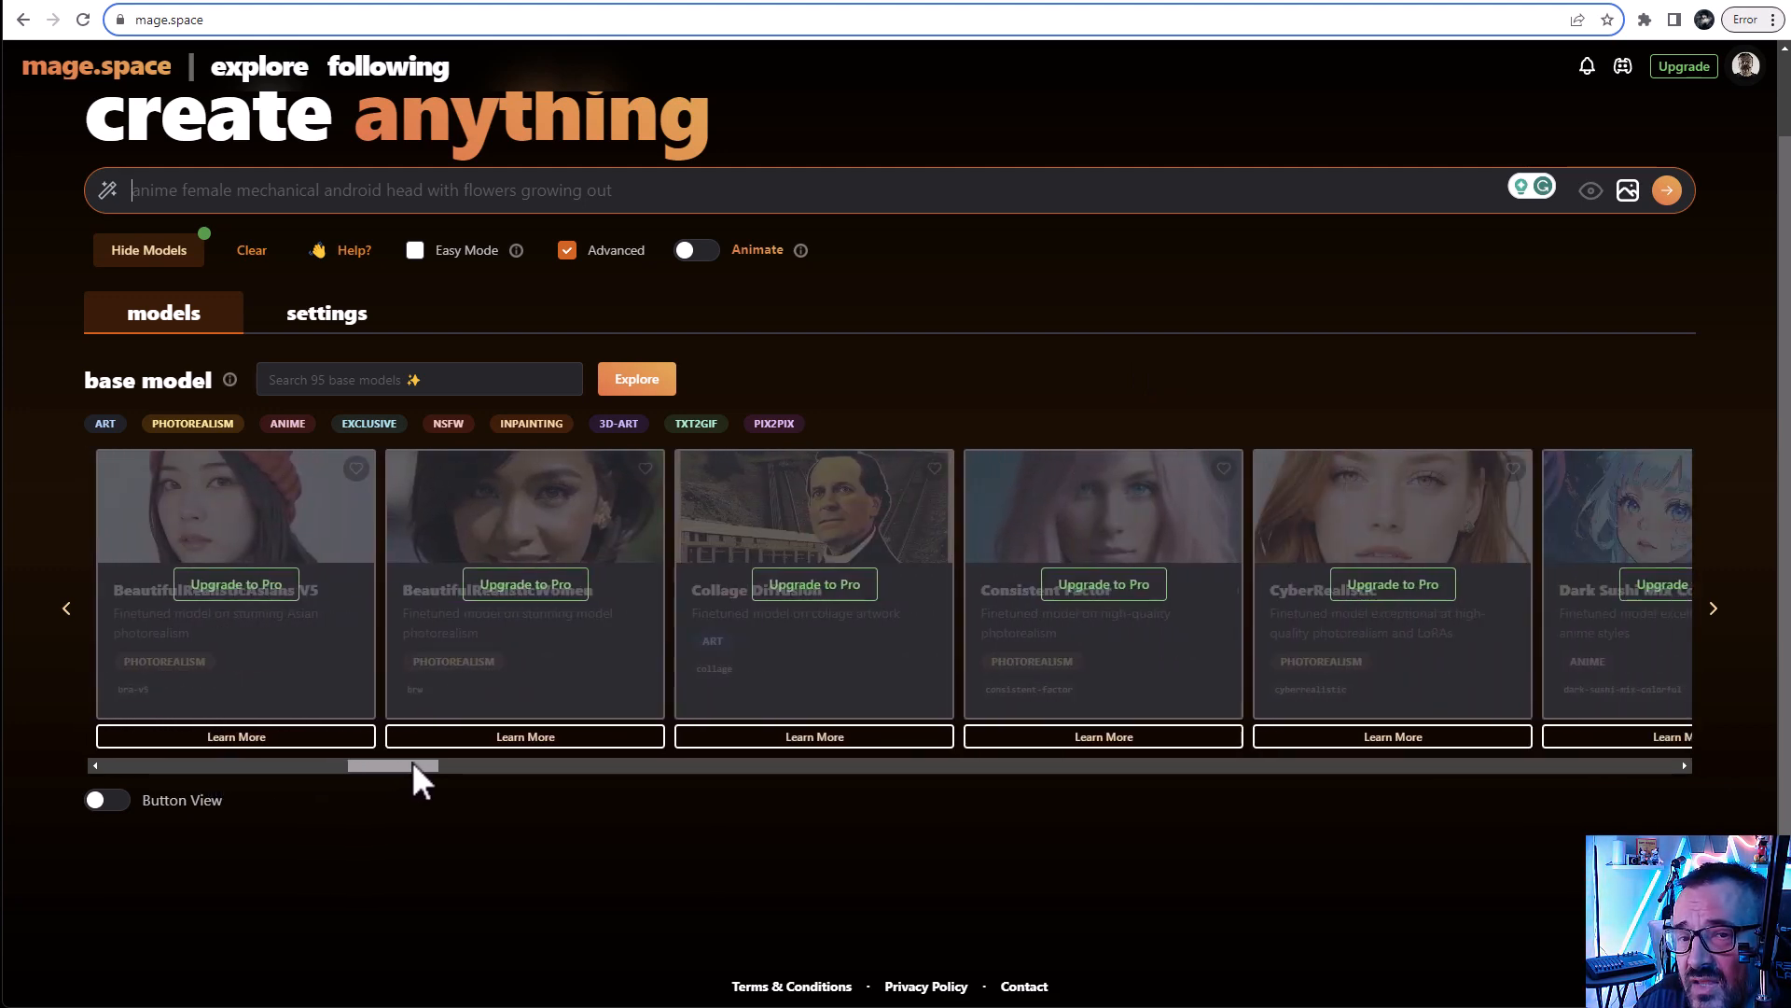
pyautogui.moveTo(392, 765); pyautogui.dragTo(543, 765)
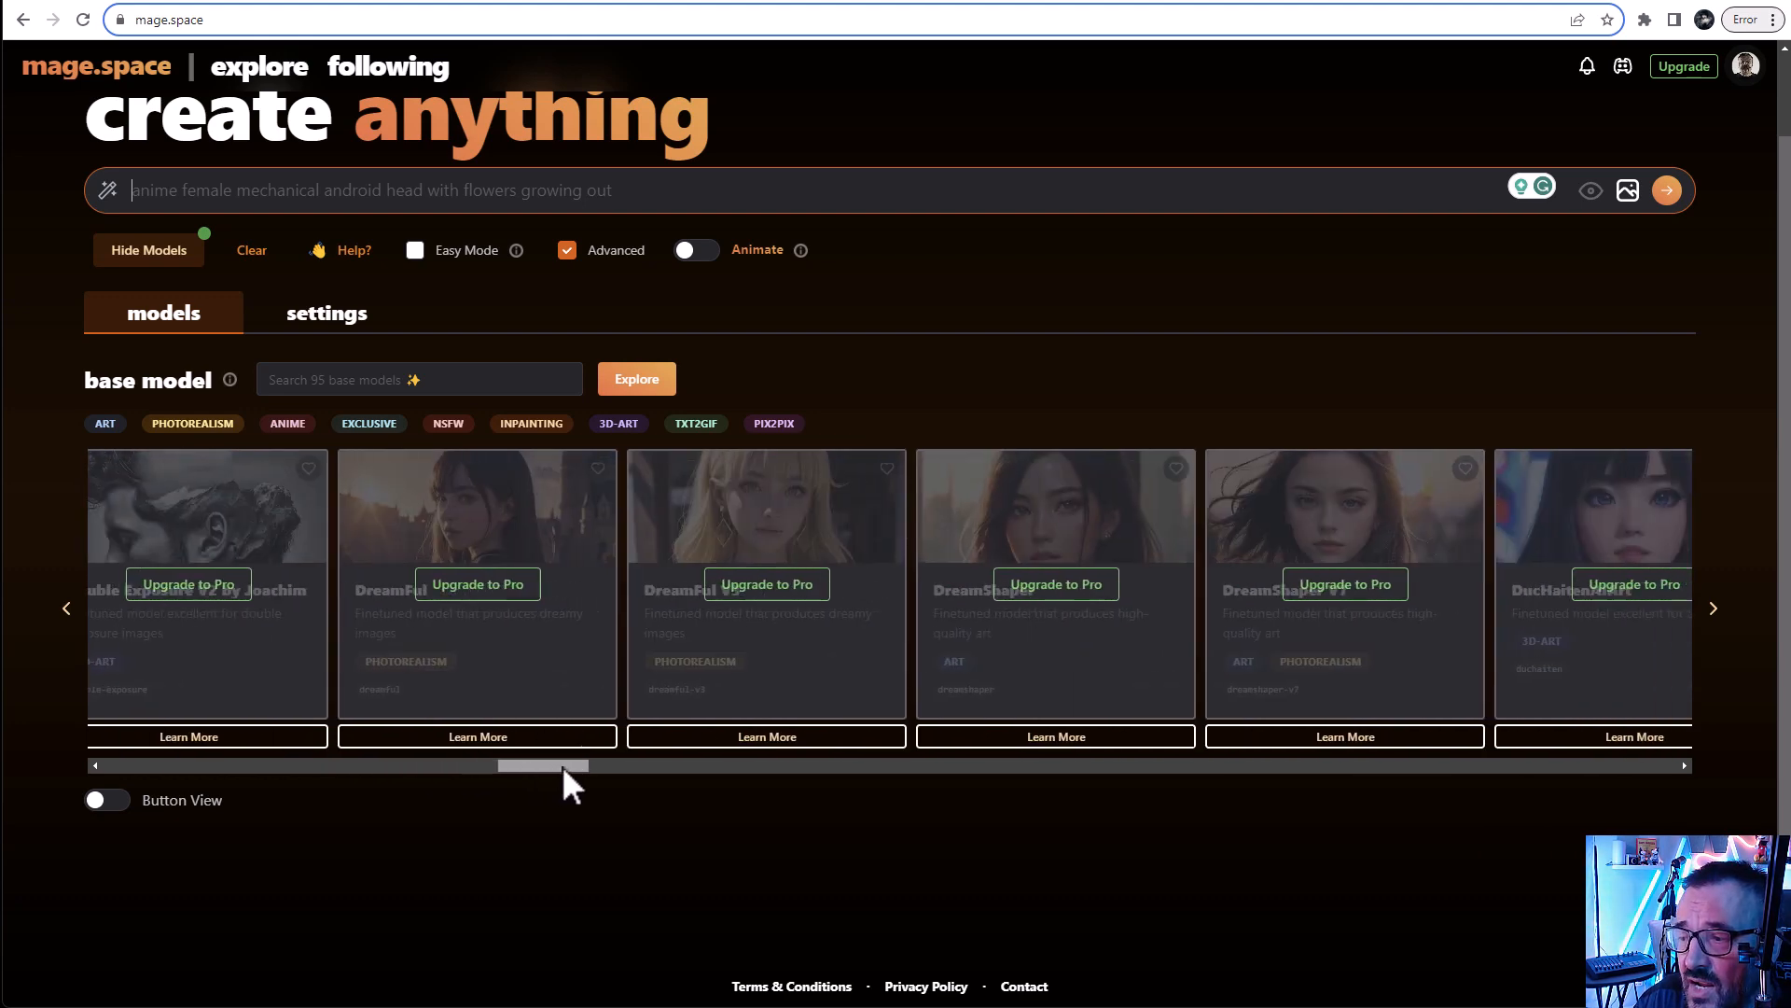
pyautogui.moveTo(543, 765); pyautogui.dragTo(914, 765)
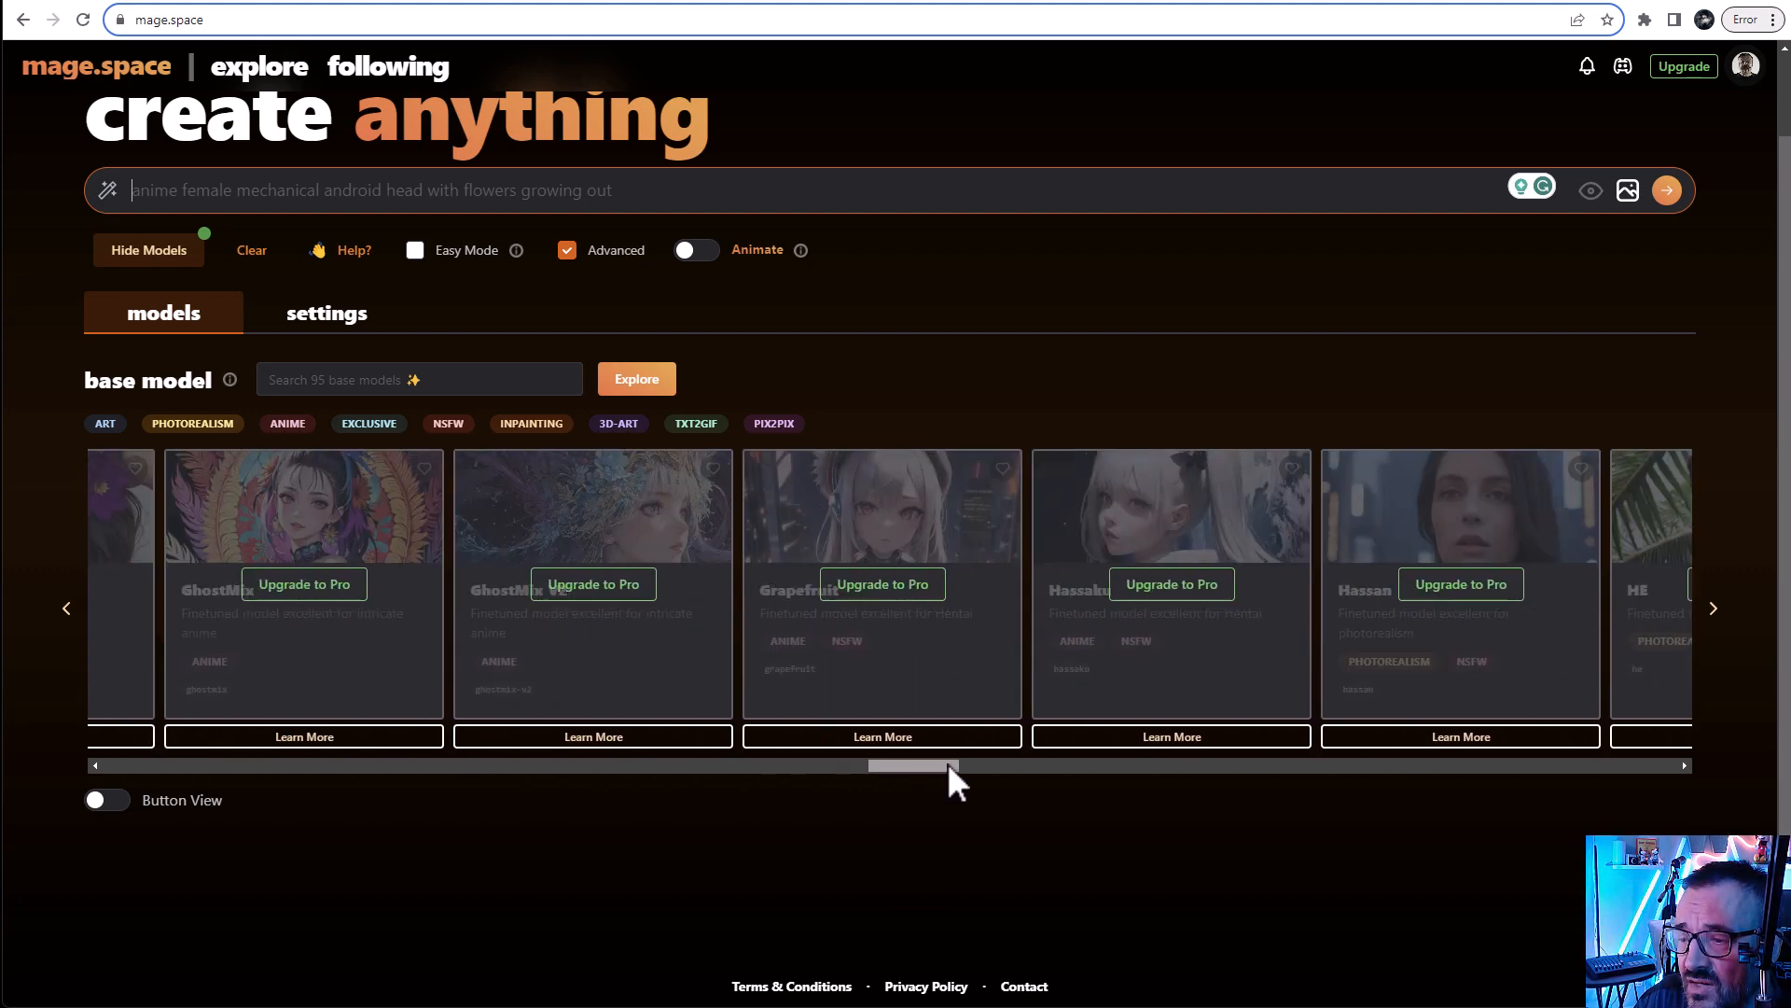
pyautogui.moveTo(915, 765); pyautogui.dragTo(970, 765)
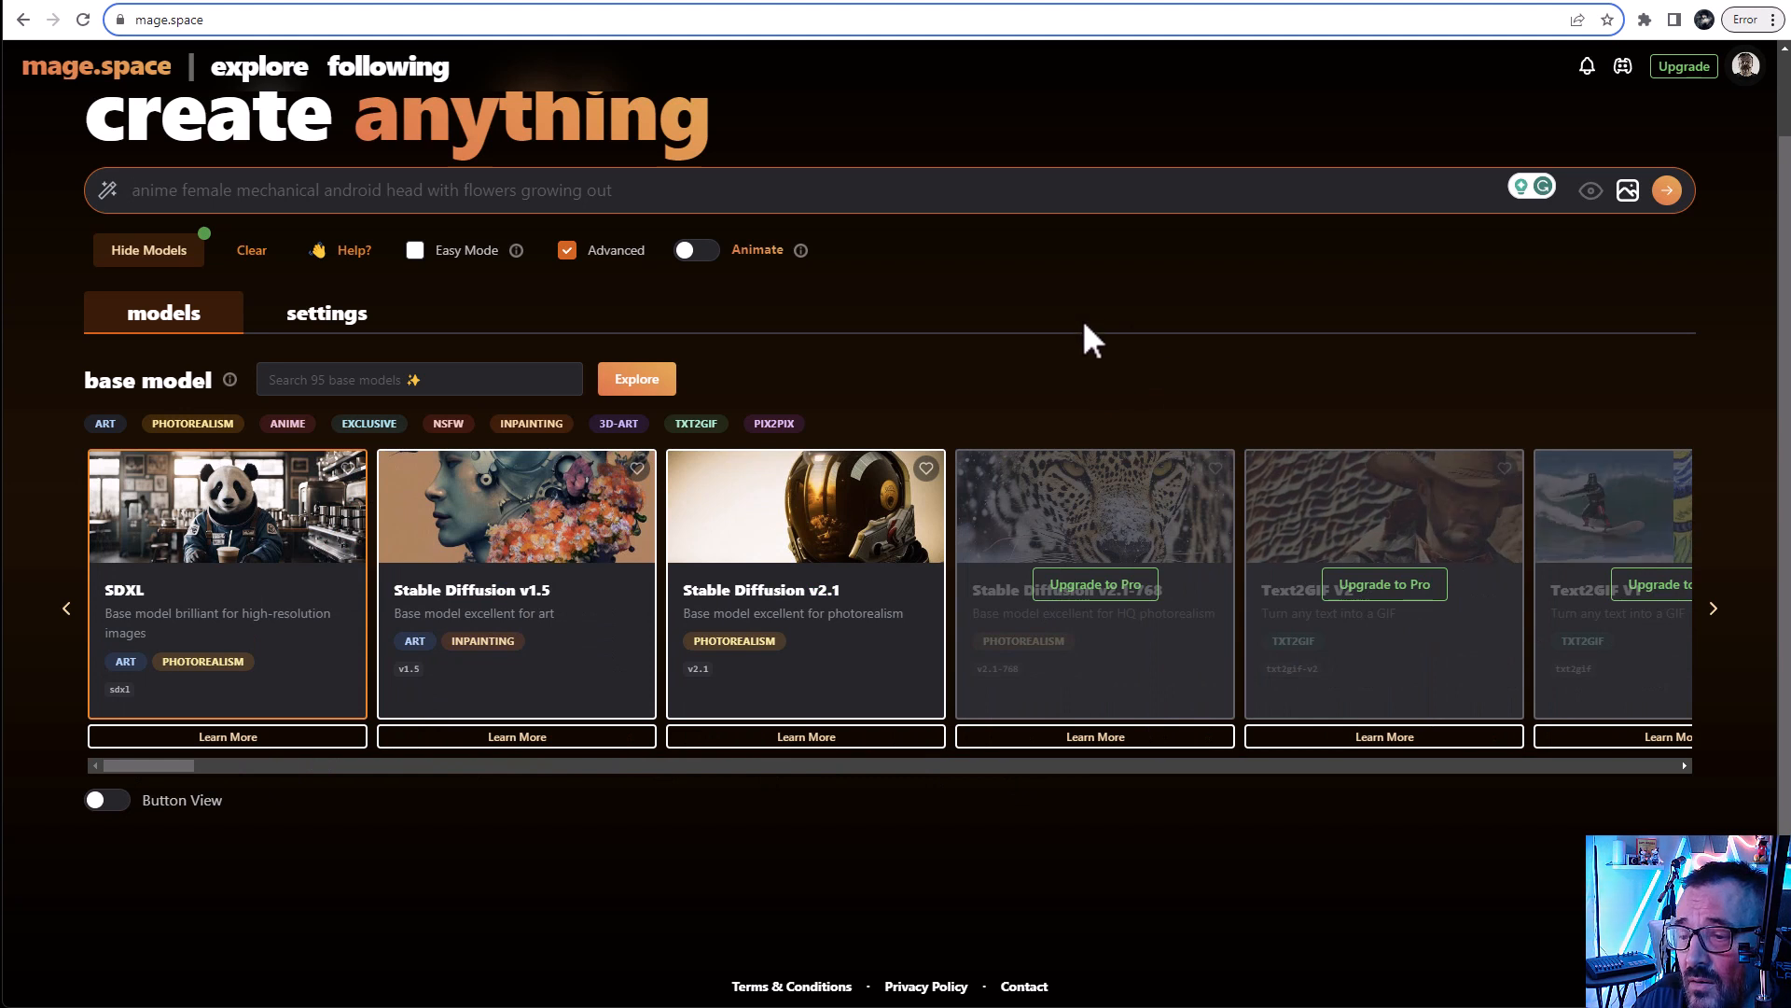
pyautogui.click(371, 190)
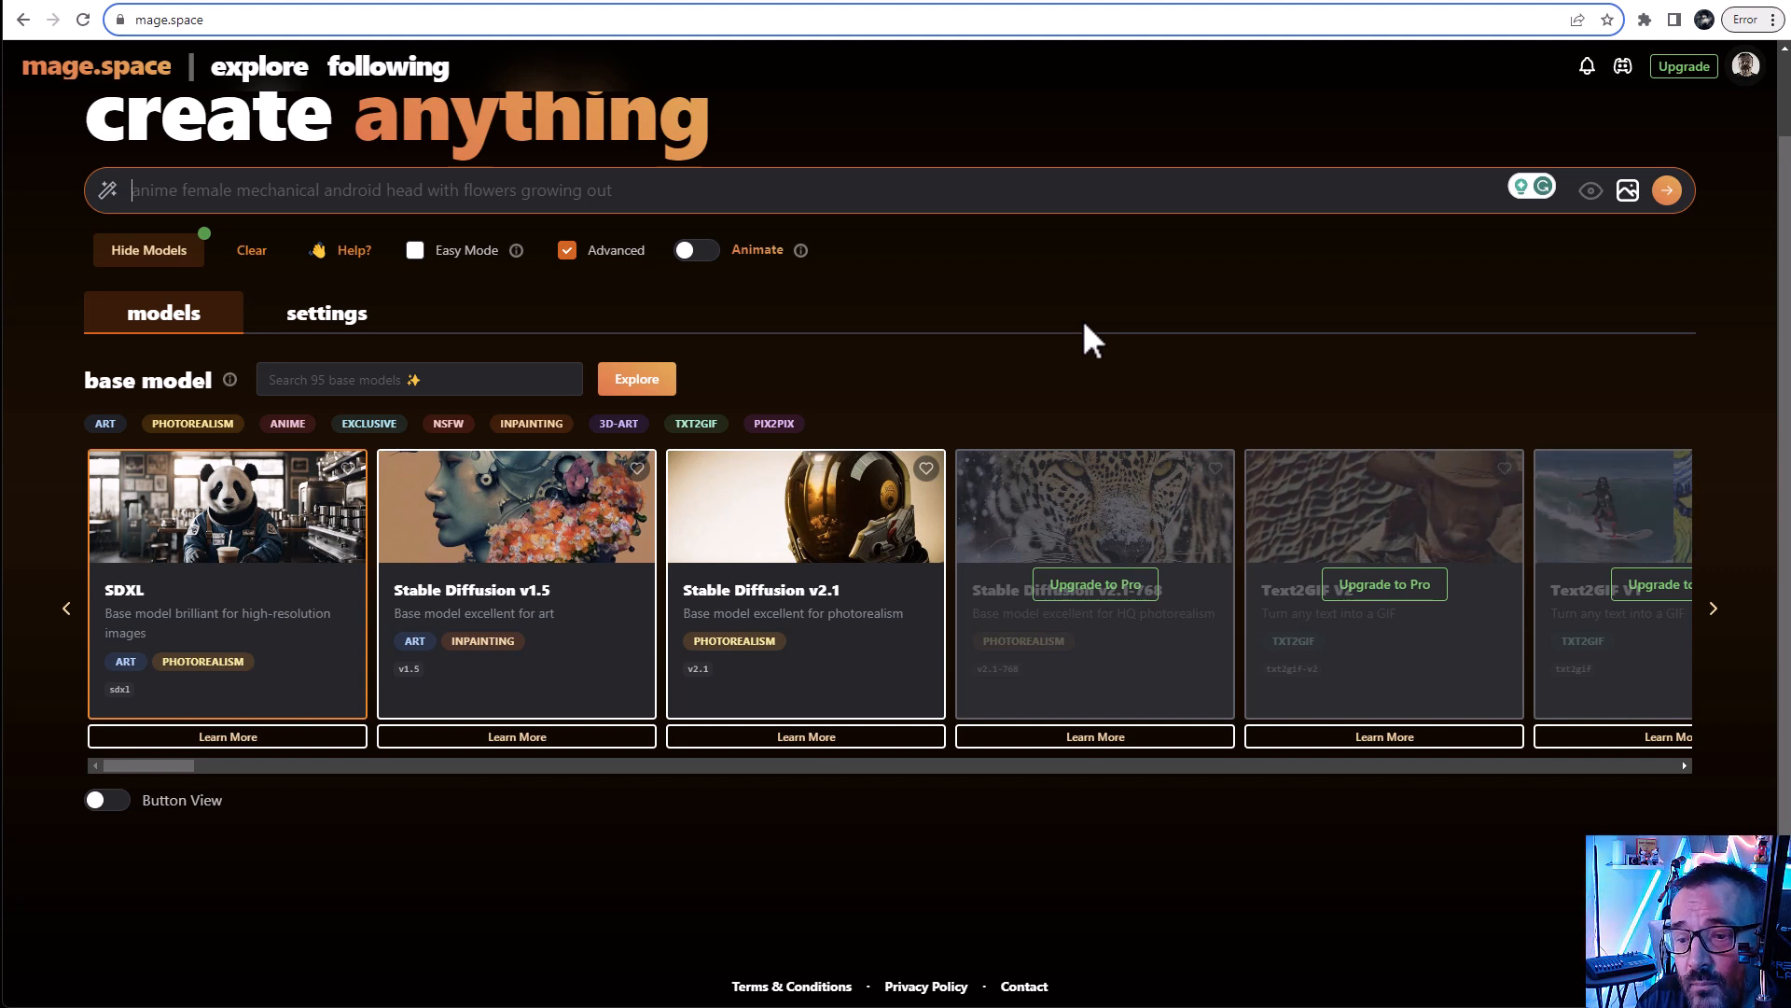
pyautogui.moveTo(212, 623)
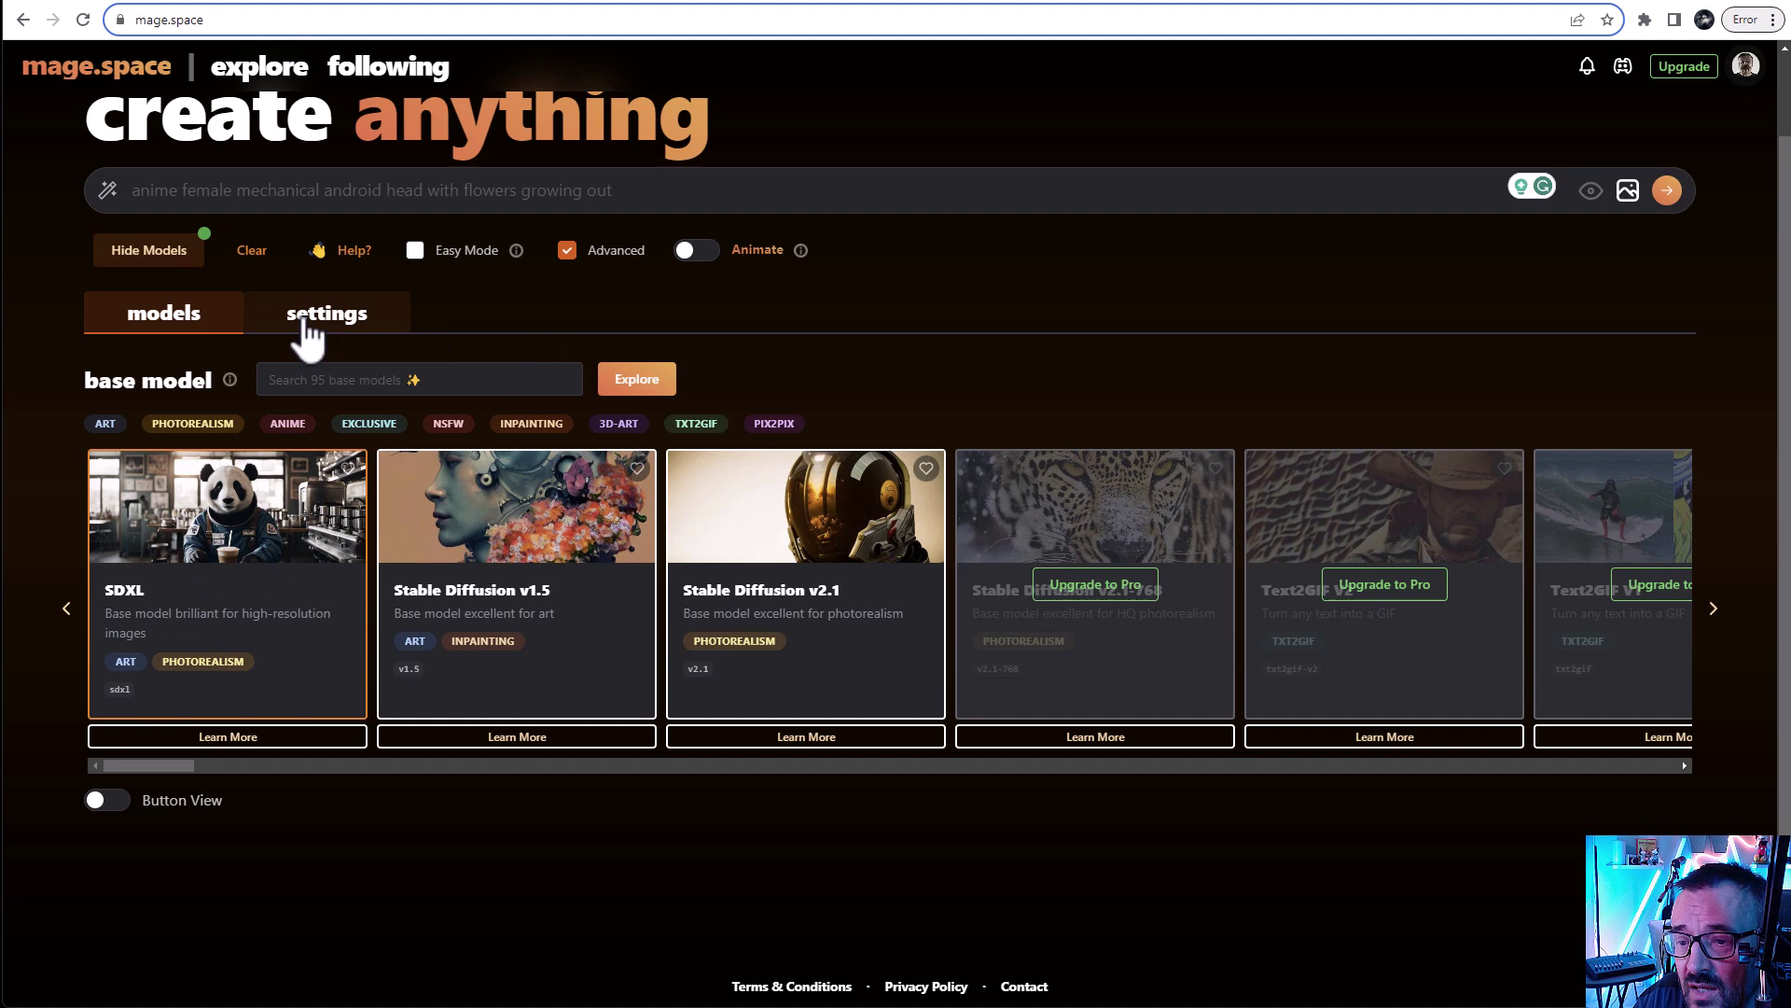
# Show the generation settings and switch the aspect ratio to Cinema (16:9)
pyautogui.click(326, 313)
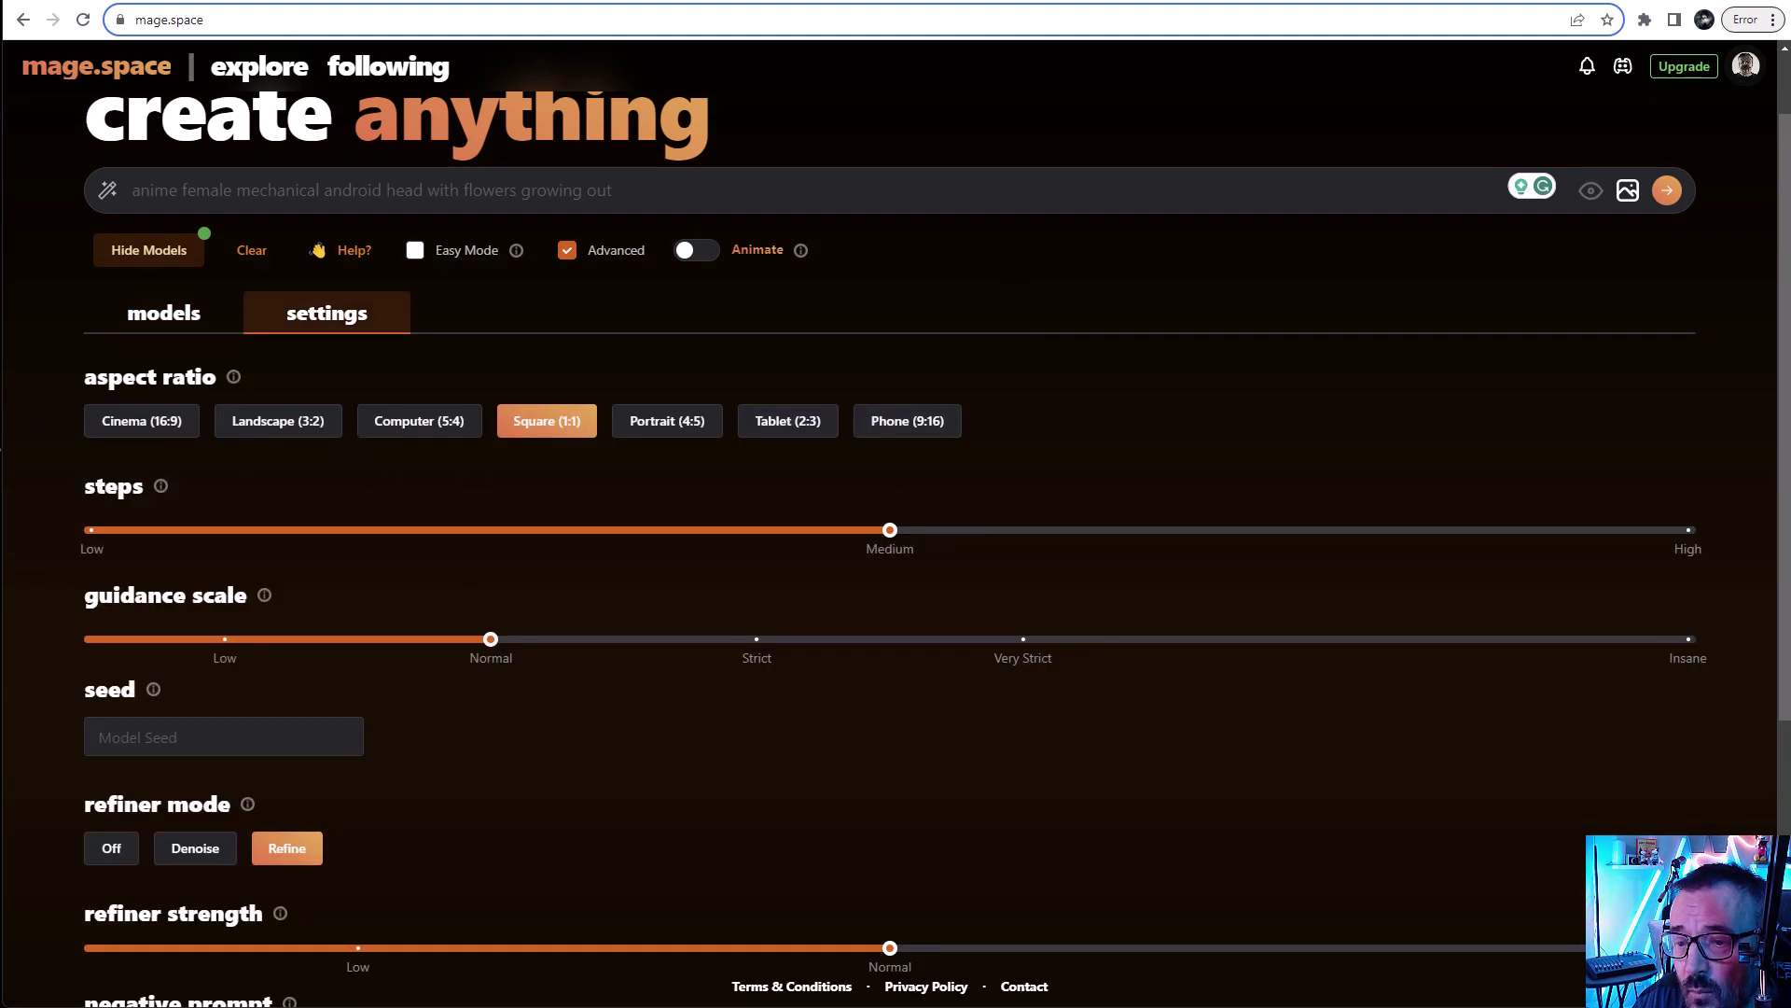
pyautogui.moveTo(1022, 433)
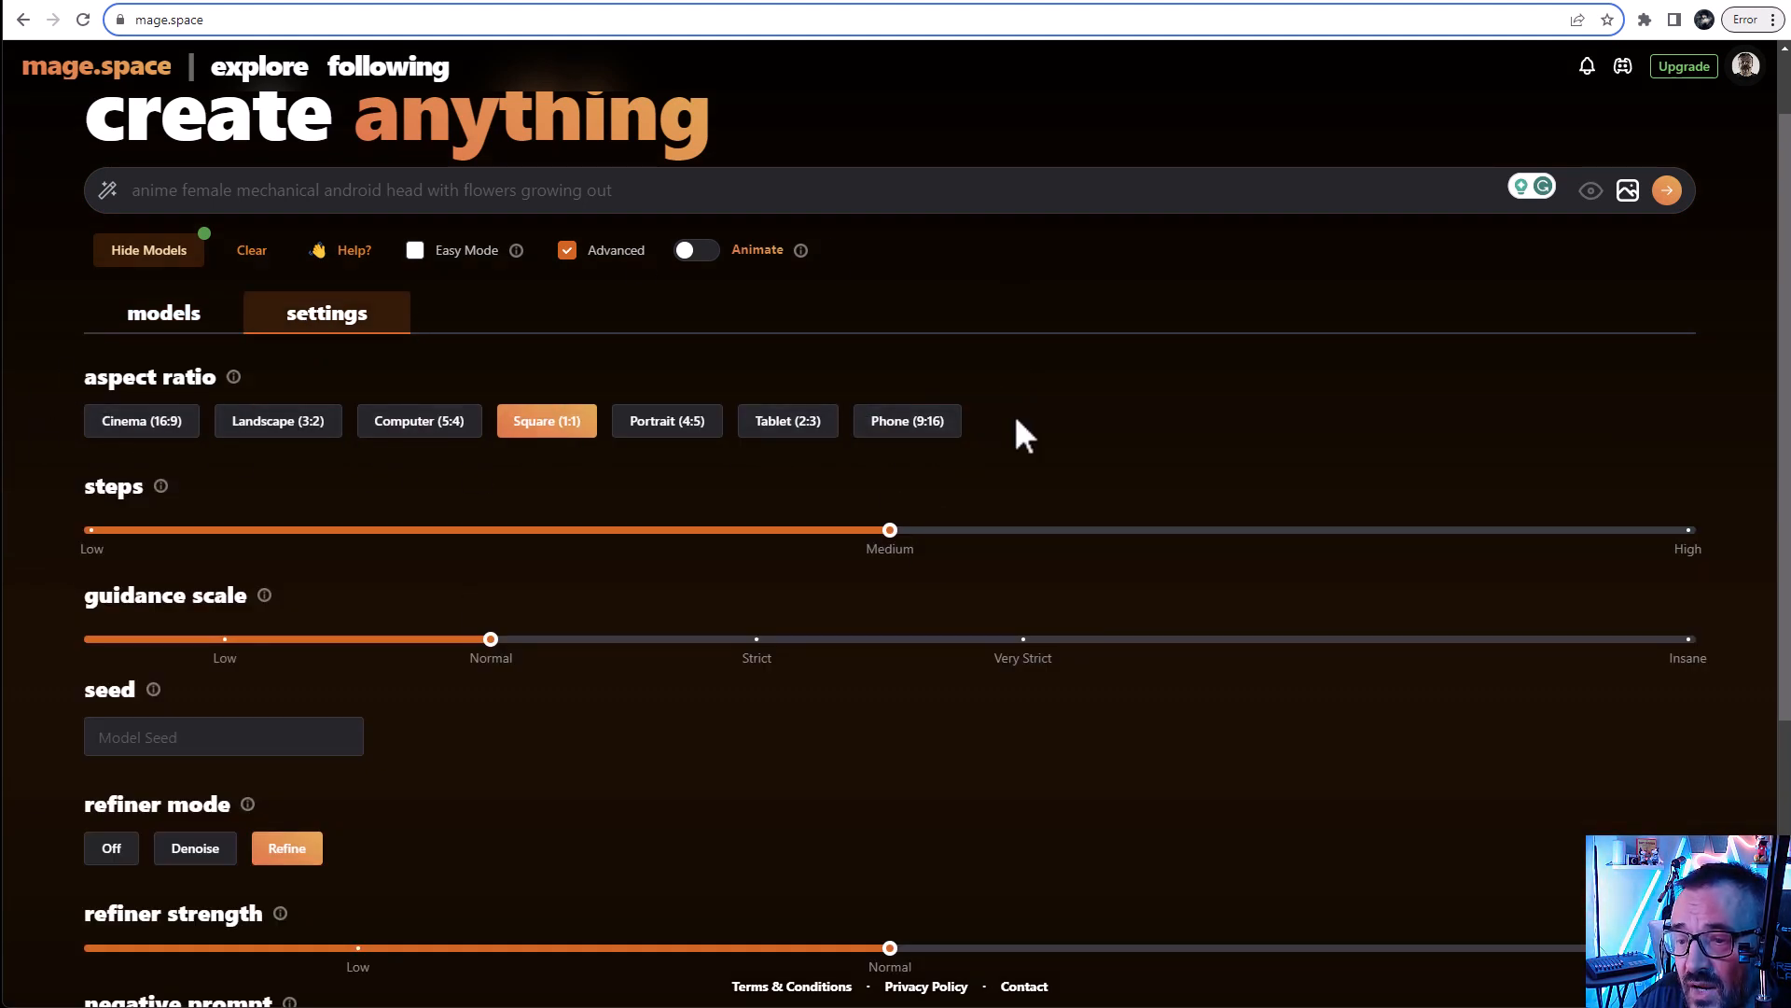
pyautogui.click(142, 422)
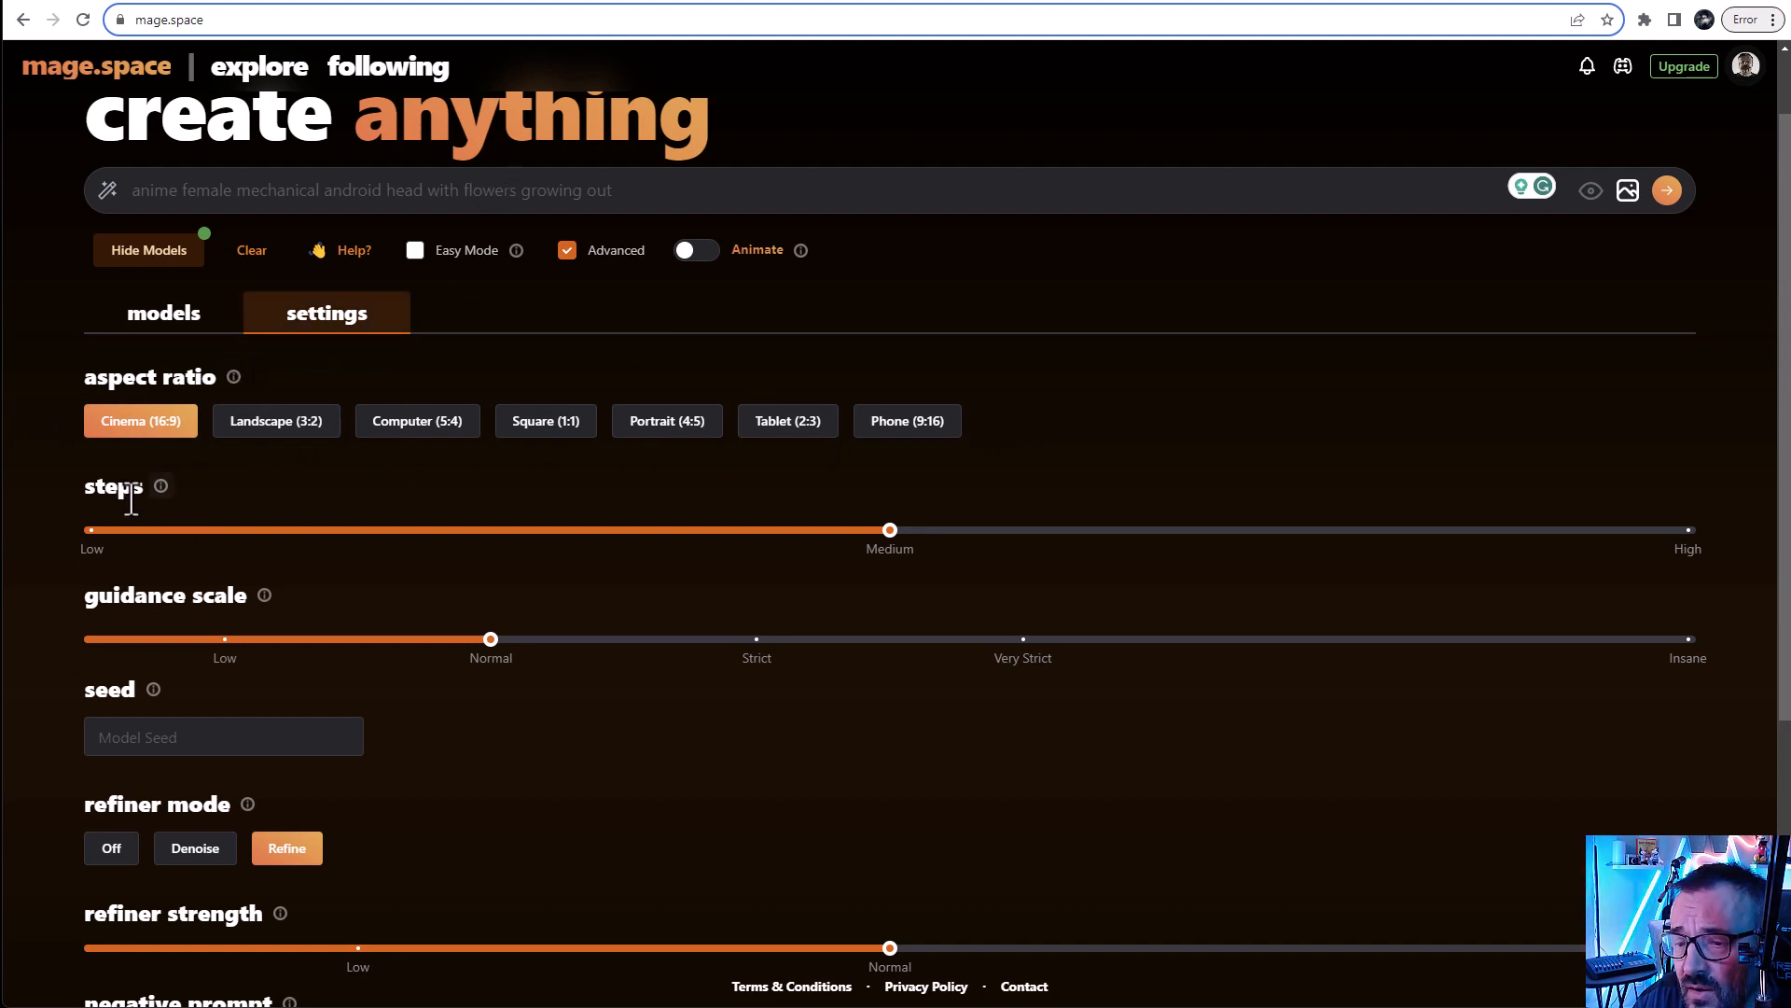
pyautogui.moveTo(168, 518)
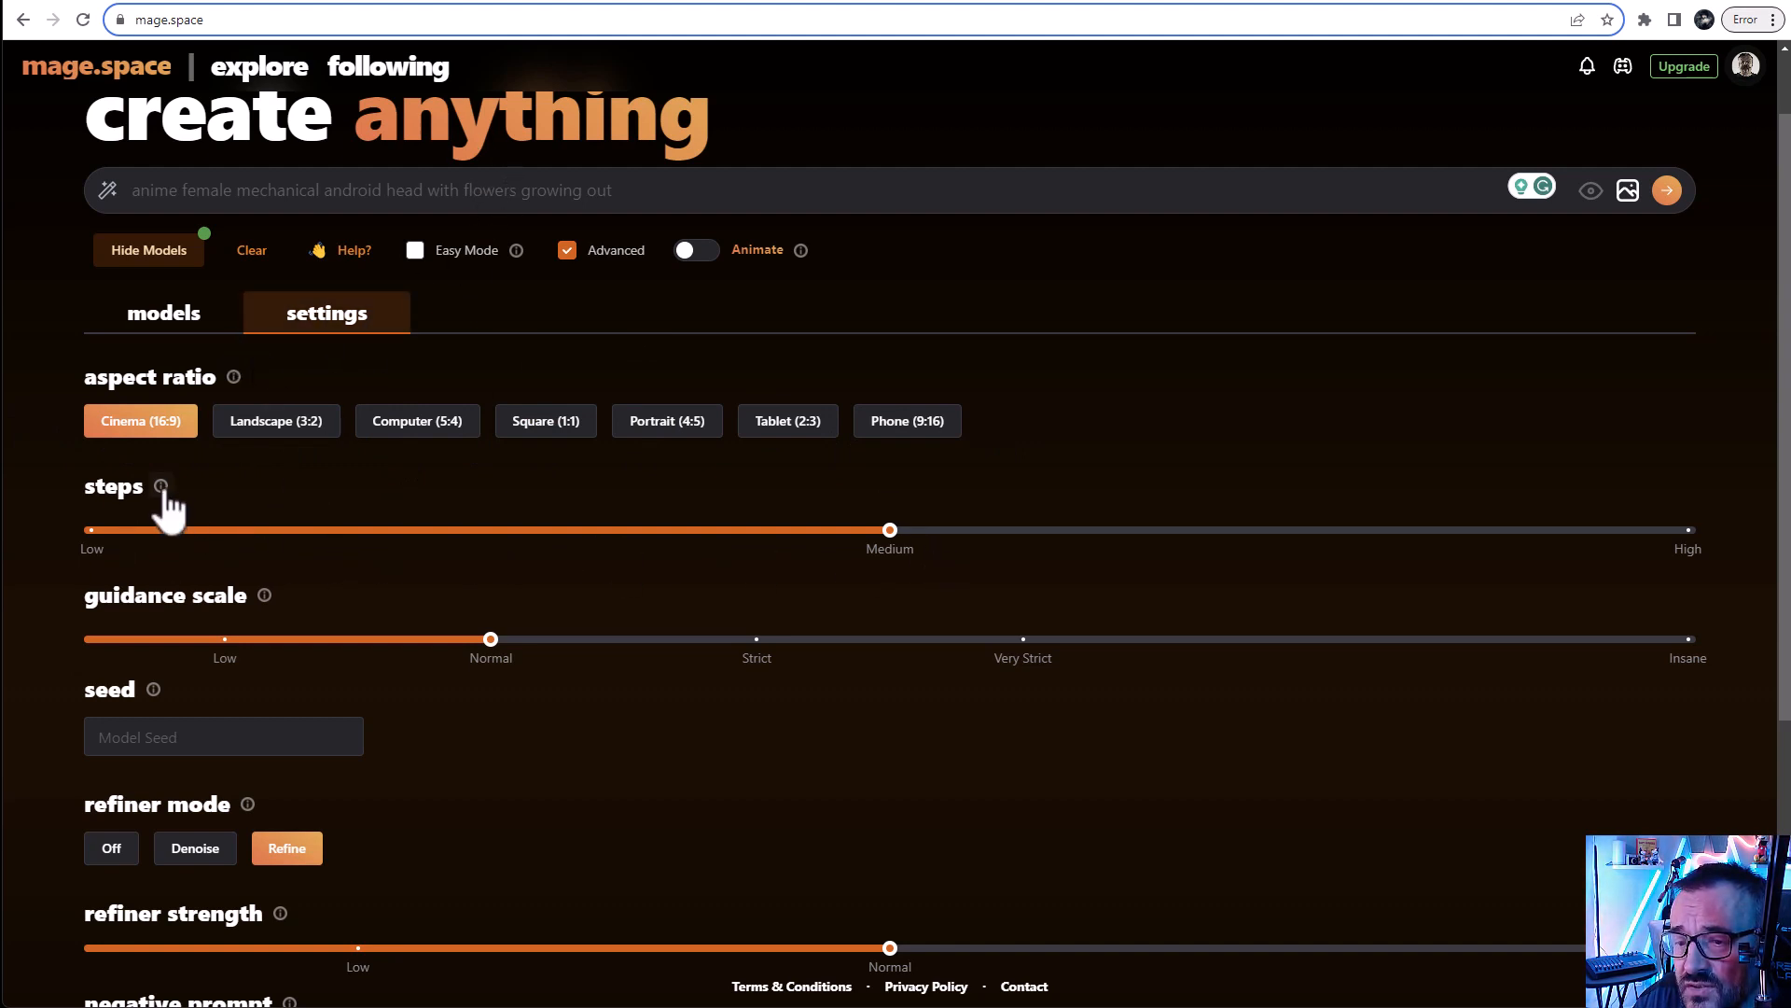
pyautogui.moveTo(220, 495)
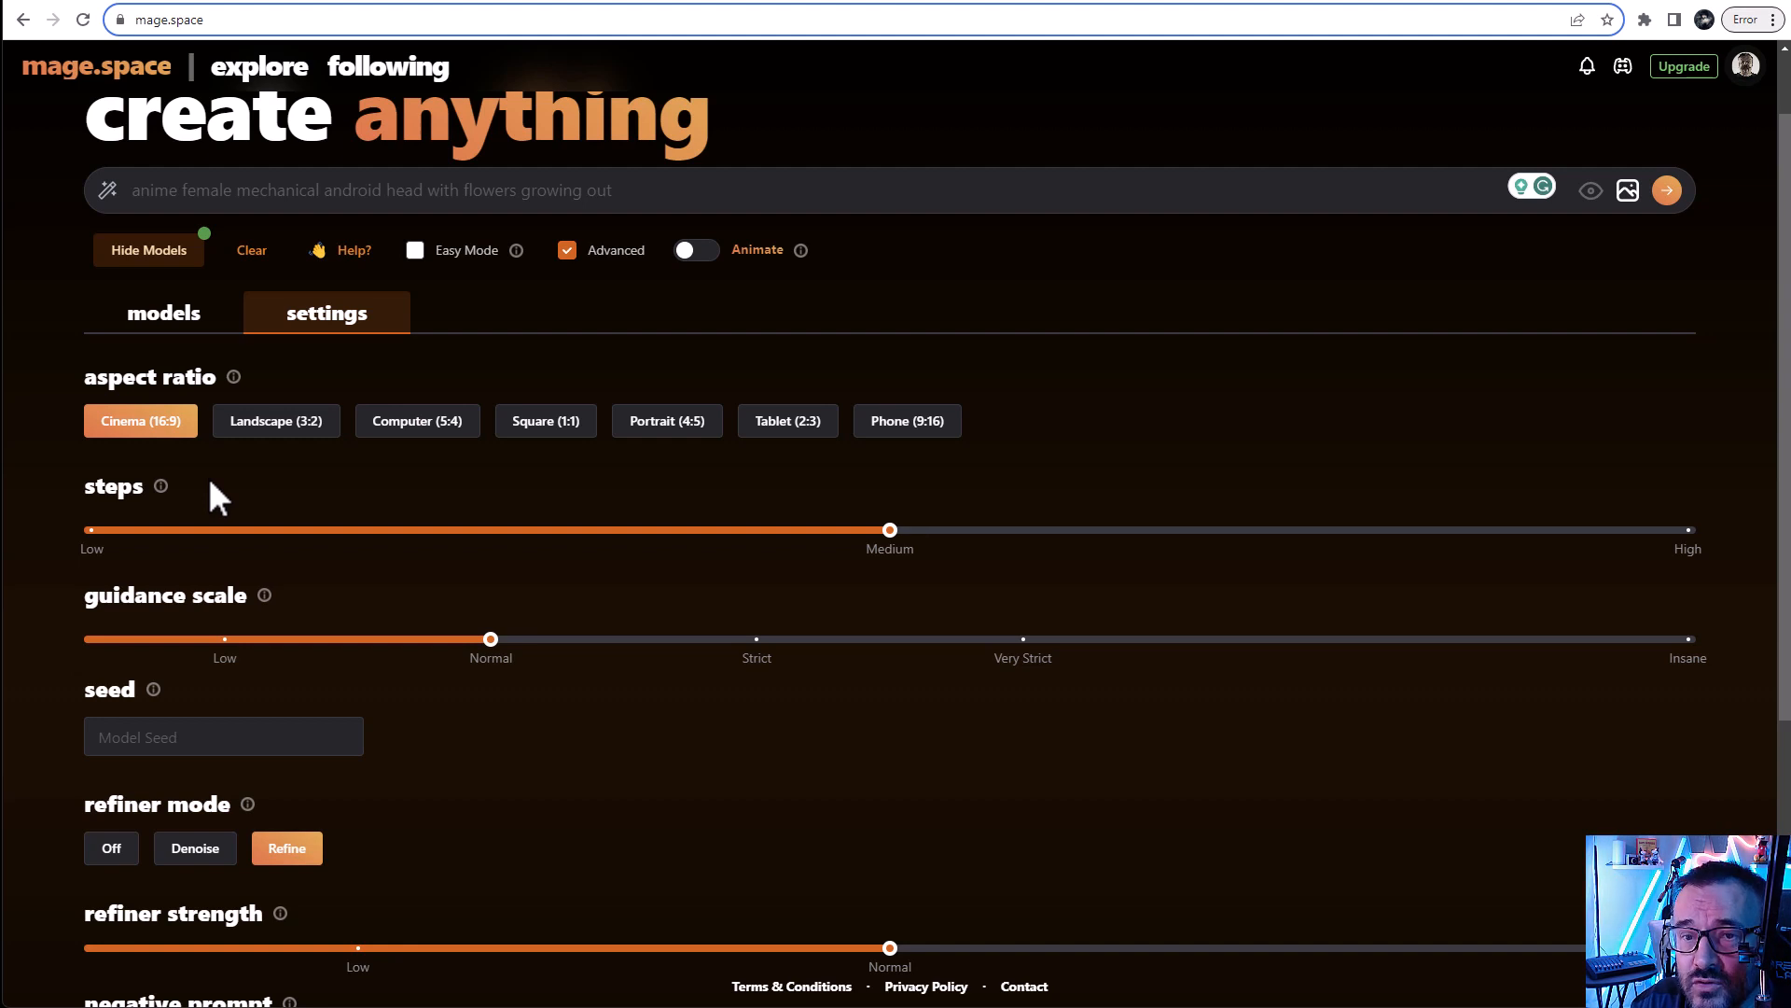
pyautogui.moveTo(1245, 520)
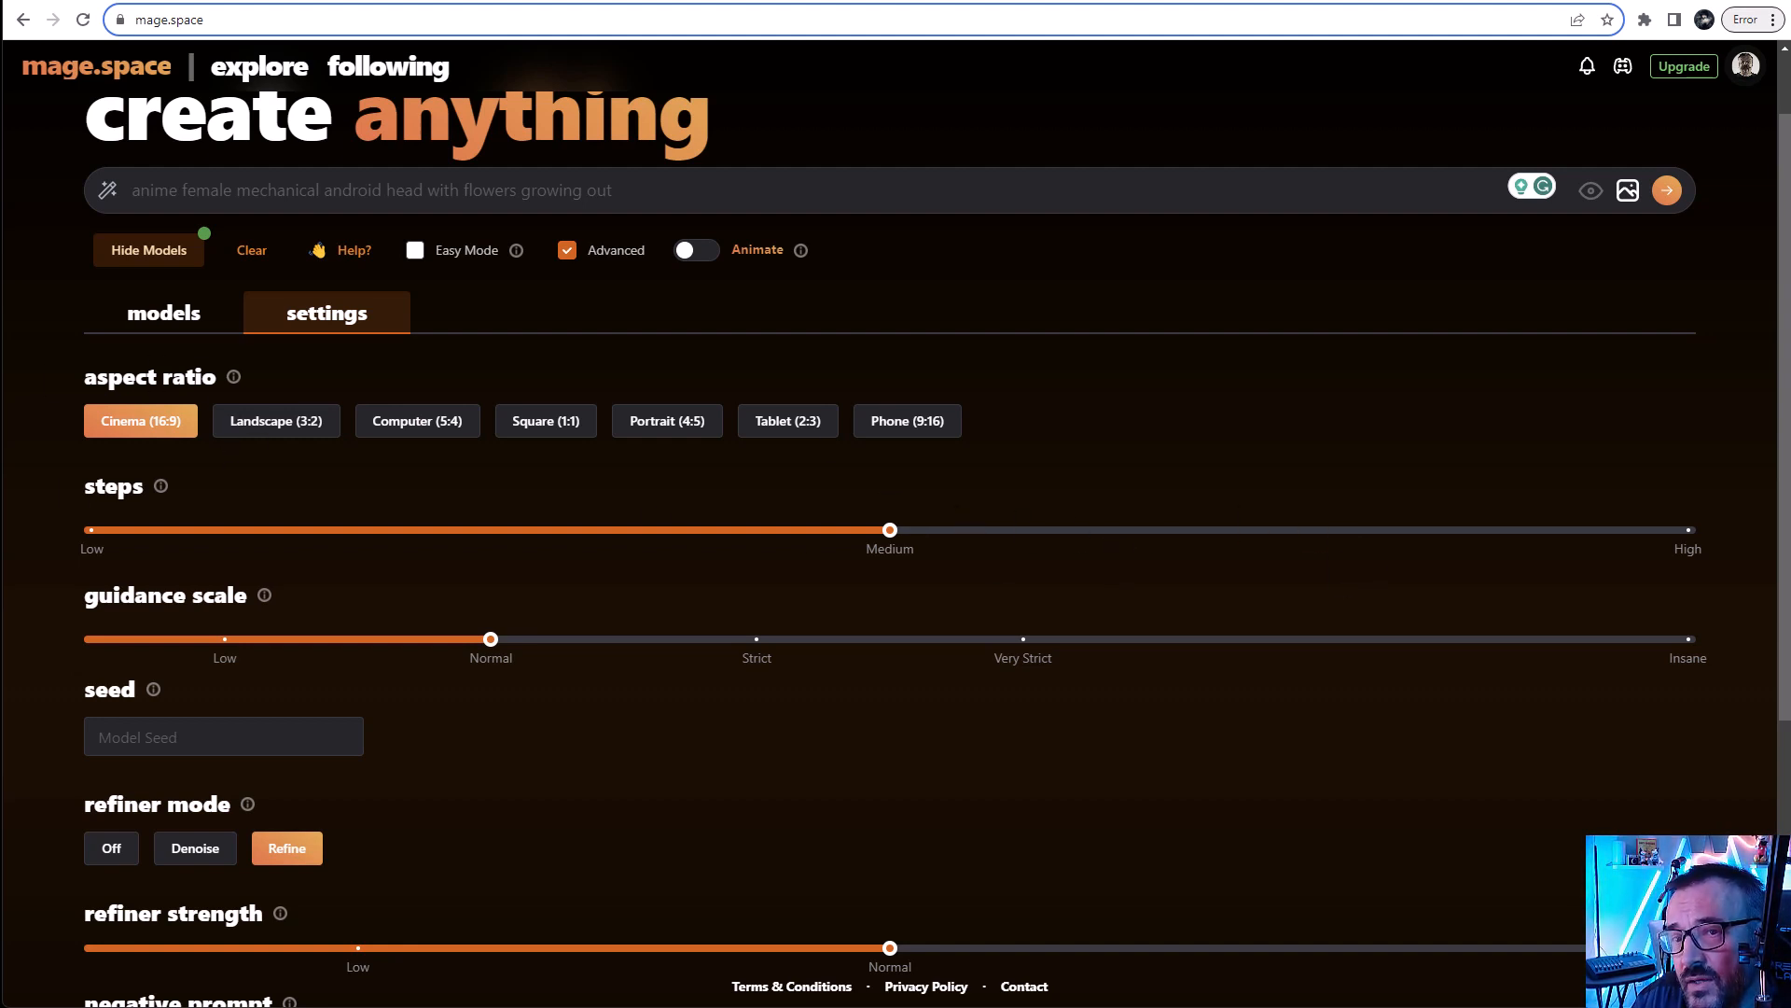
pyautogui.moveTo(668, 321)
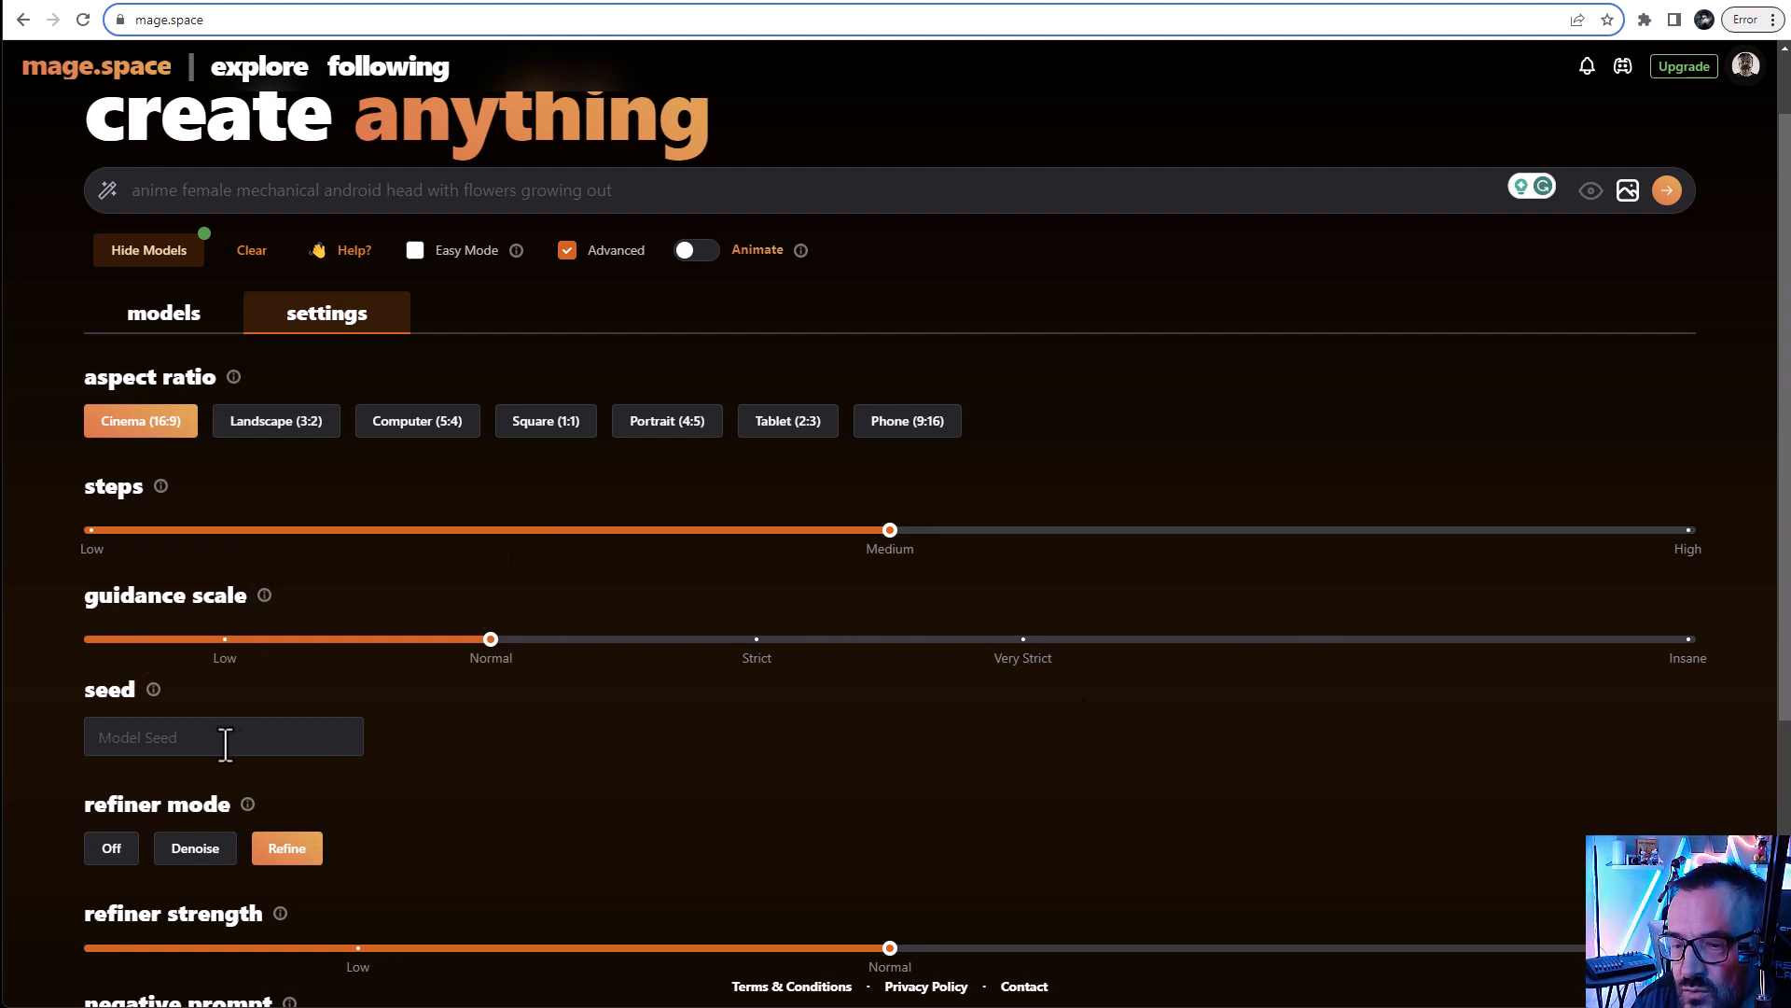
pyautogui.scroll(-3)
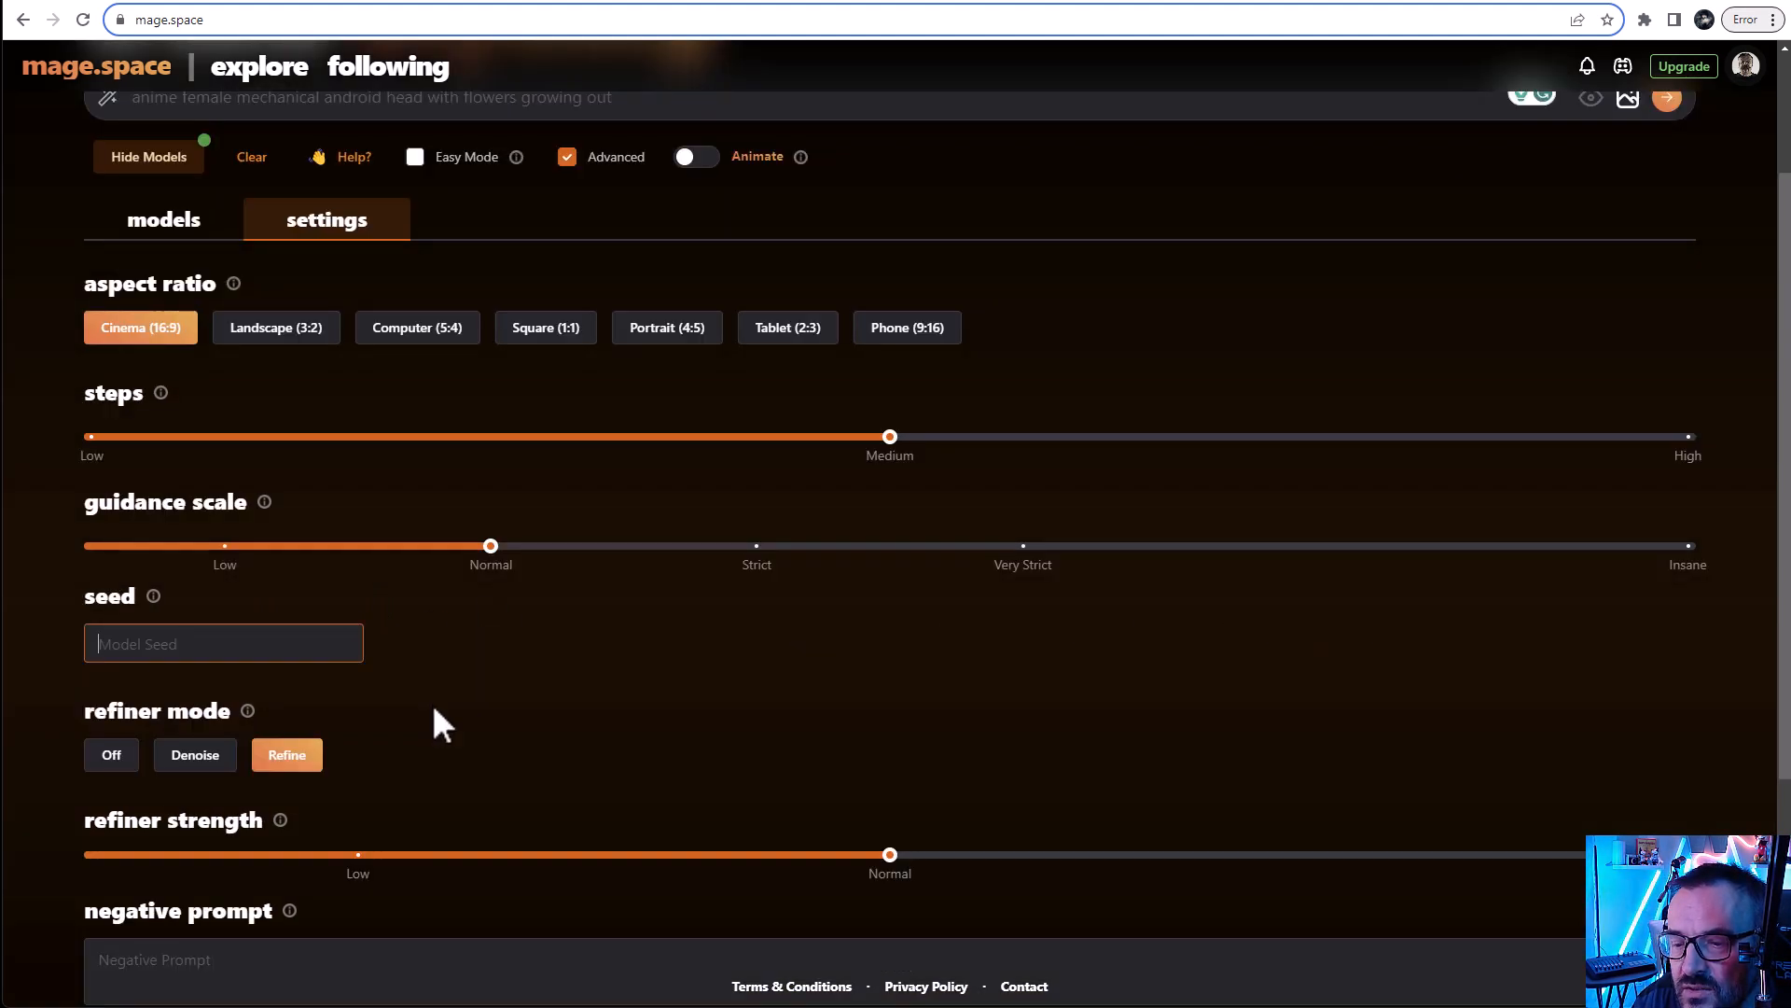
# Set the refiner mode to Refine and reach the empty negative prompt field
pyautogui.scroll(-3)
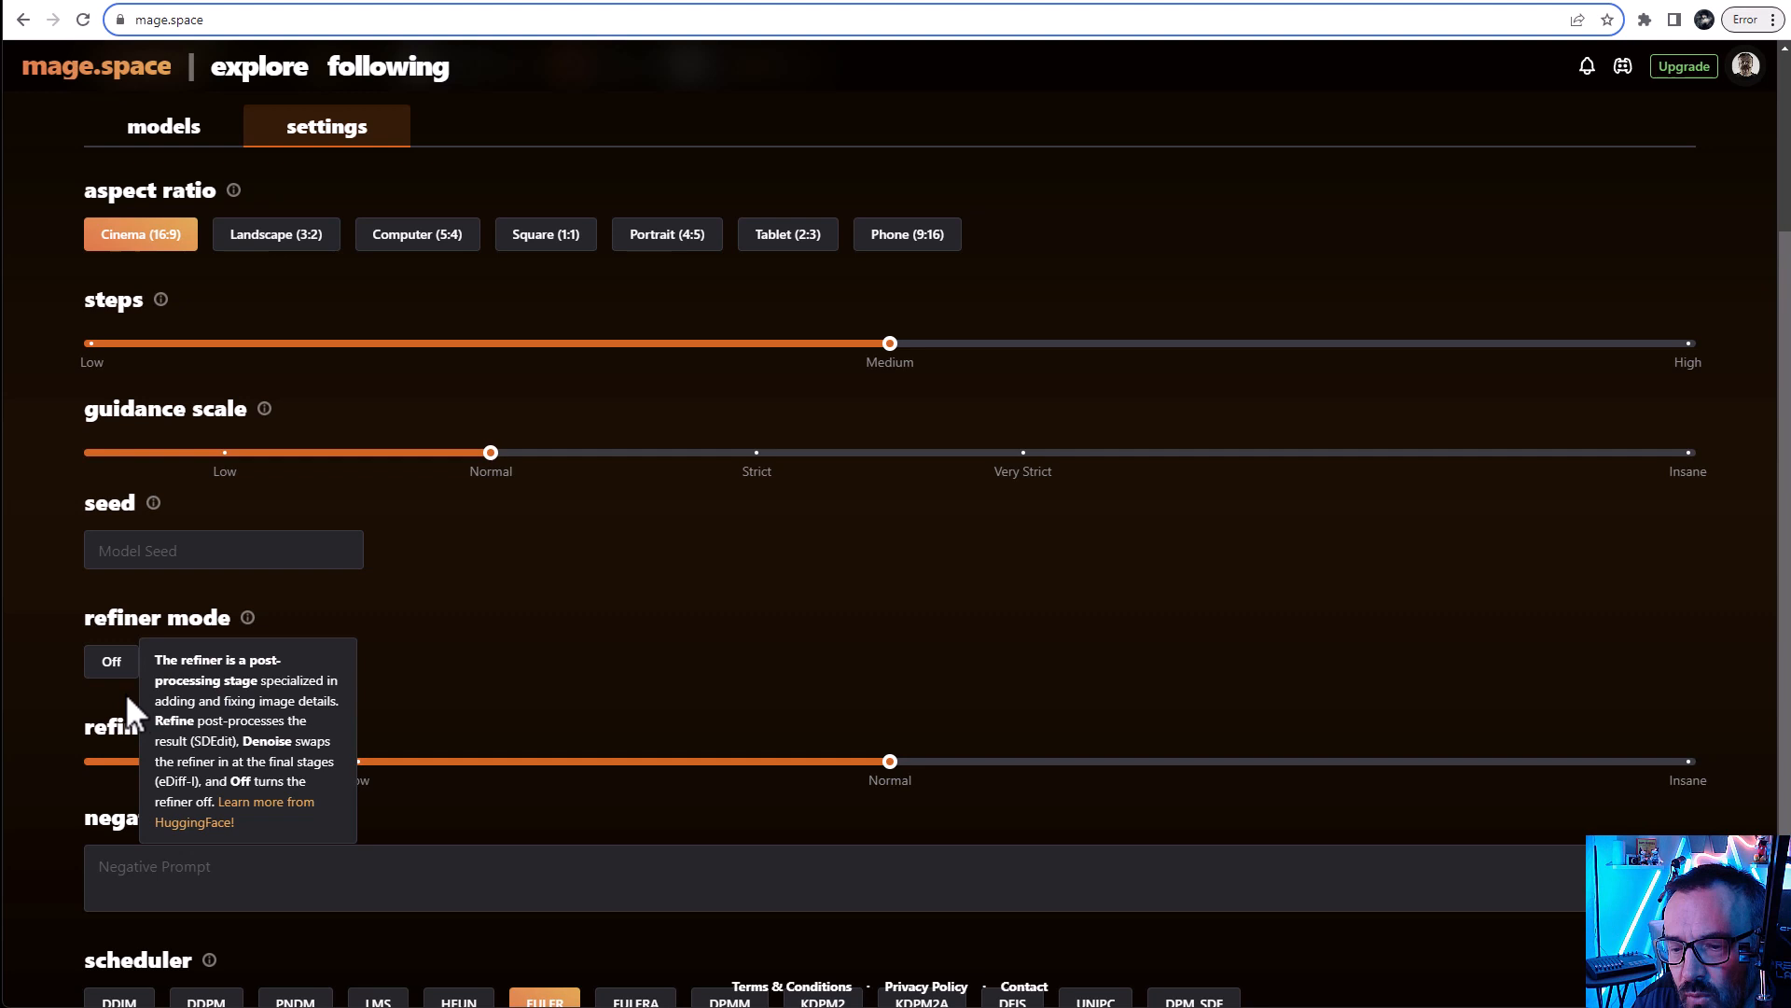
pyautogui.moveTo(299, 728)
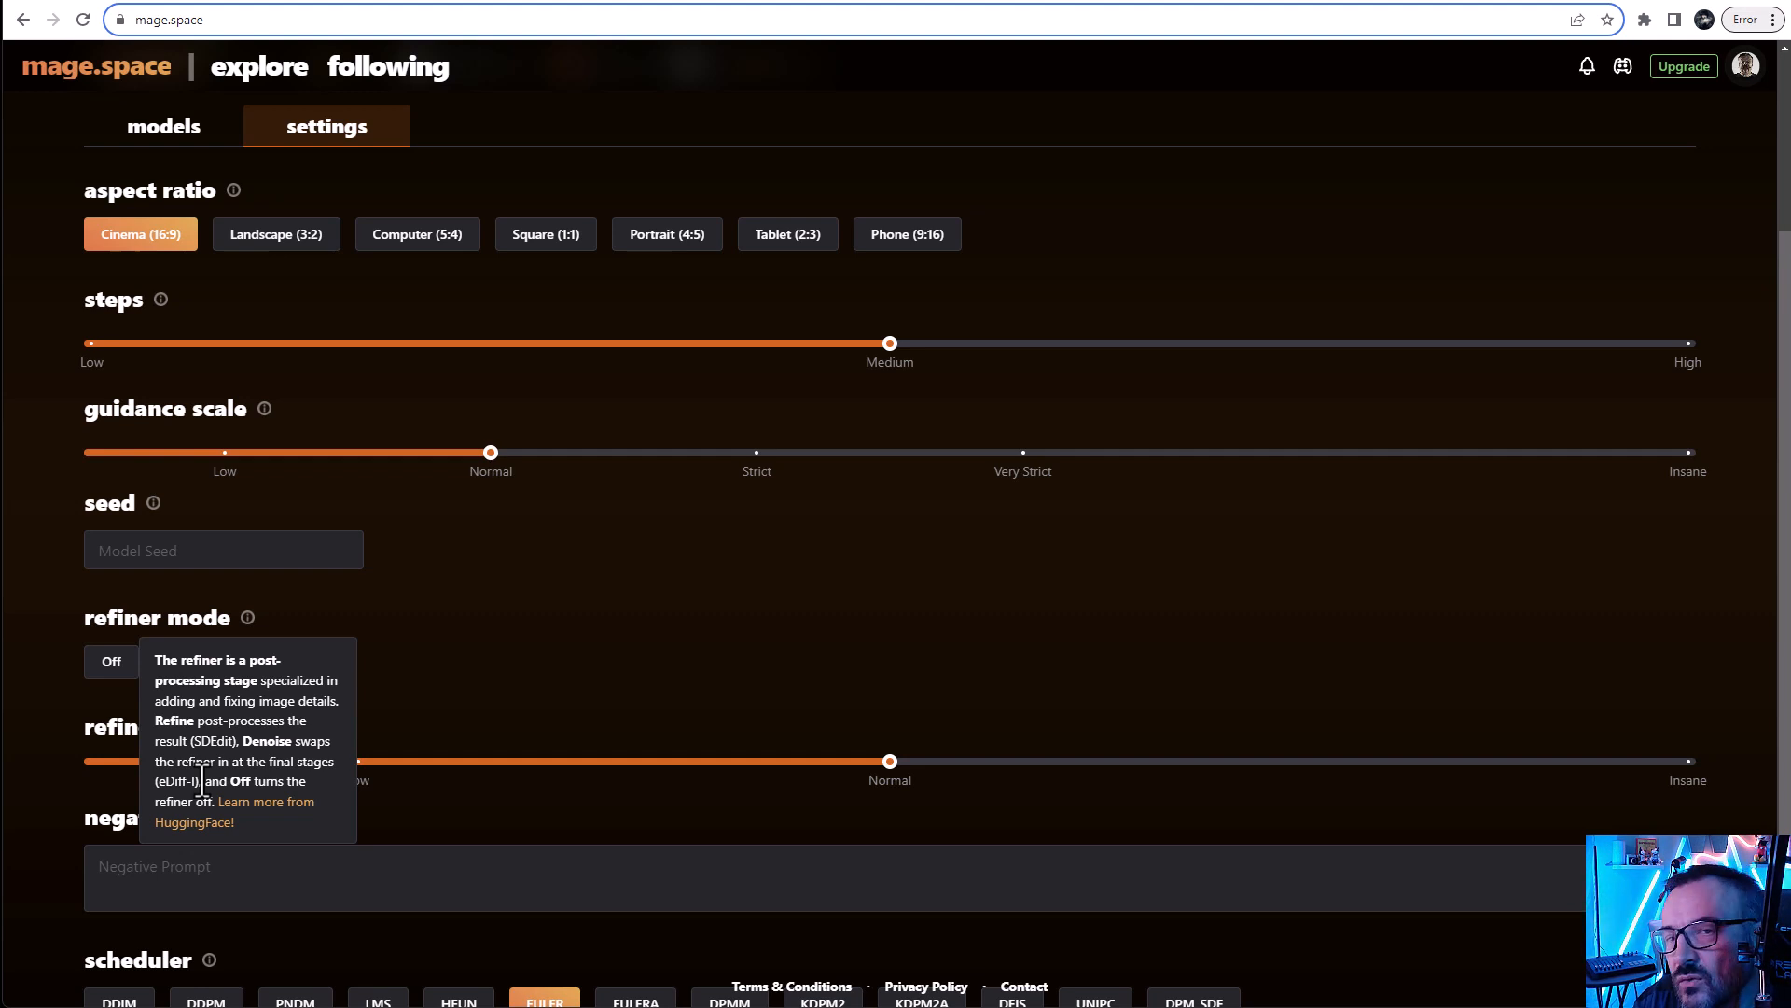
pyautogui.moveTo(427, 627)
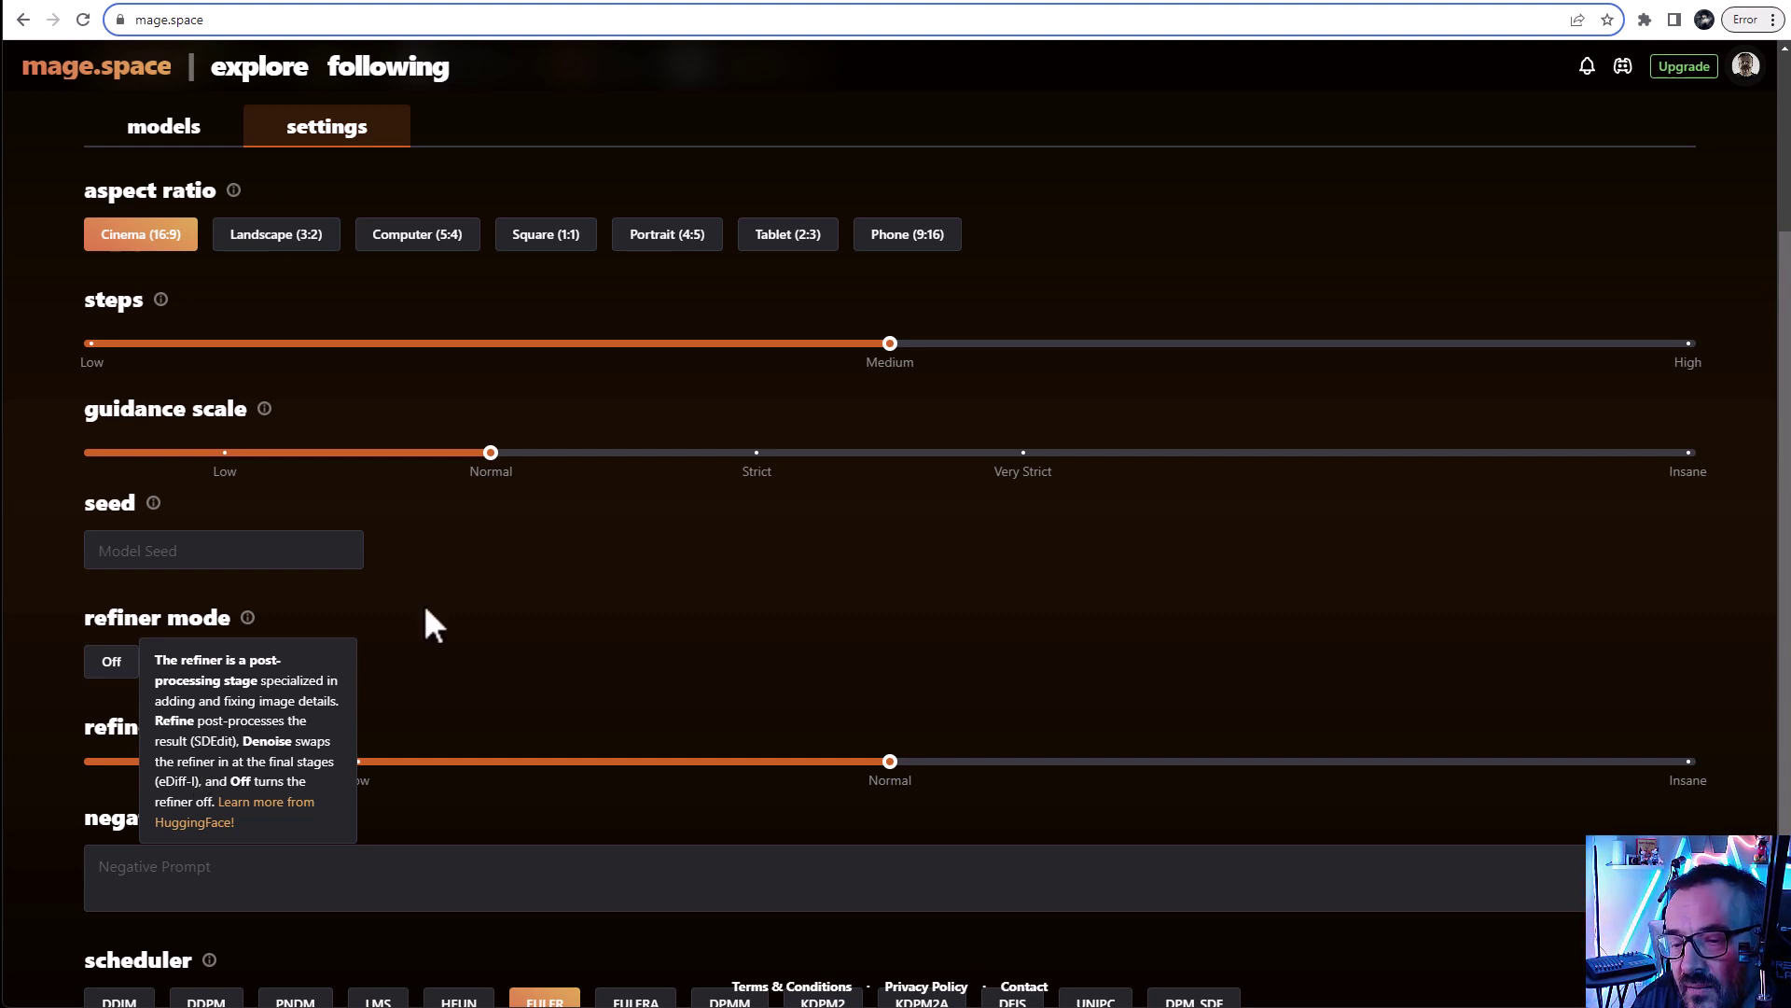
pyautogui.click(287, 660)
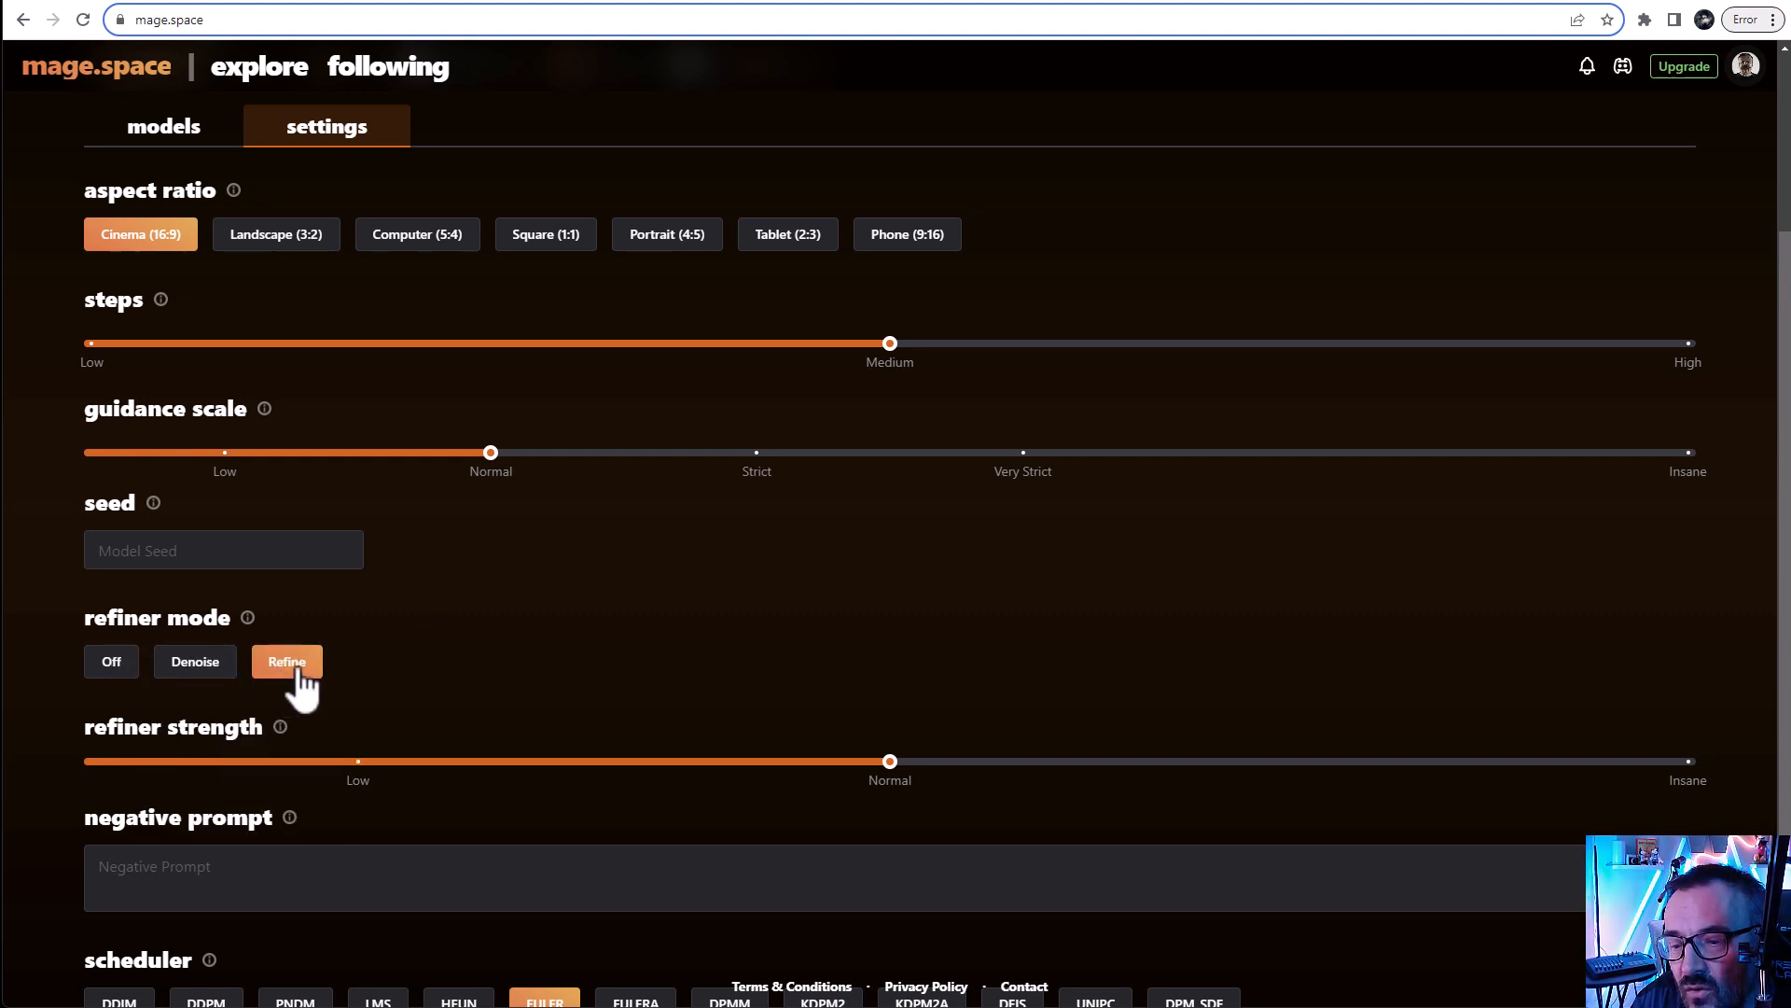
pyautogui.moveTo(1118, 794)
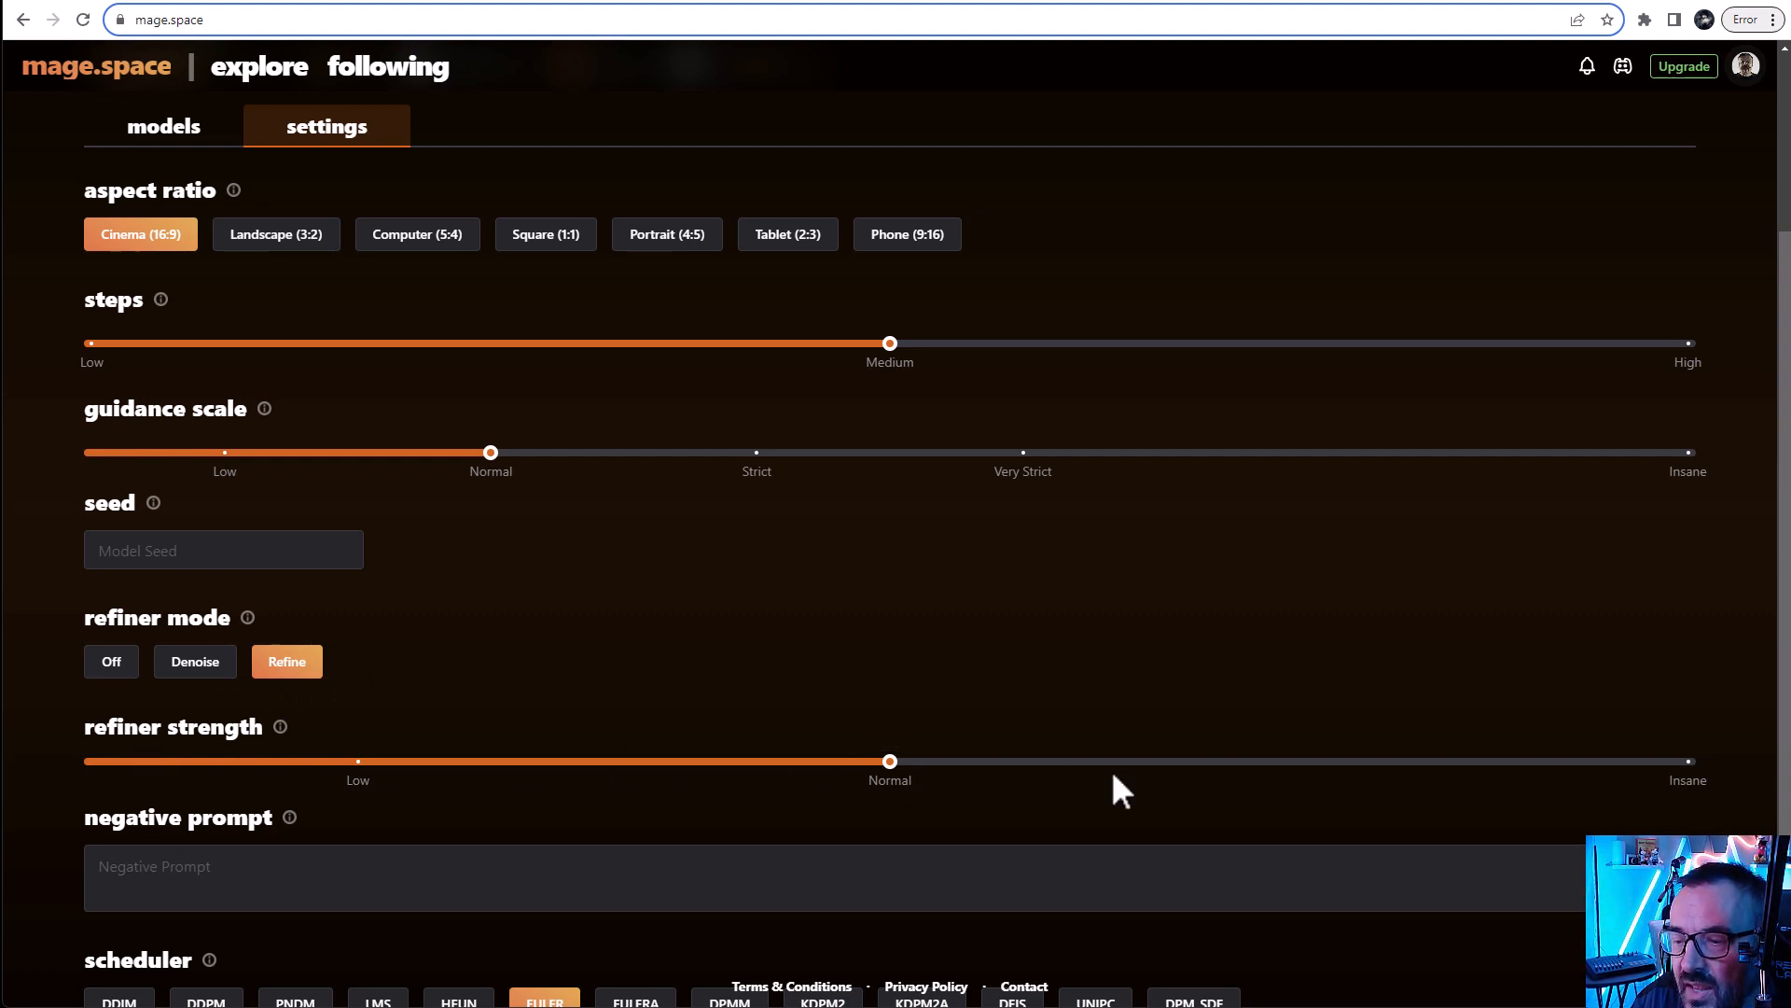
pyautogui.moveTo(761, 584)
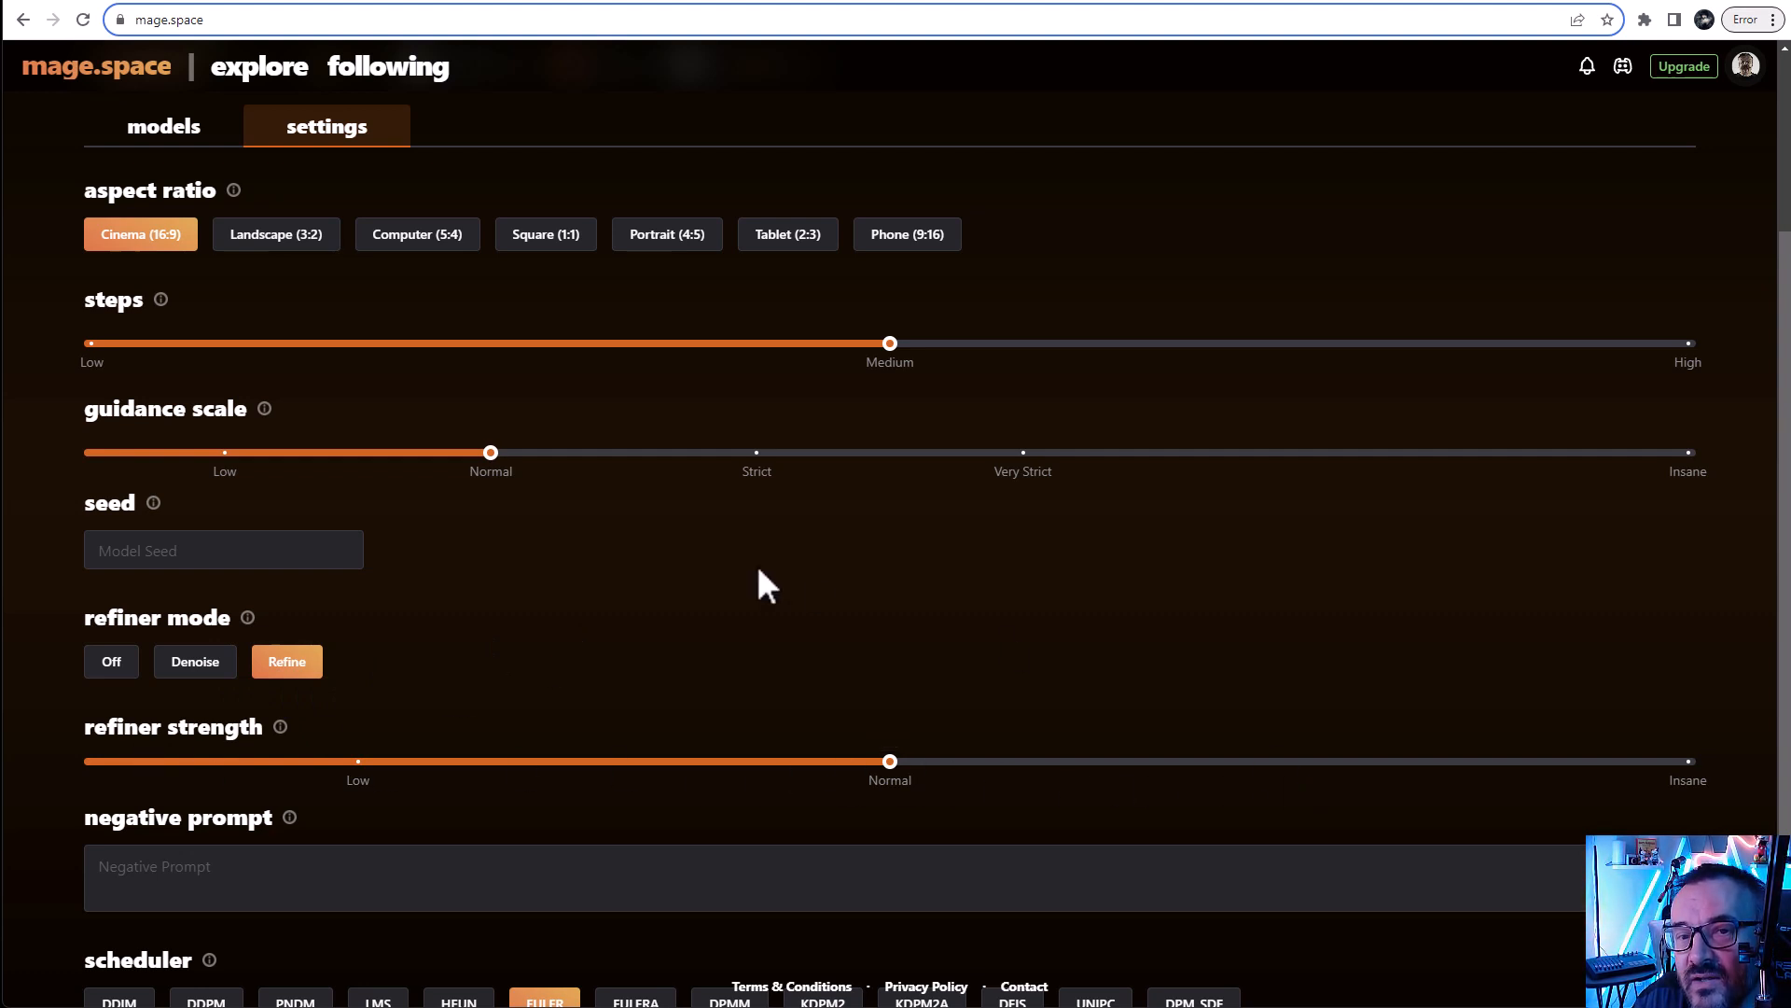
pyautogui.moveTo(1261, 653)
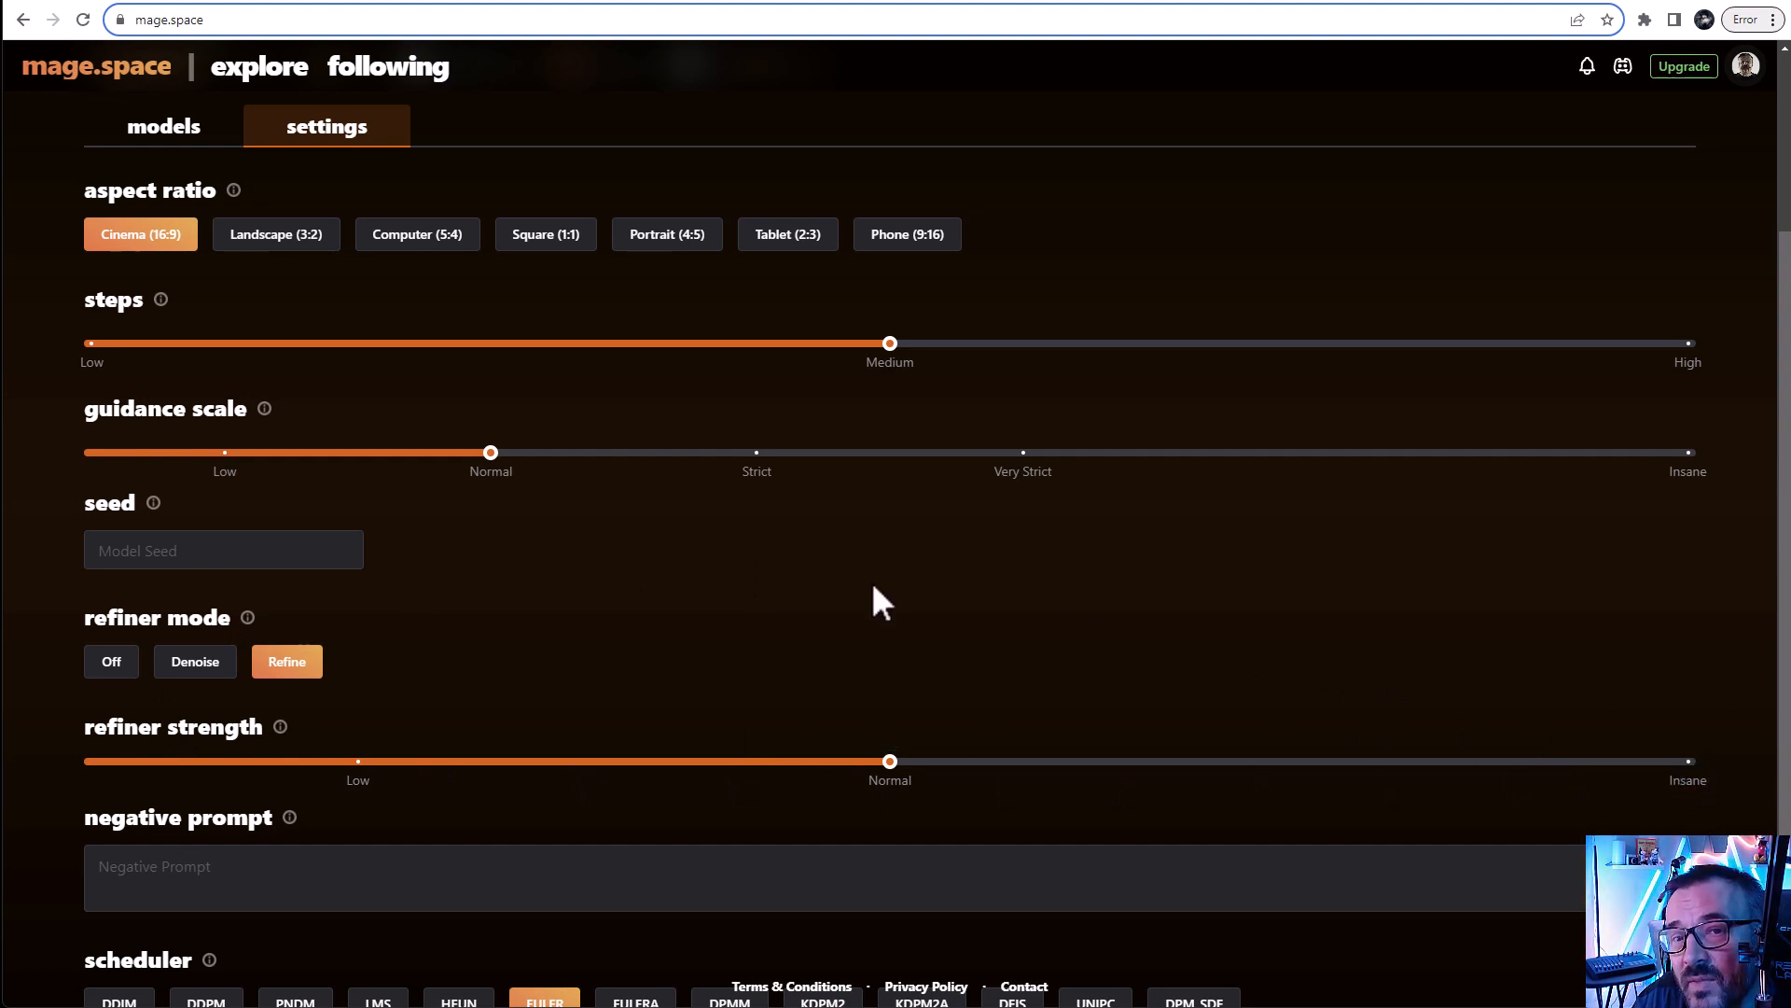
pyautogui.moveTo(883, 627)
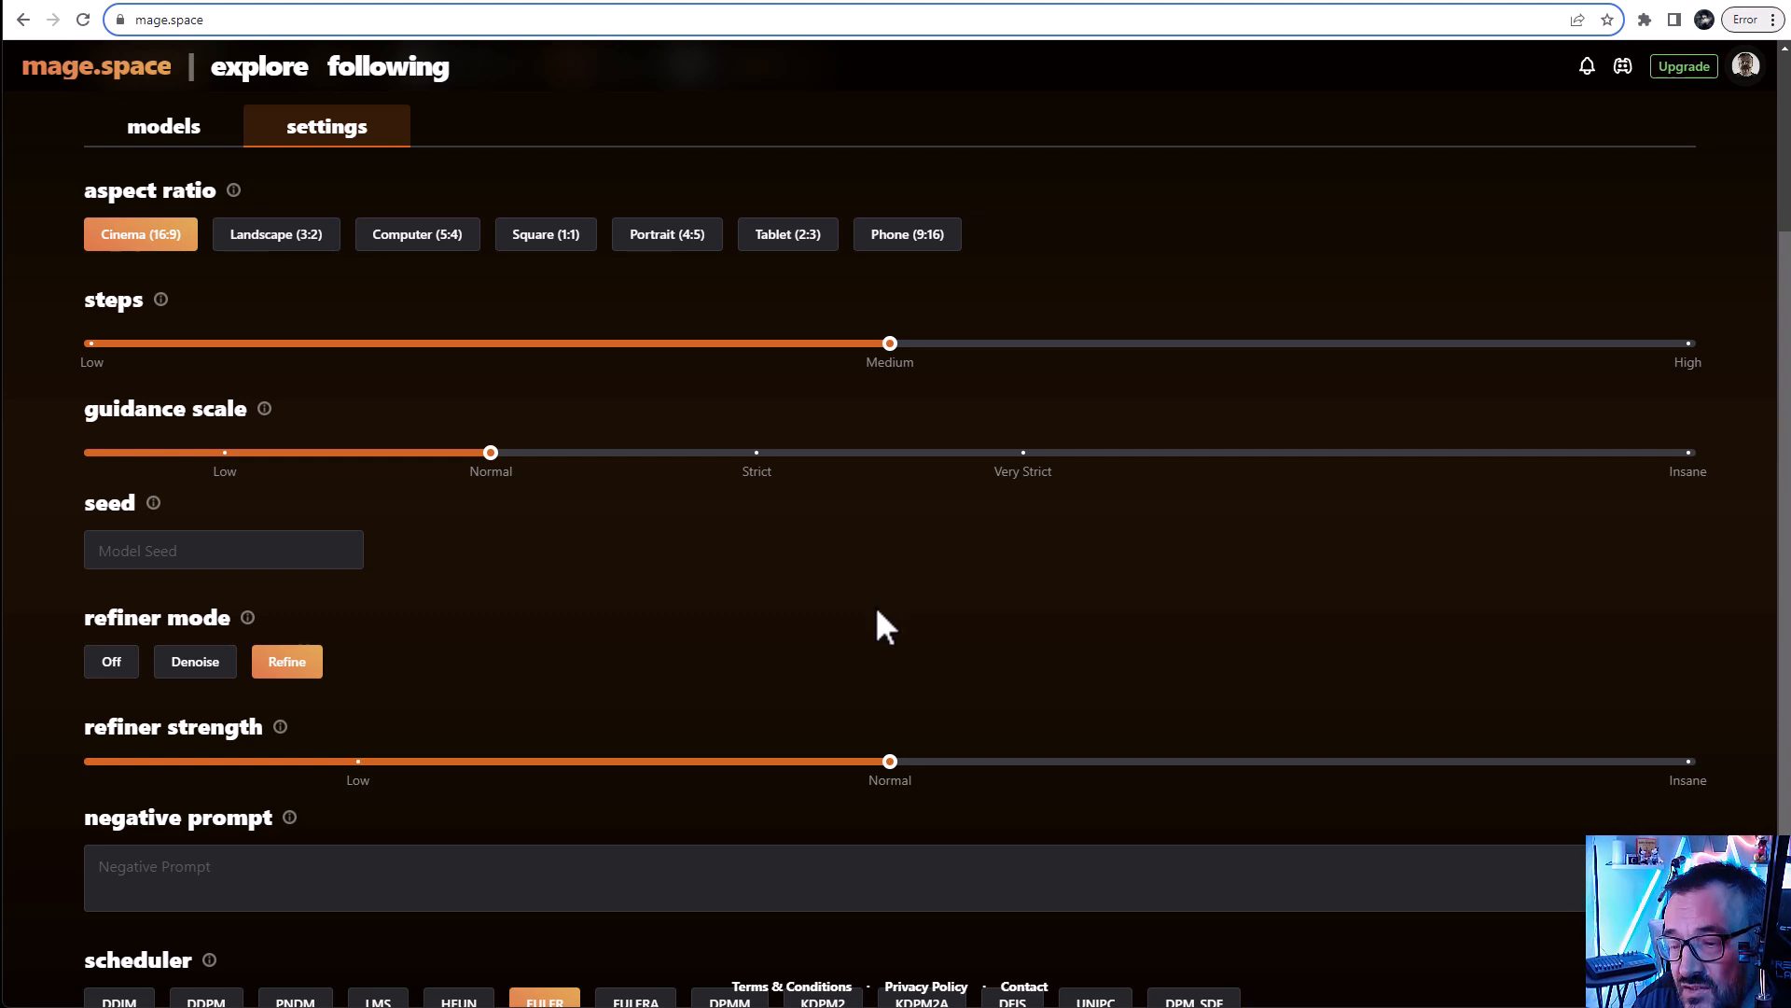
pyautogui.moveTo(836, 627)
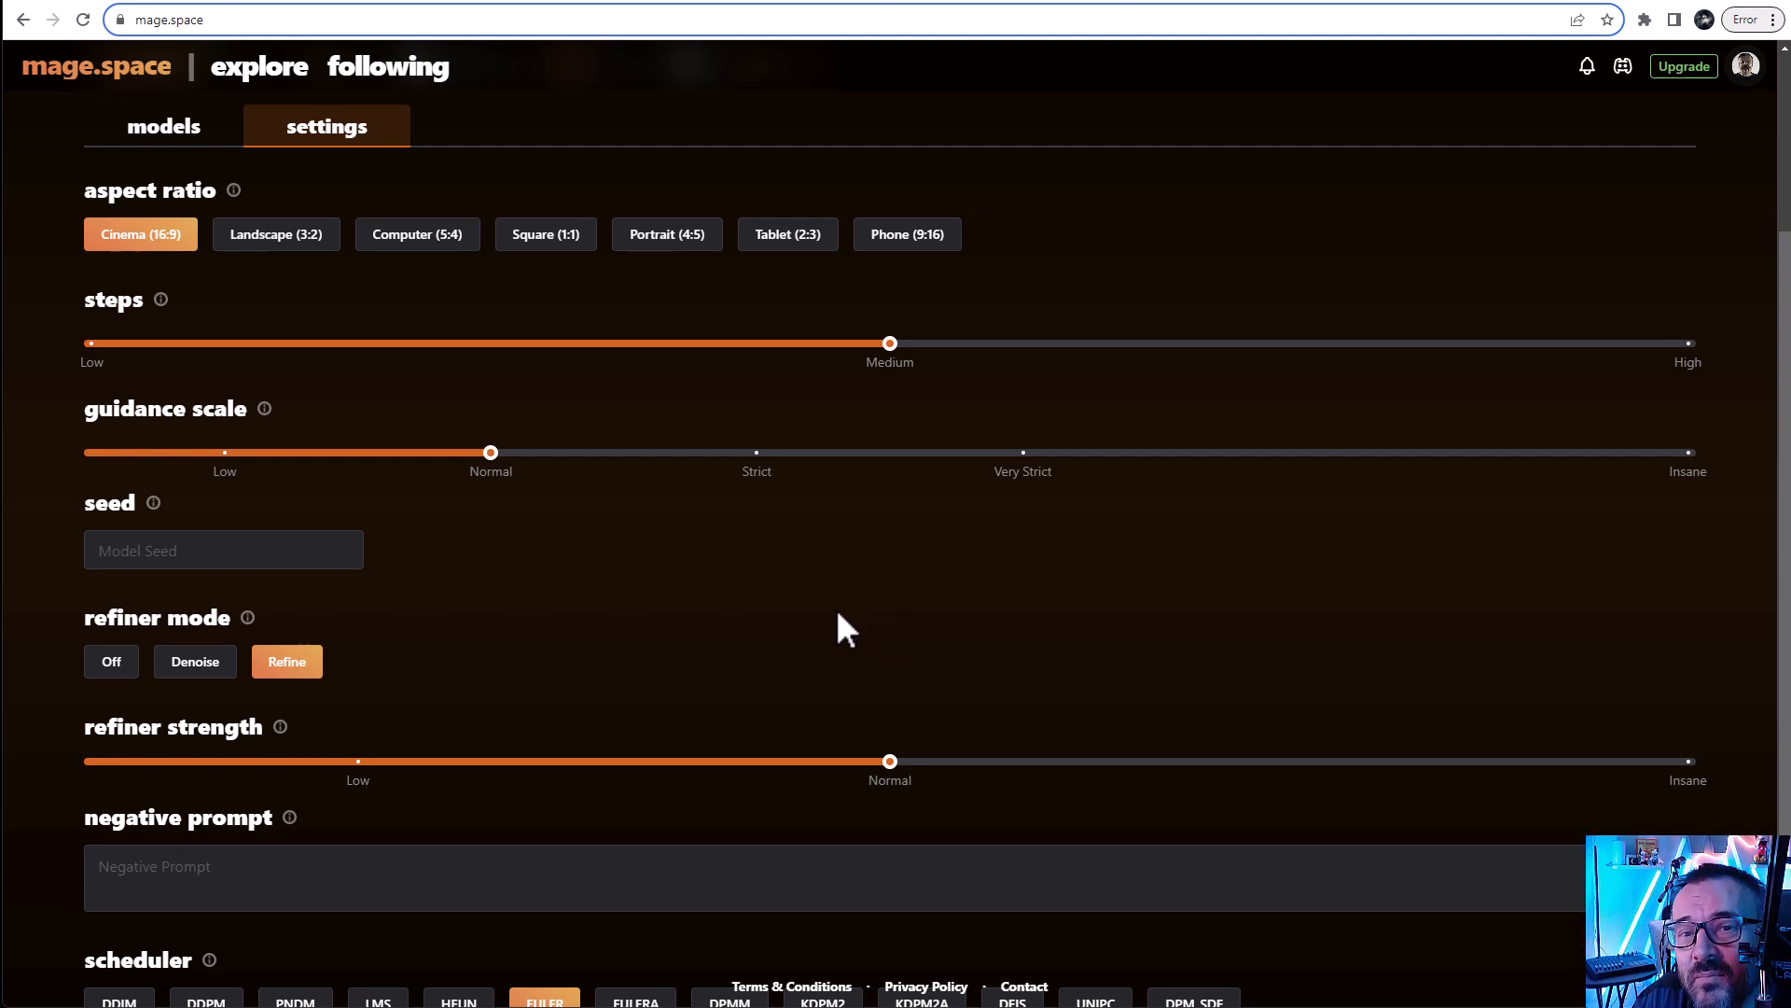
pyautogui.scroll(-3)
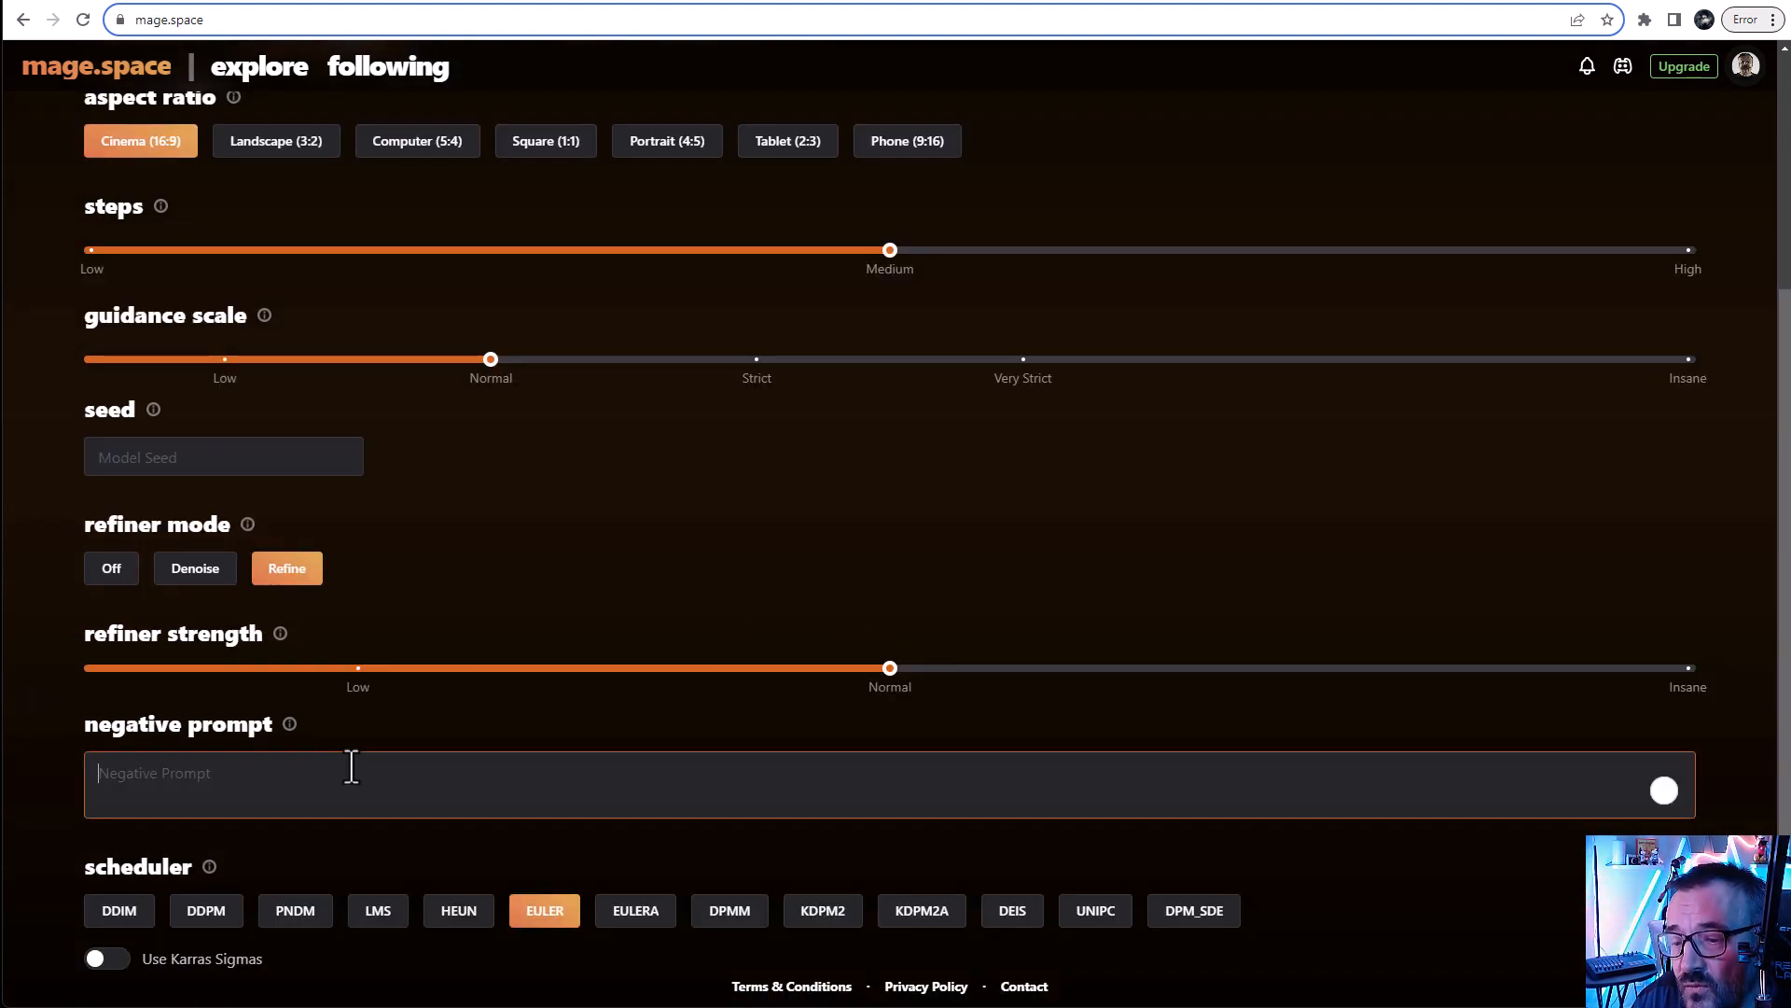
pyautogui.scroll(-3)
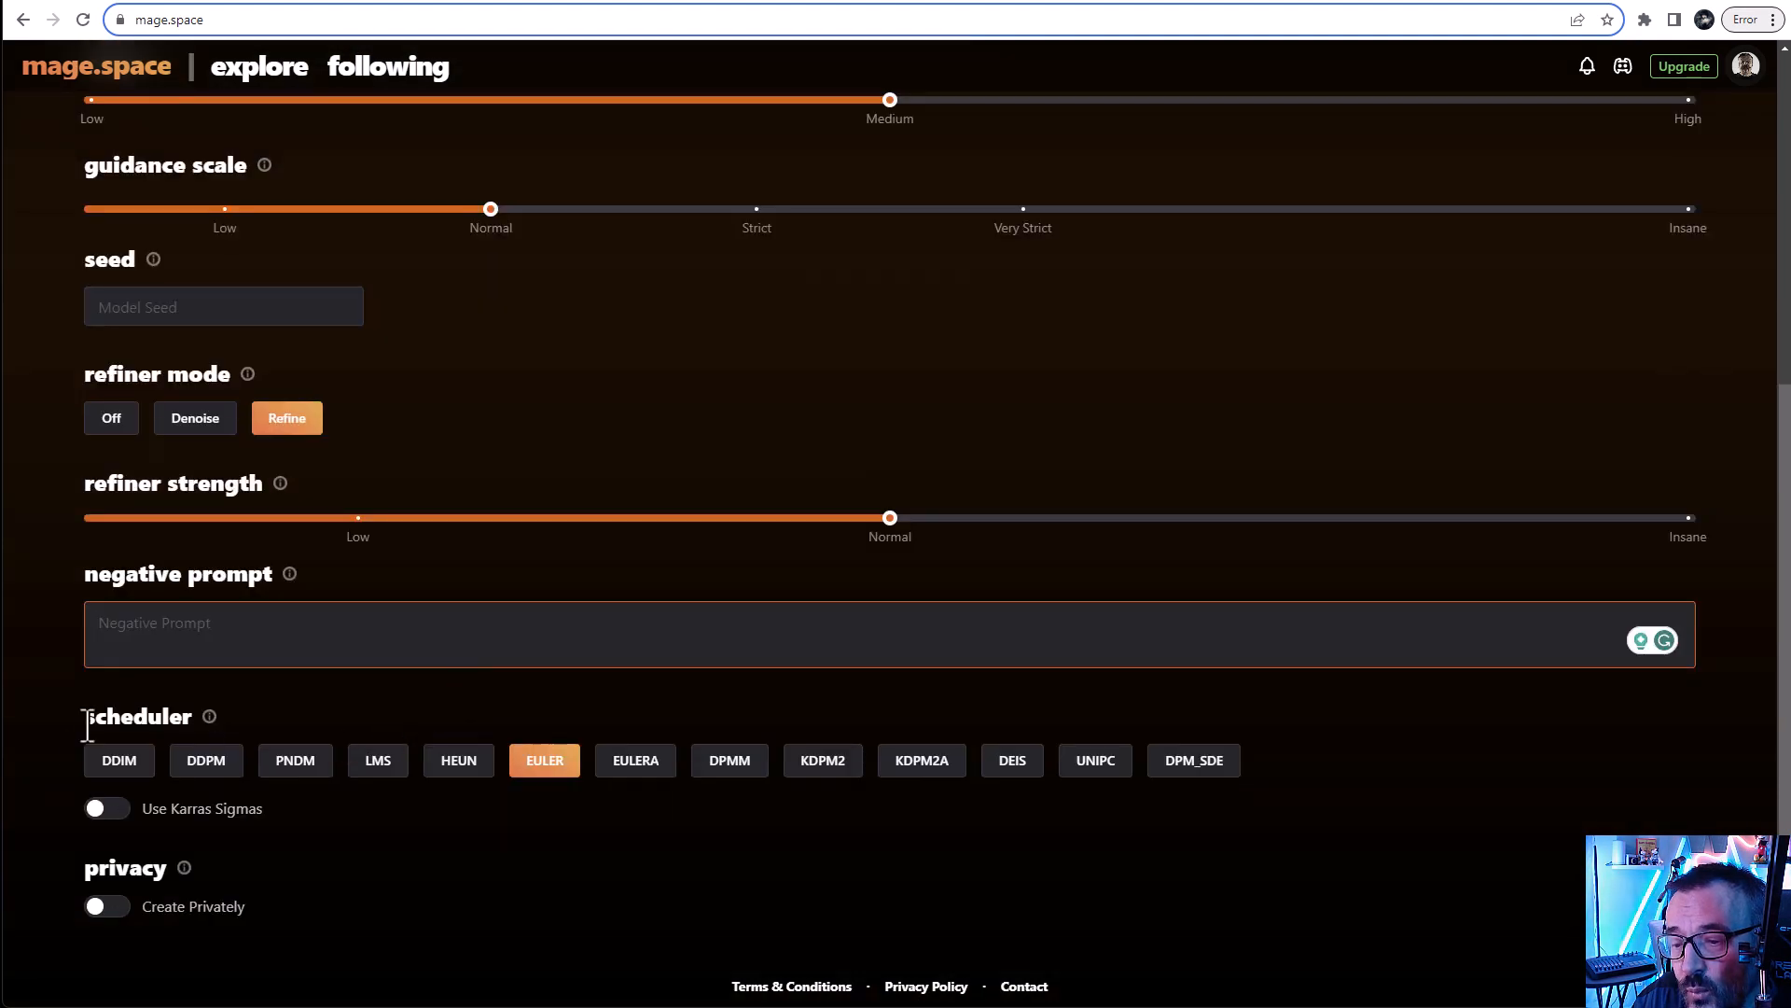
pyautogui.moveTo(290, 765)
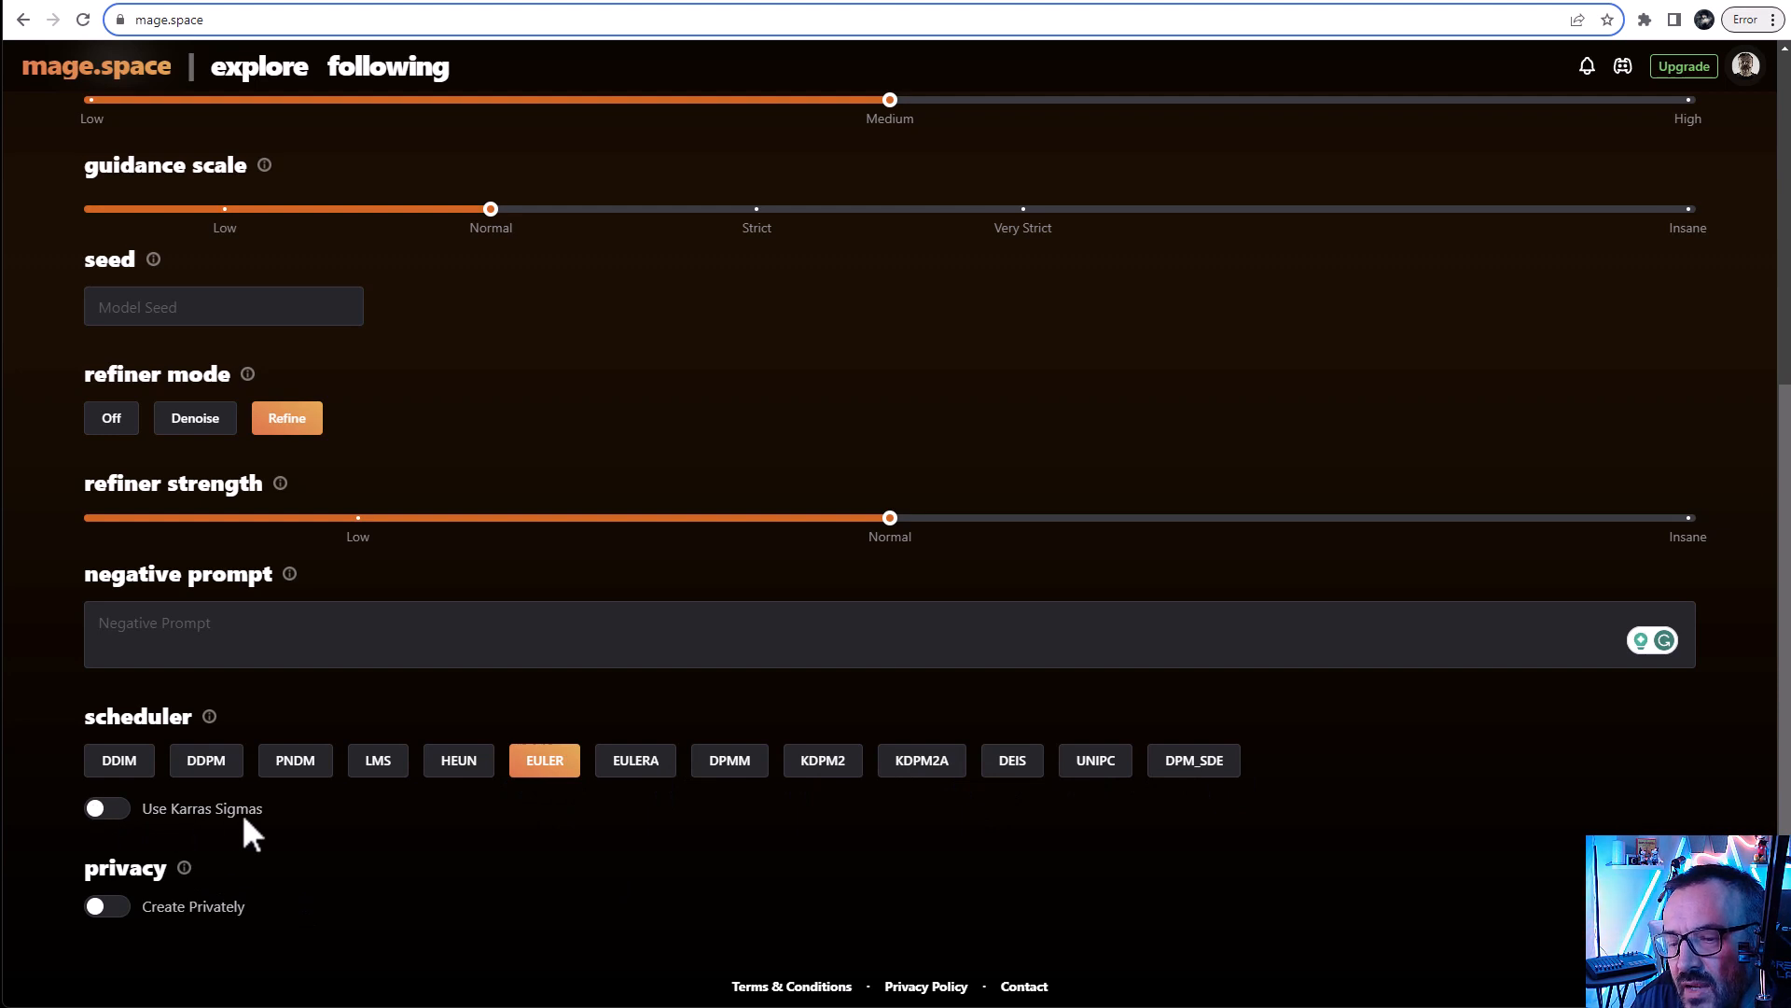
pyautogui.moveTo(221, 832)
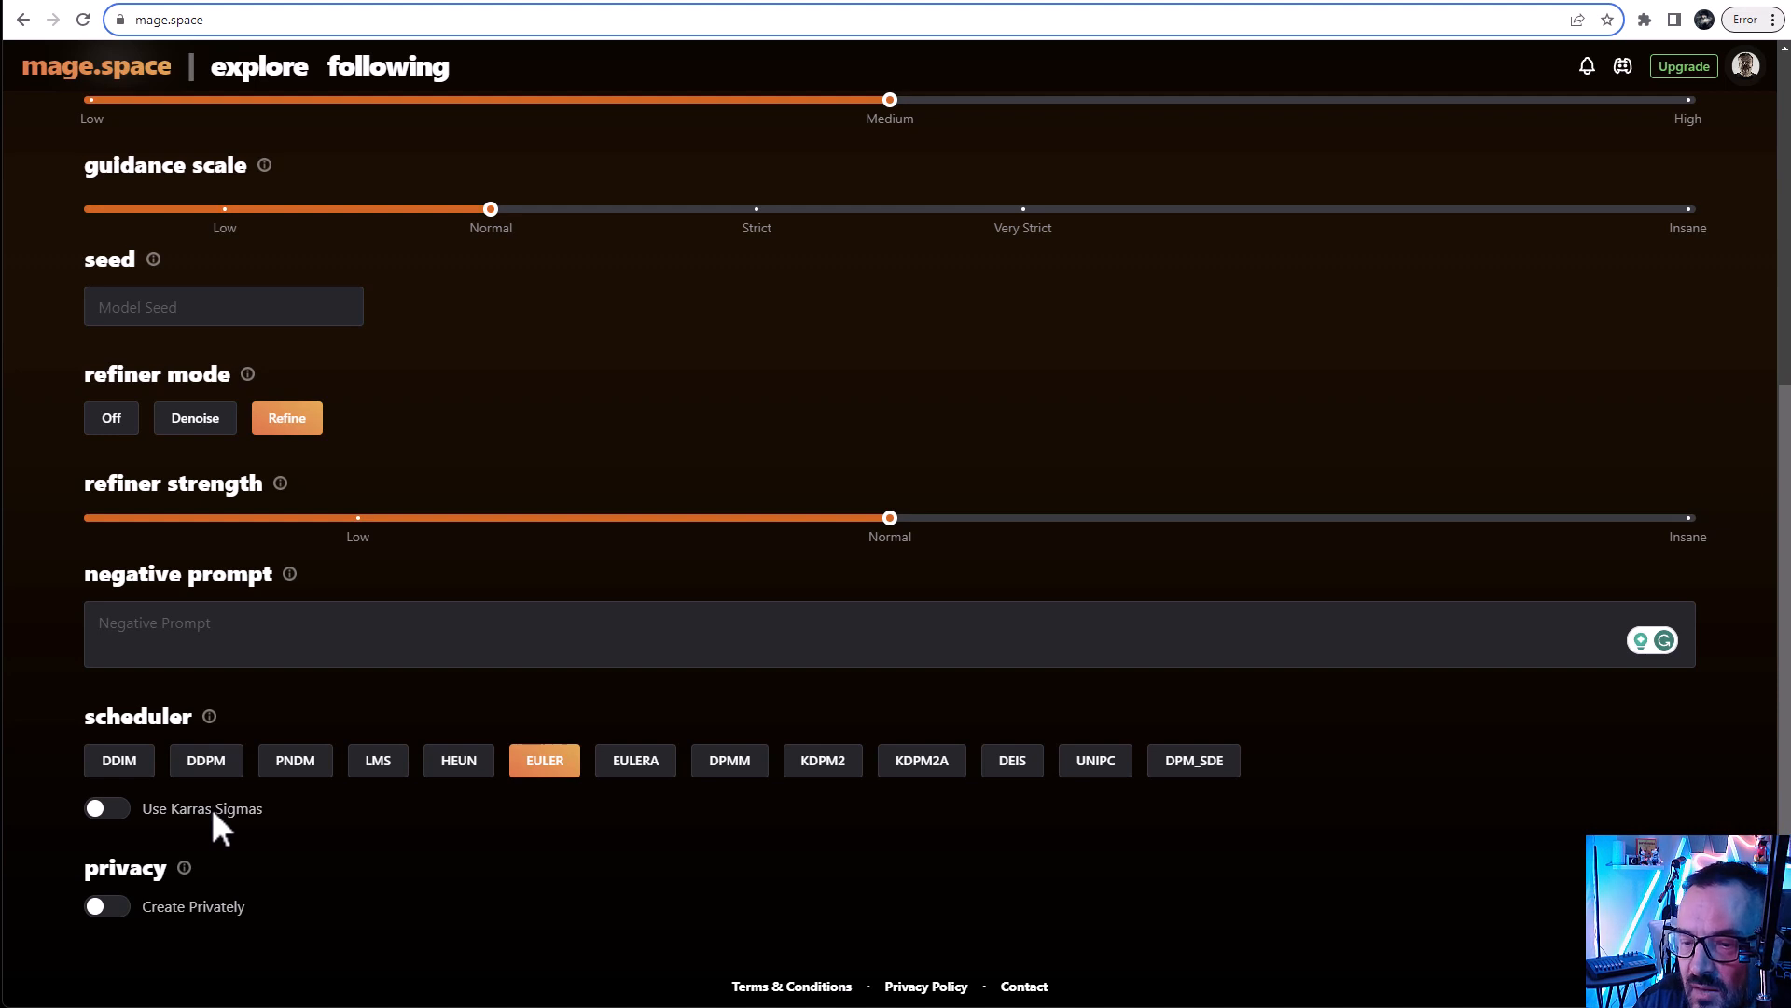
pyautogui.moveTo(205, 941)
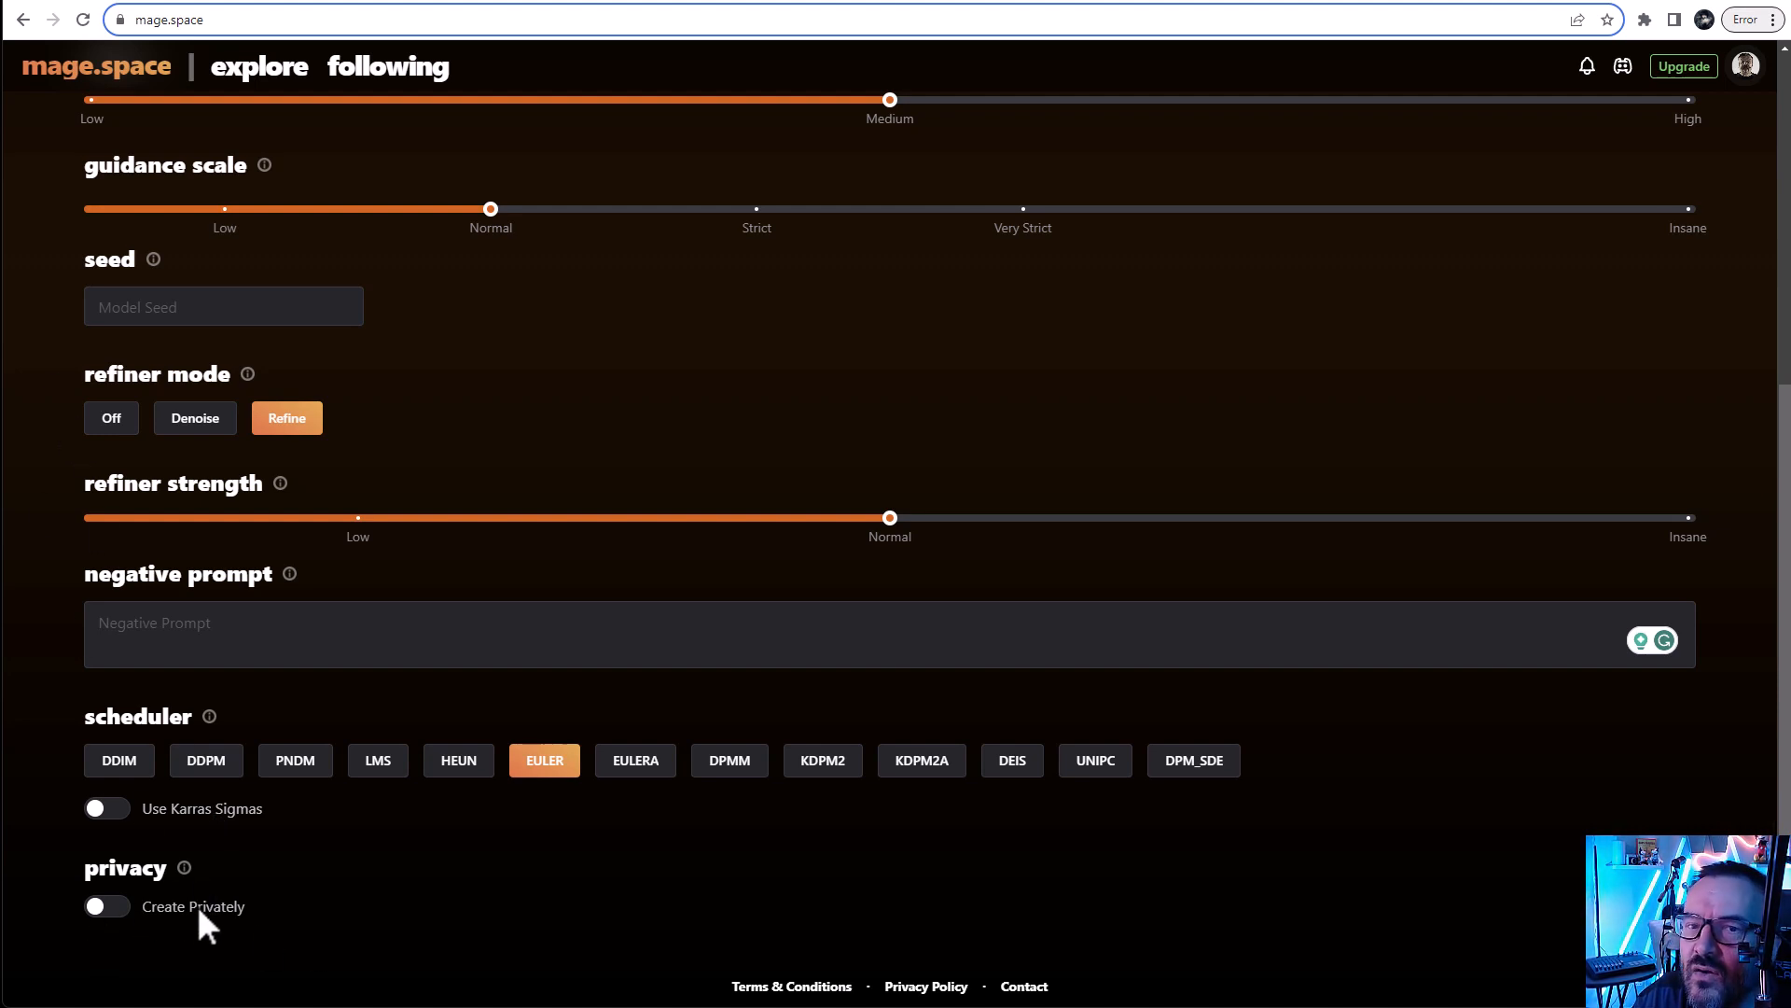
pyautogui.moveTo(684, 851)
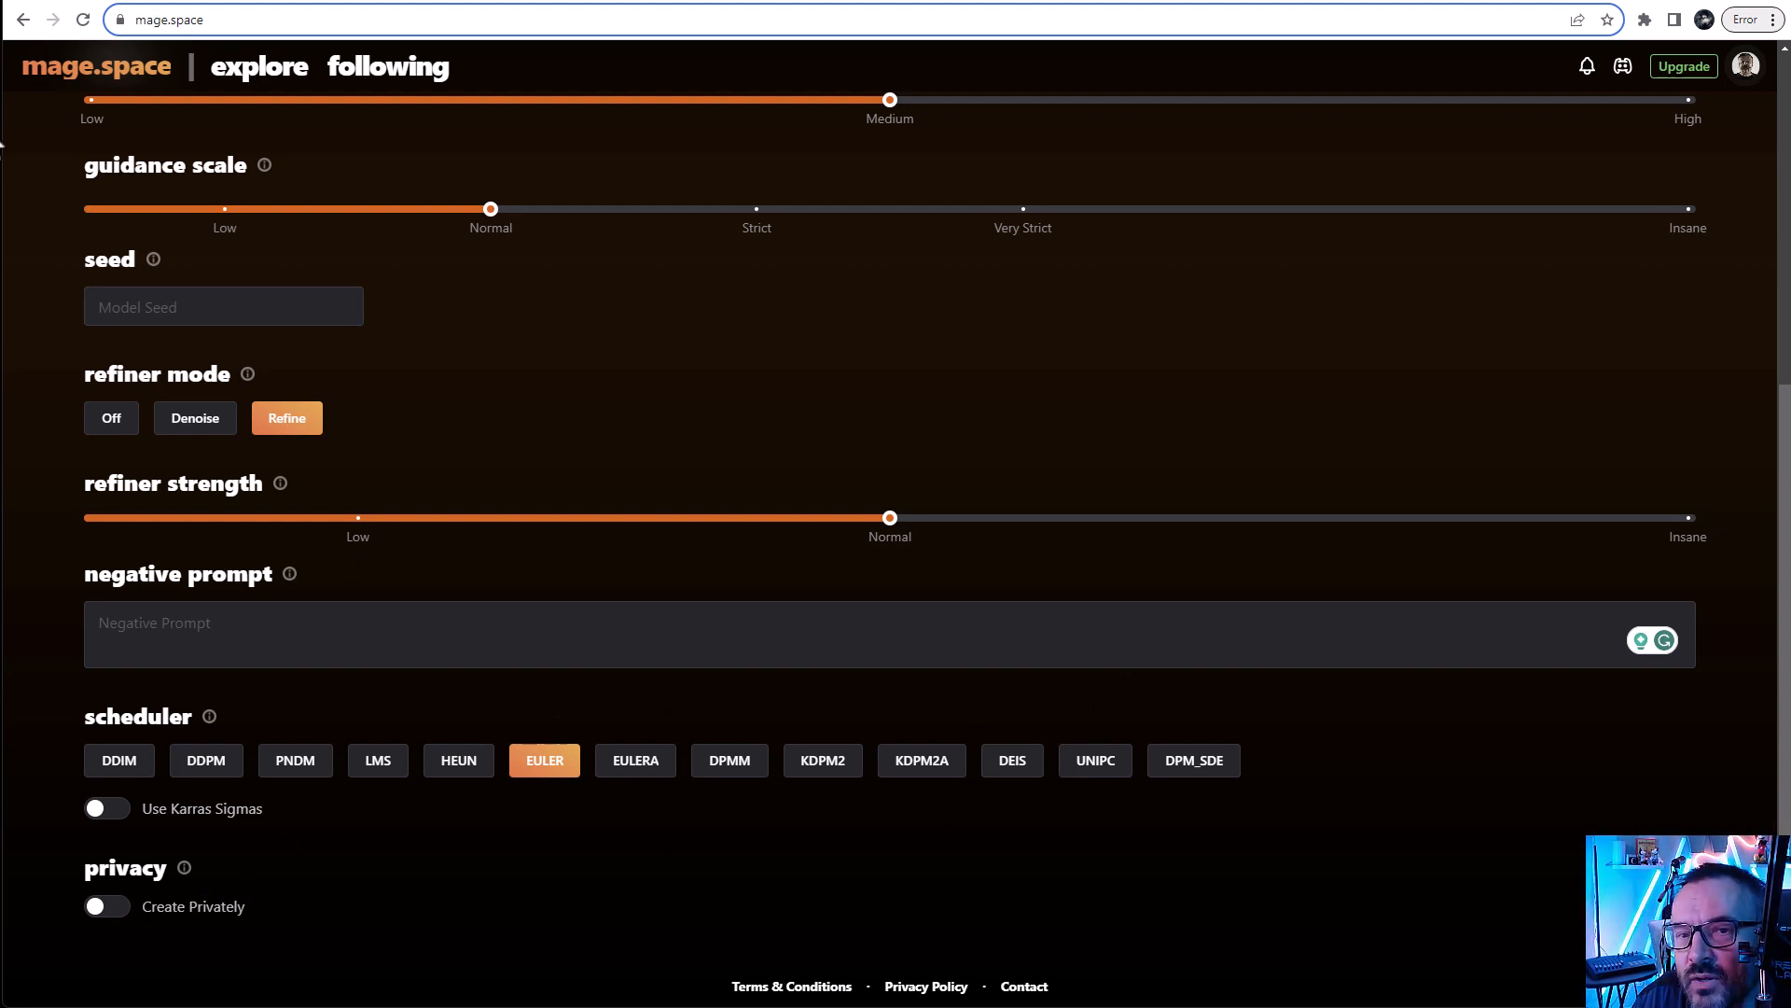
# Browse down through the community Explore gallery of images
pyautogui.click(260, 67)
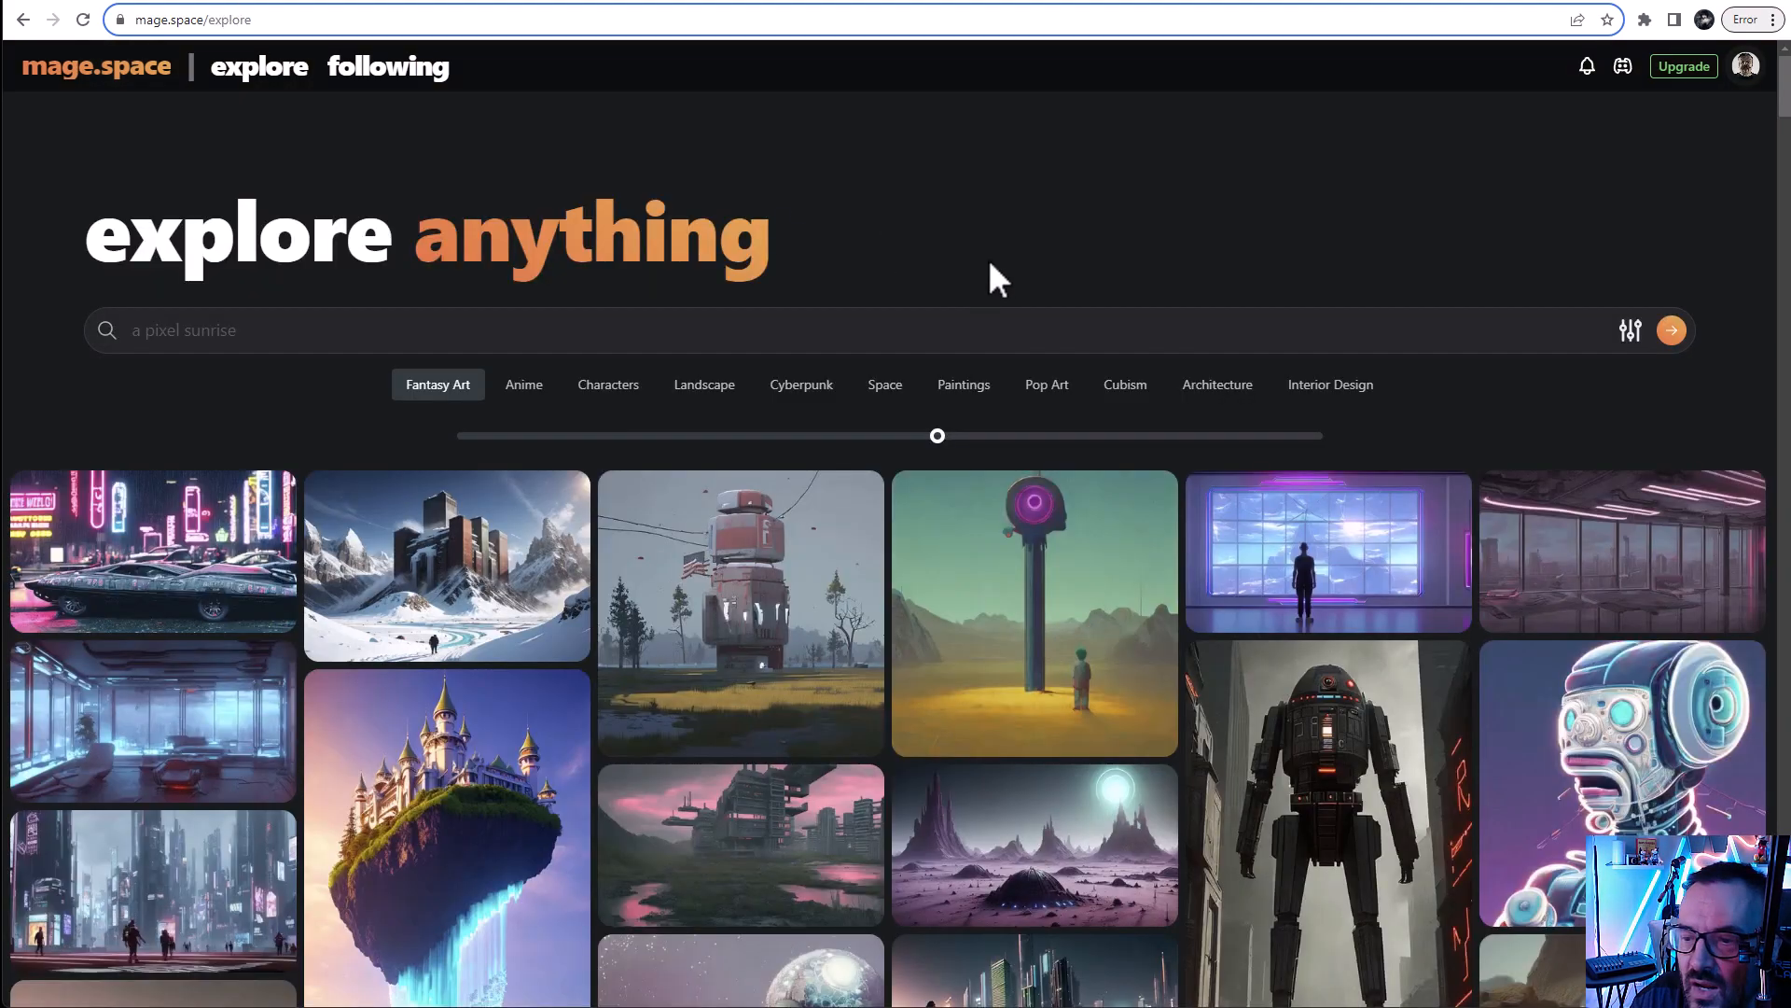
pyautogui.scroll(-3)
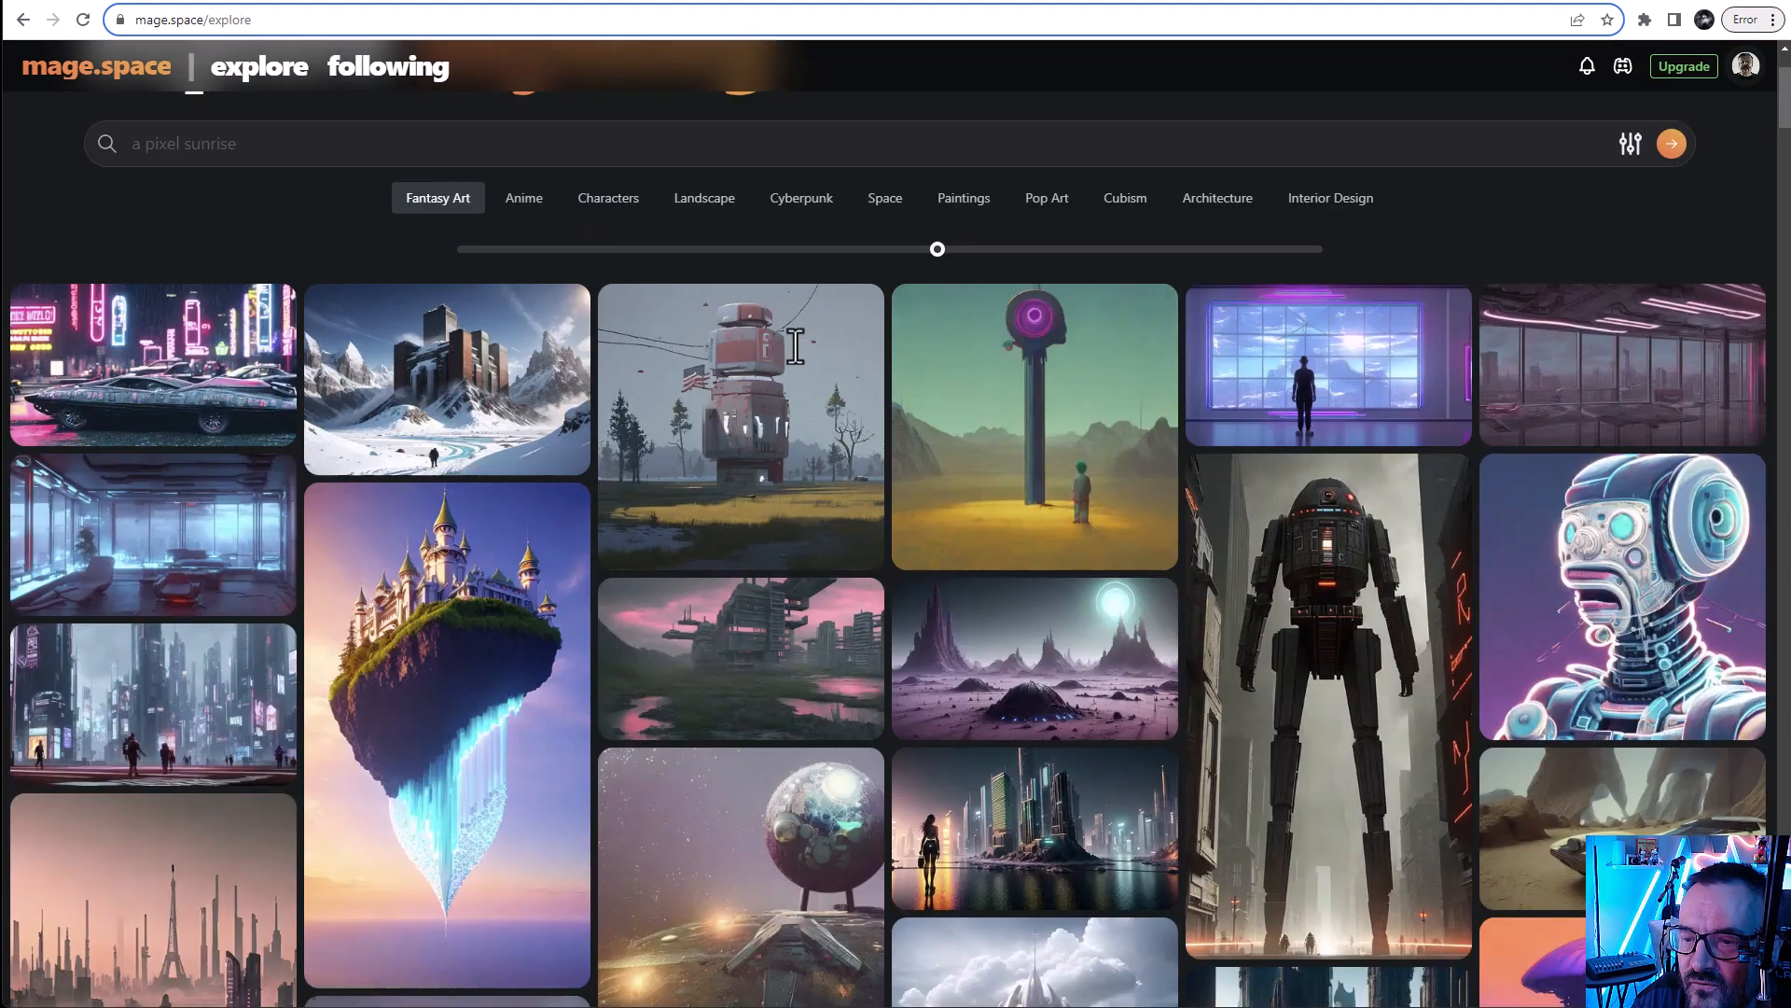
pyautogui.scroll(-3)
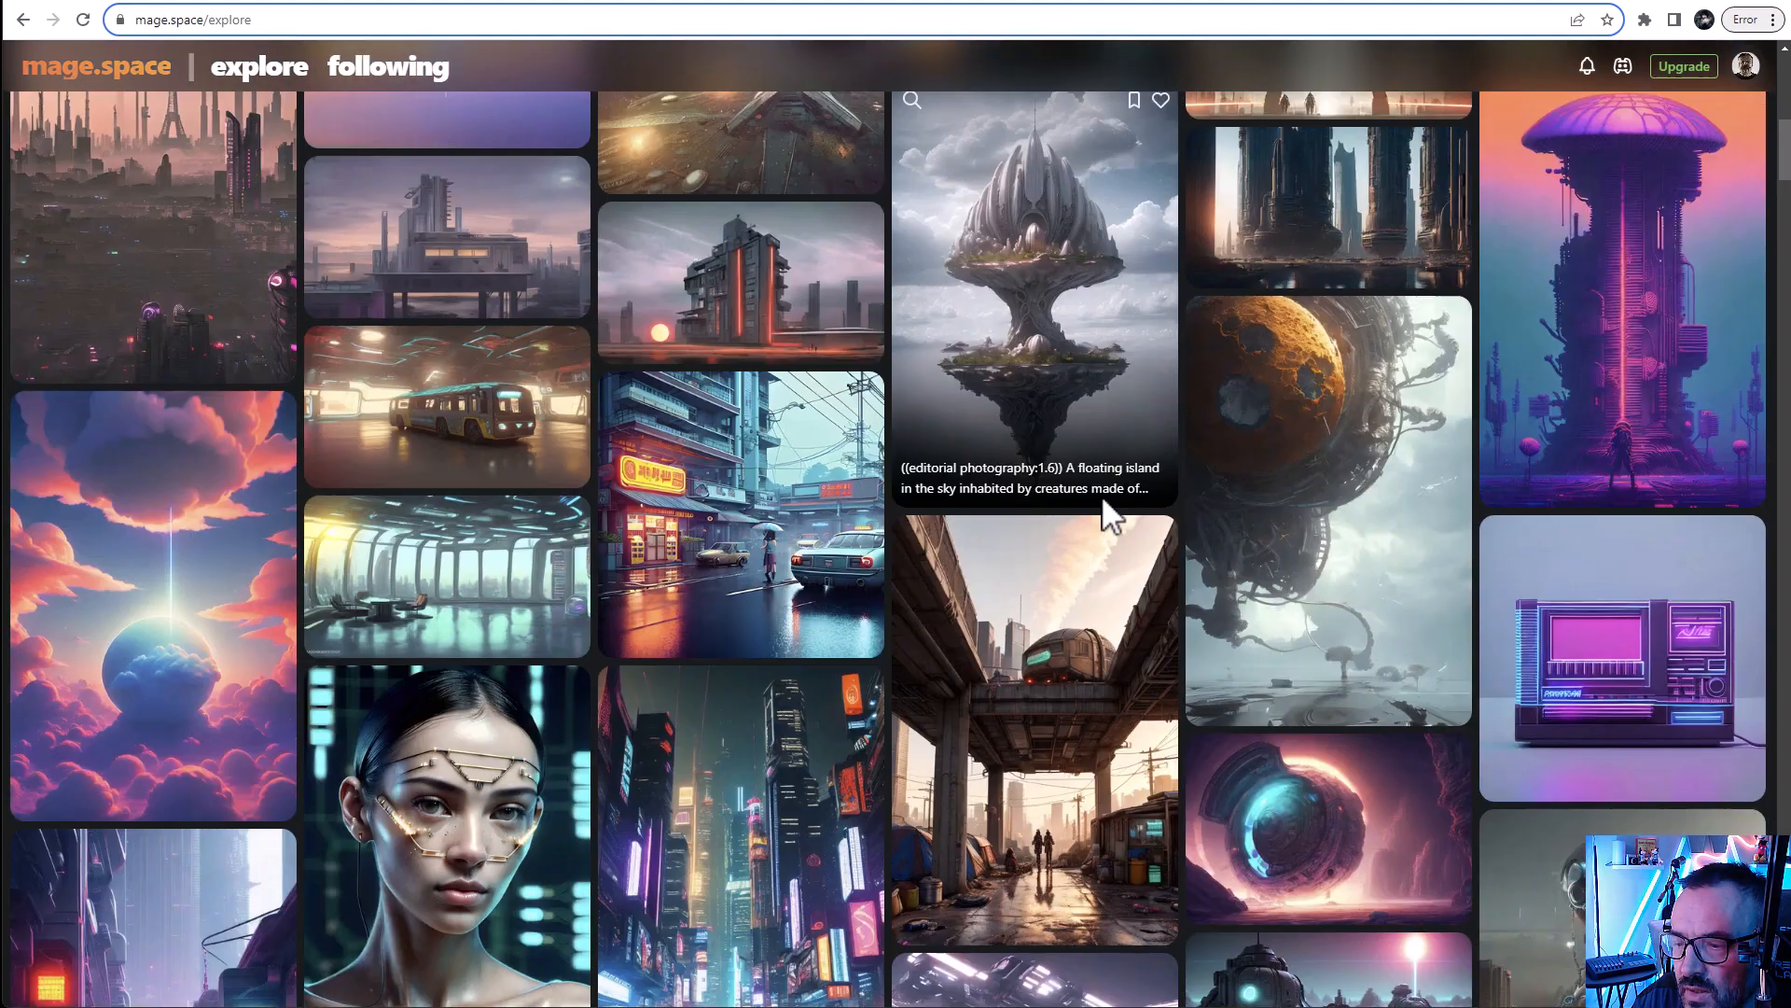
pyautogui.moveTo(1015, 489)
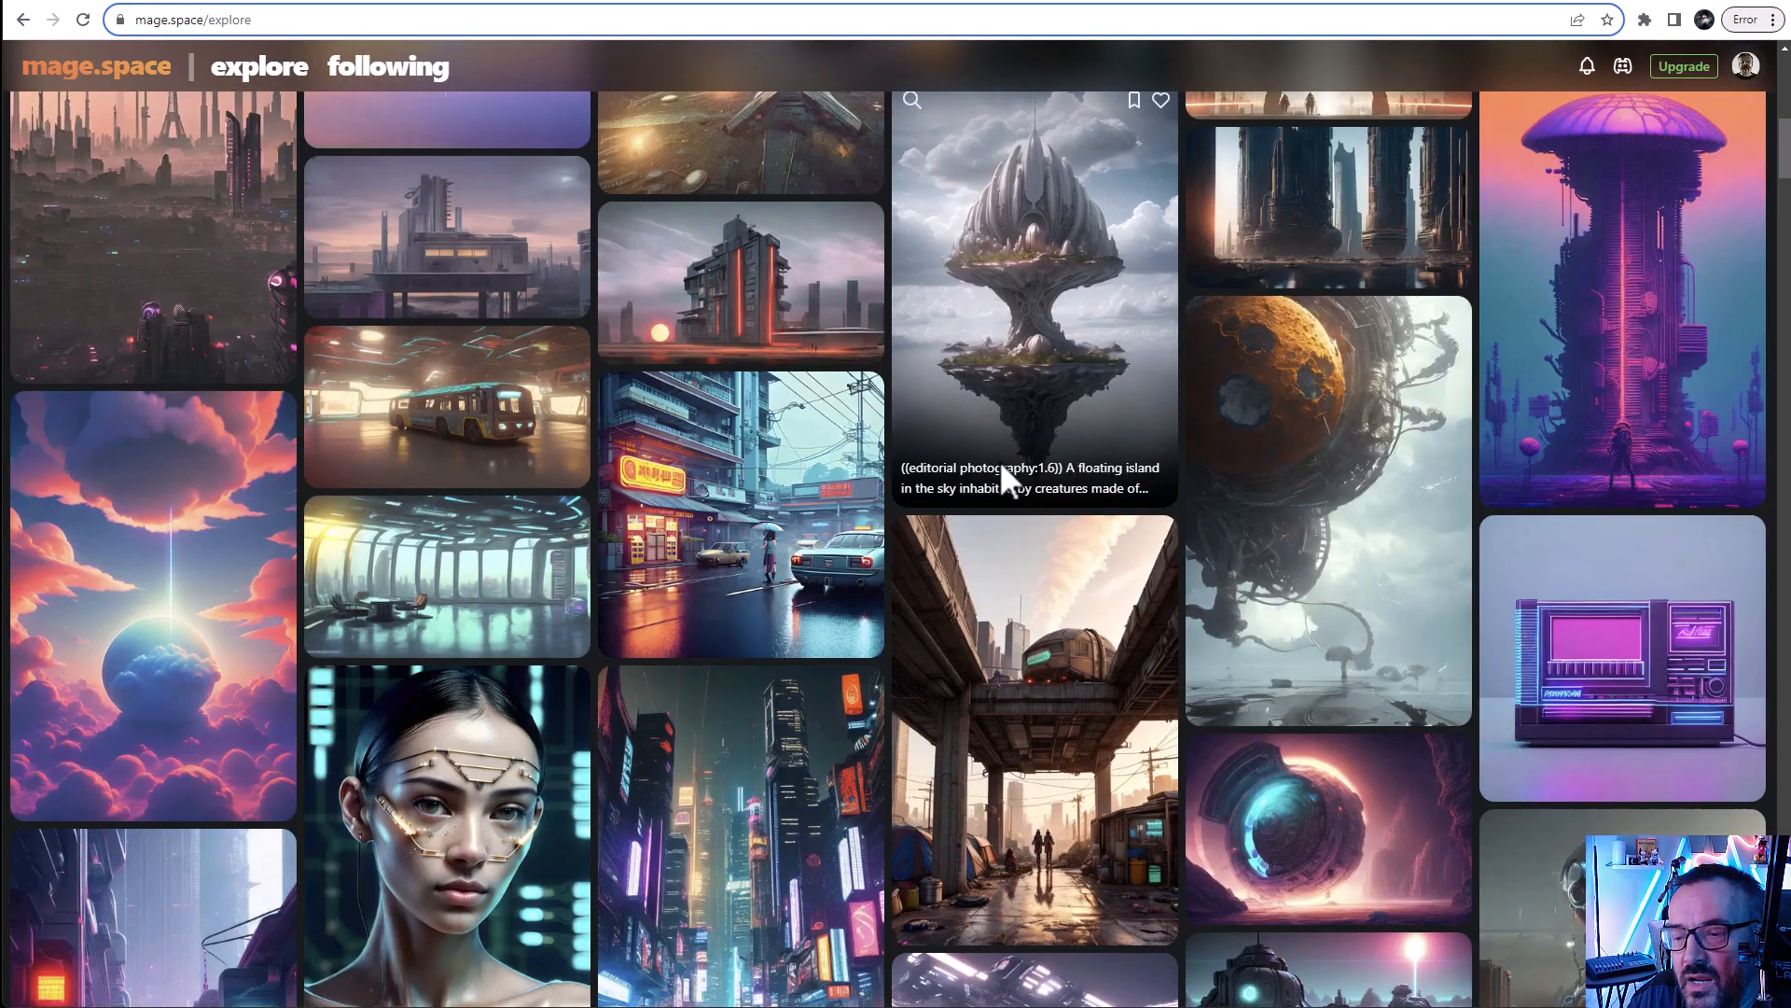
pyautogui.scroll(-3)
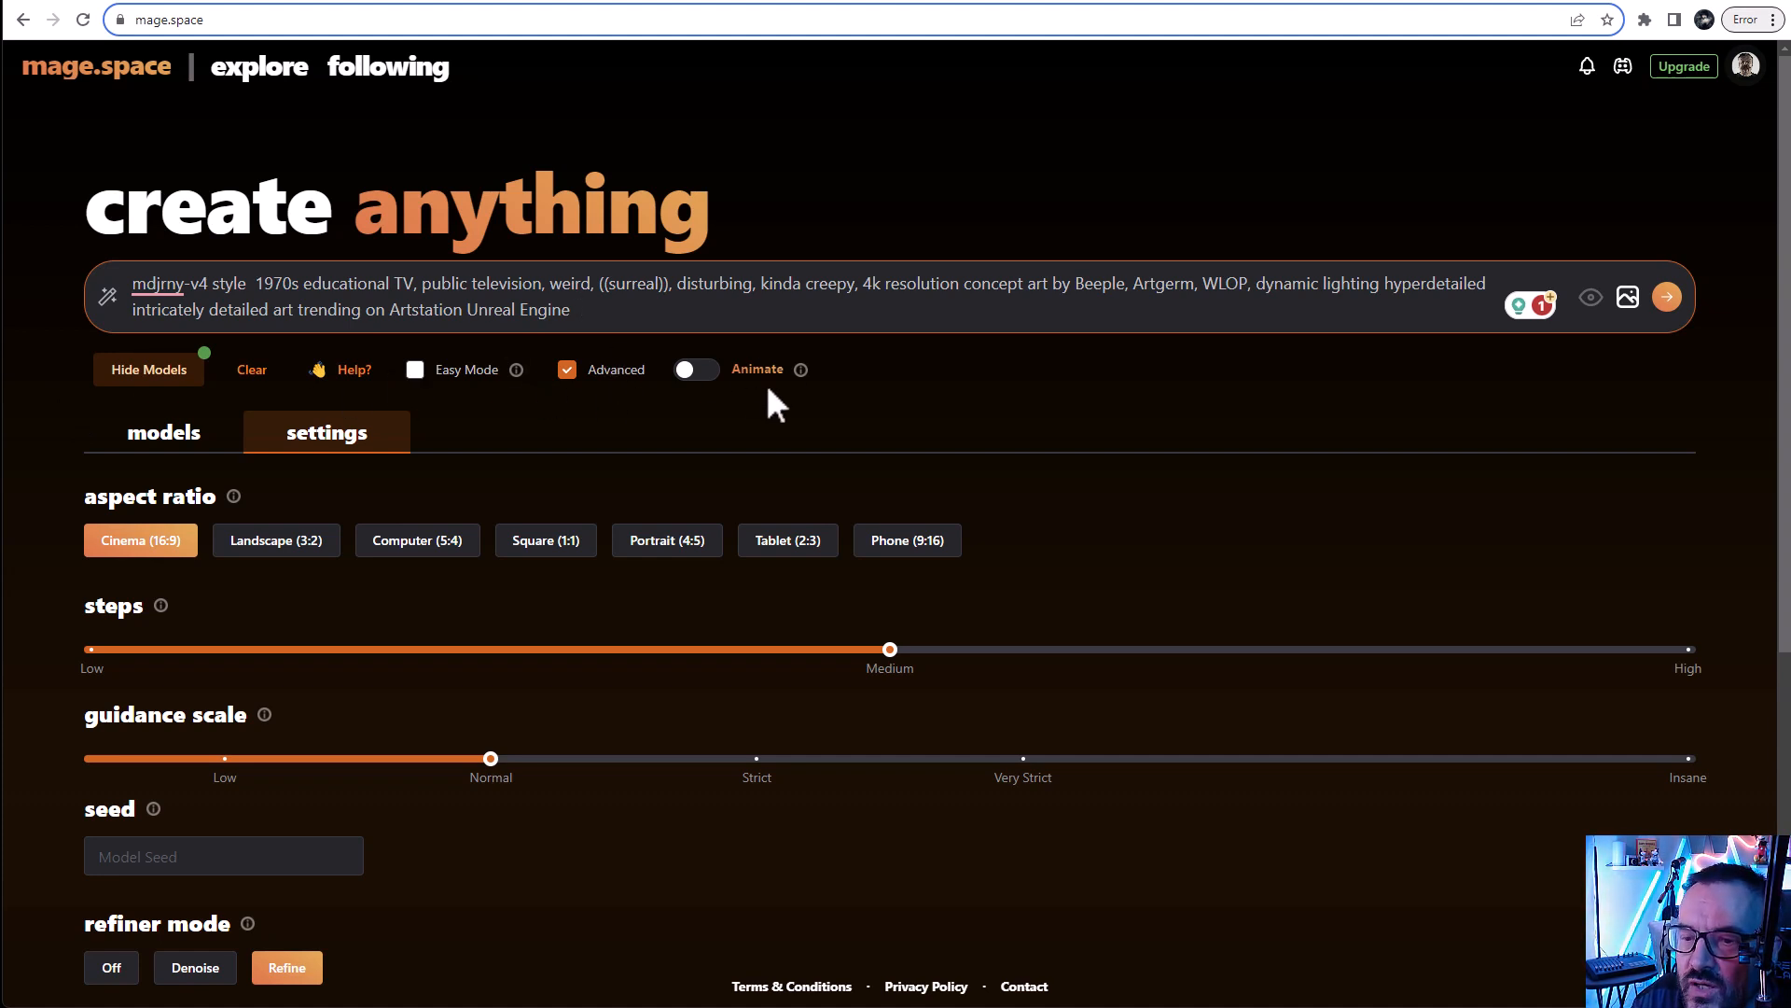
pyautogui.moveTo(797, 369)
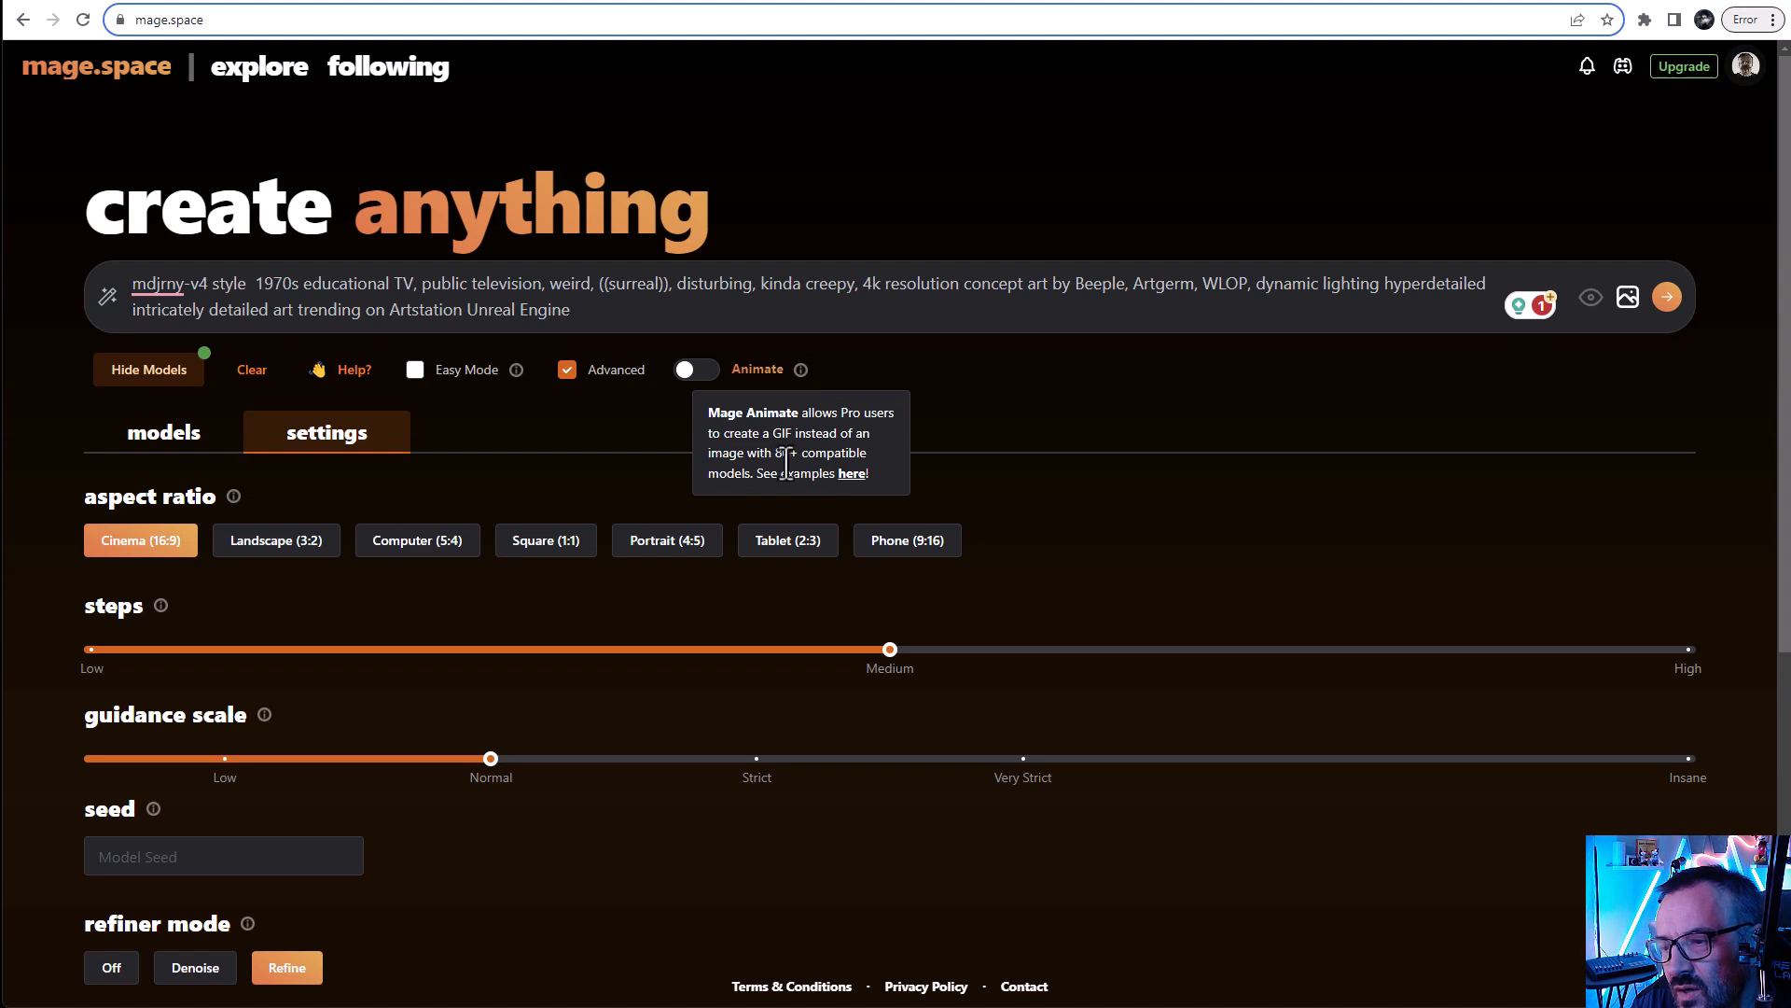
pyautogui.moveTo(798, 453)
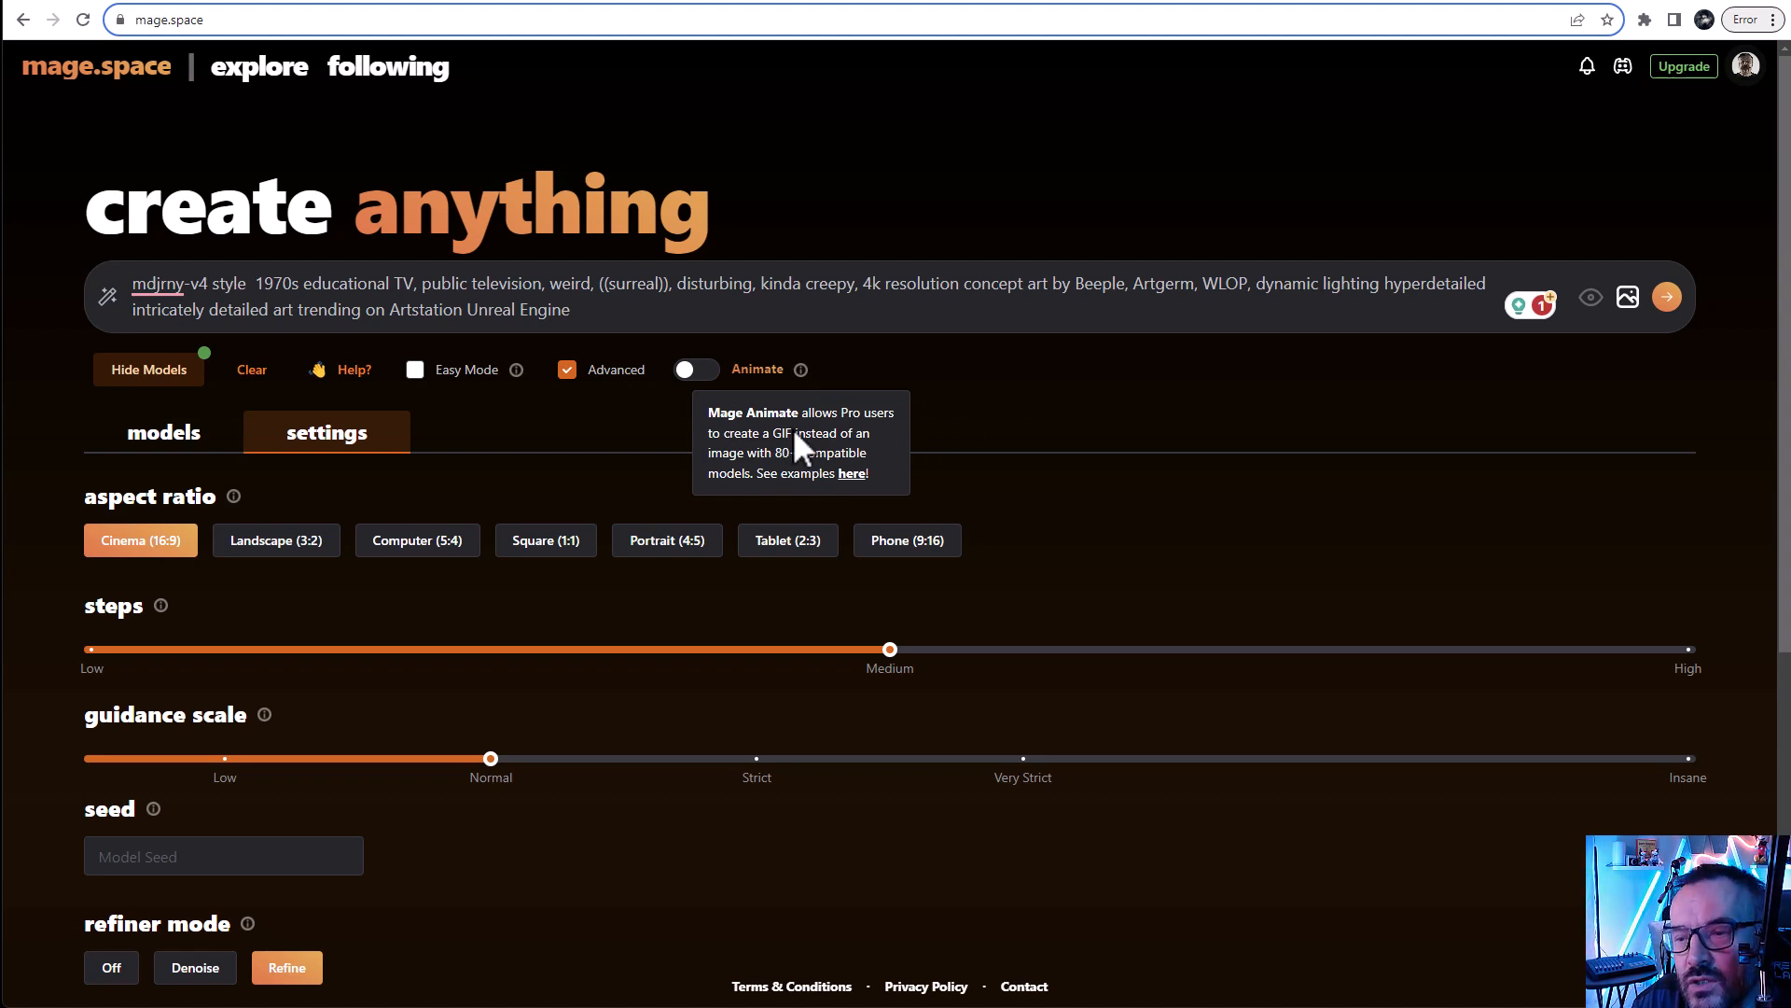
# Raise steps to High and enter the negative prompt 'nsfw, nude, brooking limbs'
pyautogui.scroll(-3)
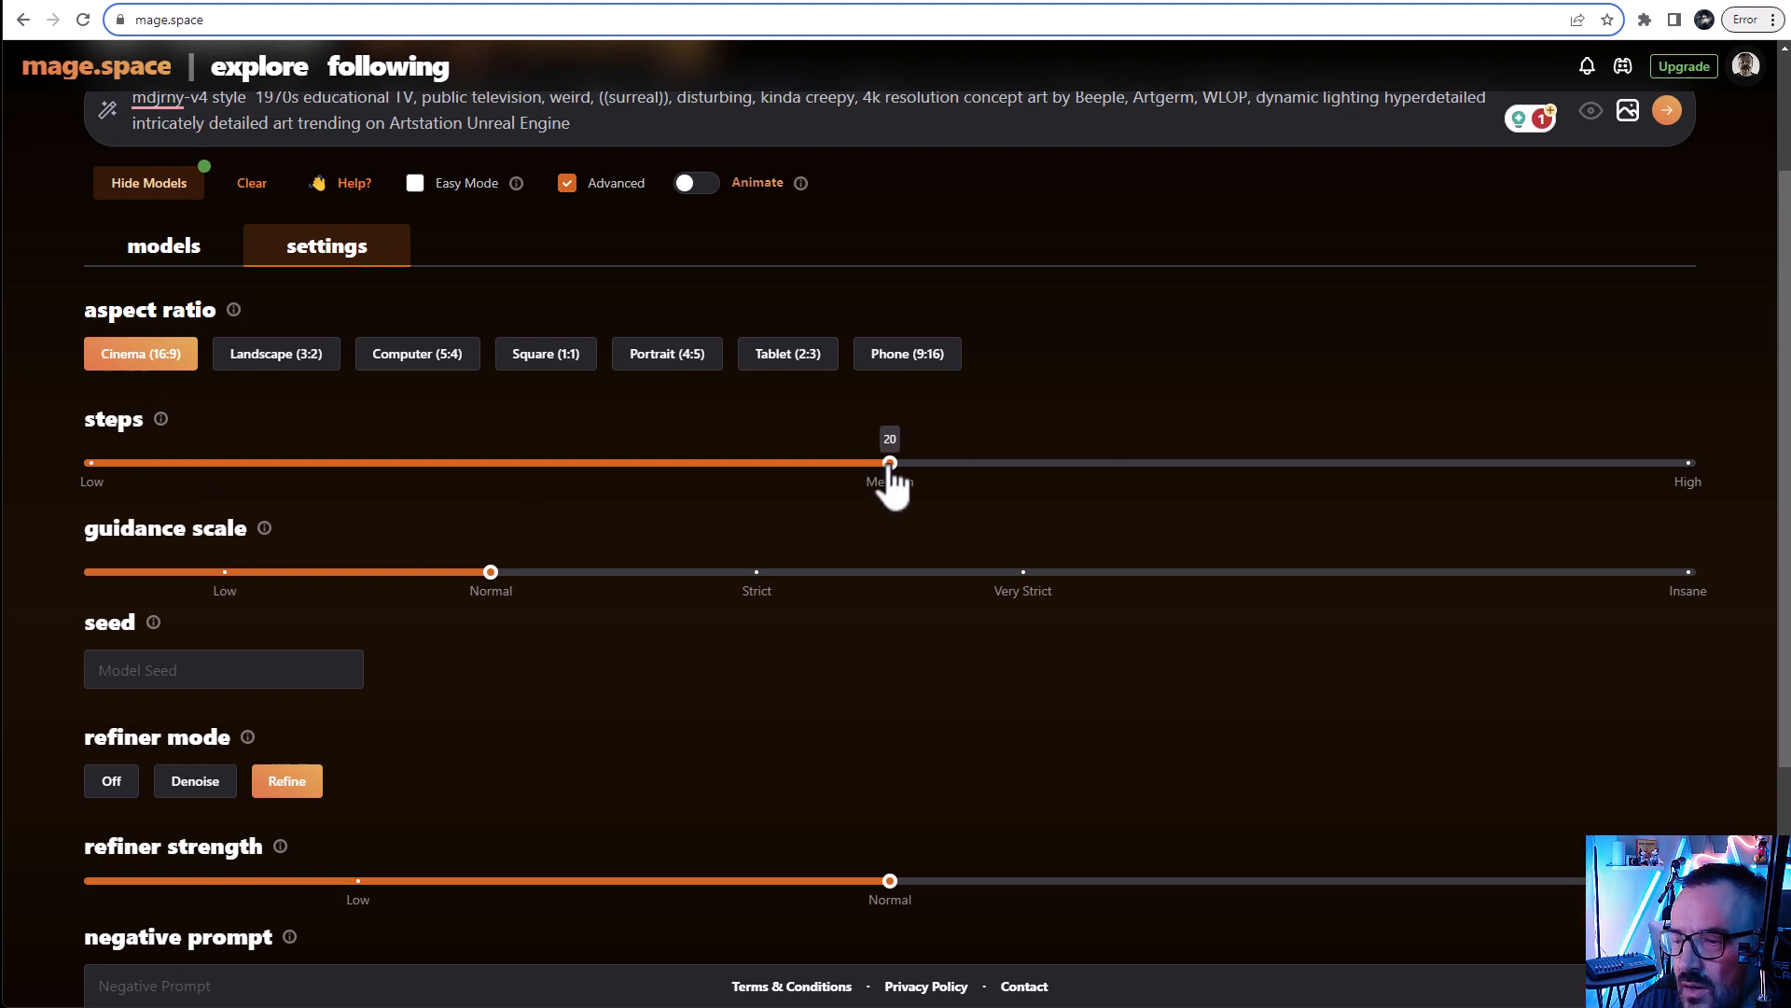
pyautogui.moveTo(890, 463); pyautogui.dragTo(1689, 463)
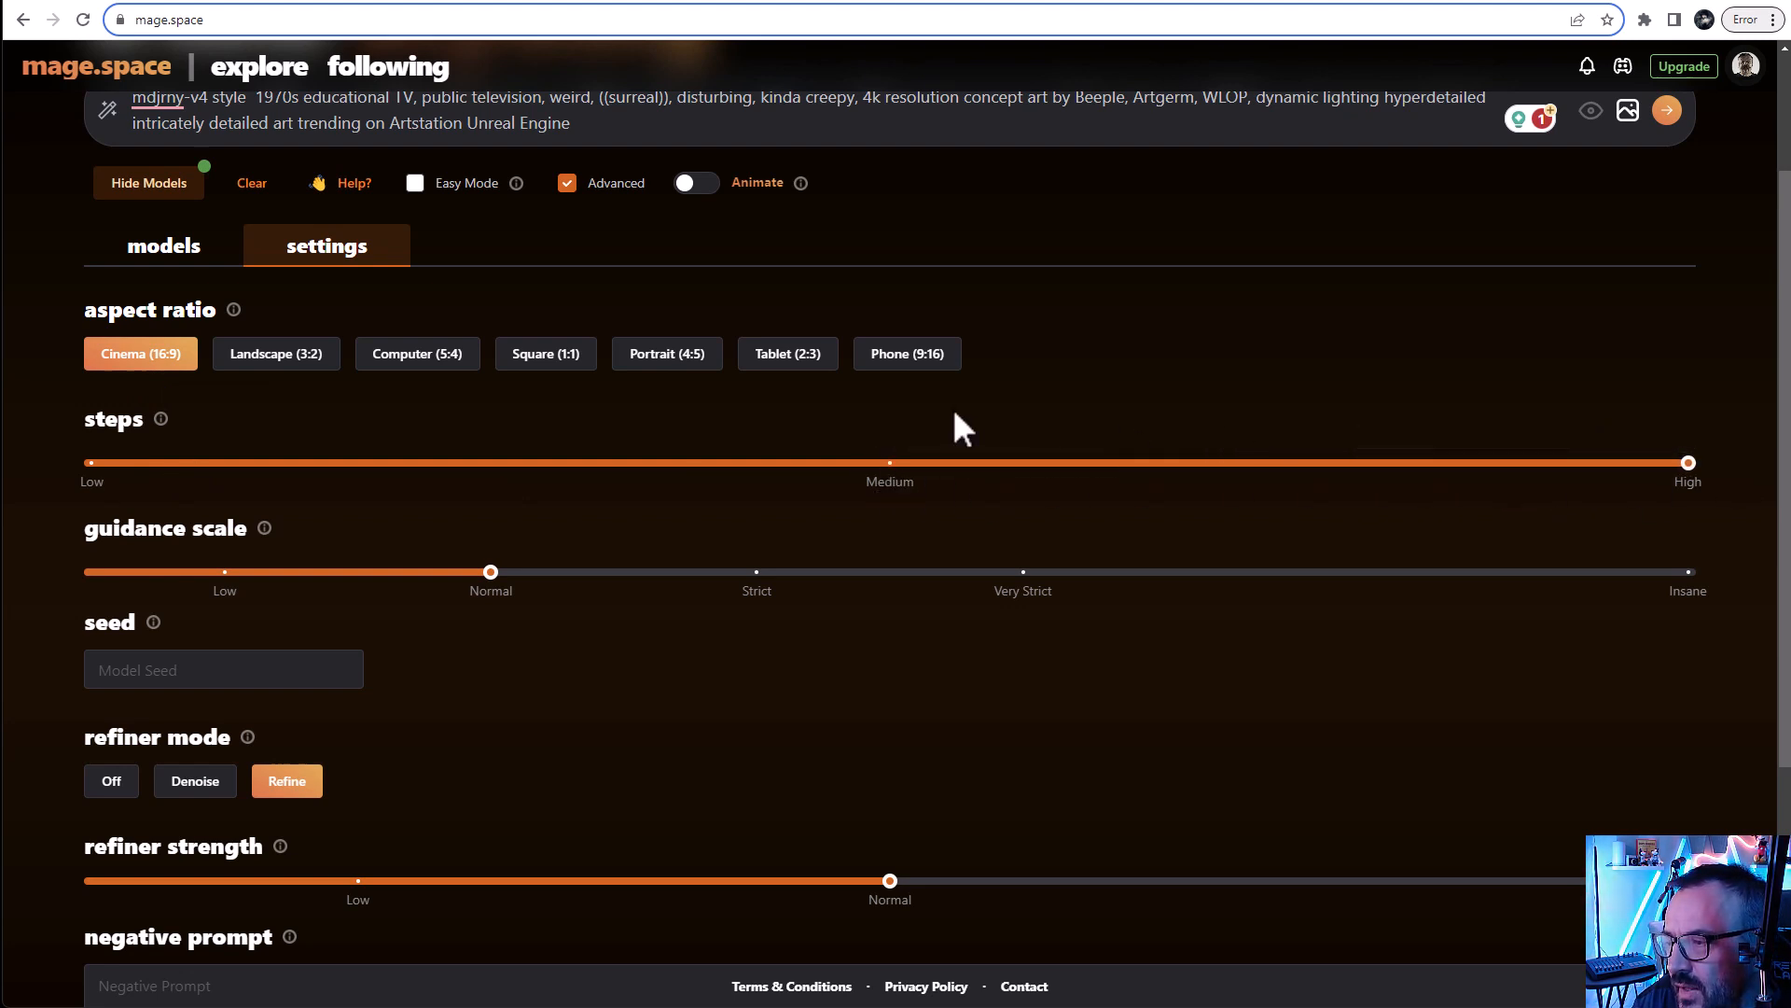
pyautogui.scroll(-3)
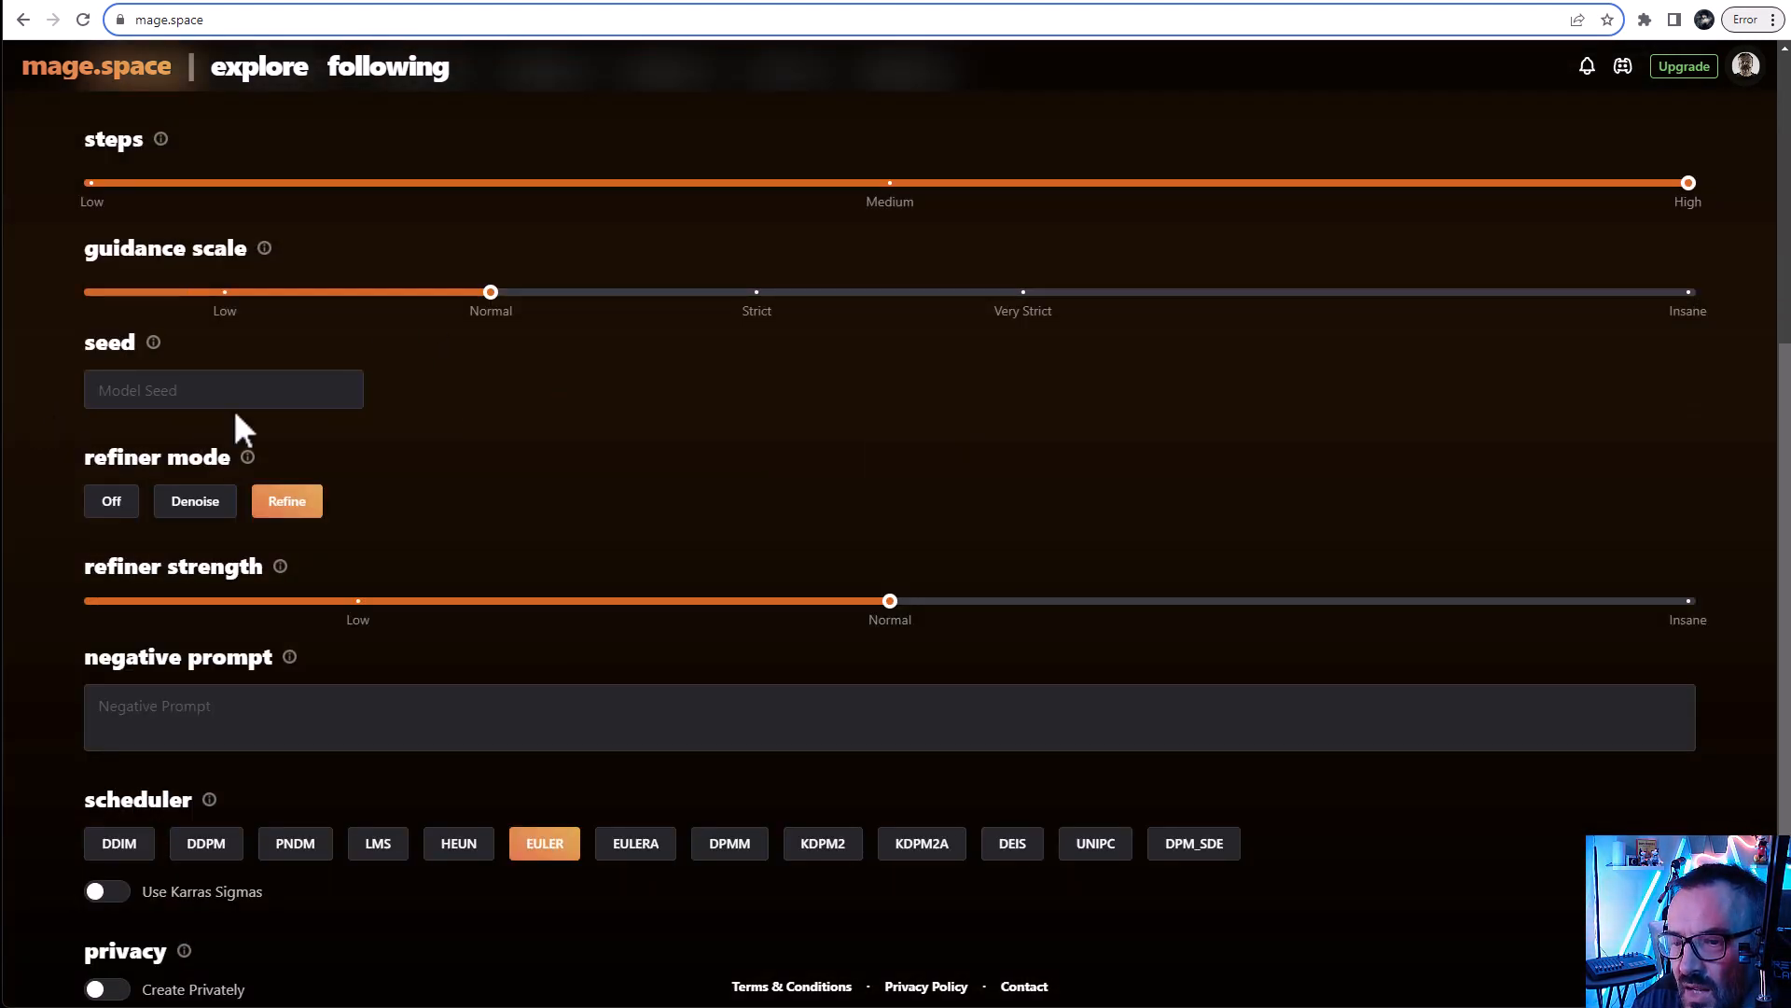
pyautogui.scroll(-3)
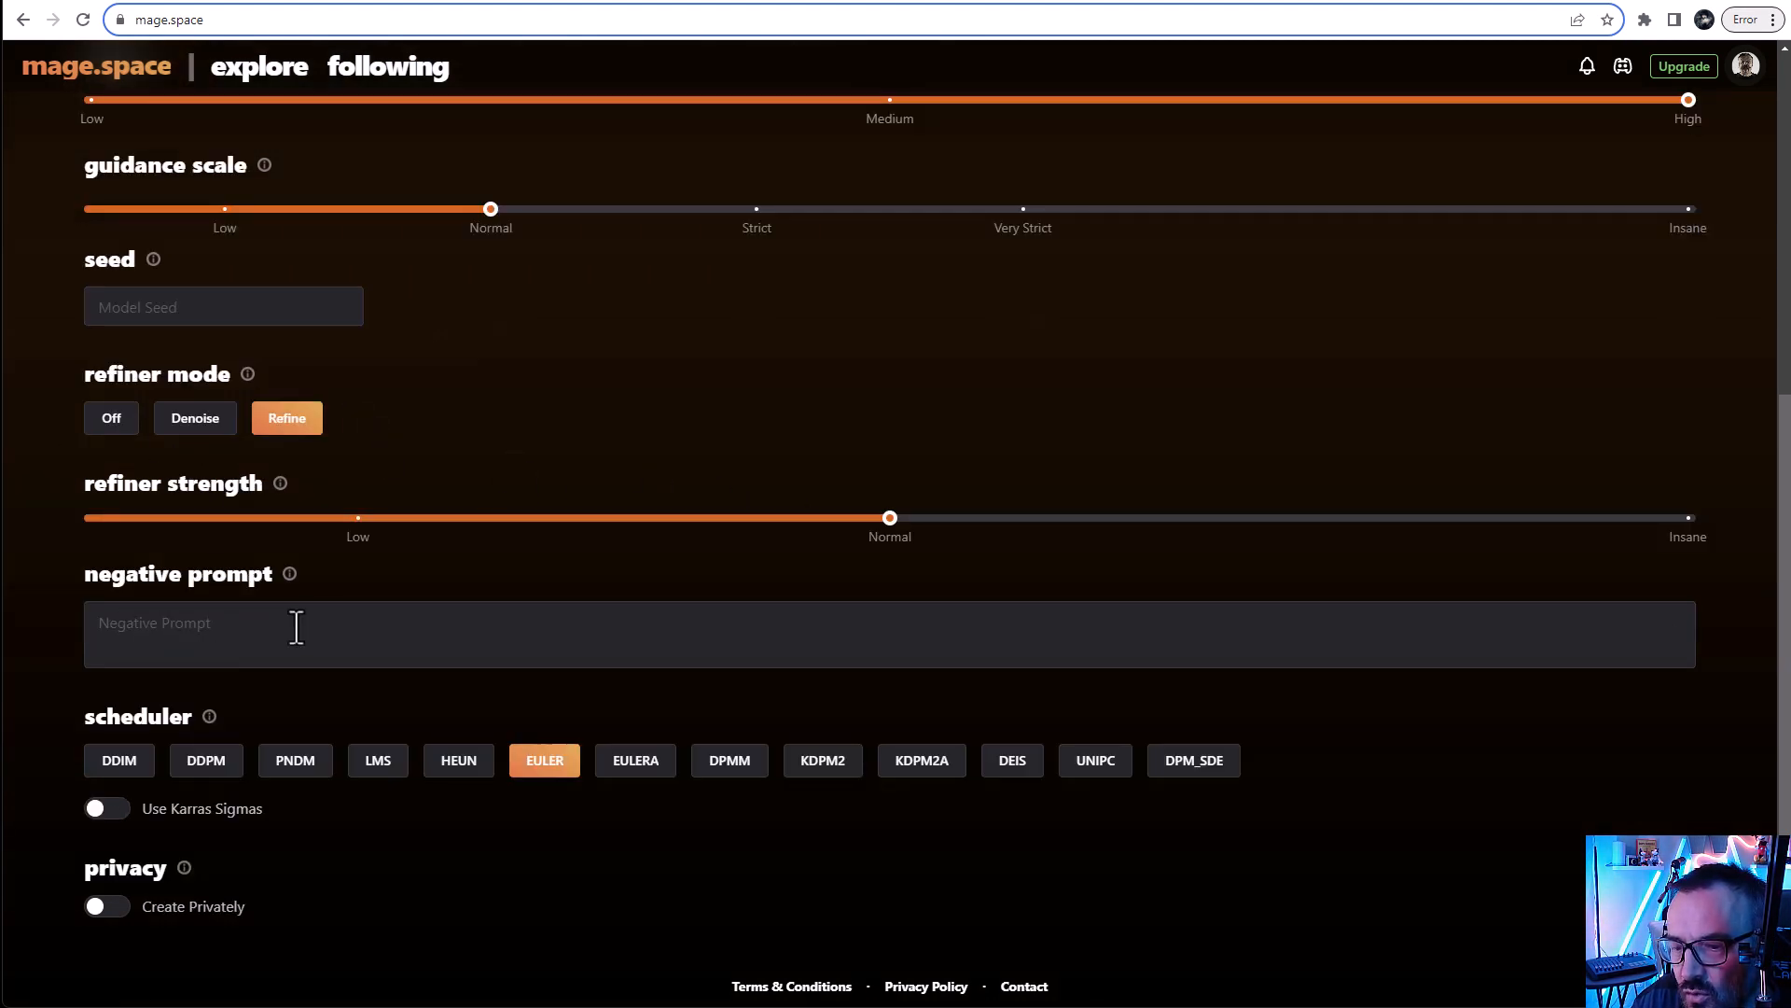
pyautogui.write('nsfw,')
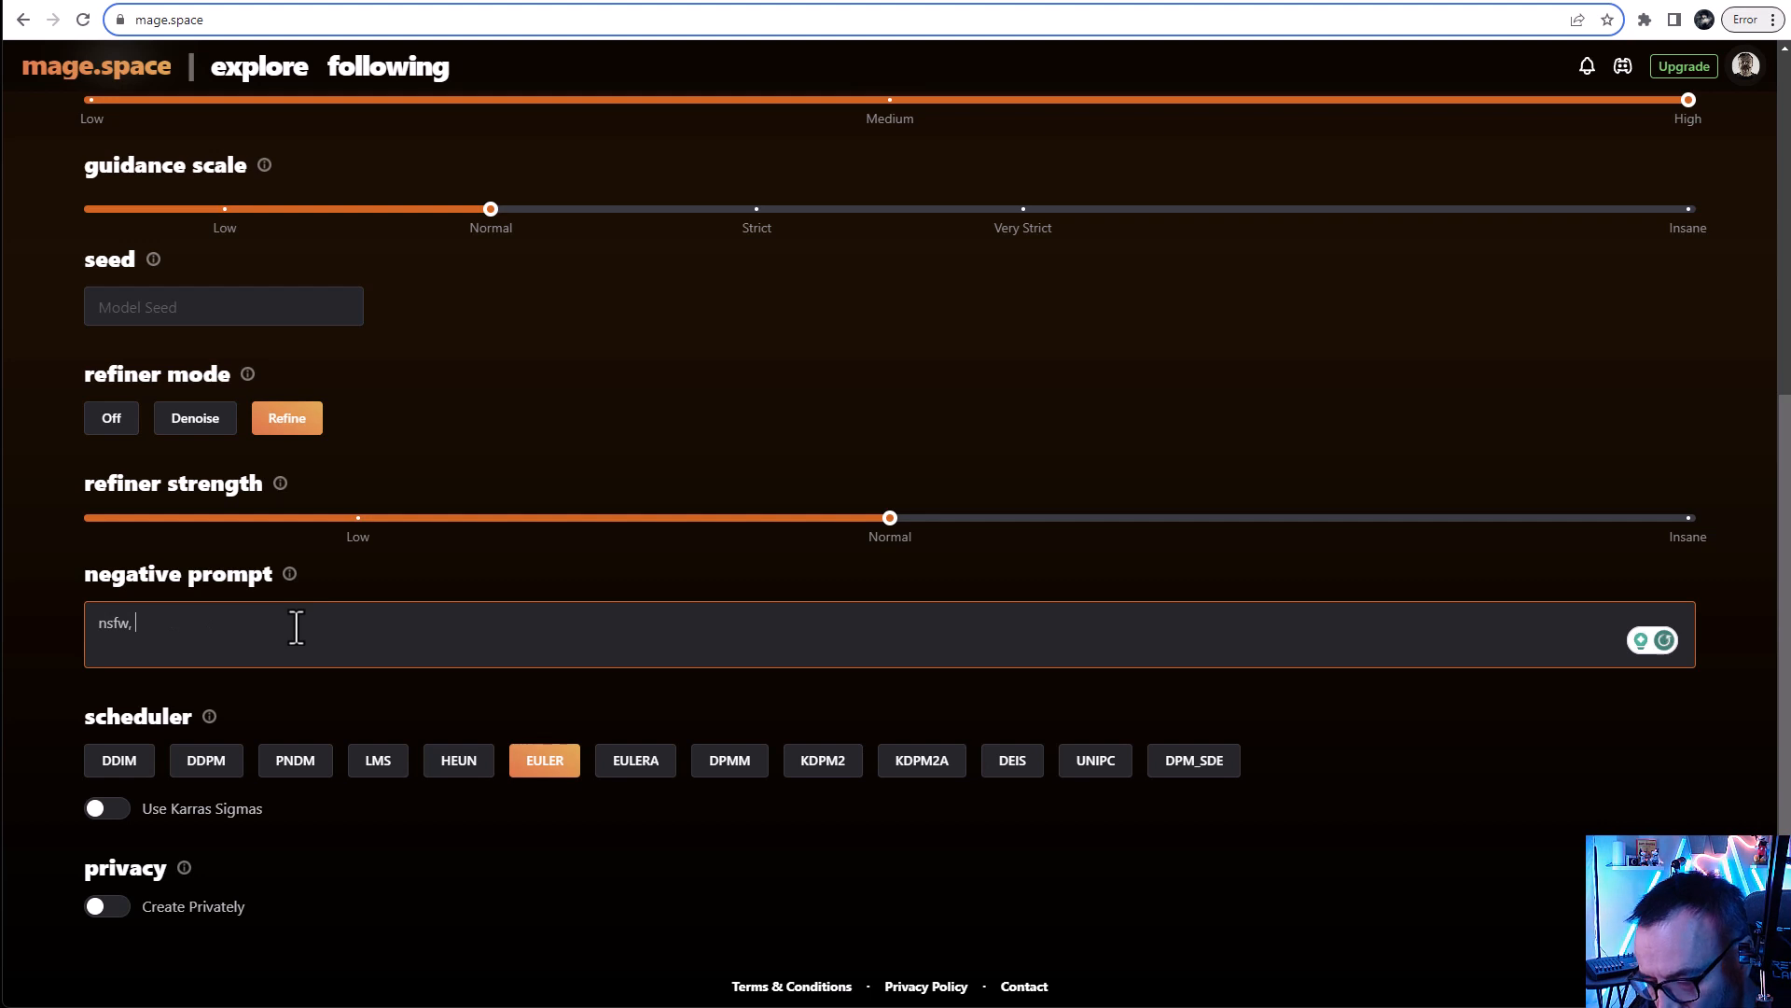
pyautogui.write('nude, brooking limbs')
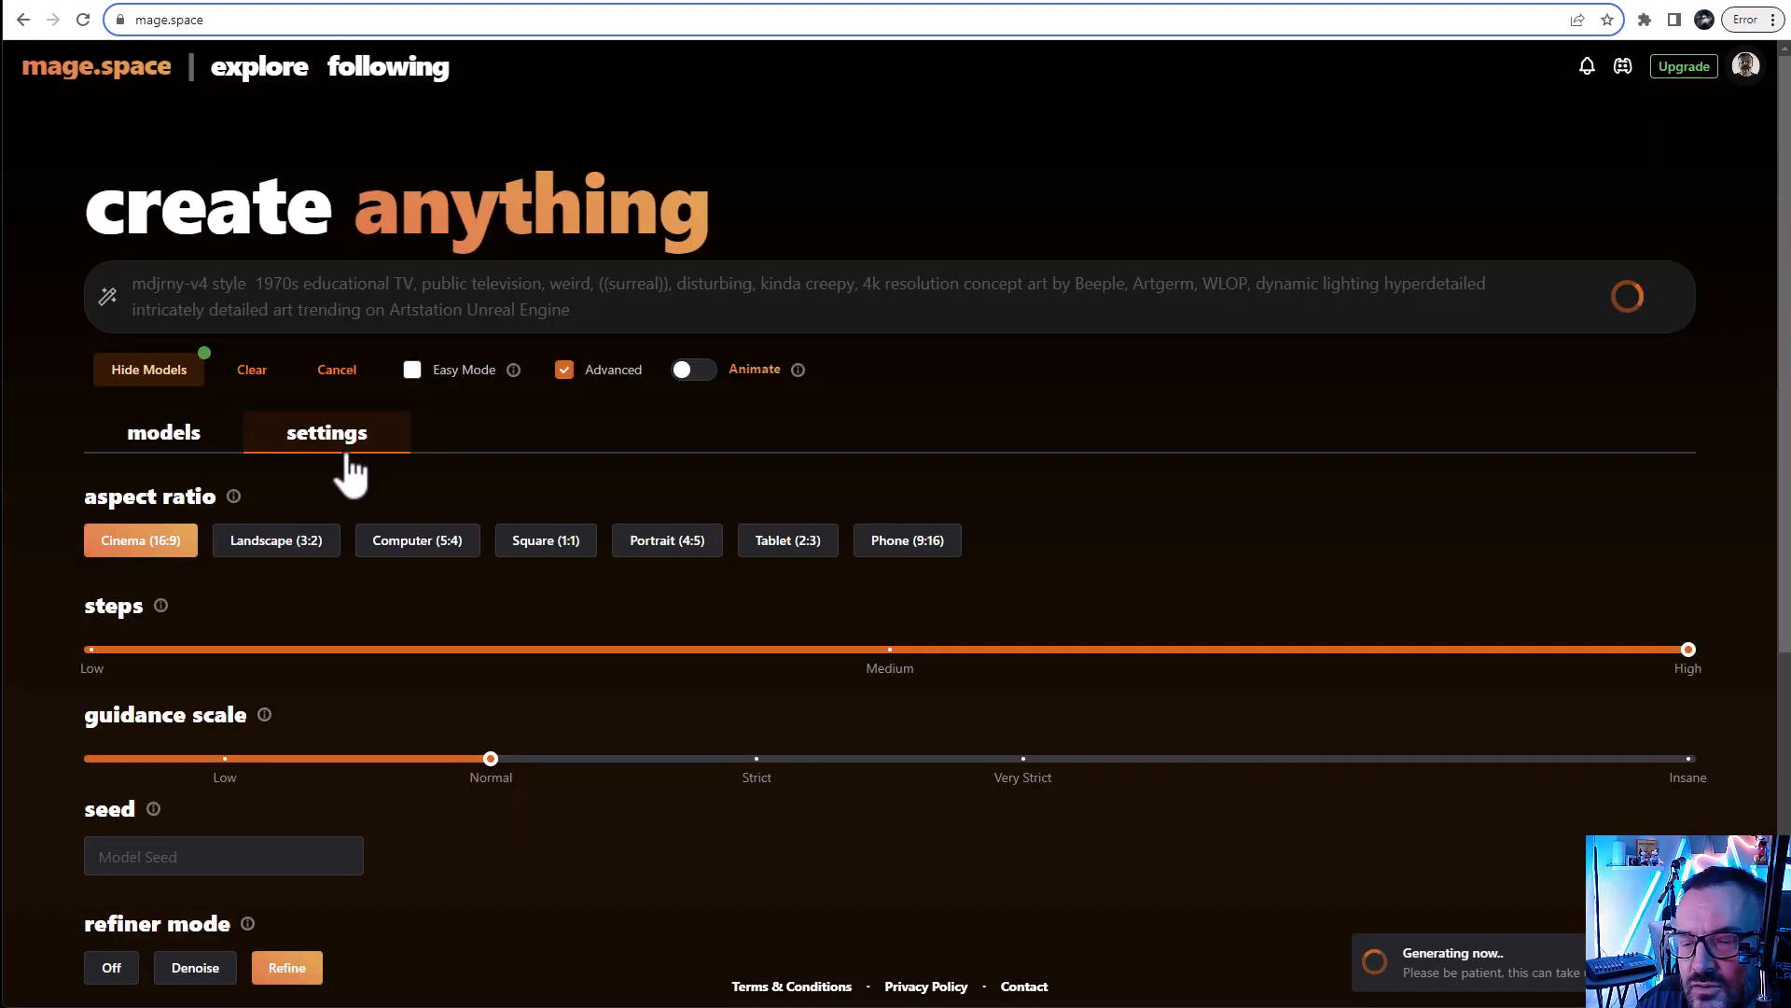
# View the finished surreal 1970s TV room image with its SDXL details in the viewer
pyautogui.click(164, 433)
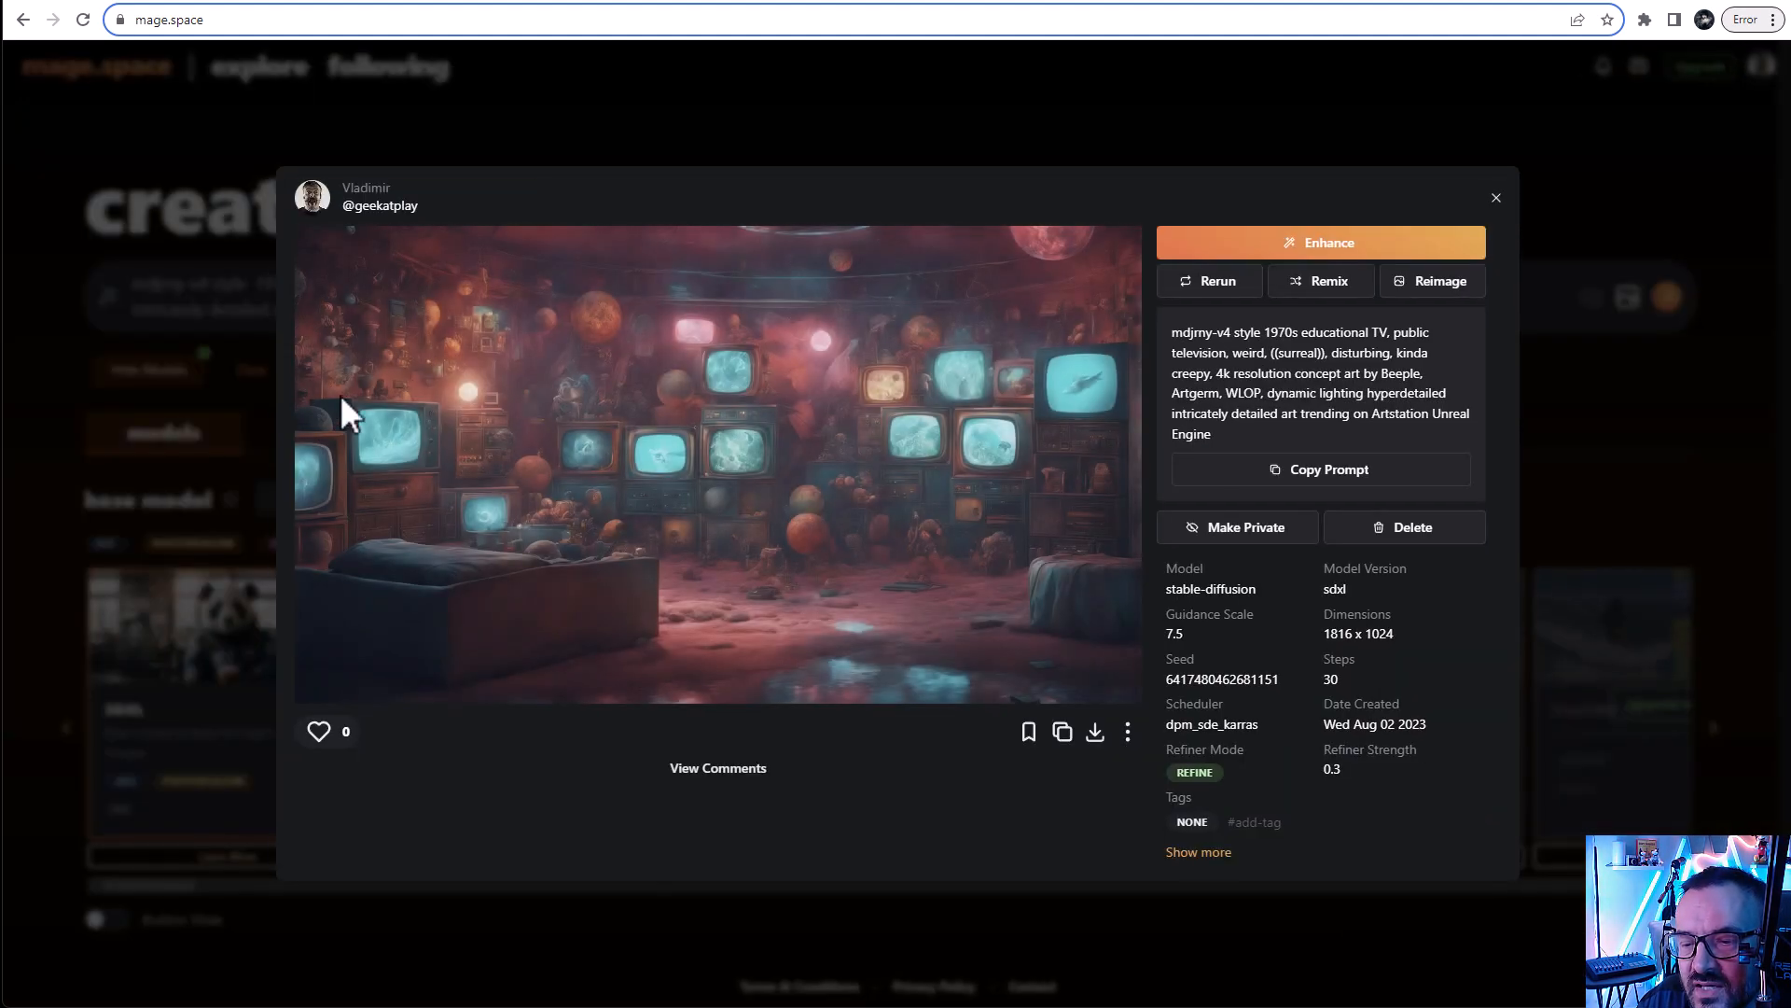
pyautogui.moveTo(773, 453)
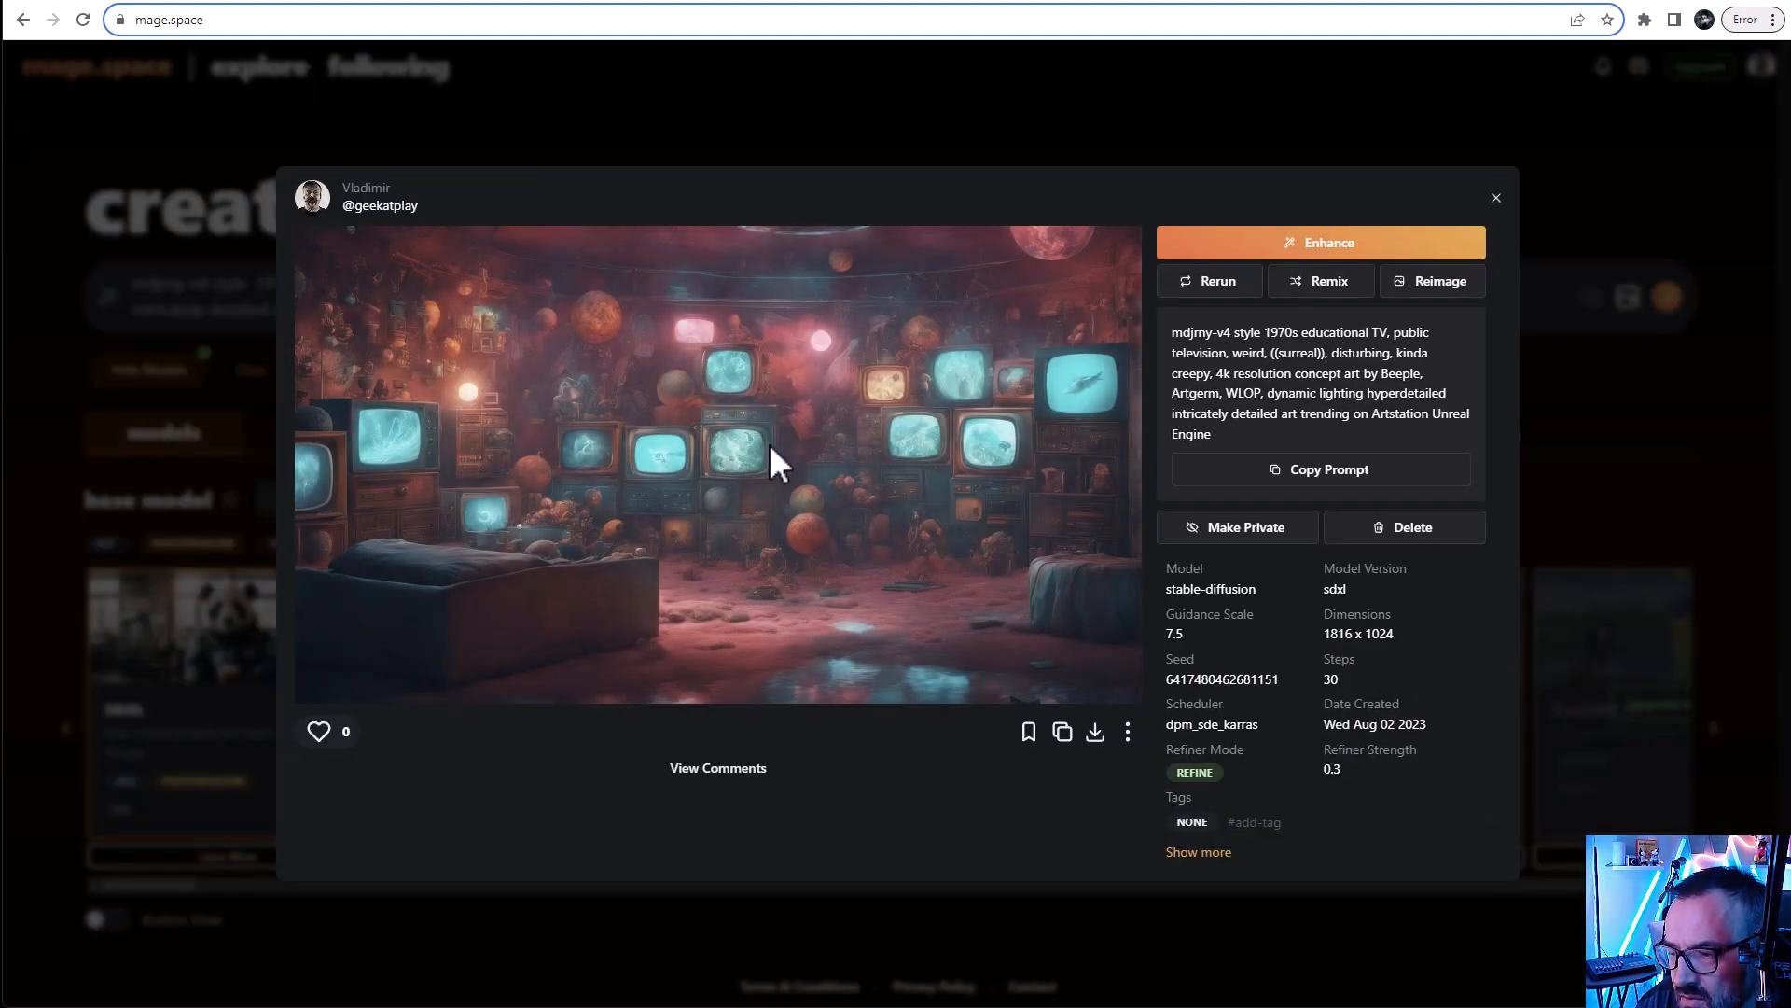
pyautogui.moveTo(720, 645)
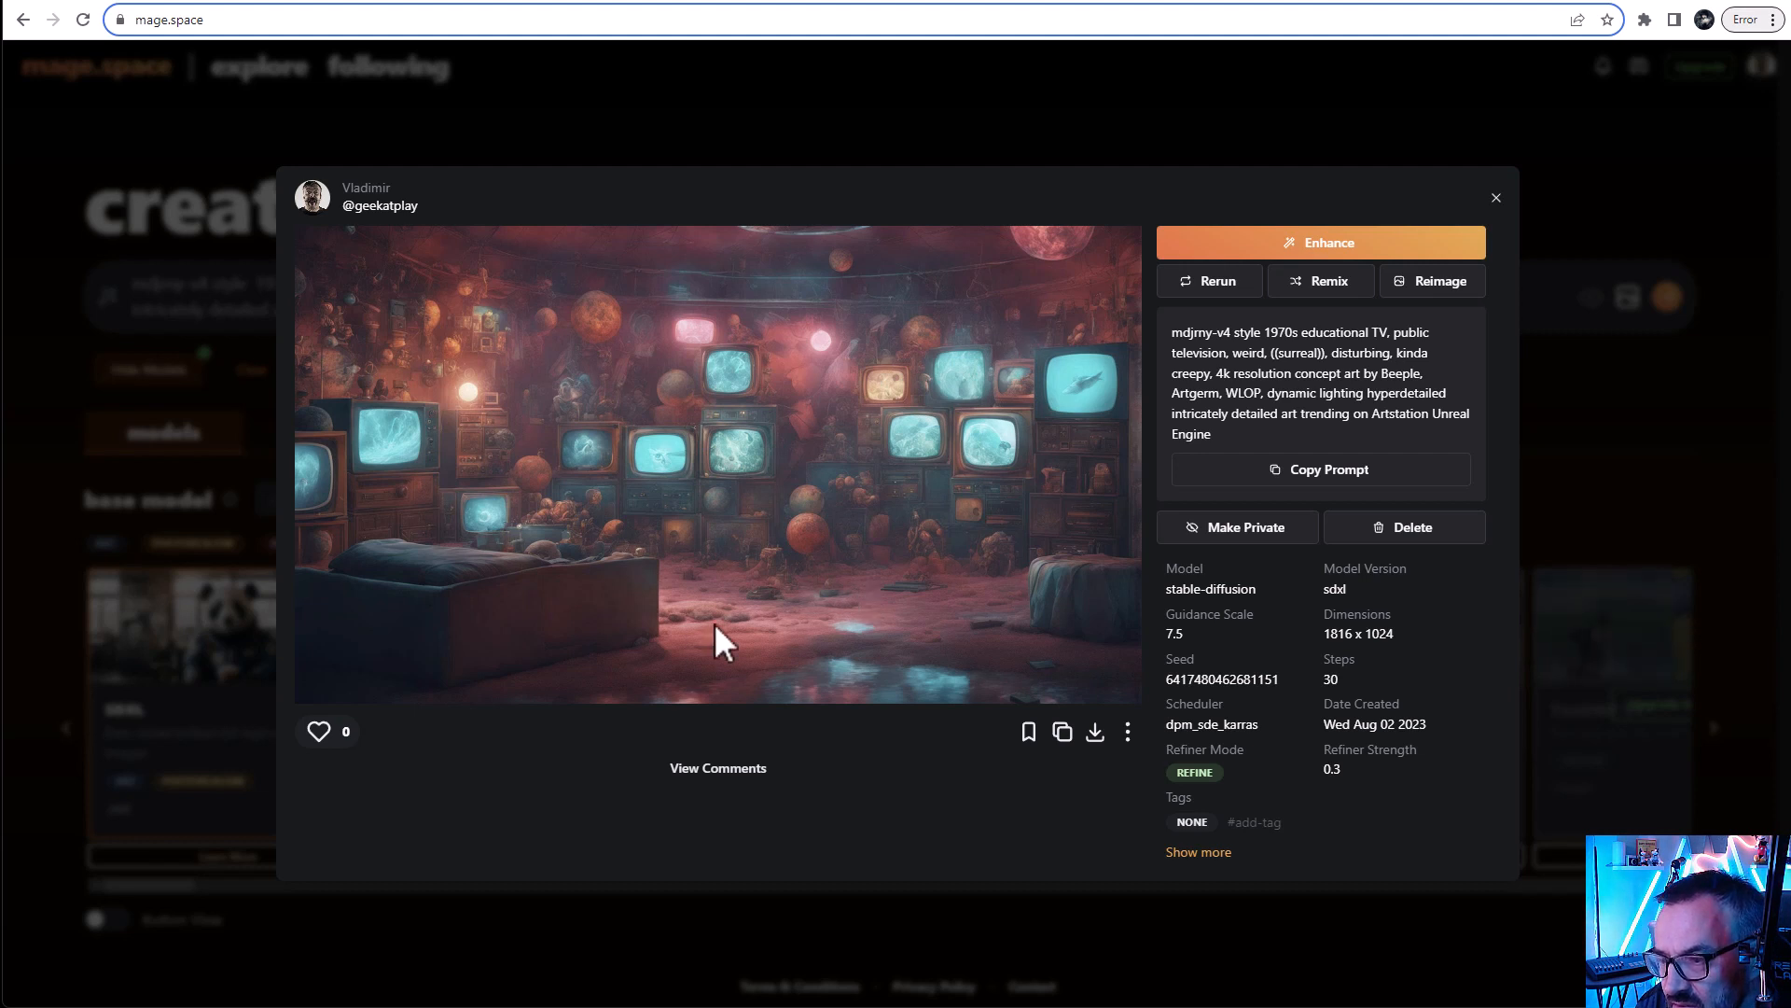
pyautogui.moveTo(821, 599)
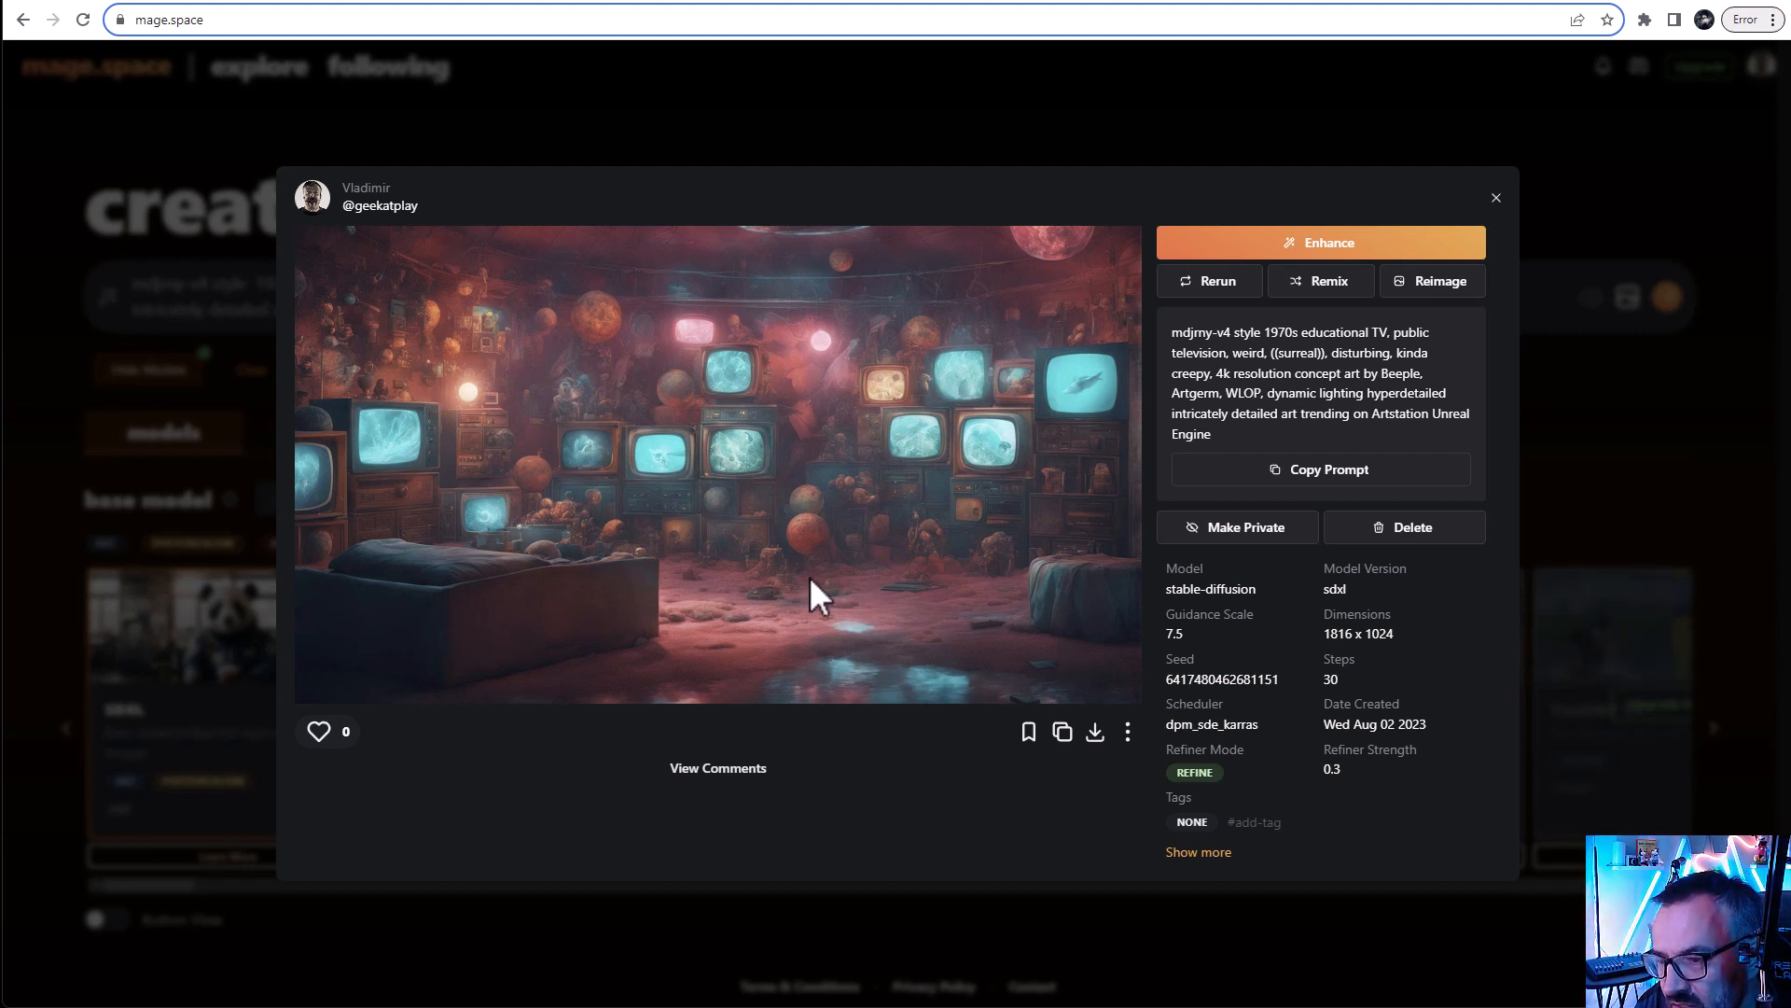
pyautogui.moveTo(753, 463)
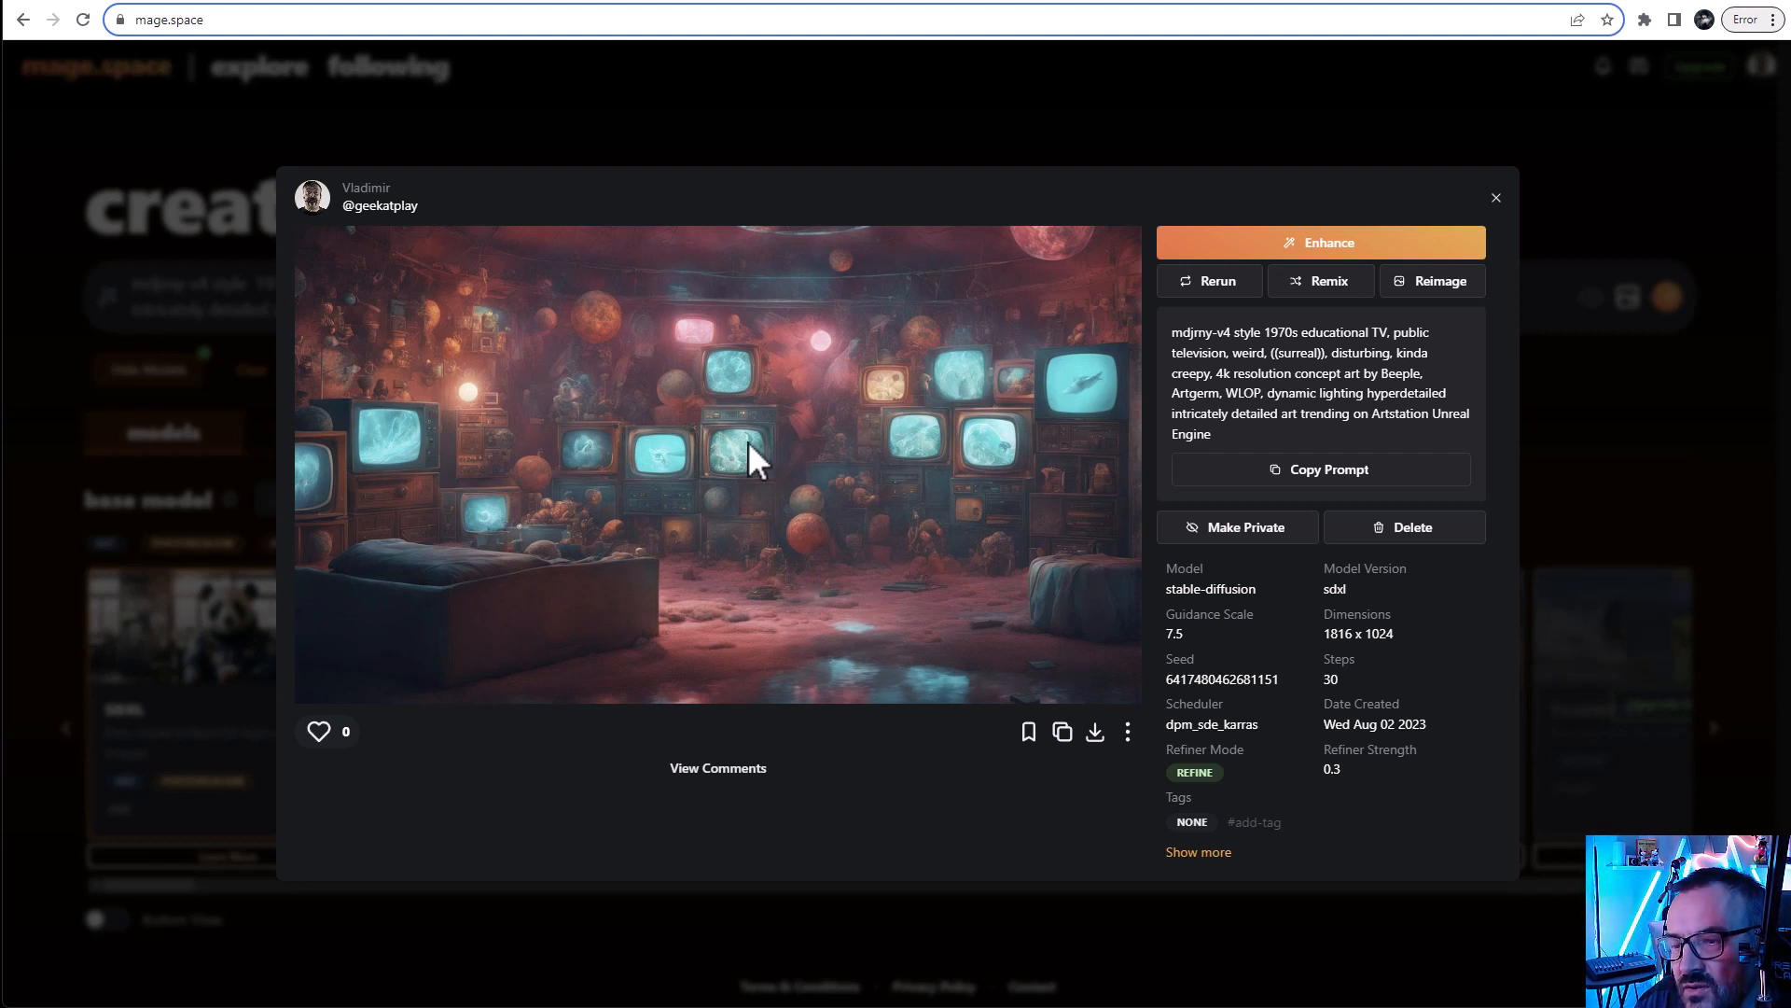